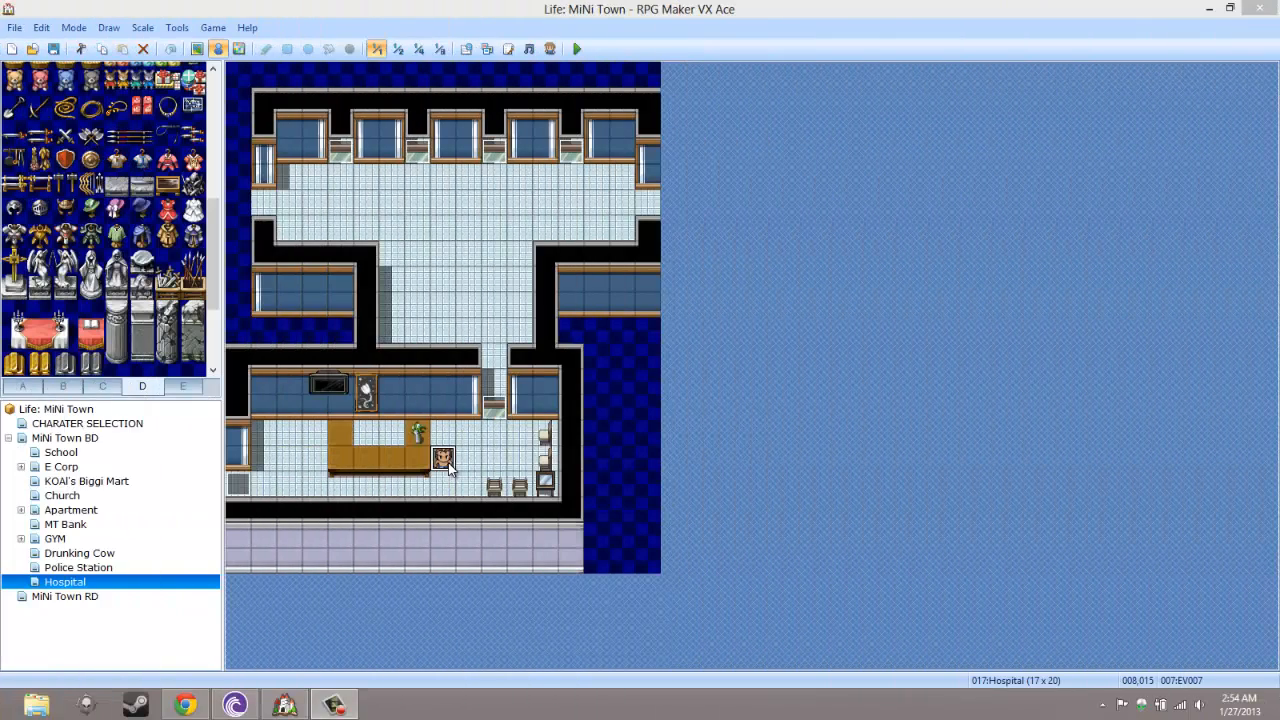
Delete the character event standing beside the Hospital counter
right_click(442, 458)
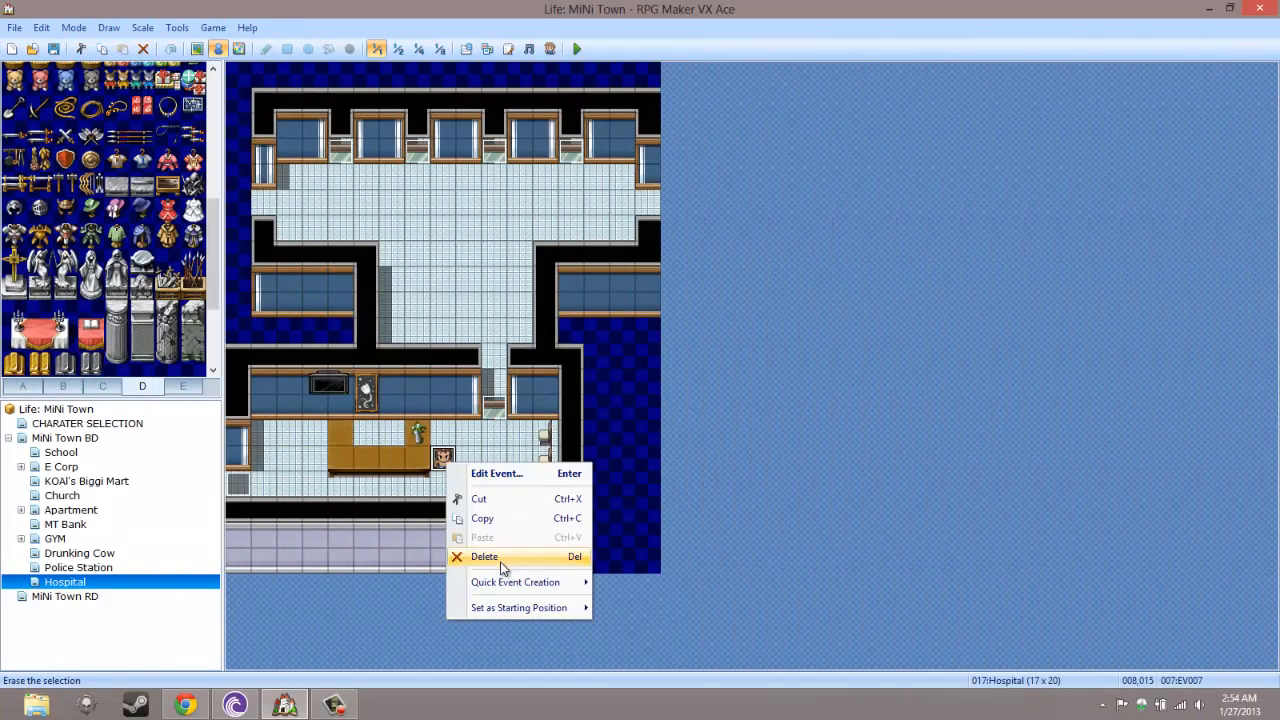
click(484, 556)
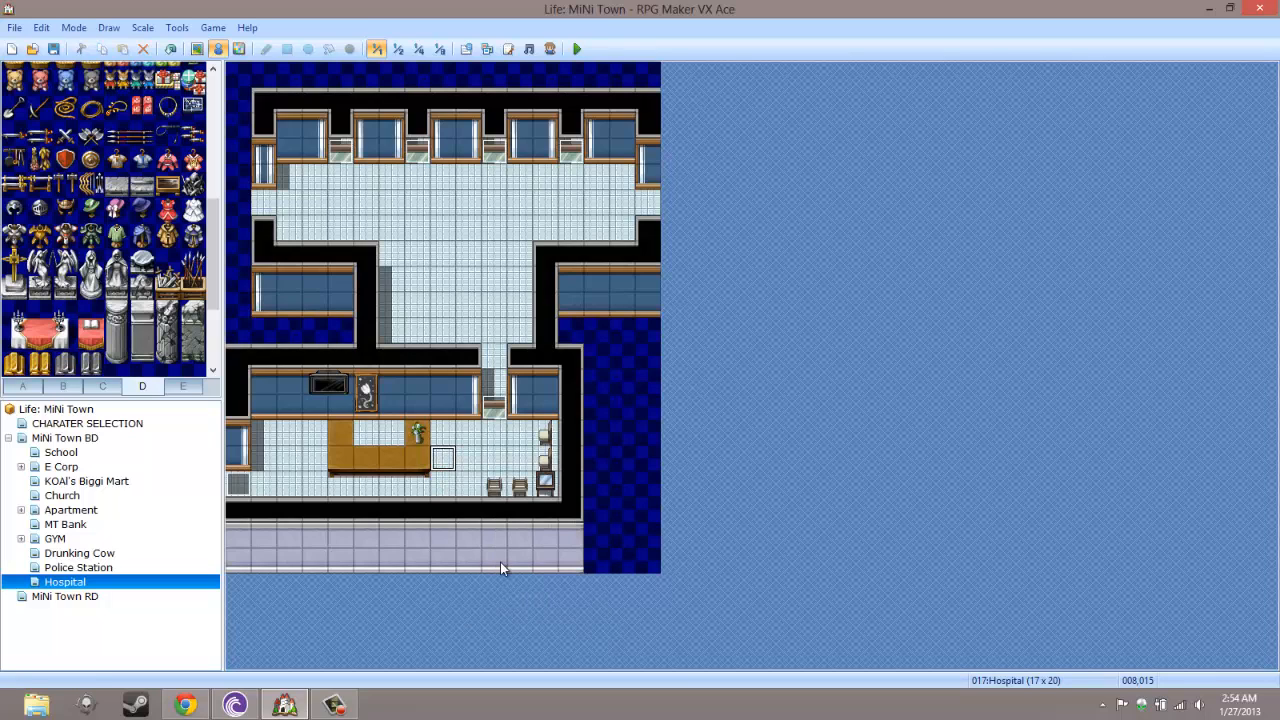
mouse_move(556, 476)
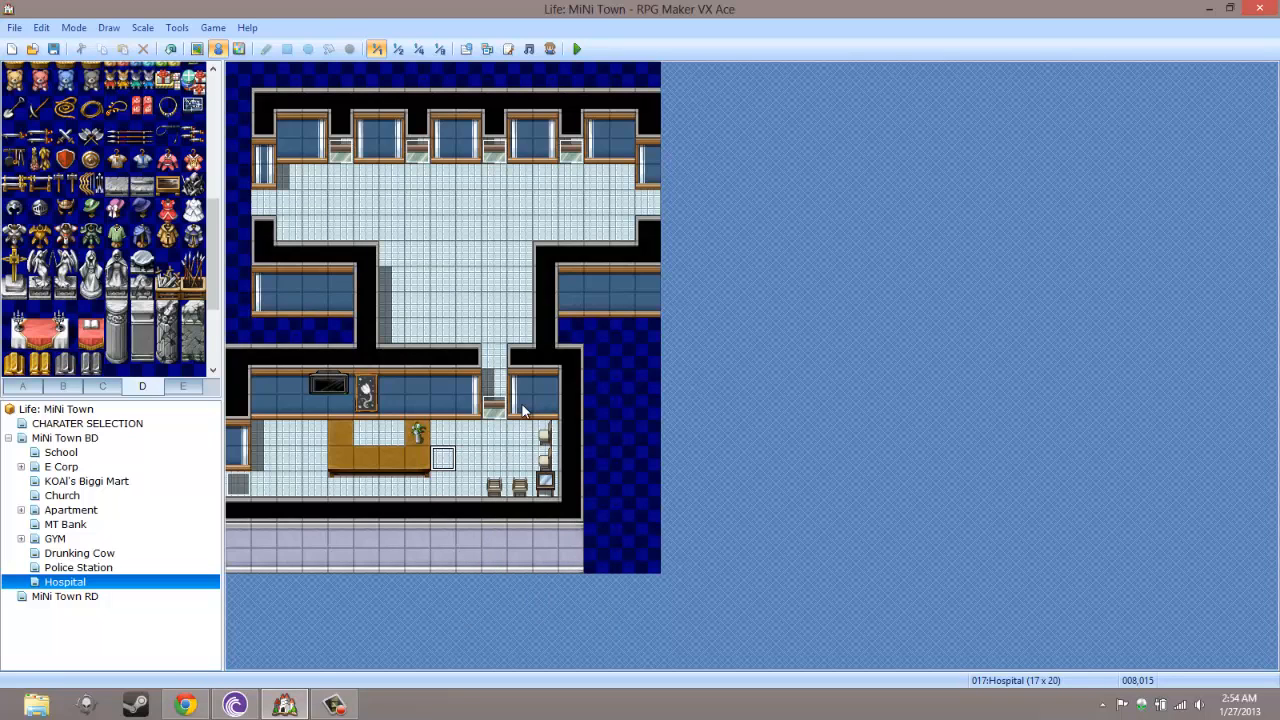
mouse_move(78, 408)
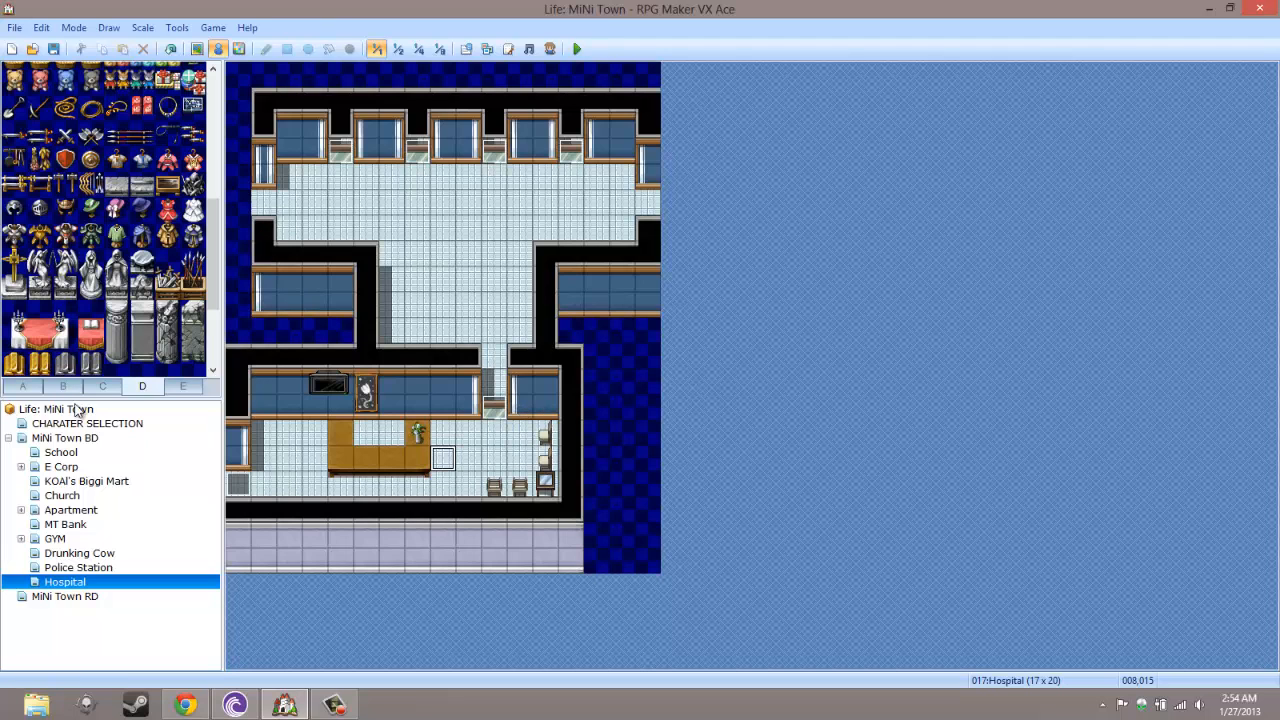
Browse MiNi Town BD, School, E Corp, MT Bank and Hospital maps, then settle on KOAI's Biggi Mart
click(64, 438)
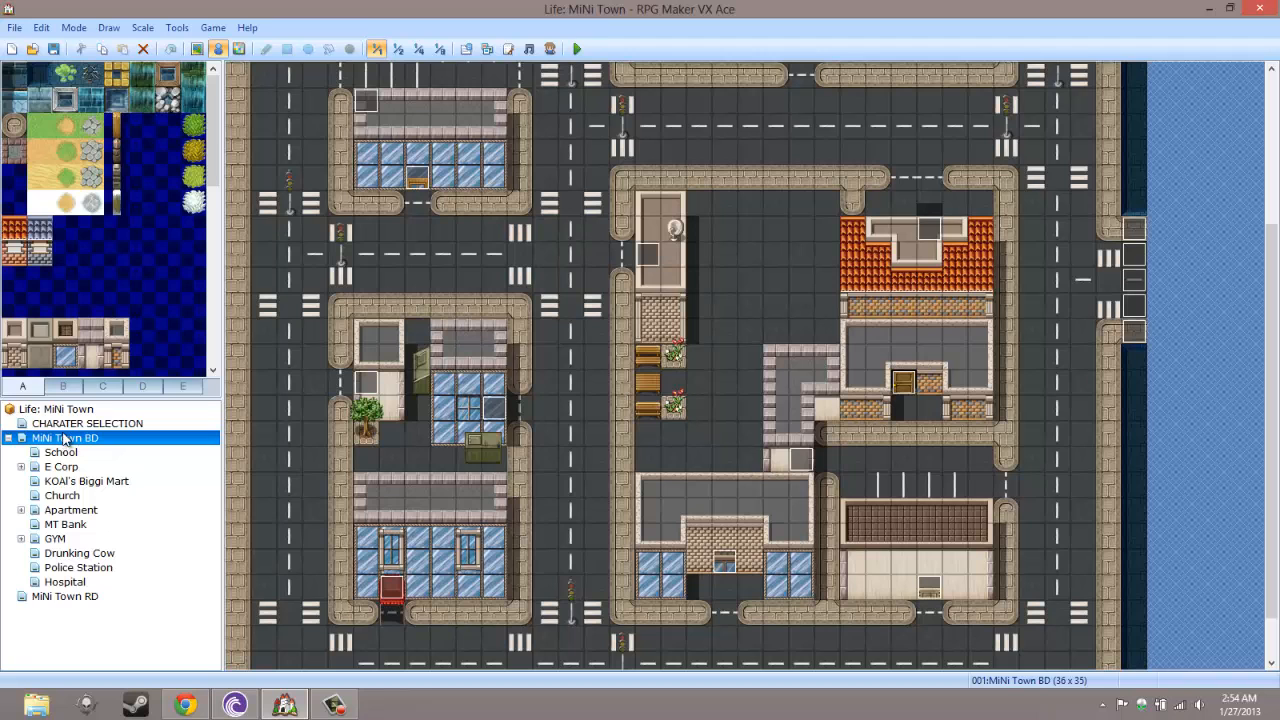
click(60, 452)
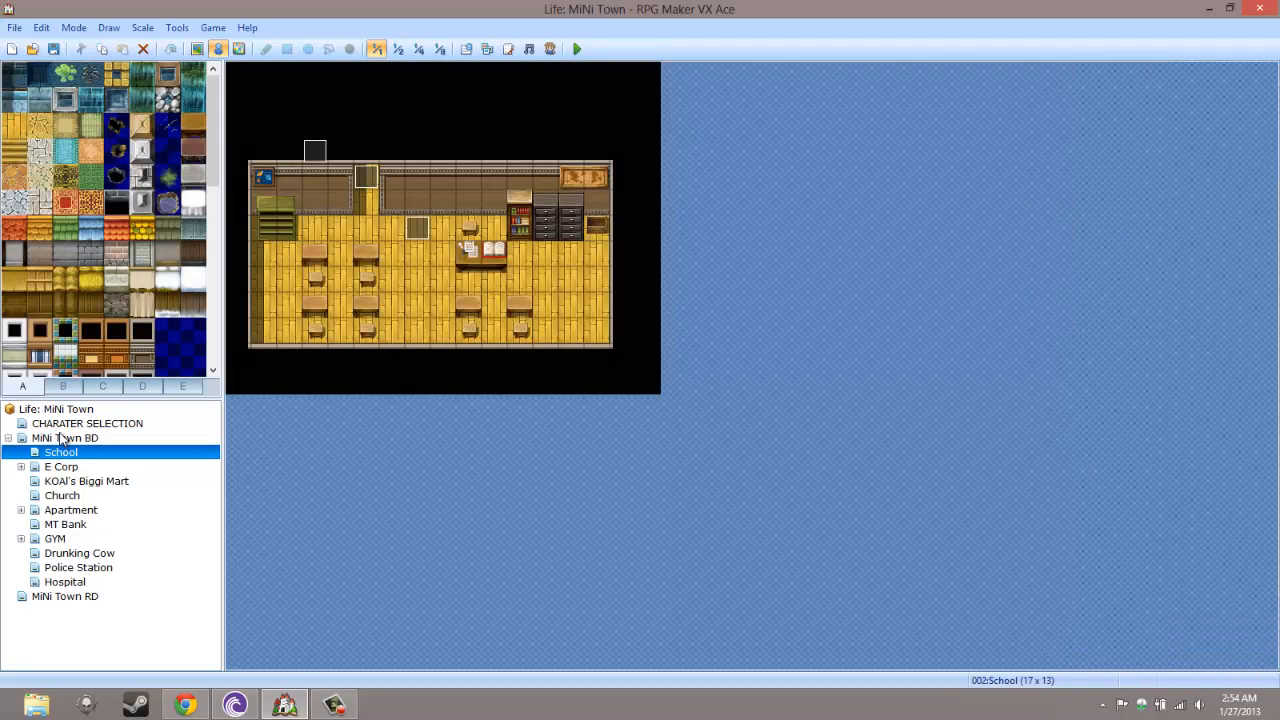
click(60, 466)
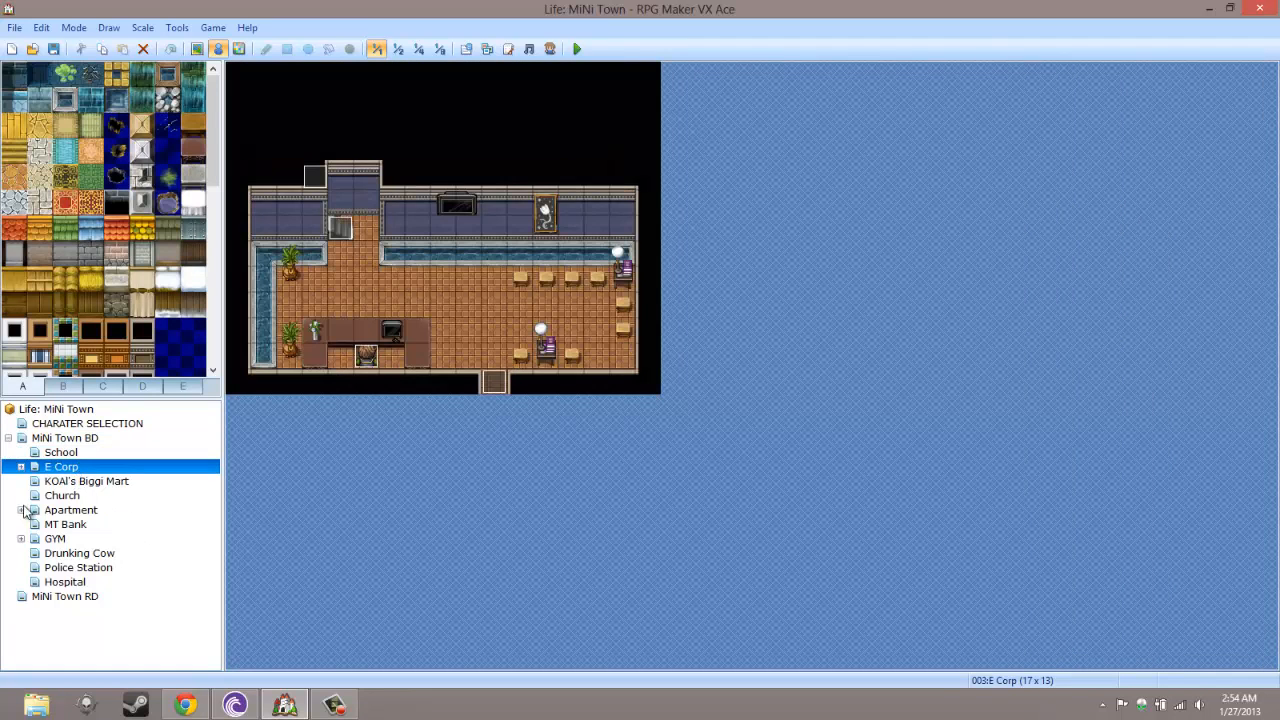
click(64, 524)
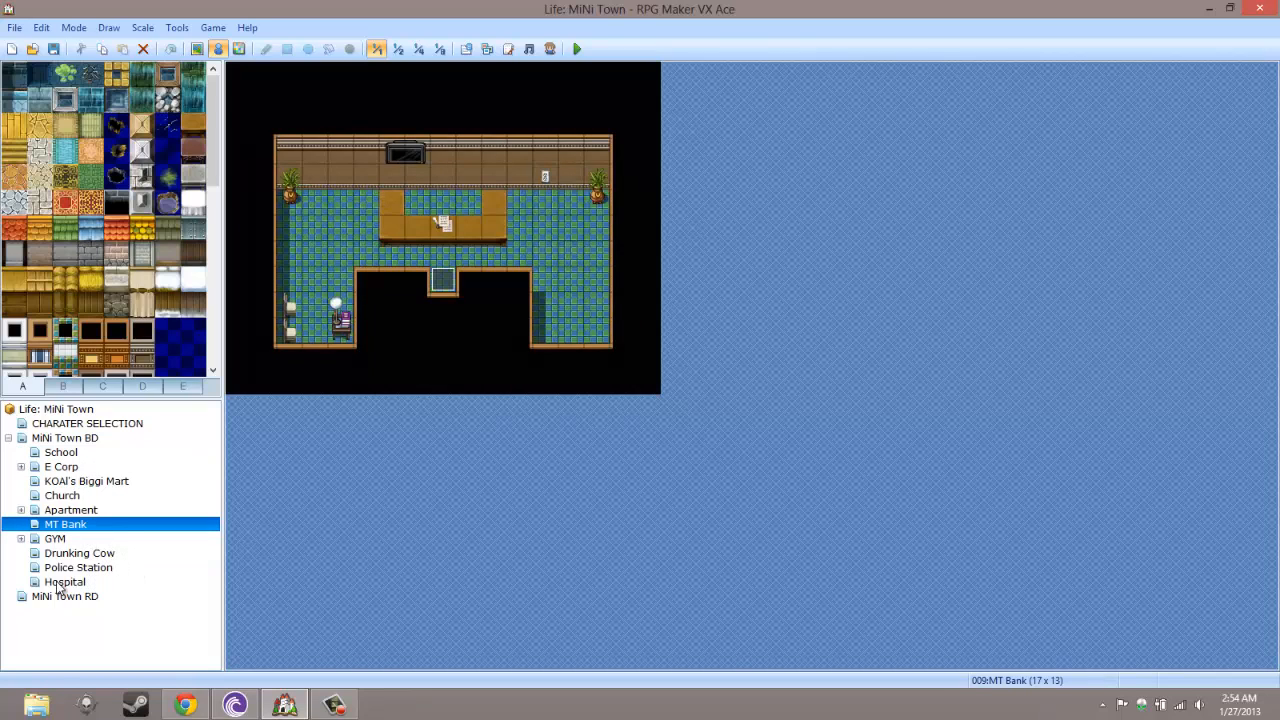
click(64, 582)
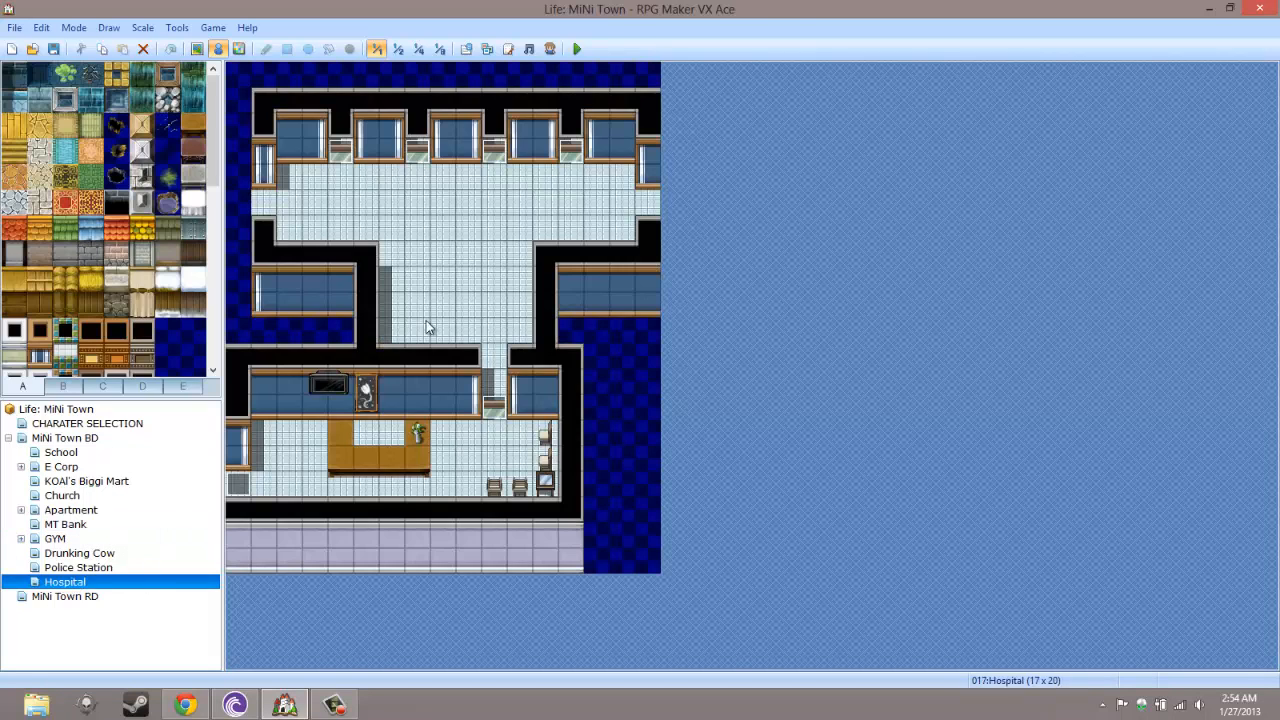
mouse_move(436, 294)
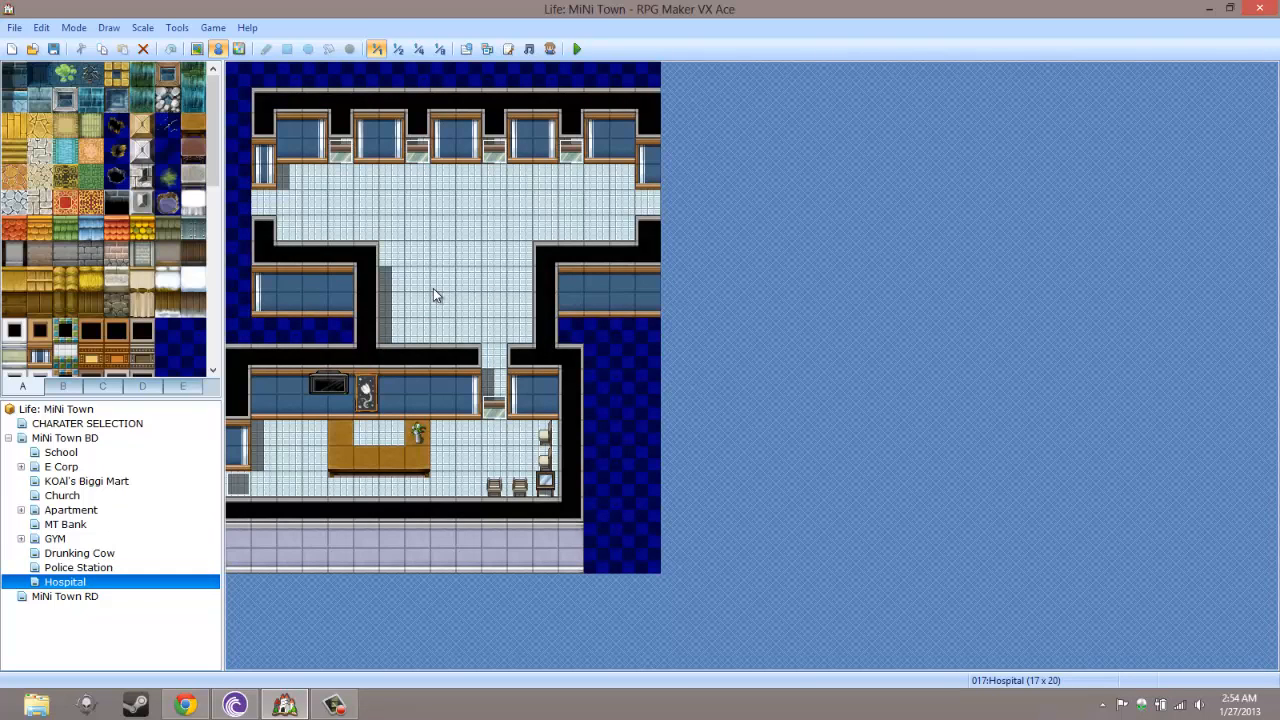
mouse_move(420, 296)
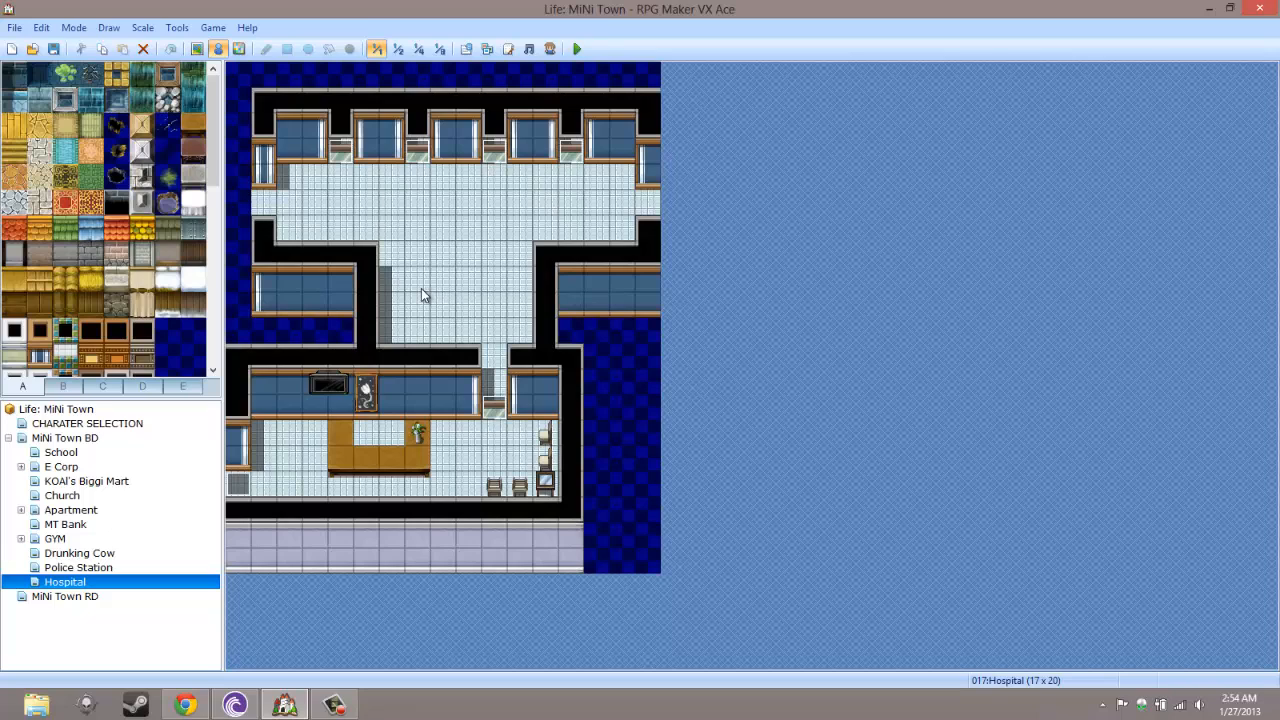
mouse_move(252, 402)
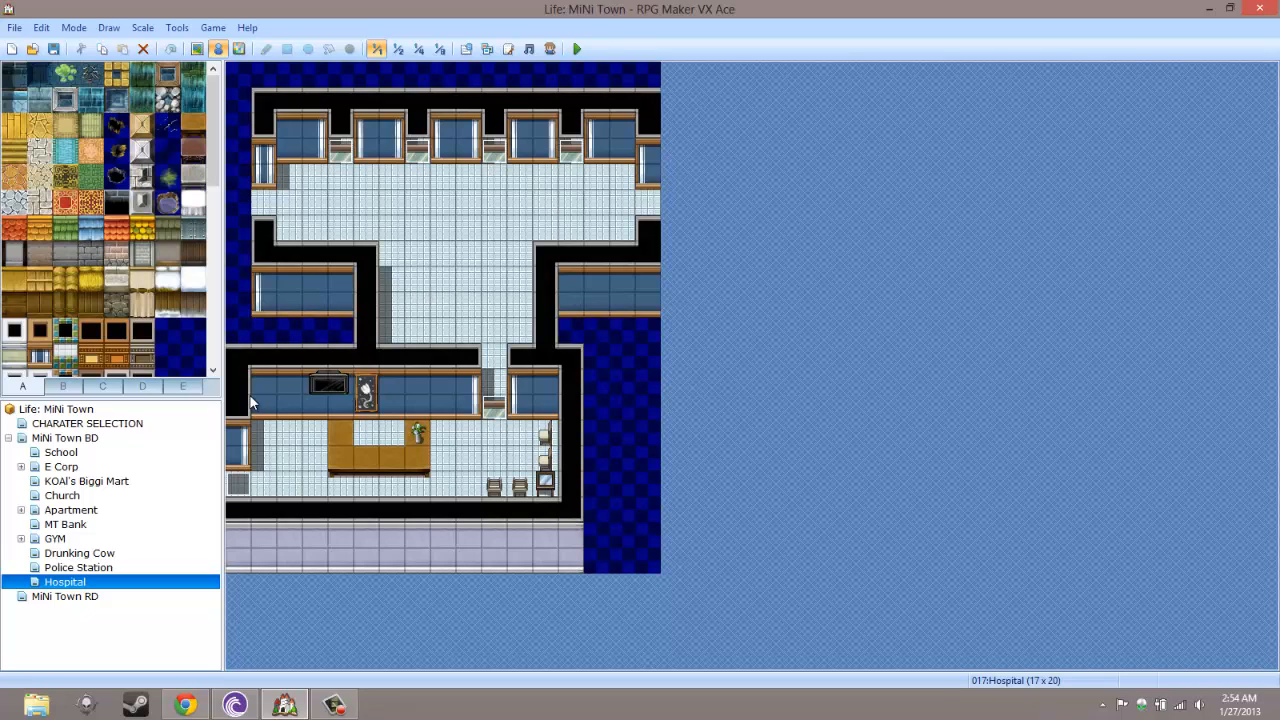
mouse_move(440, 224)
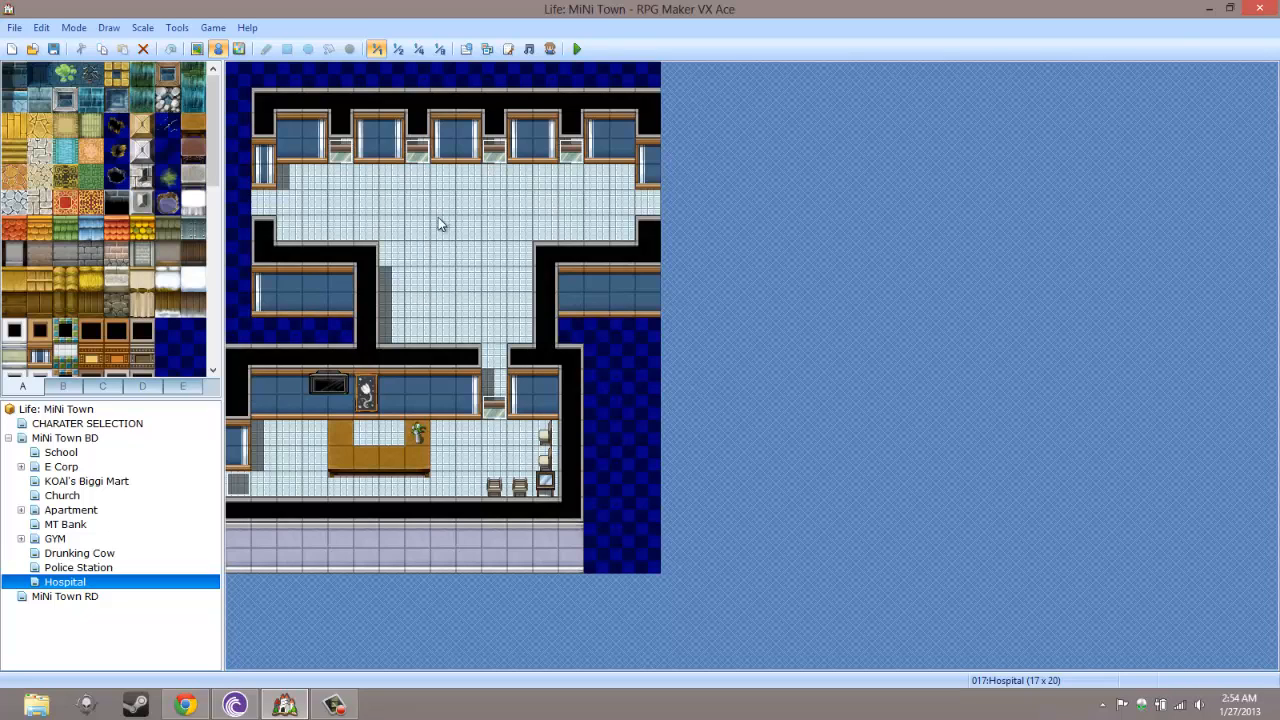
mouse_move(356, 360)
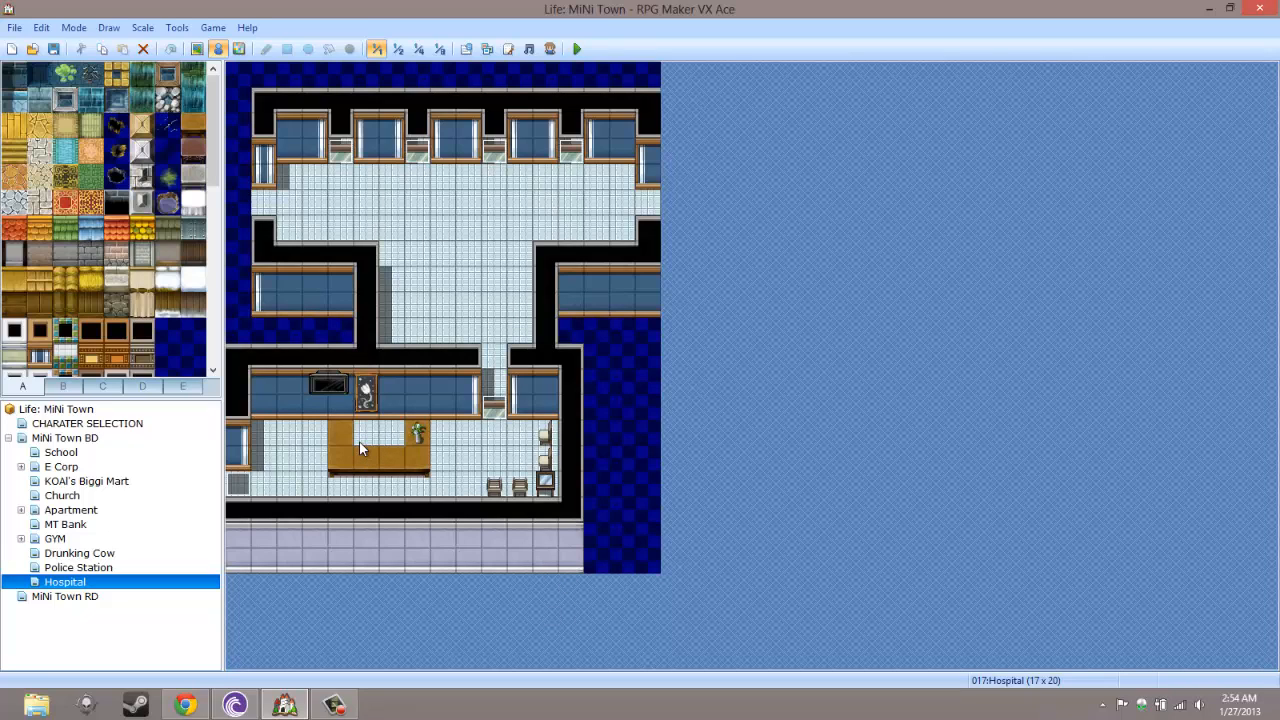
mouse_move(392, 434)
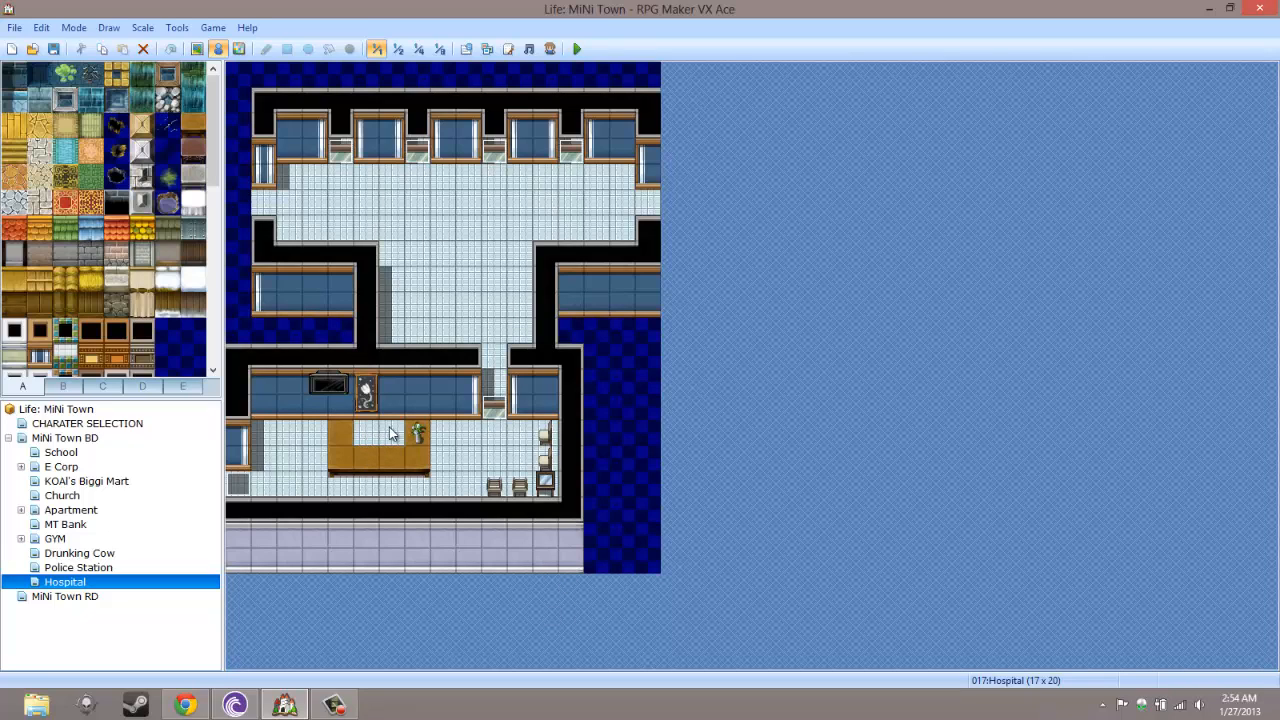
mouse_move(492, 250)
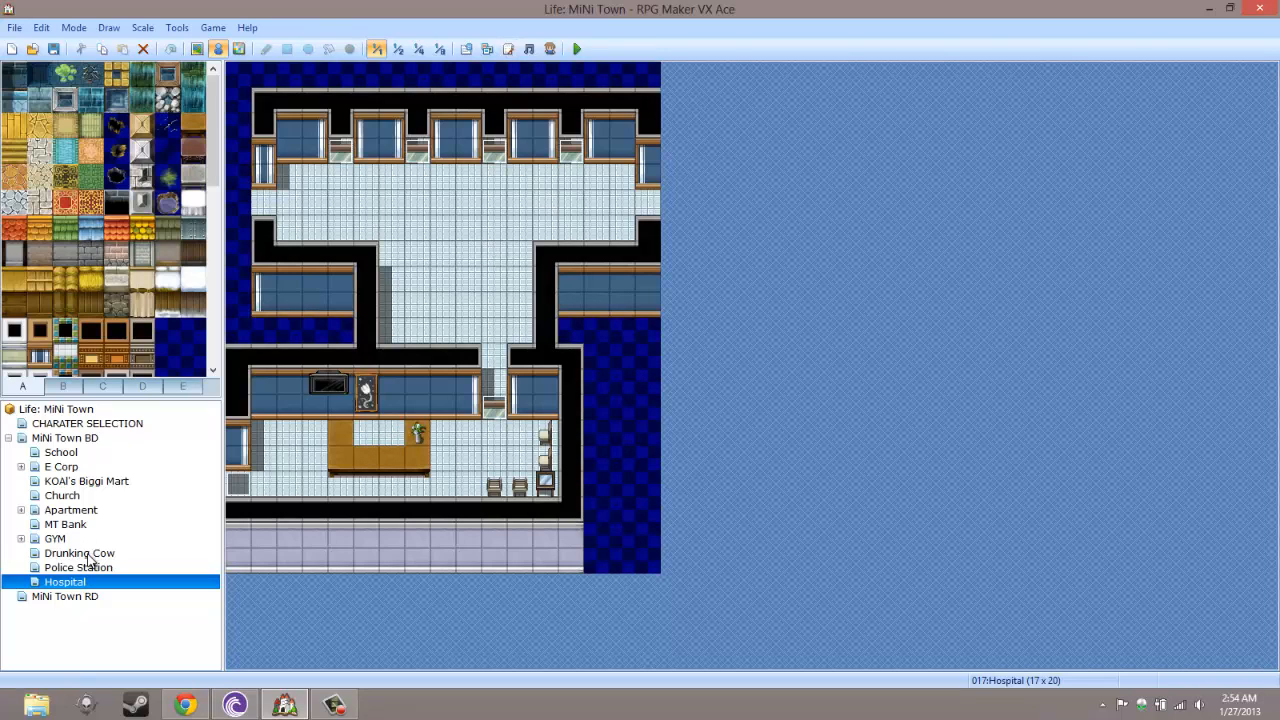
click(86, 480)
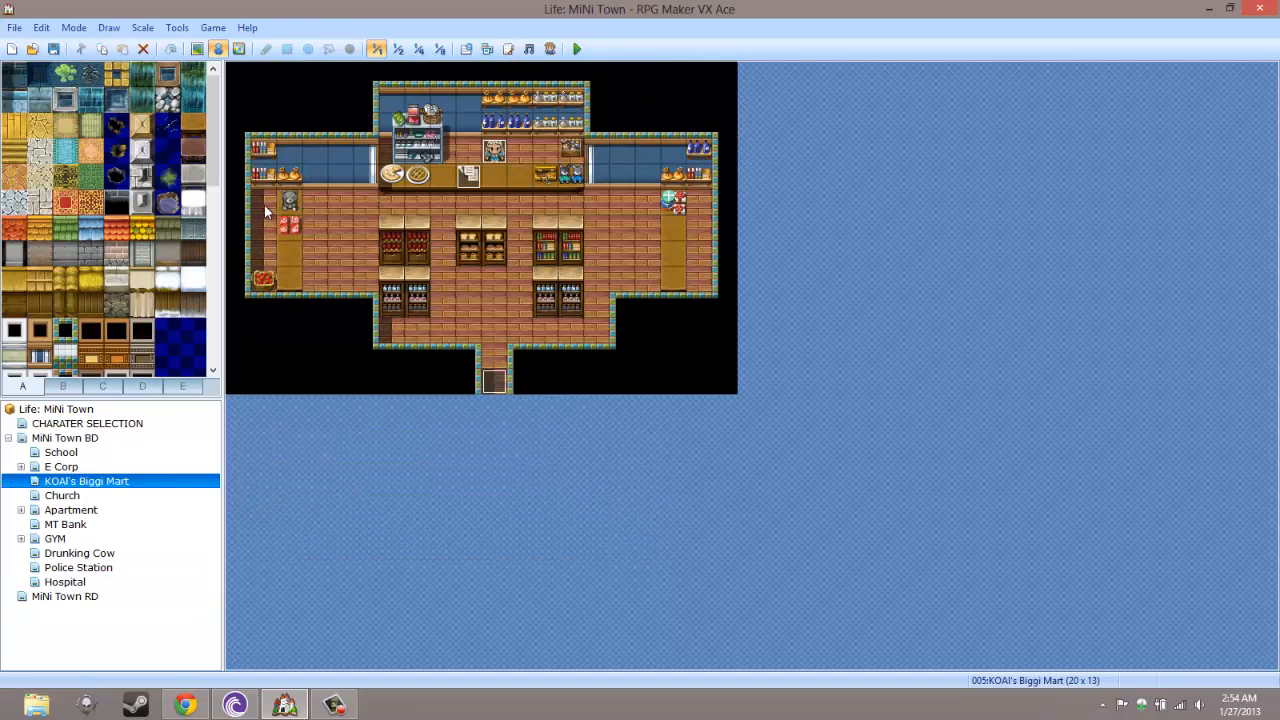
Review the Experimental Extenders, Health Pill, Cookies and Apple entries in the Items database
click(176, 28)
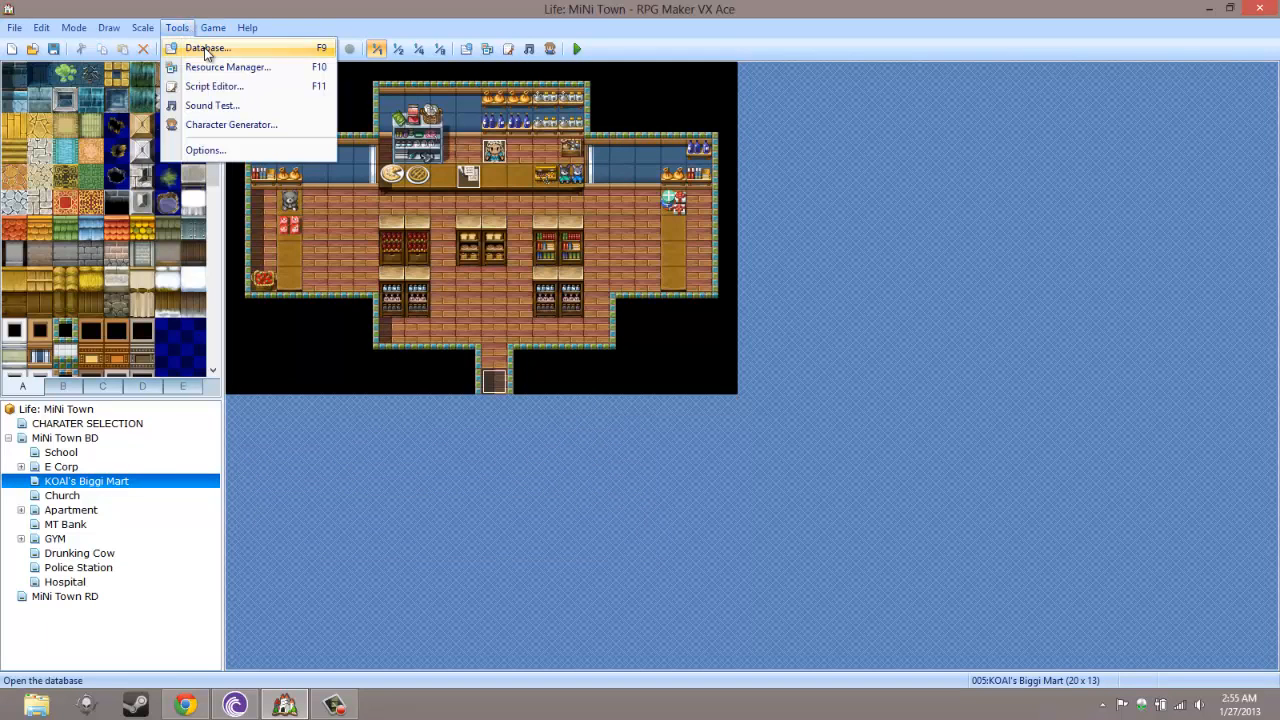
click(206, 48)
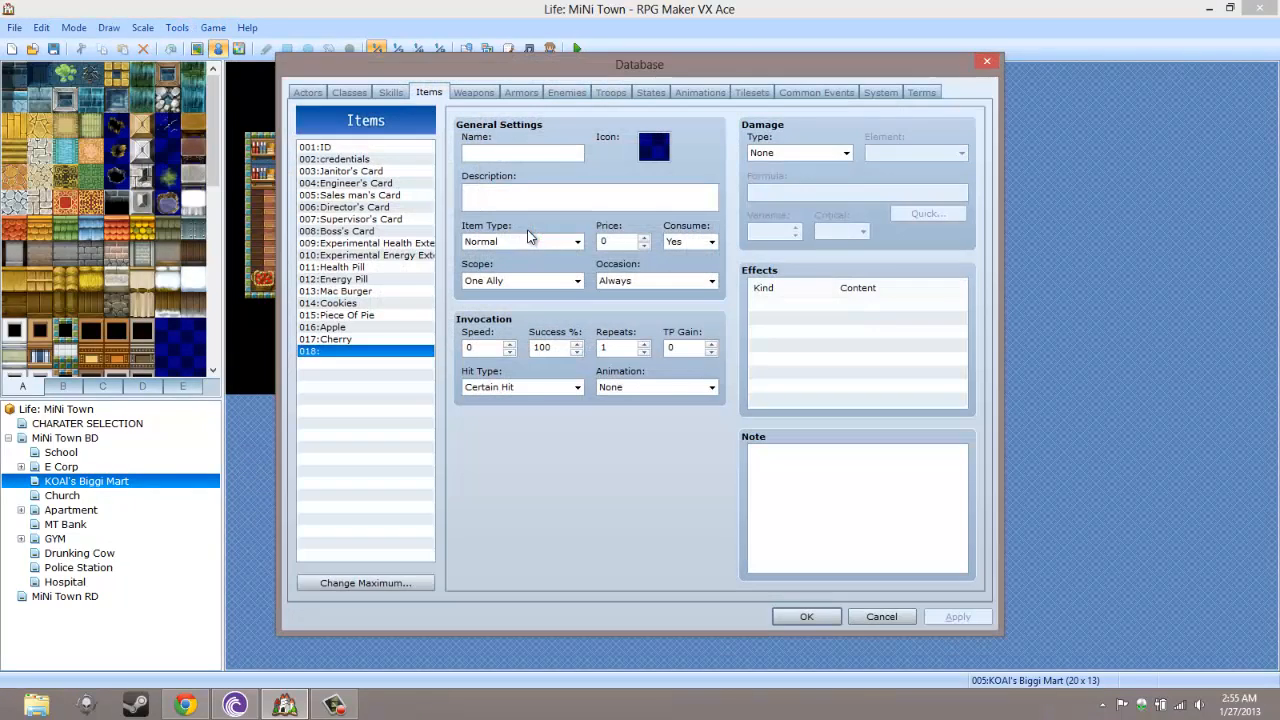
click(330, 268)
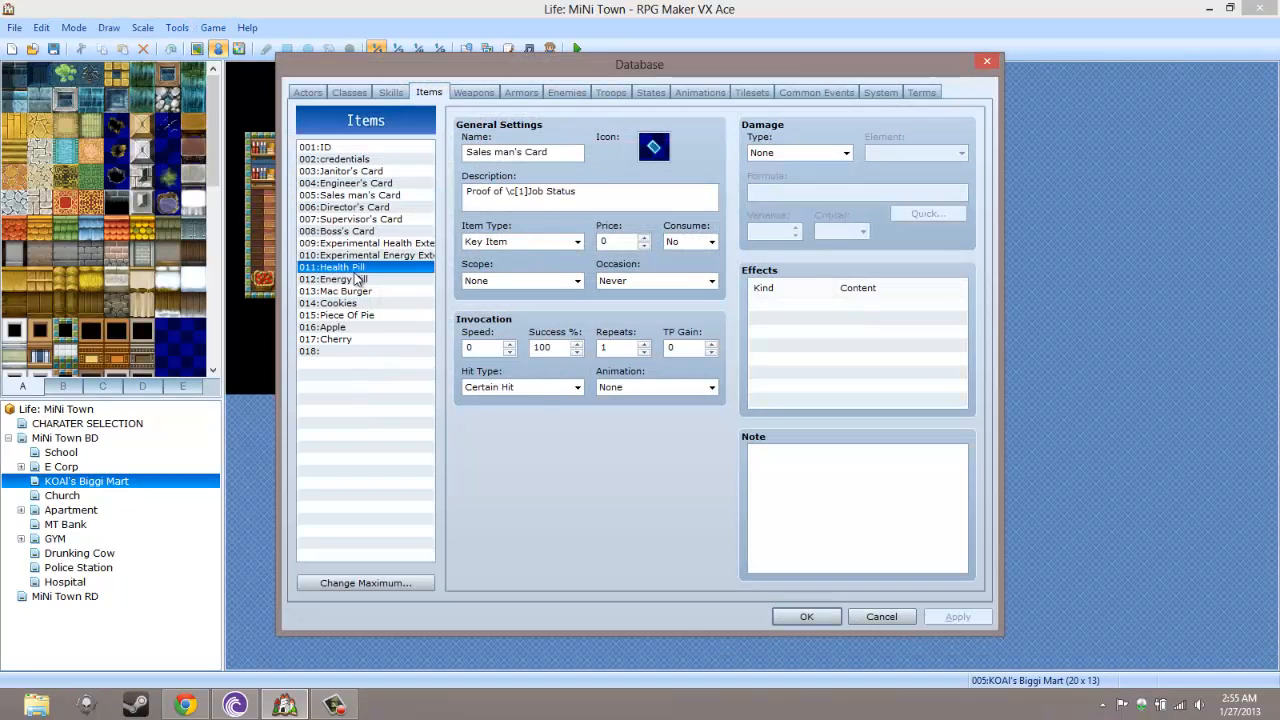
click(368, 244)
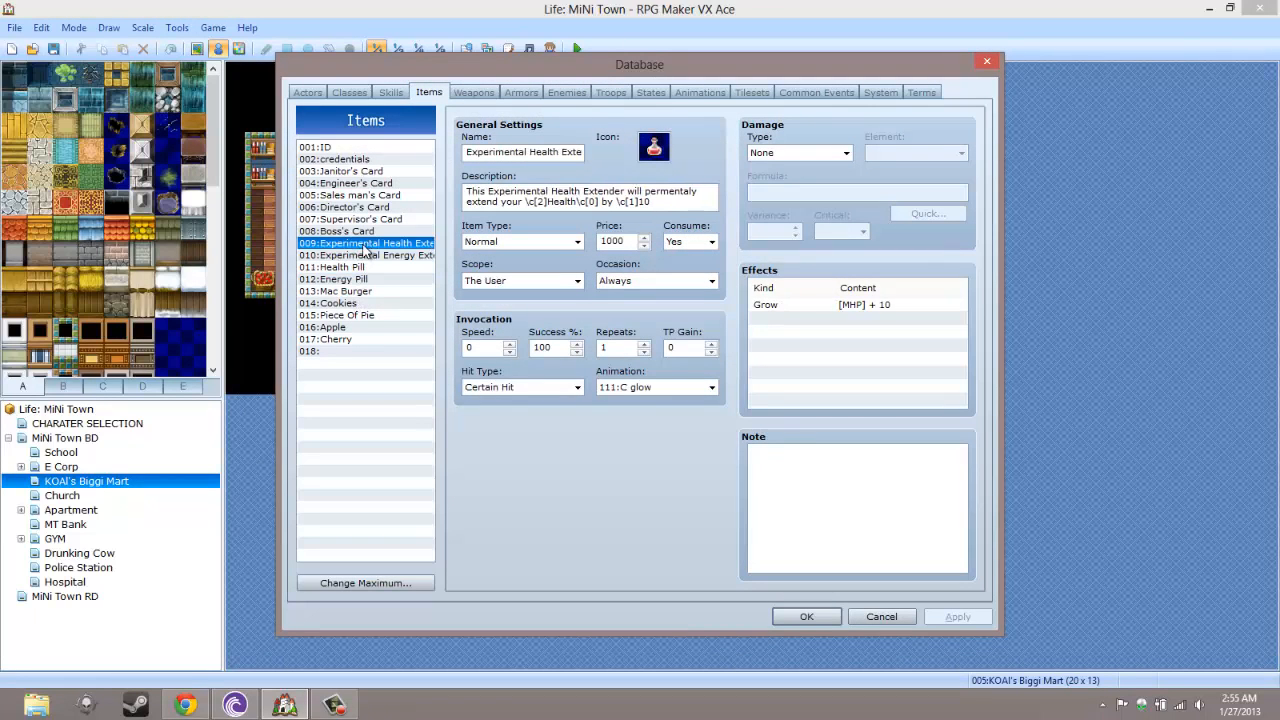
mouse_move(640, 160)
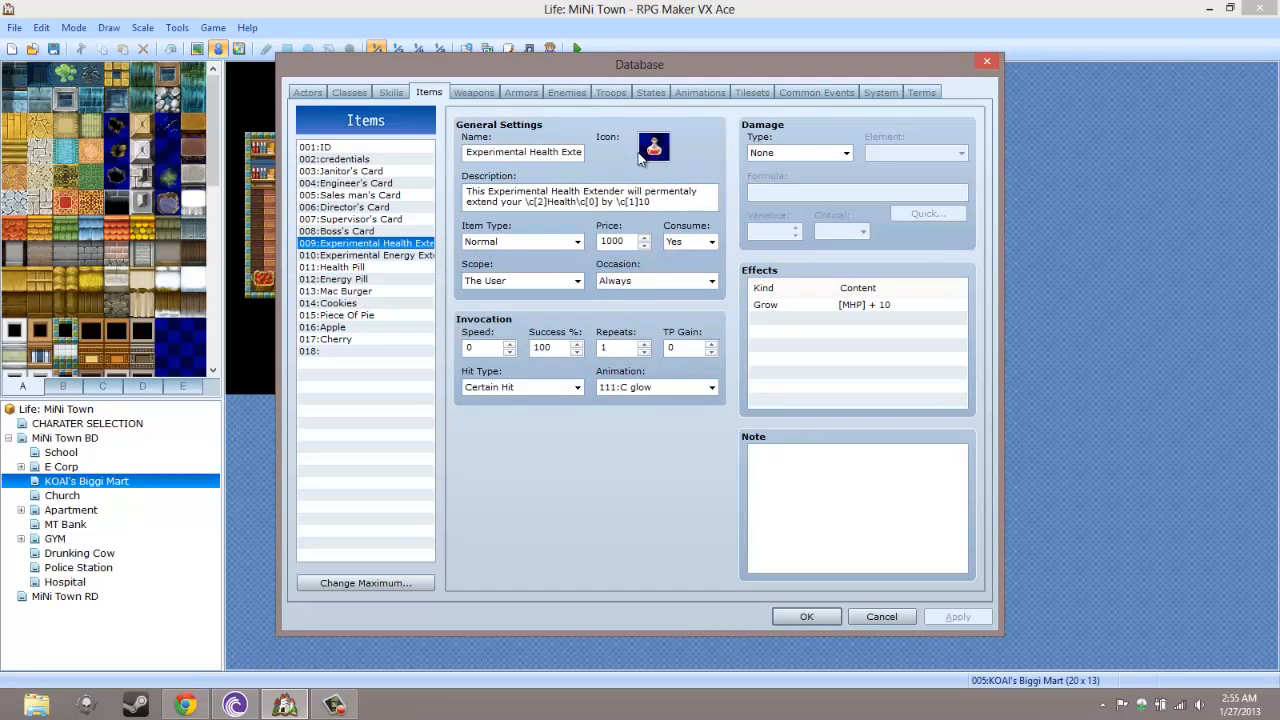
click(364, 254)
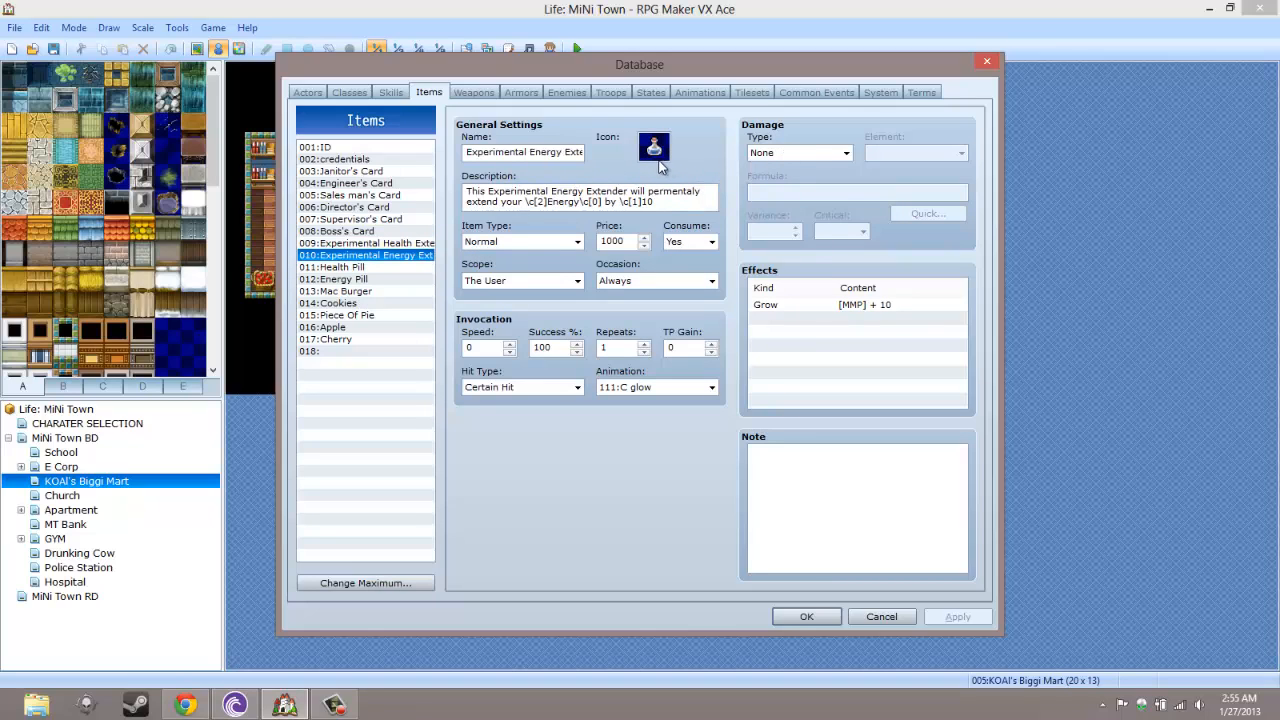
mouse_move(784, 150)
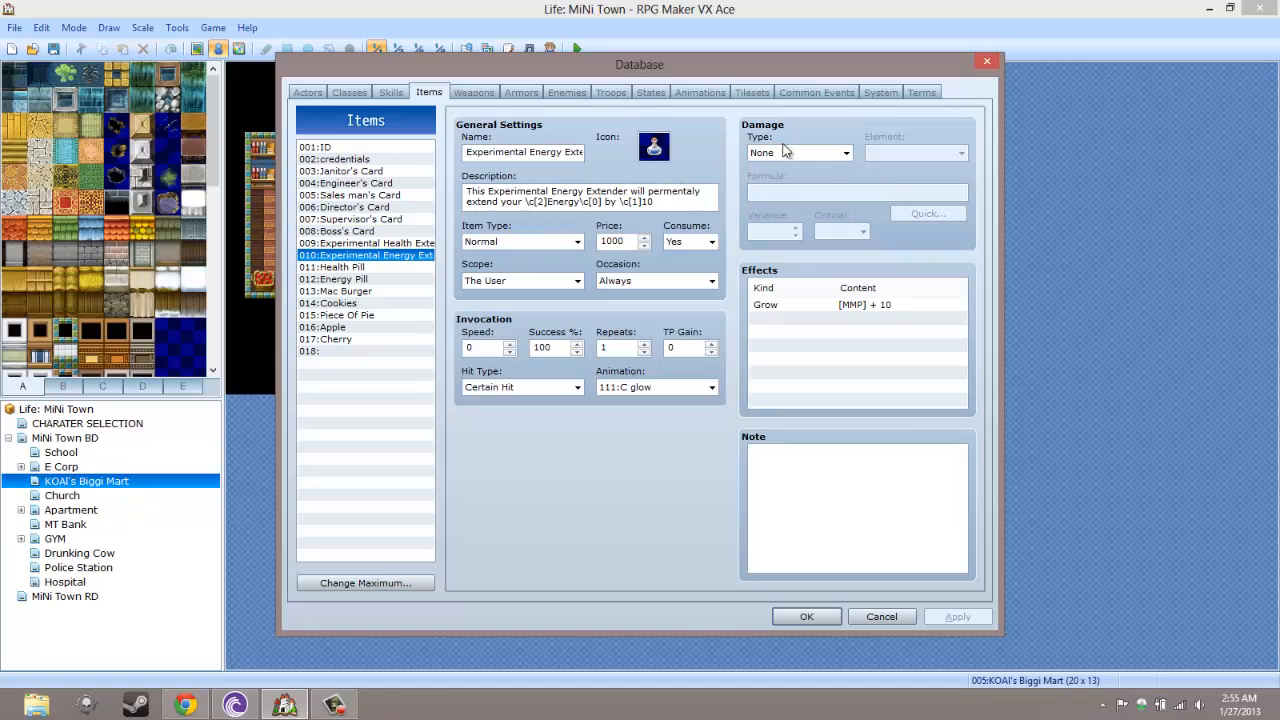
click(340, 280)
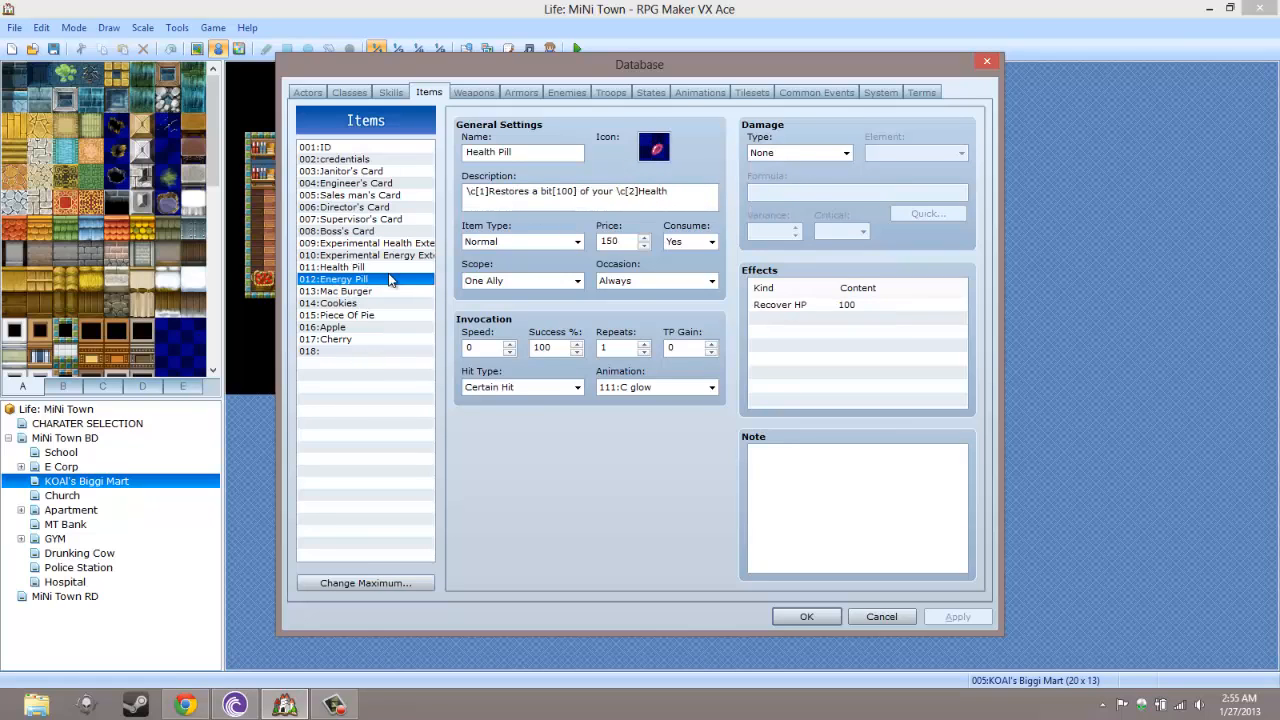
click(328, 304)
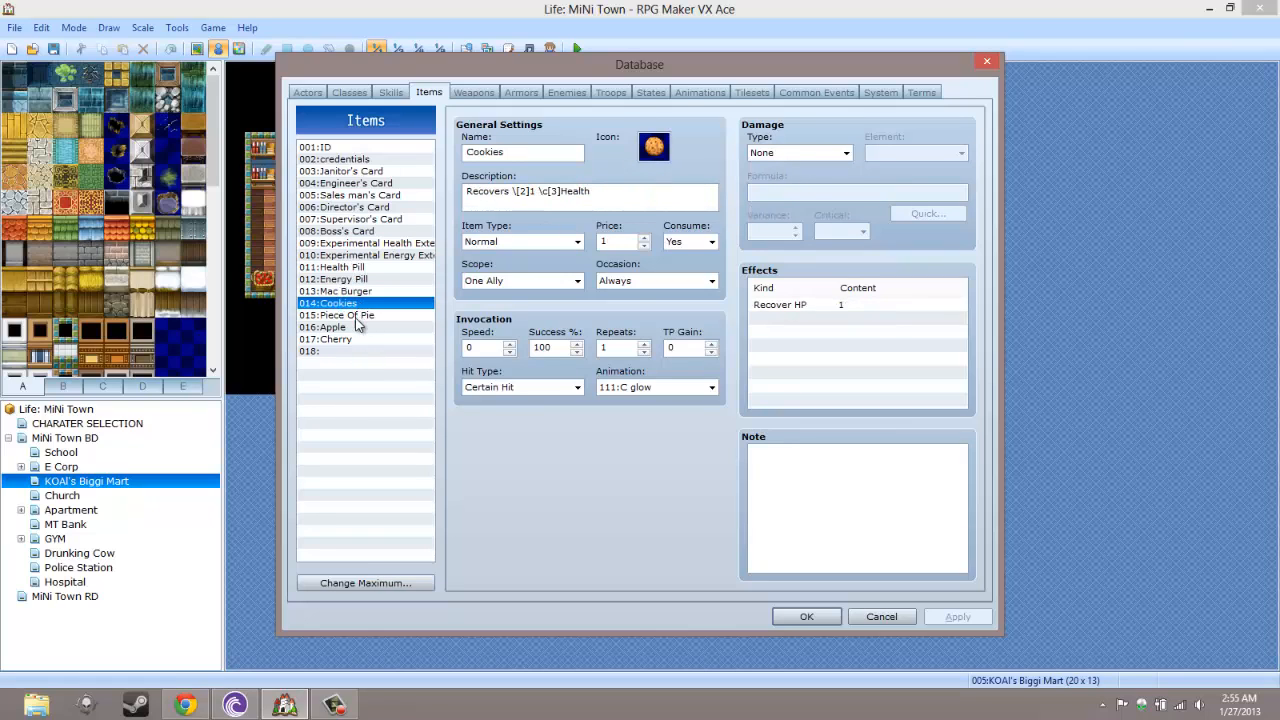
click(320, 326)
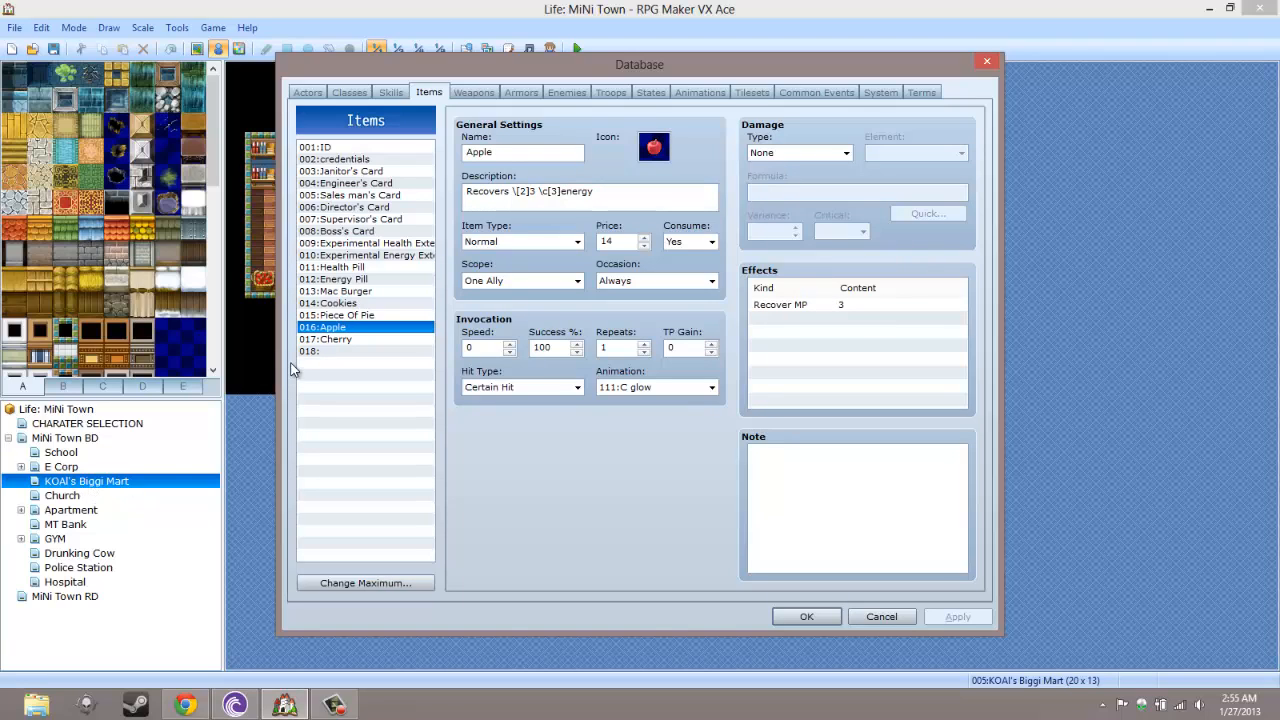
click(336, 316)
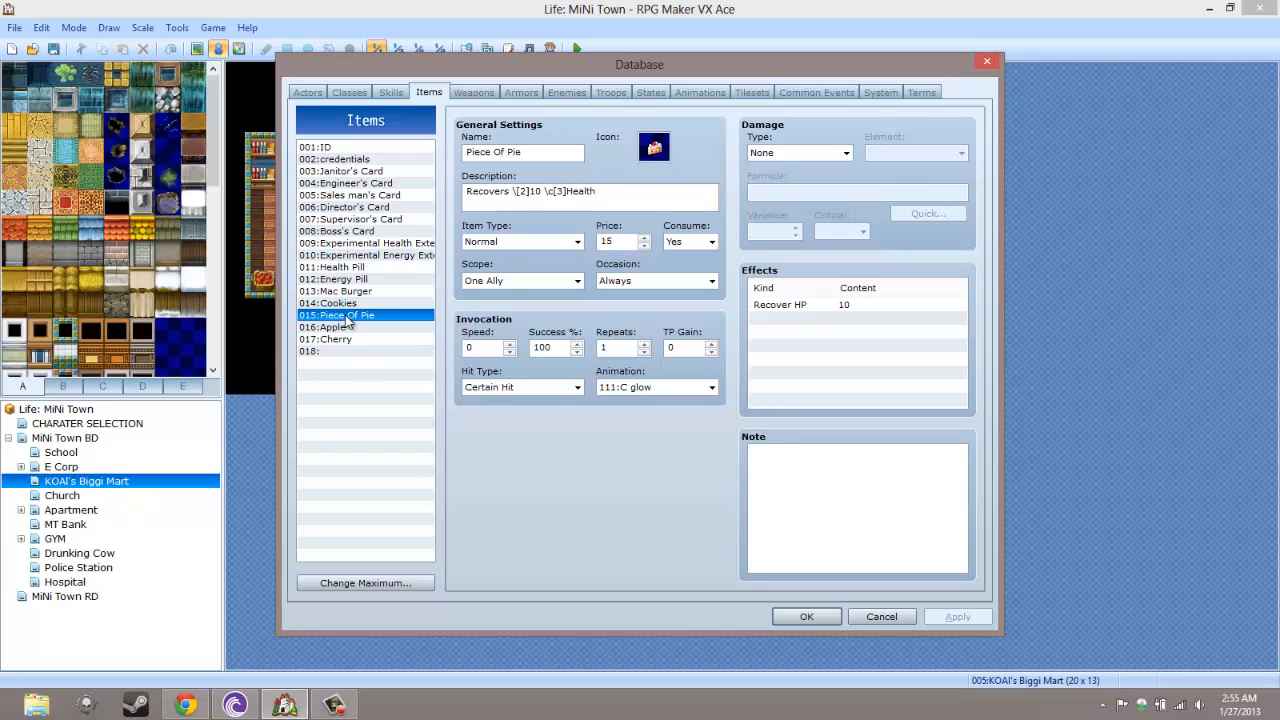
Compare the Health Pill and Energy Pill settings against Mac Burger and Apple, ending on Health Pill
click(336, 268)
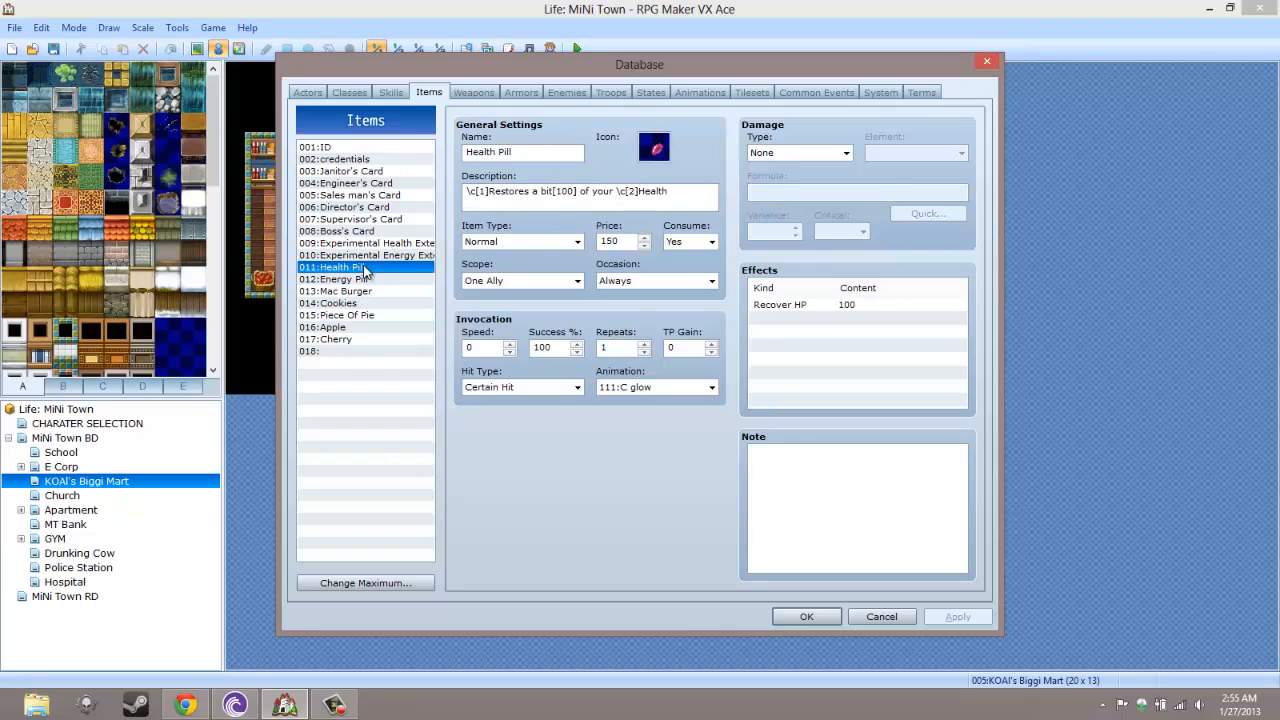
click(340, 278)
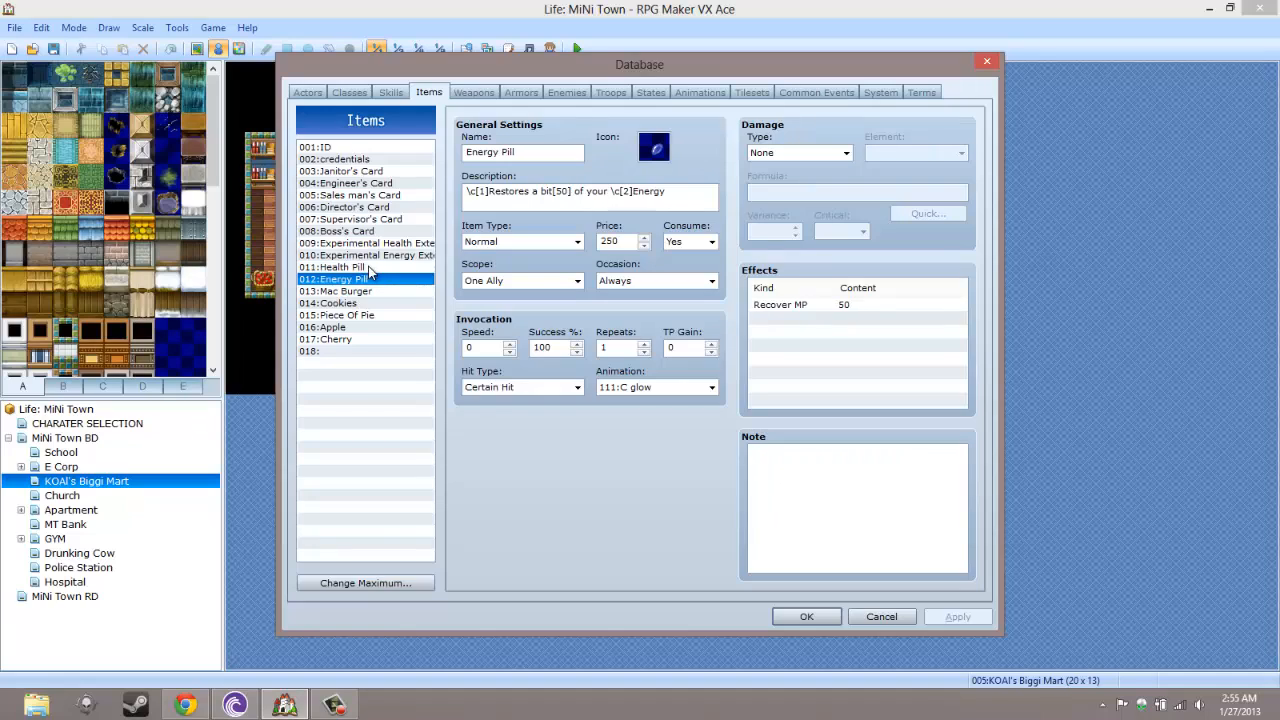
click(336, 268)
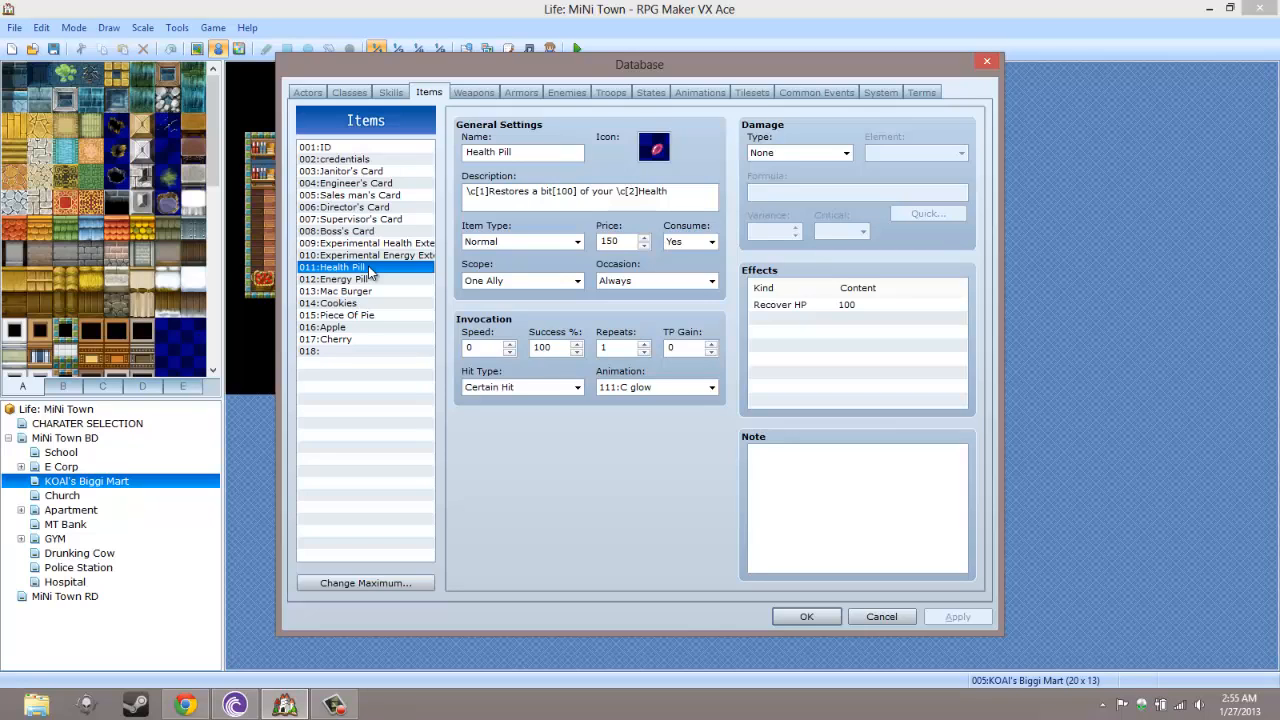
click(340, 278)
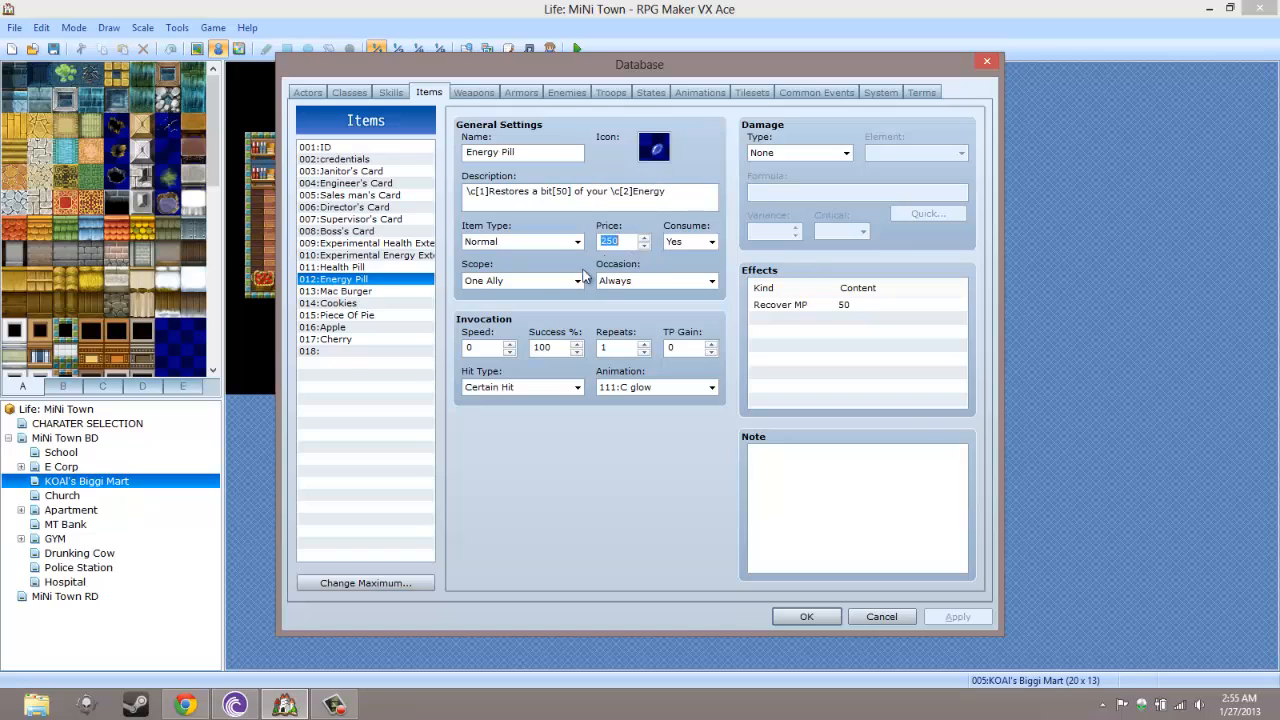
click(336, 292)
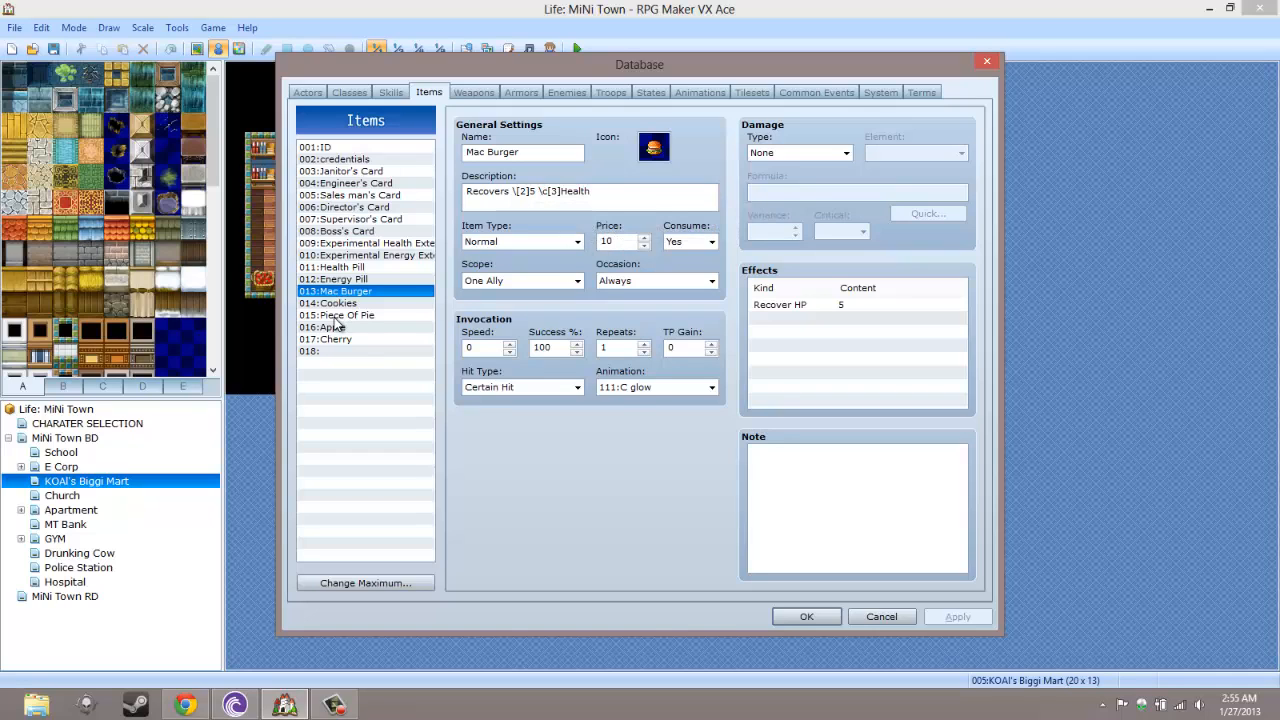
click(322, 328)
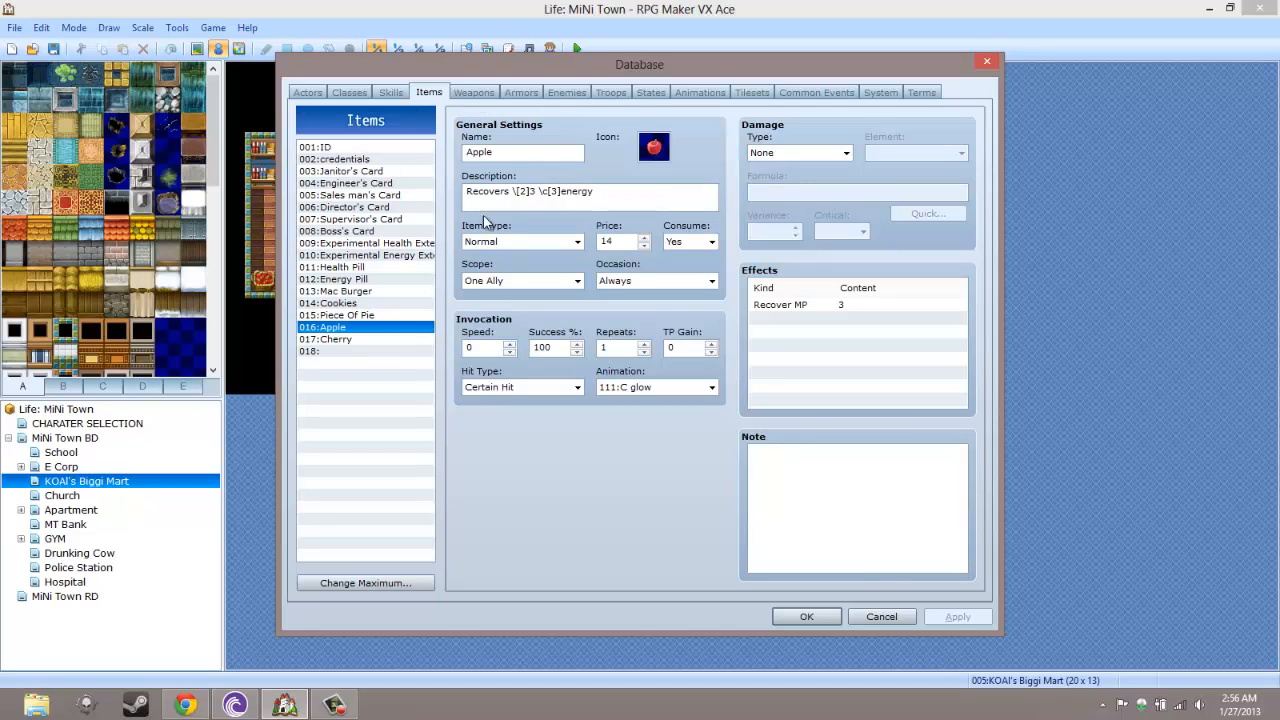
click(332, 268)
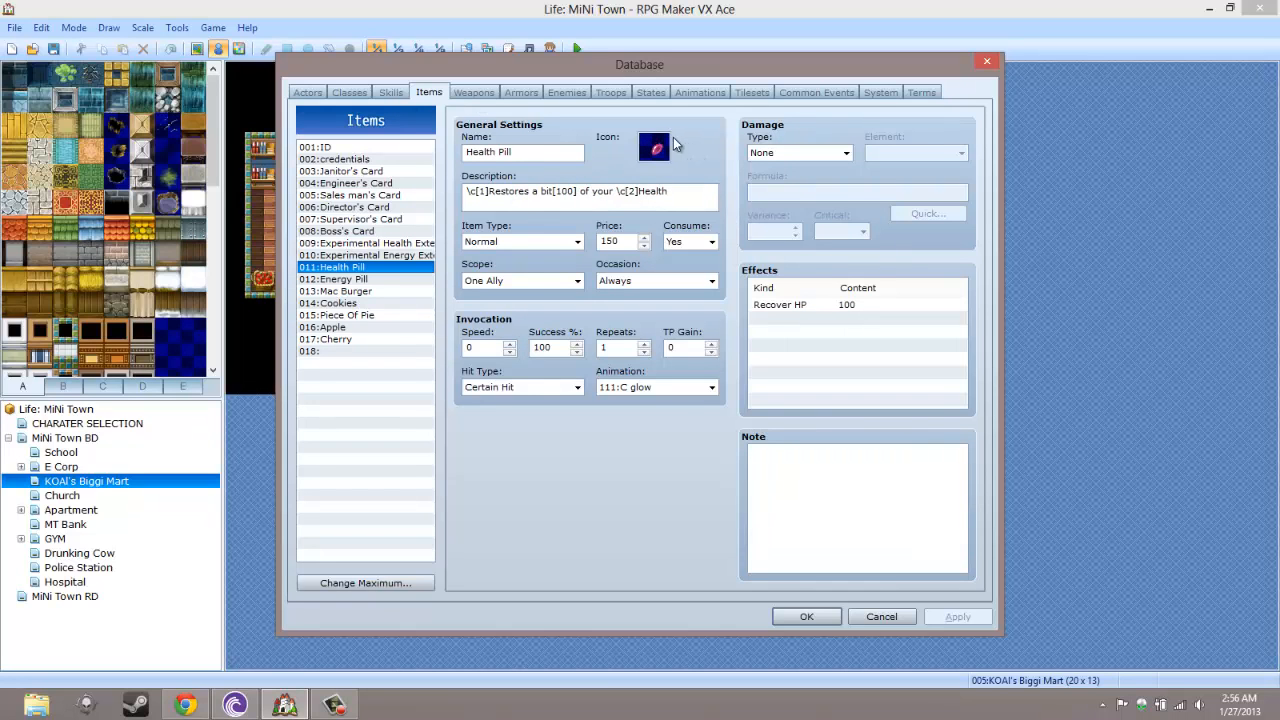
Choose a new icon for the Health Pill from the icon set
click(654, 148)
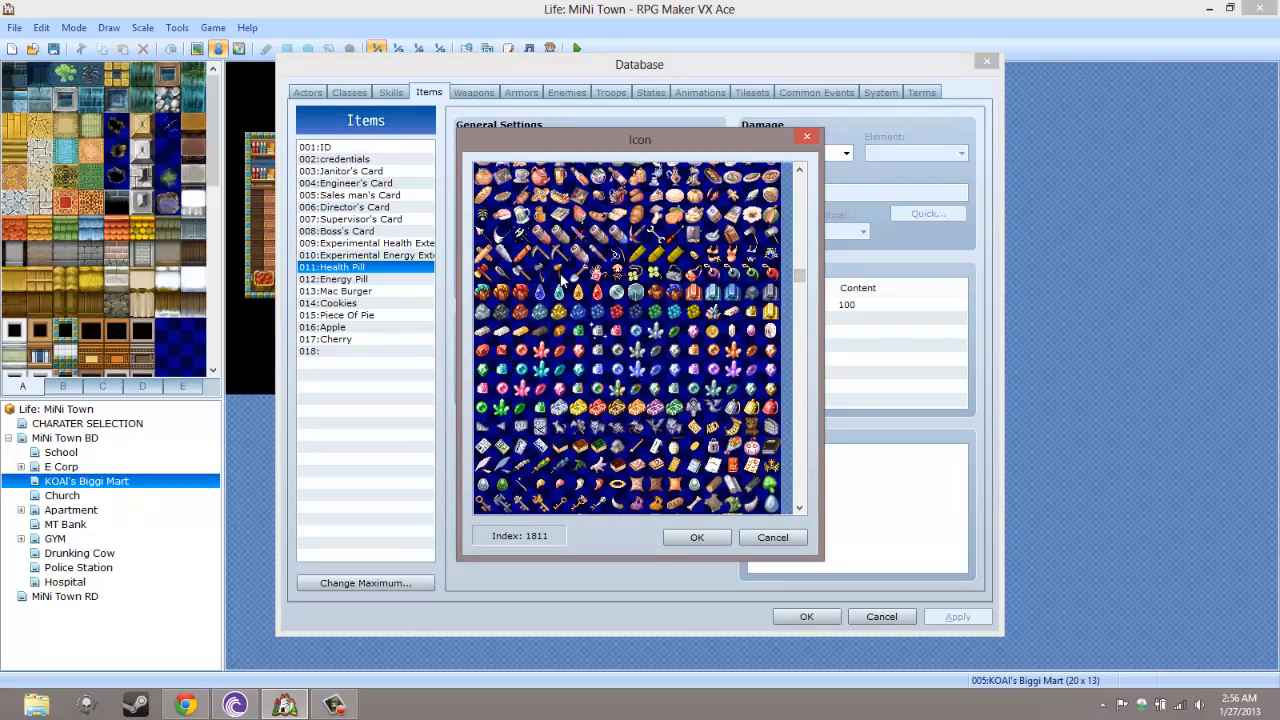
scroll(down, 3)
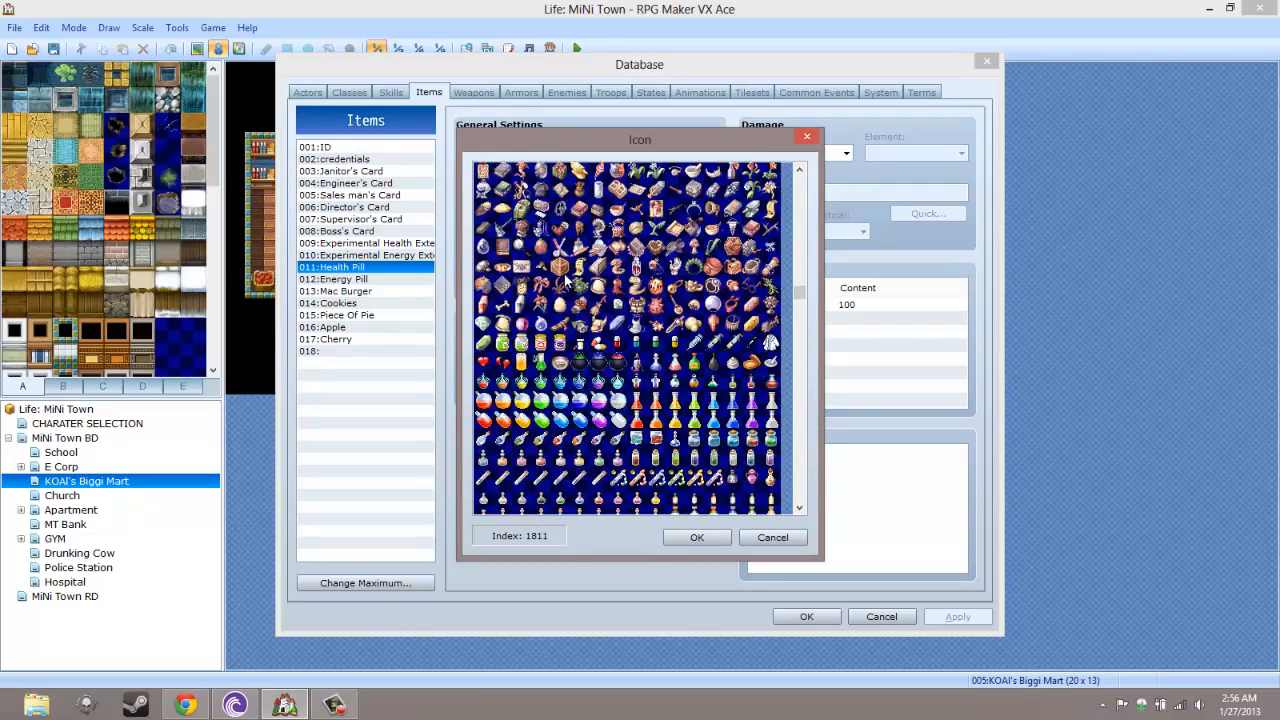
scroll(down, 3)
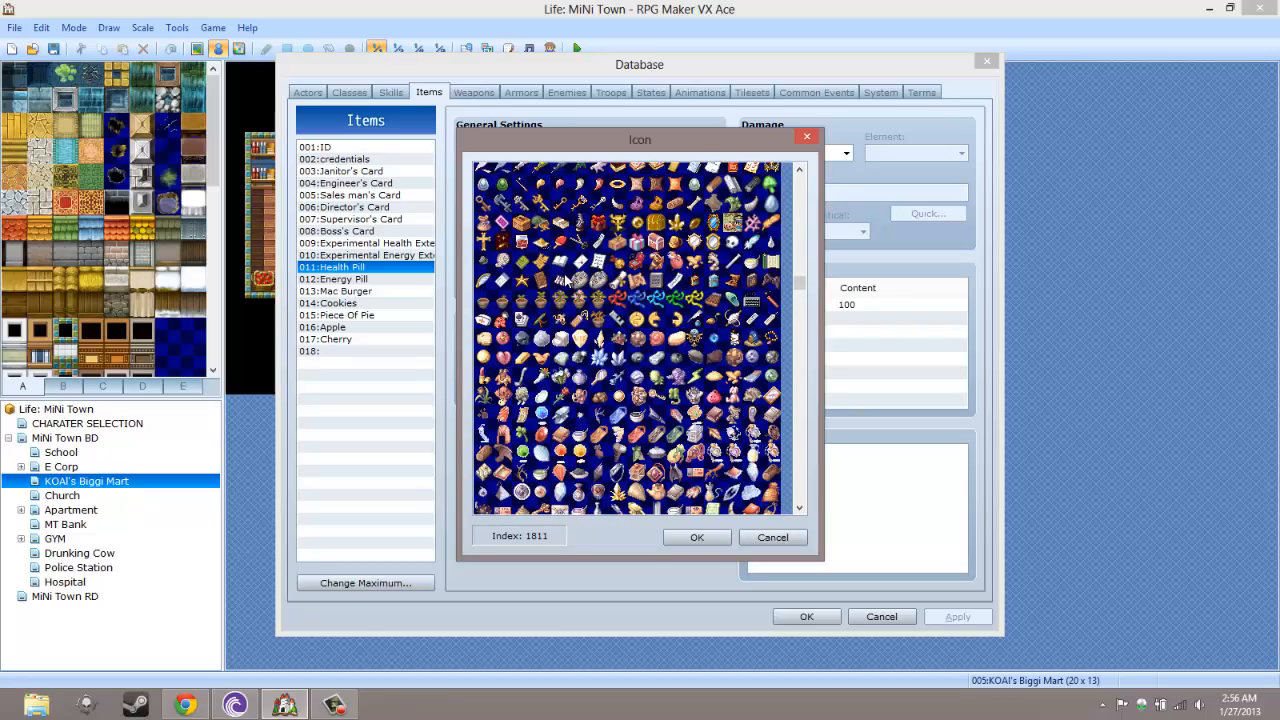
scroll(down, 3)
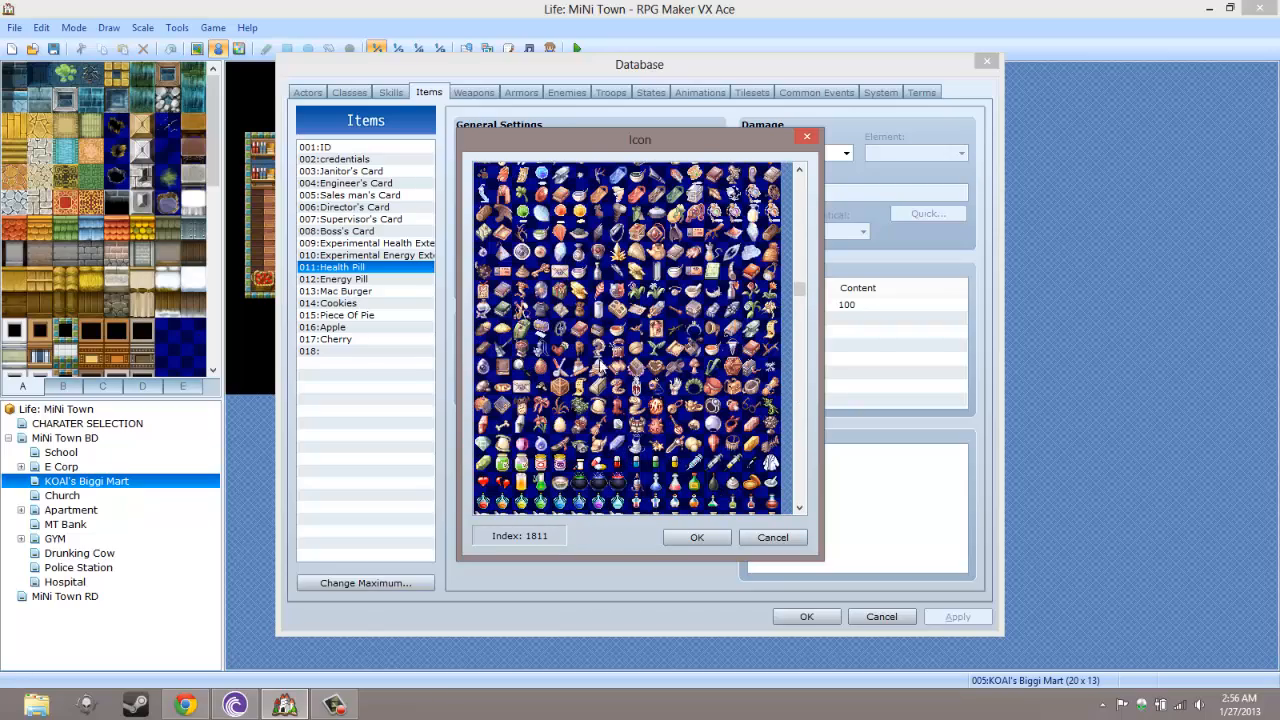
mouse_move(640, 464)
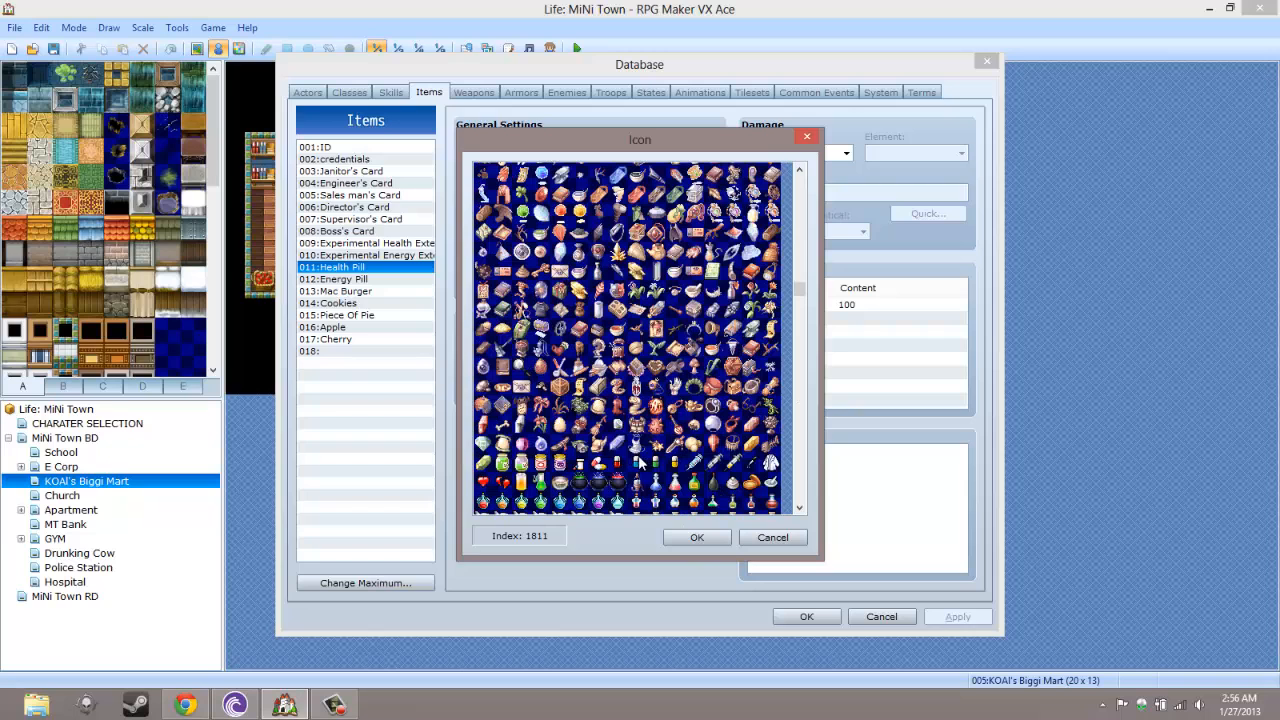
click(696, 536)
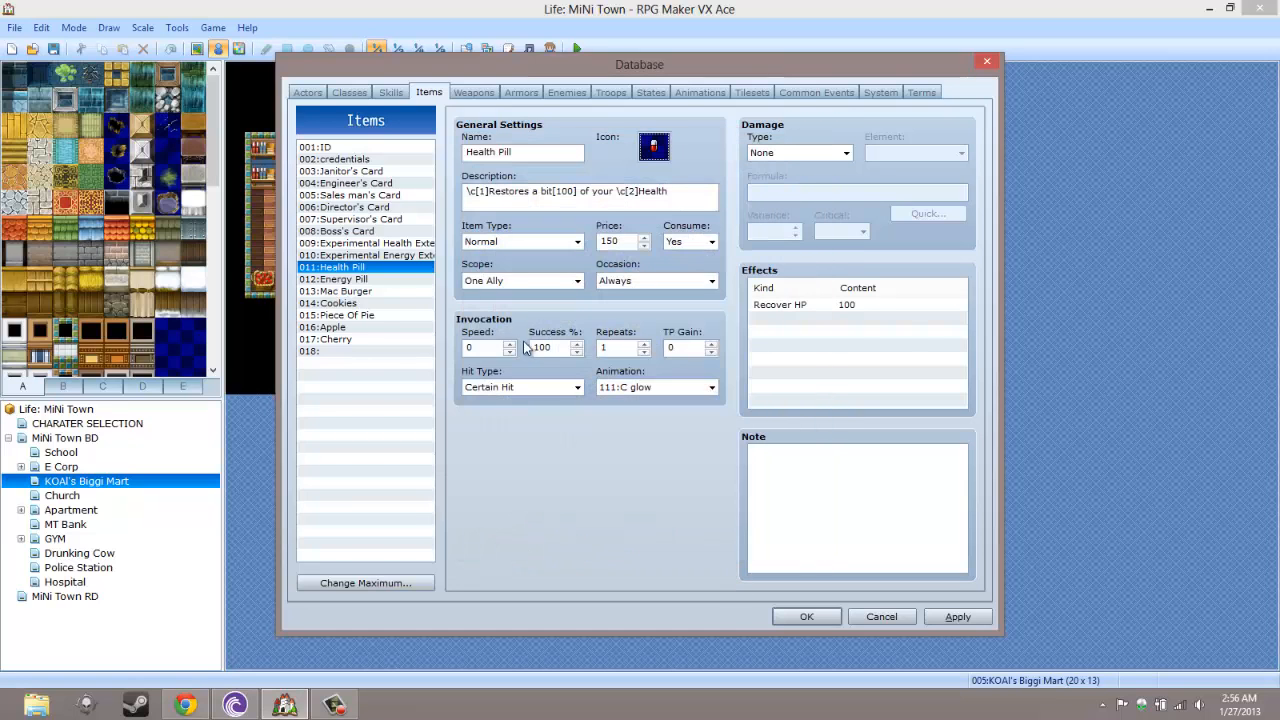
Give the Energy Pill a pill icon from further down the icon set
click(336, 278)
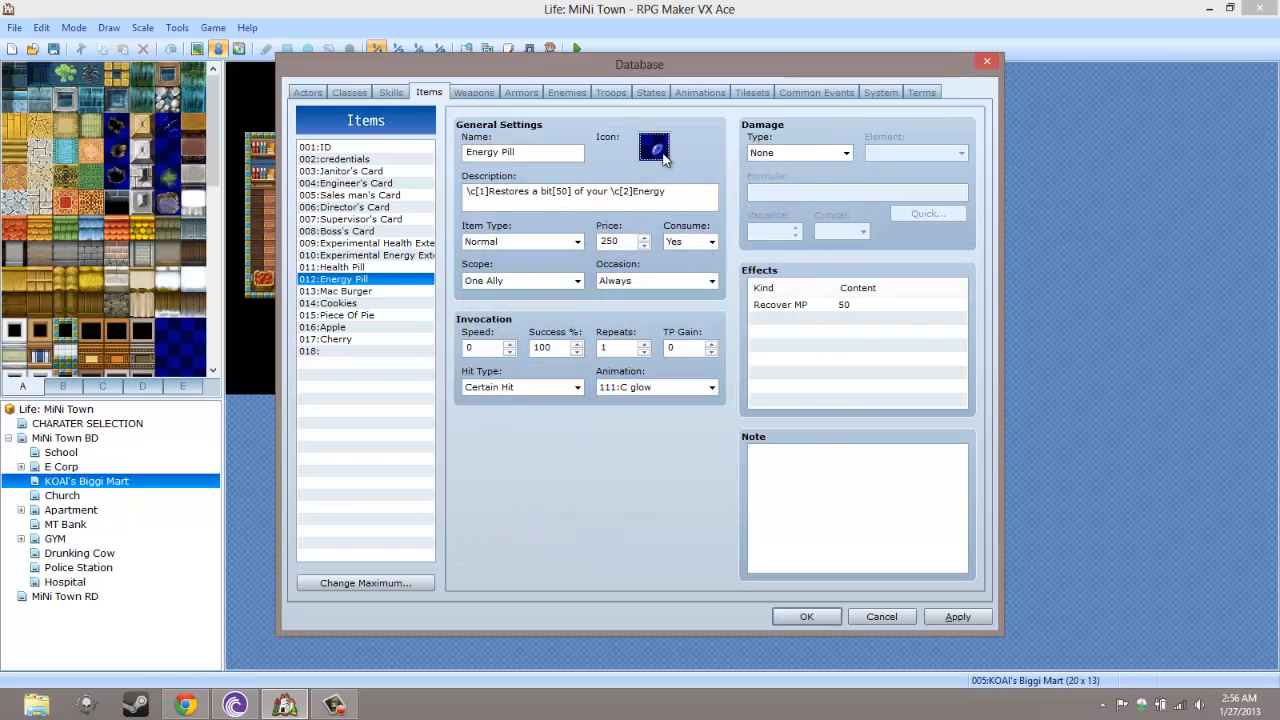
click(654, 148)
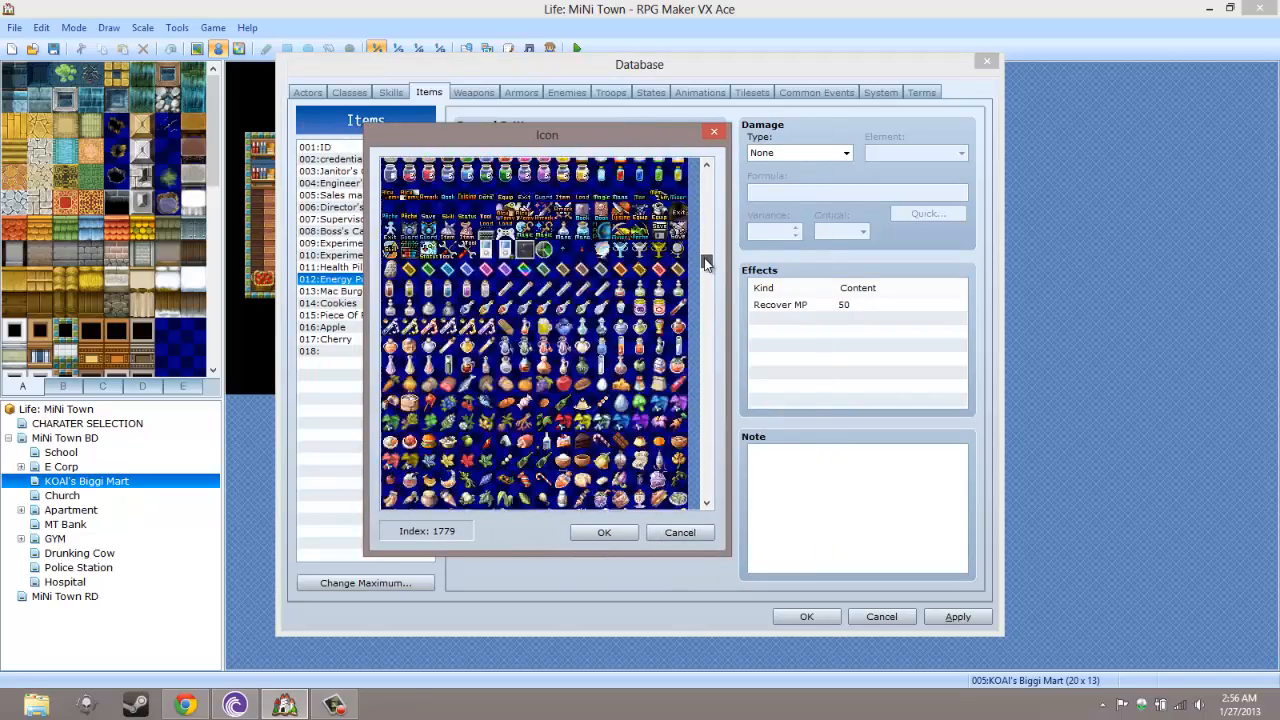
scroll(down, 3)
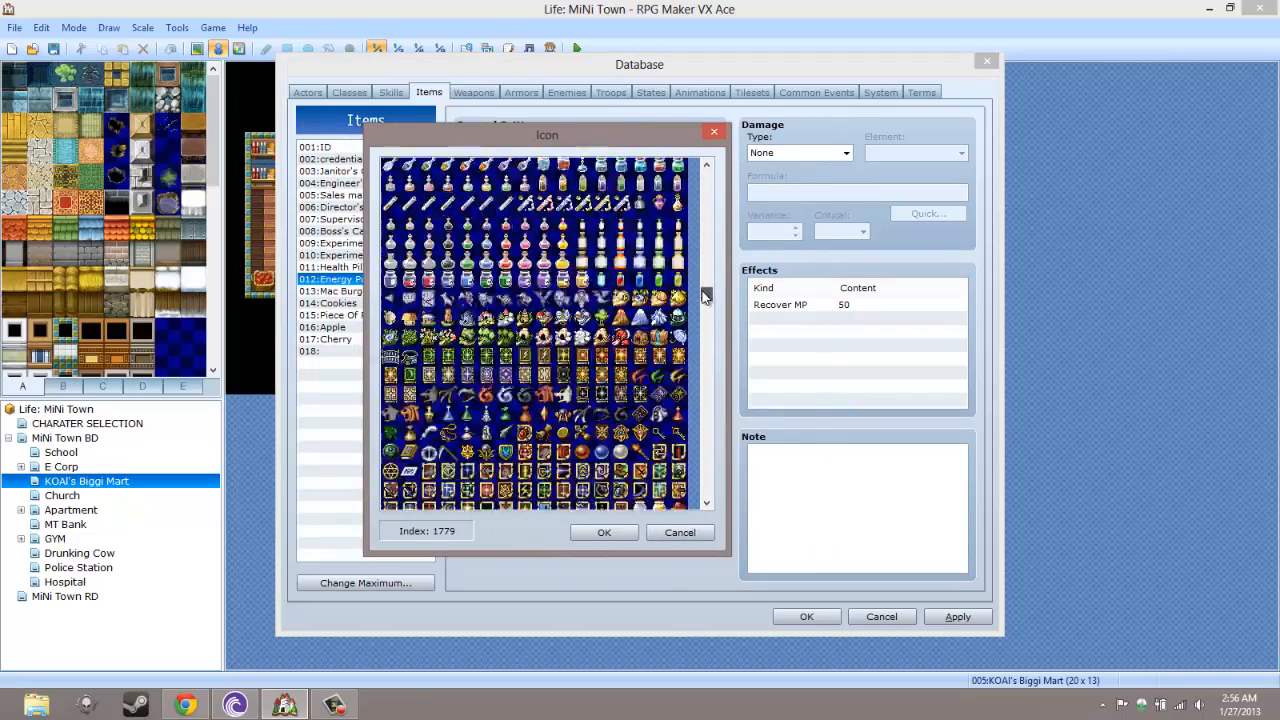
scroll(down, 3)
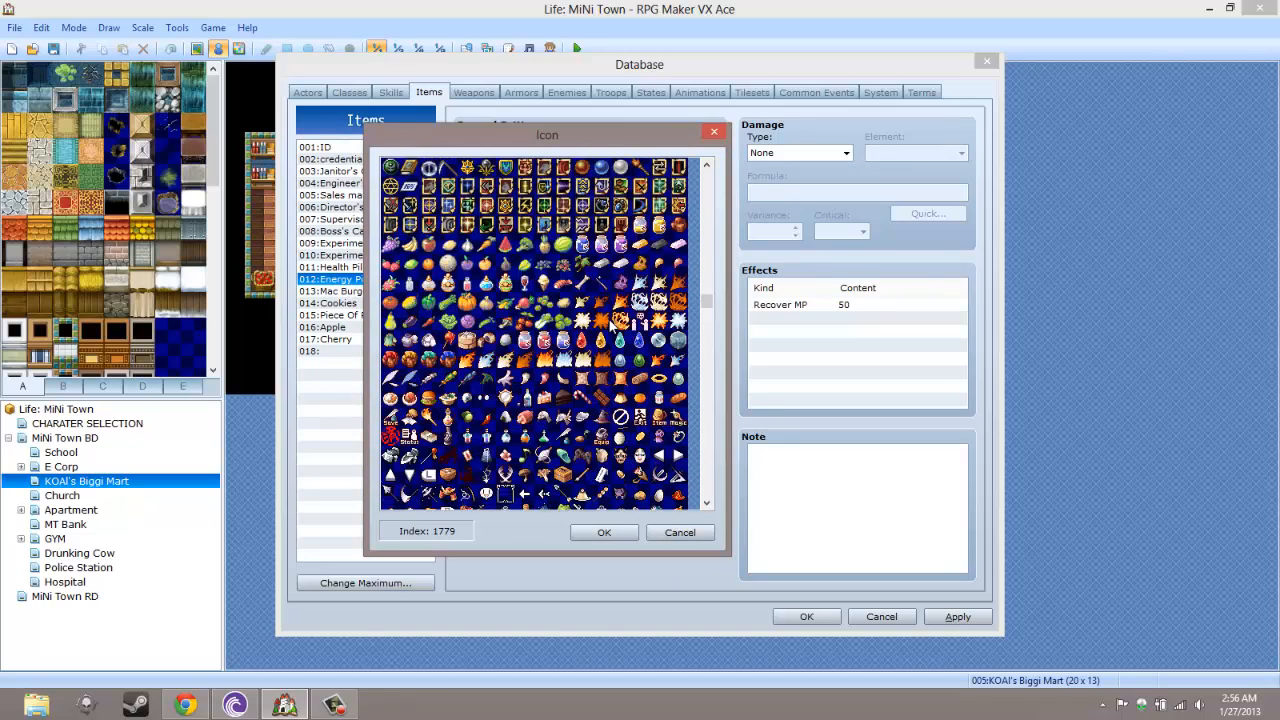
scroll(down, 3)
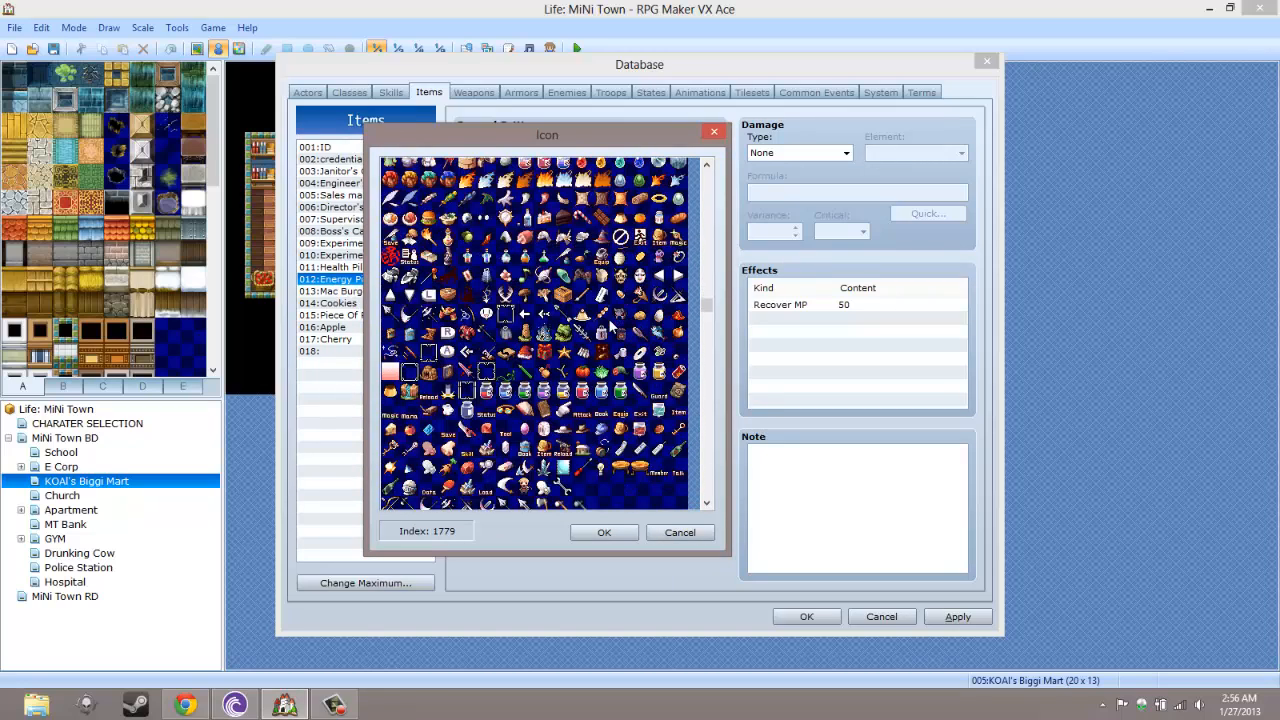
scroll(down, 3)
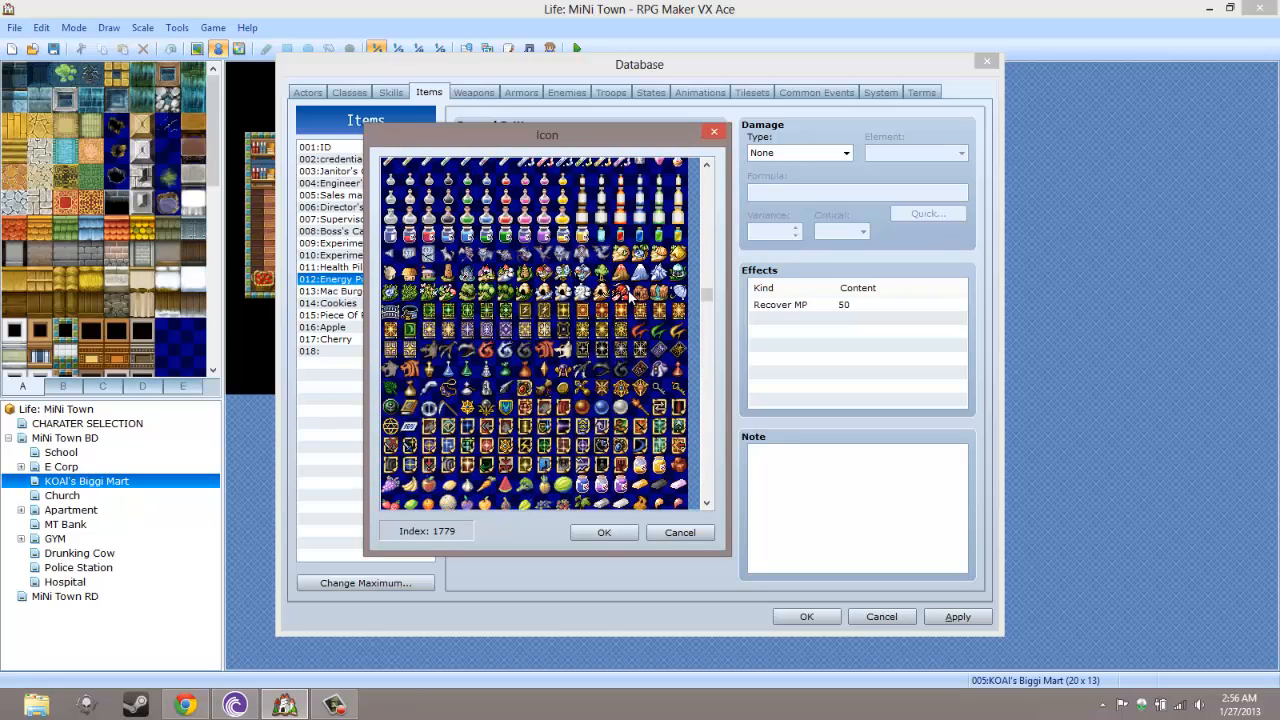
scroll(down, 3)
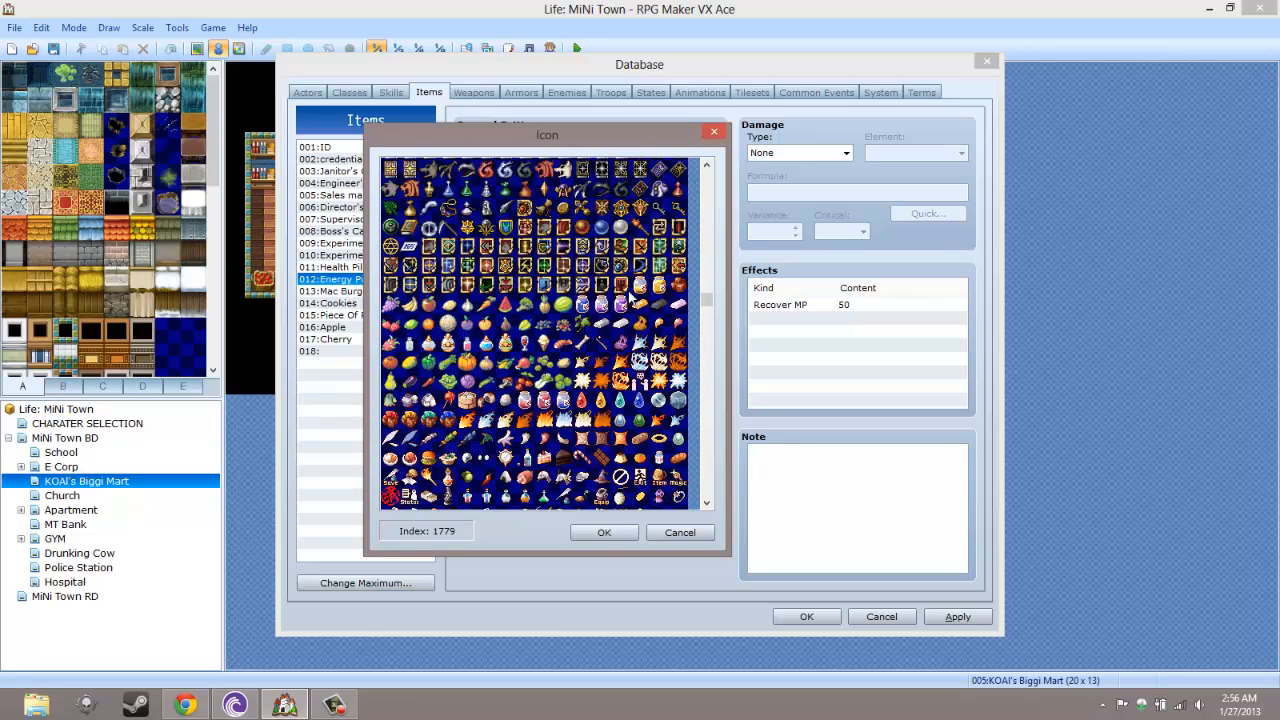
scroll(down, 3)
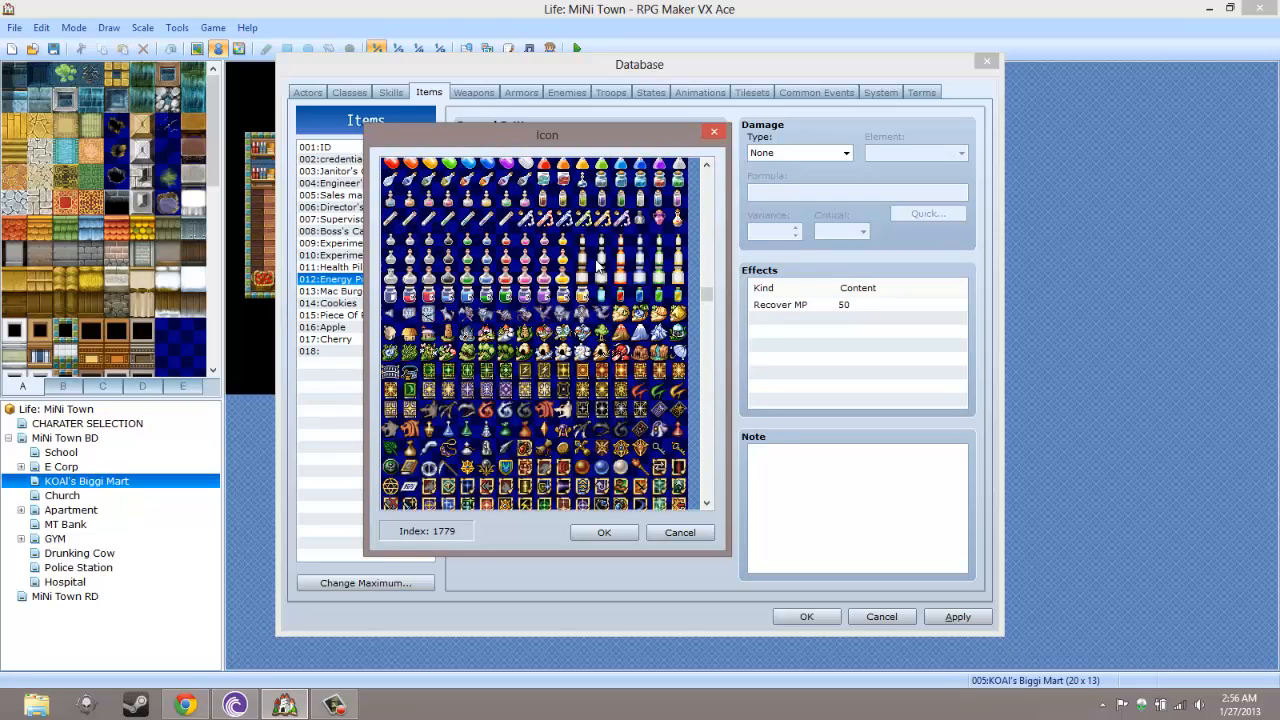
scroll(down, 3)
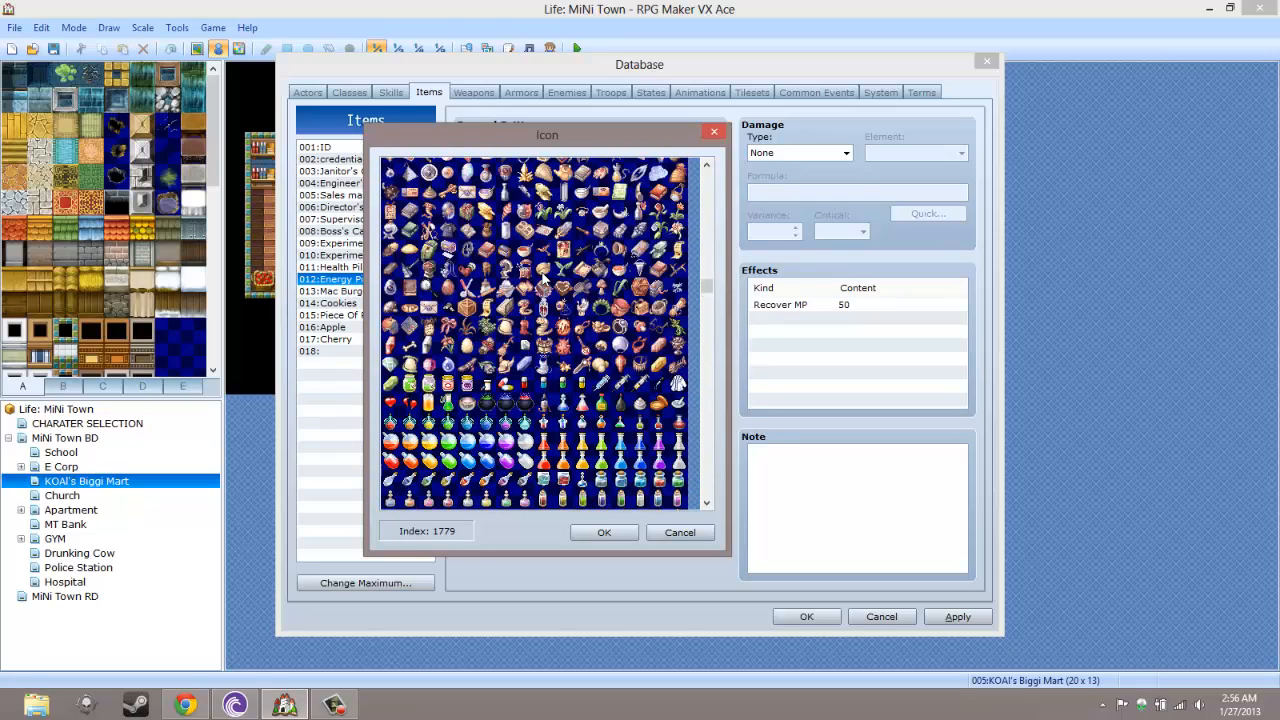
click(544, 384)
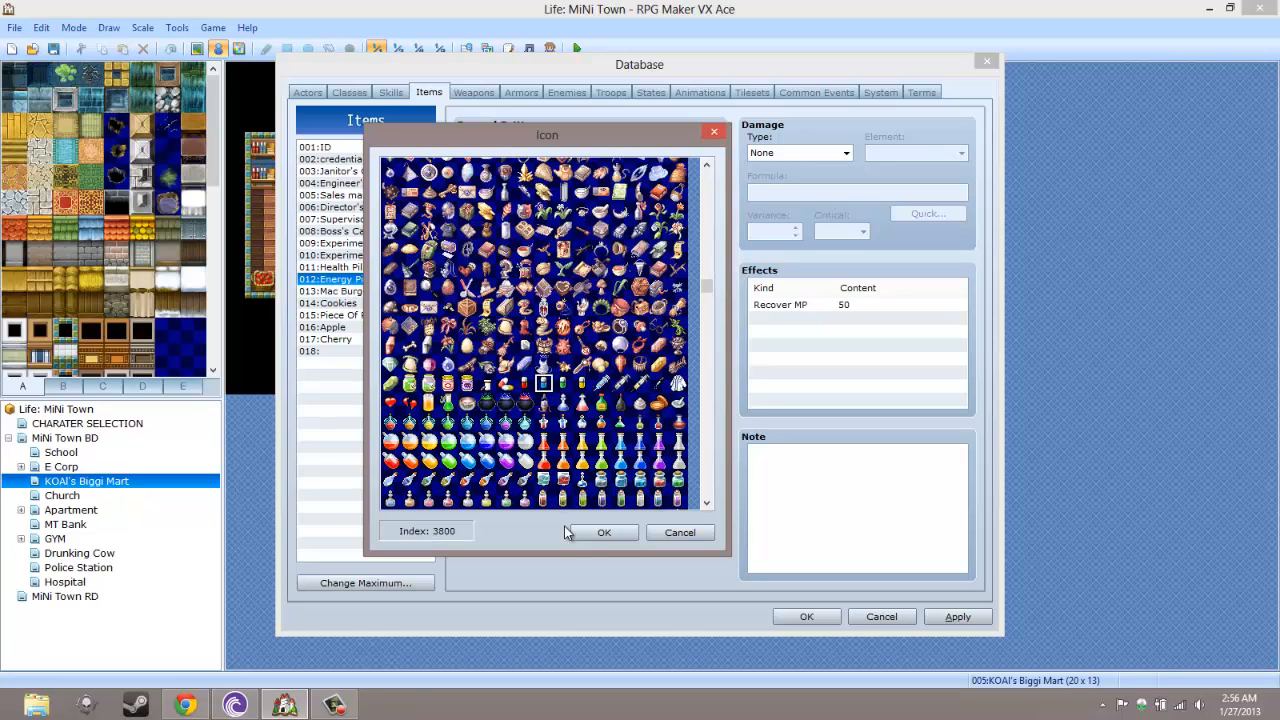
click(604, 532)
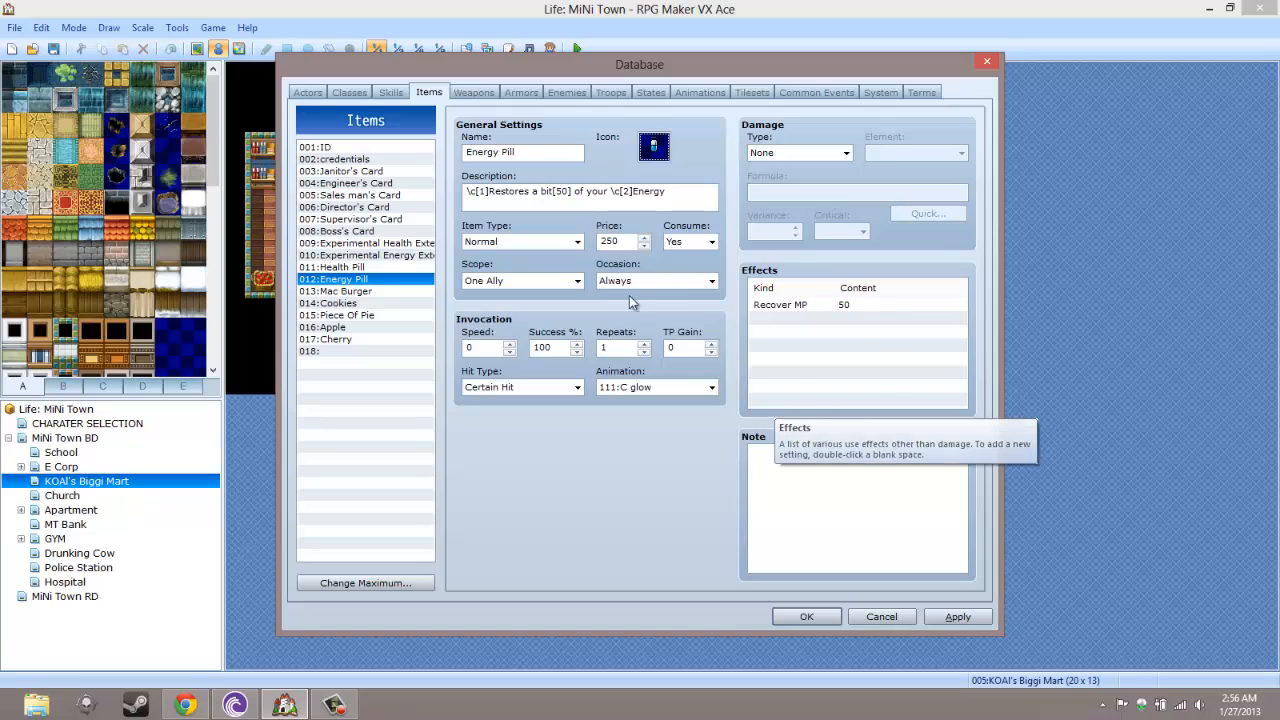
Glance at the Cookies item, then confirm the item changes and close the database
click(328, 302)
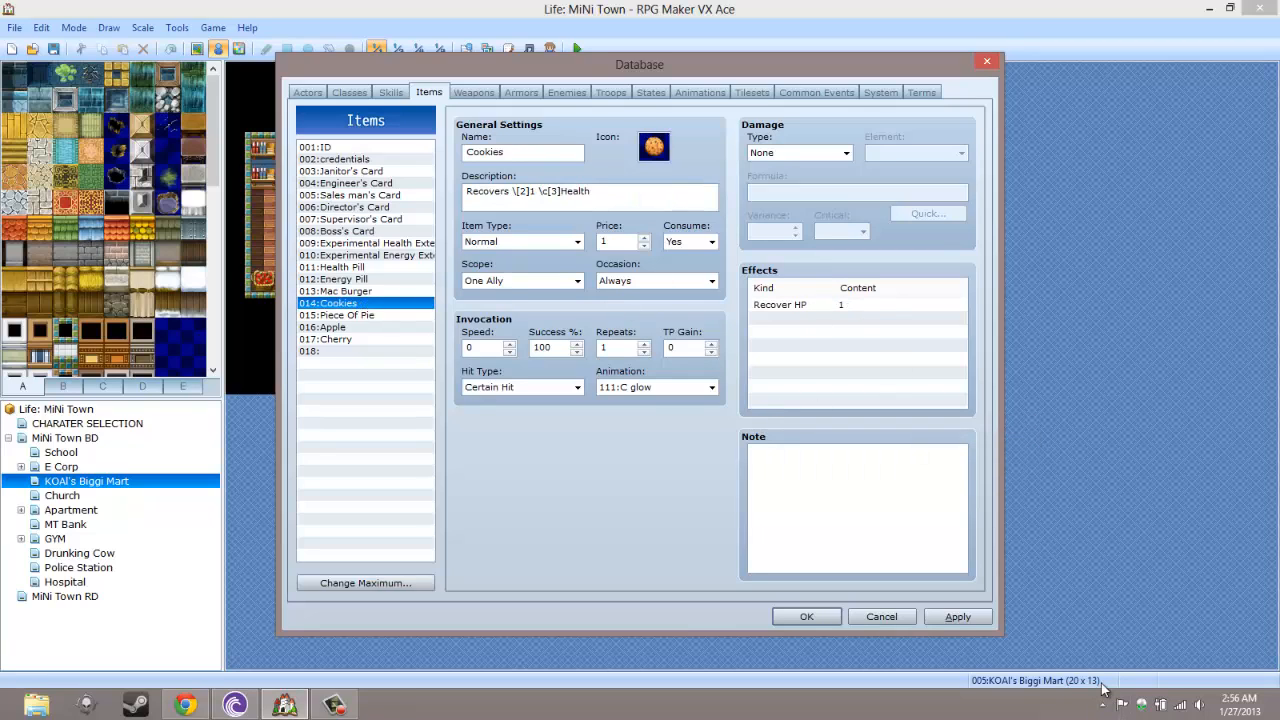
mouse_move(830, 604)
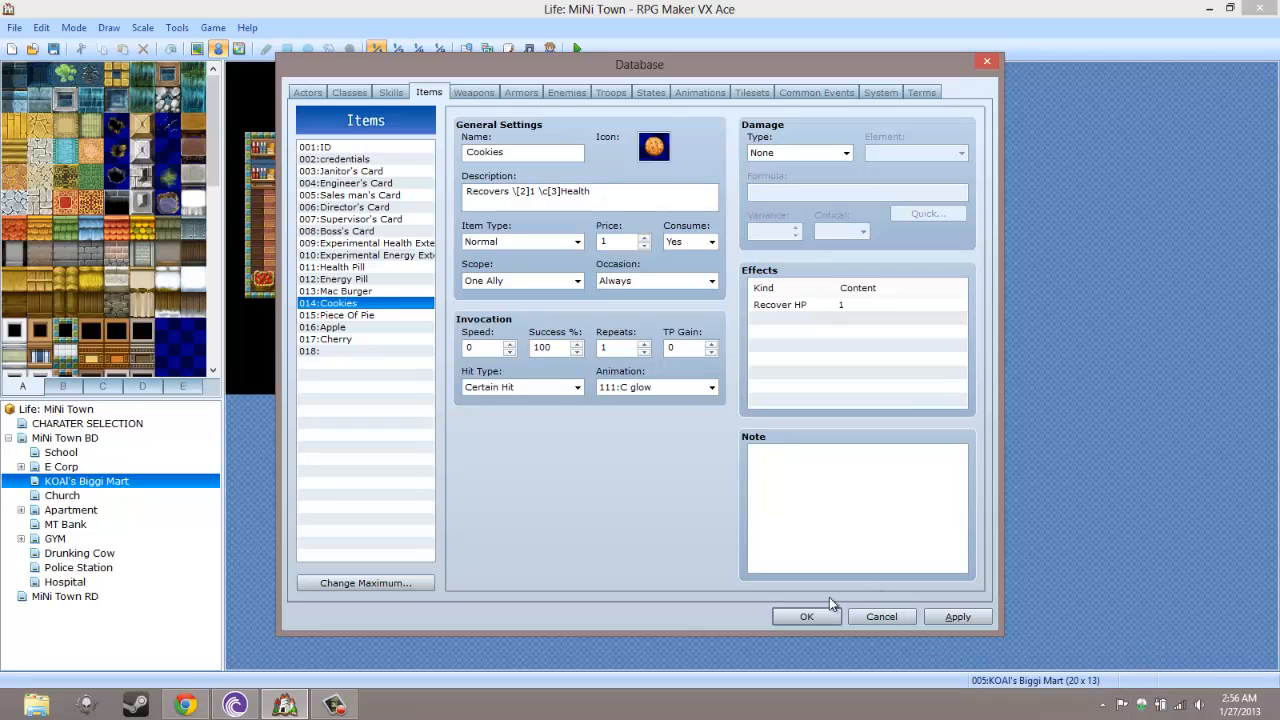
click(806, 616)
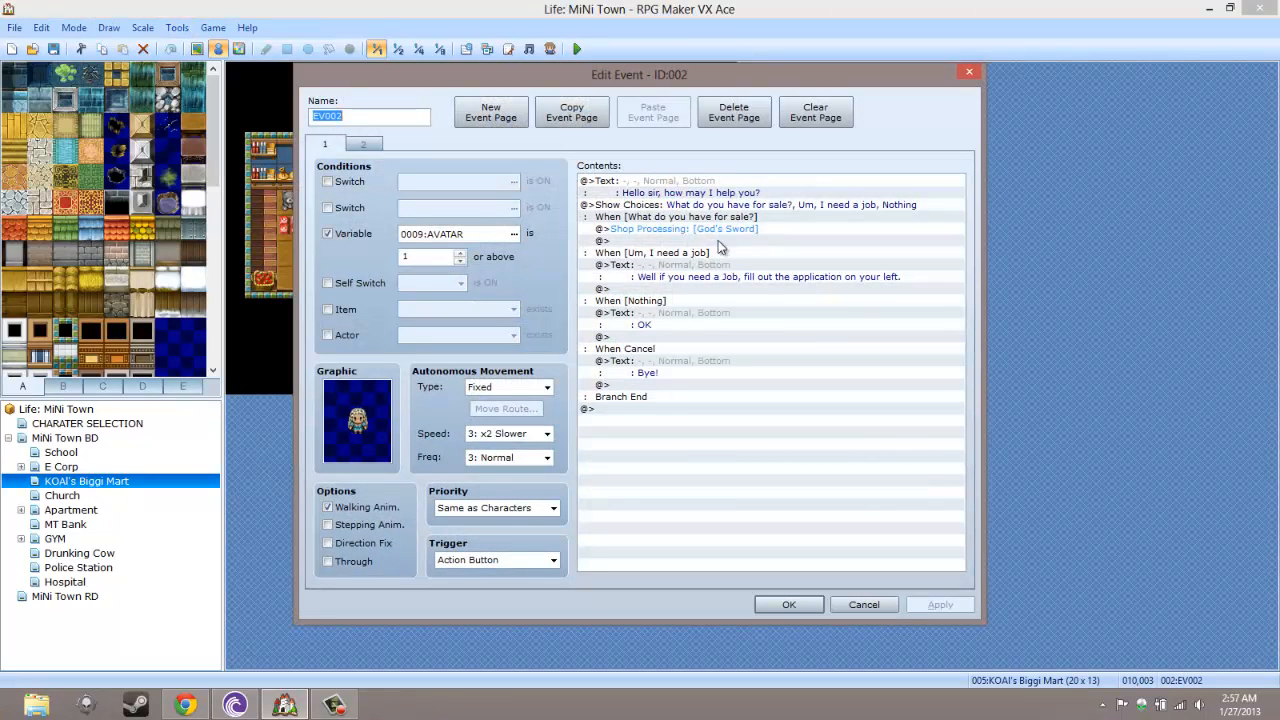
Make the Biggi Mart clerk's shop purchase-only and stock Mac Burger and Cookies
double_click(684, 228)
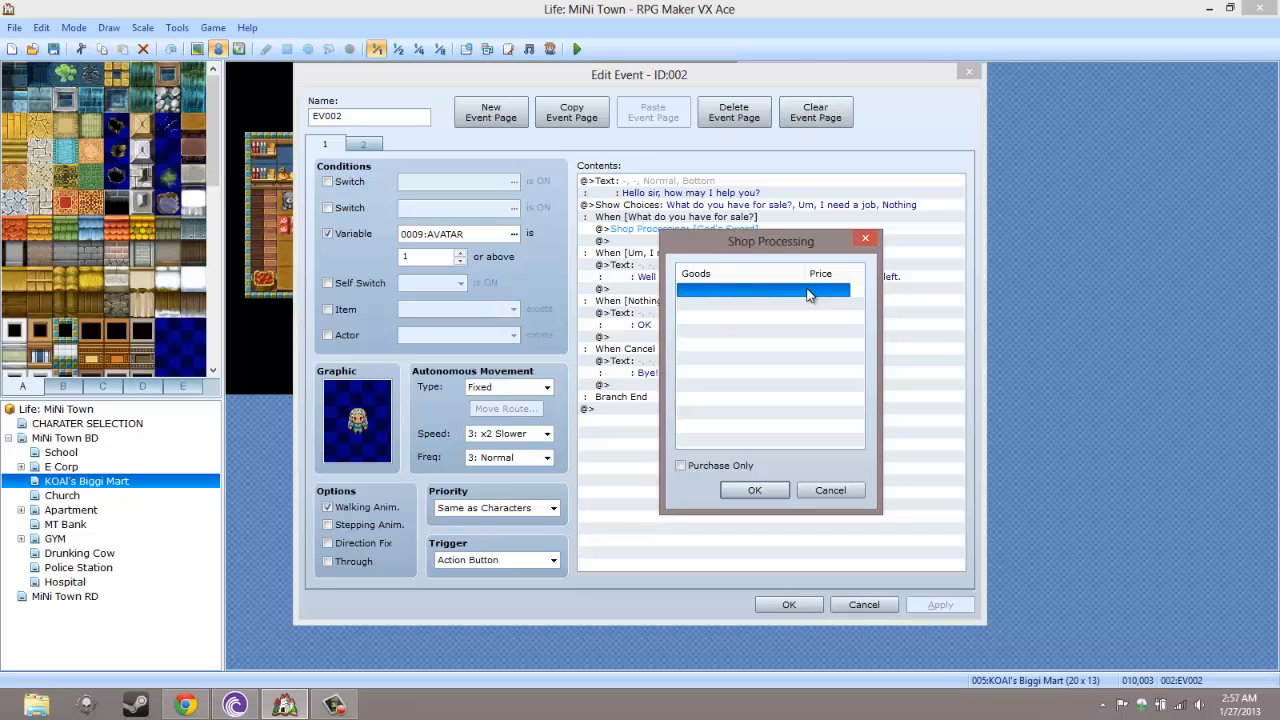
click(680, 464)
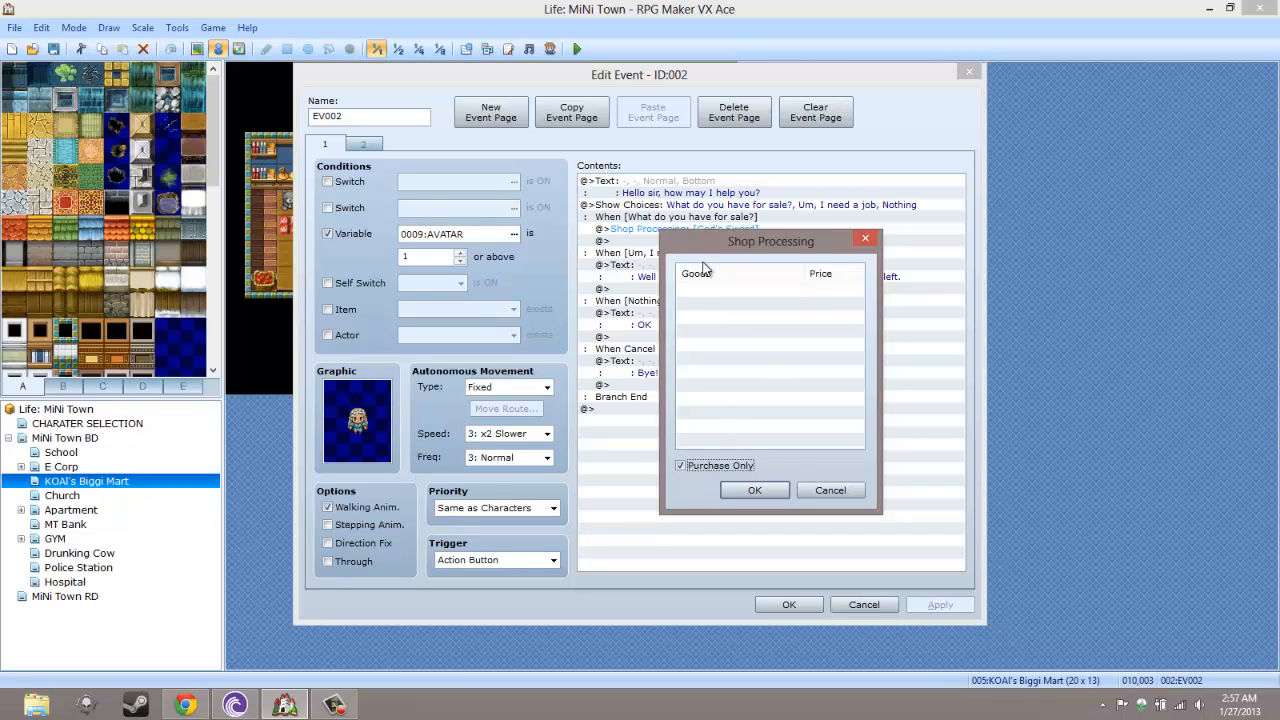
click(680, 464)
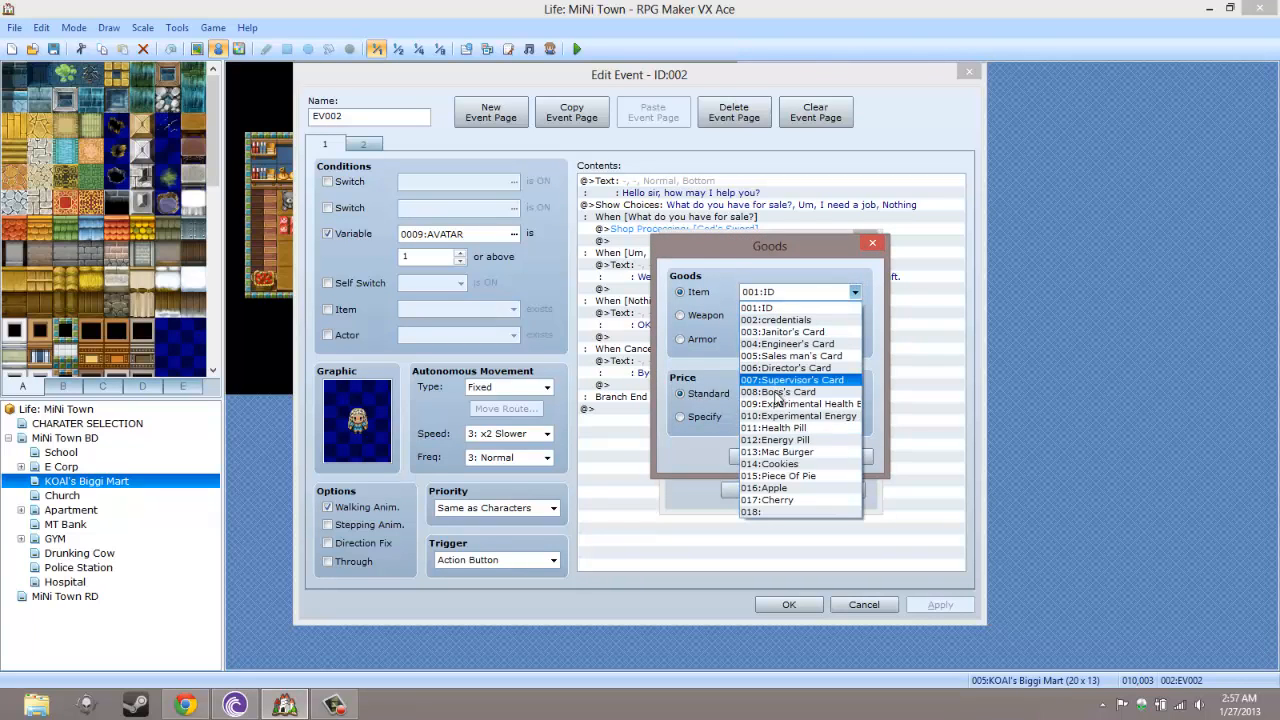
click(780, 452)
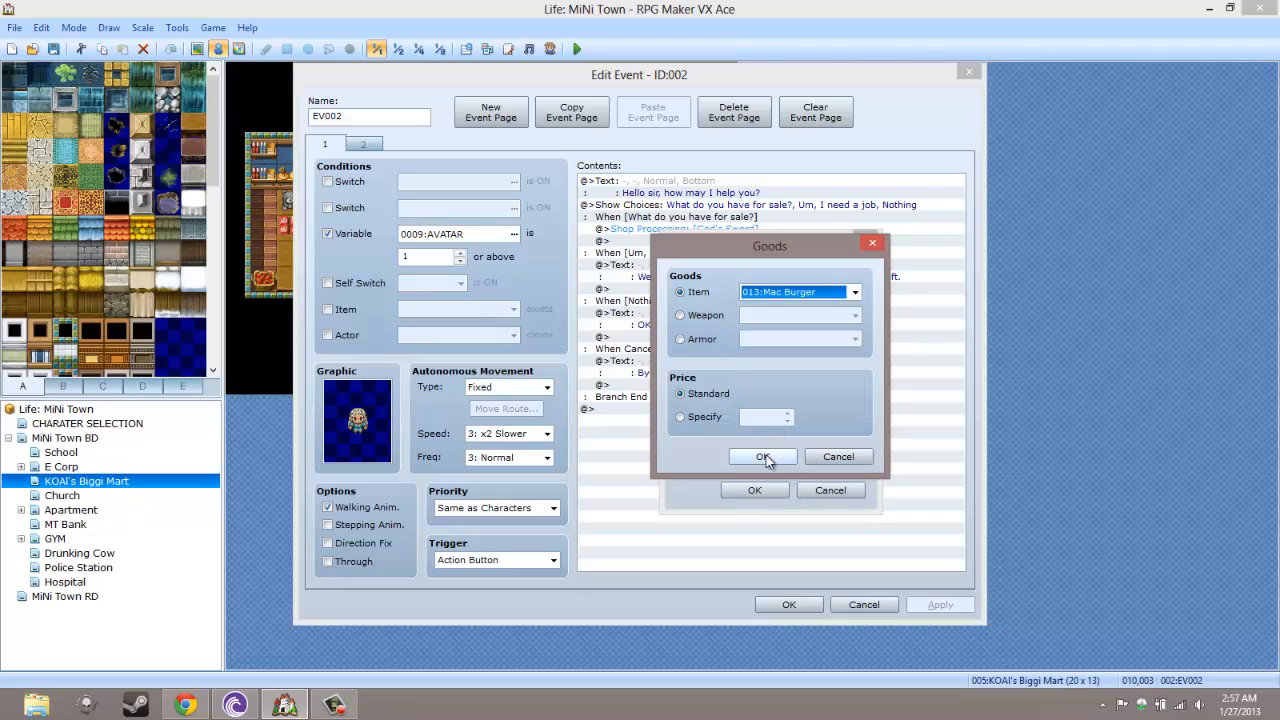
click(764, 456)
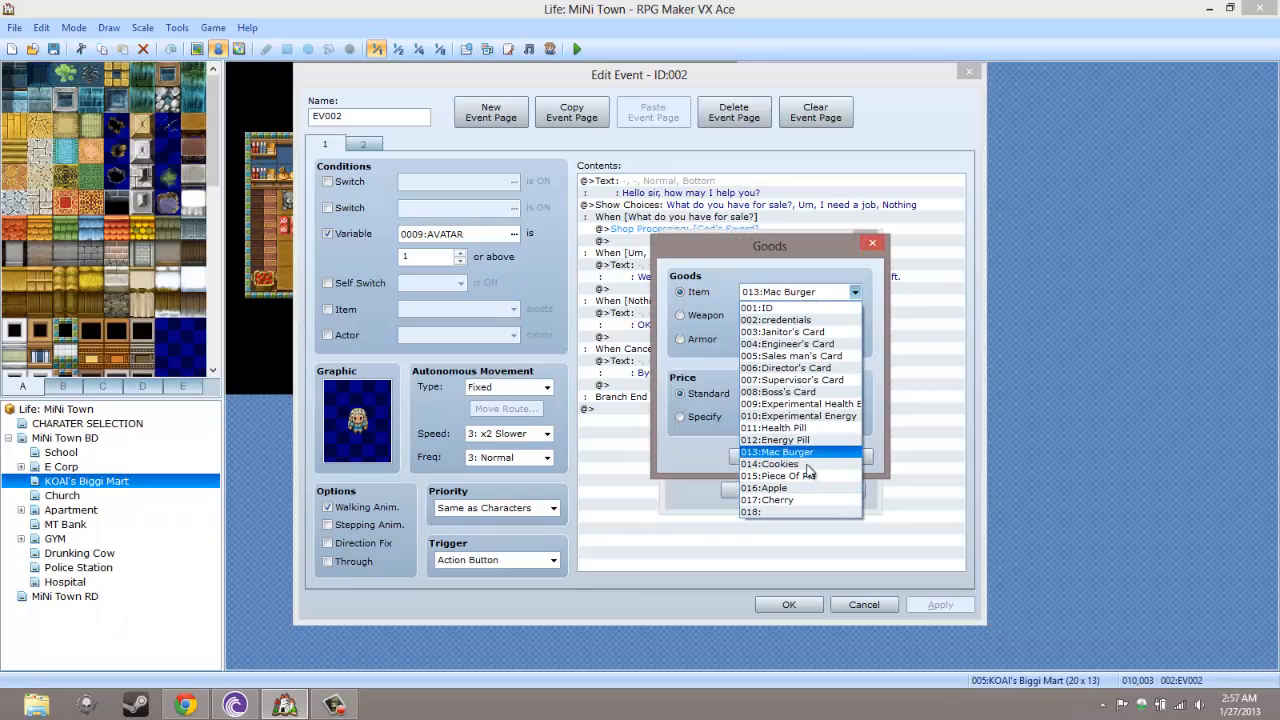
click(768, 464)
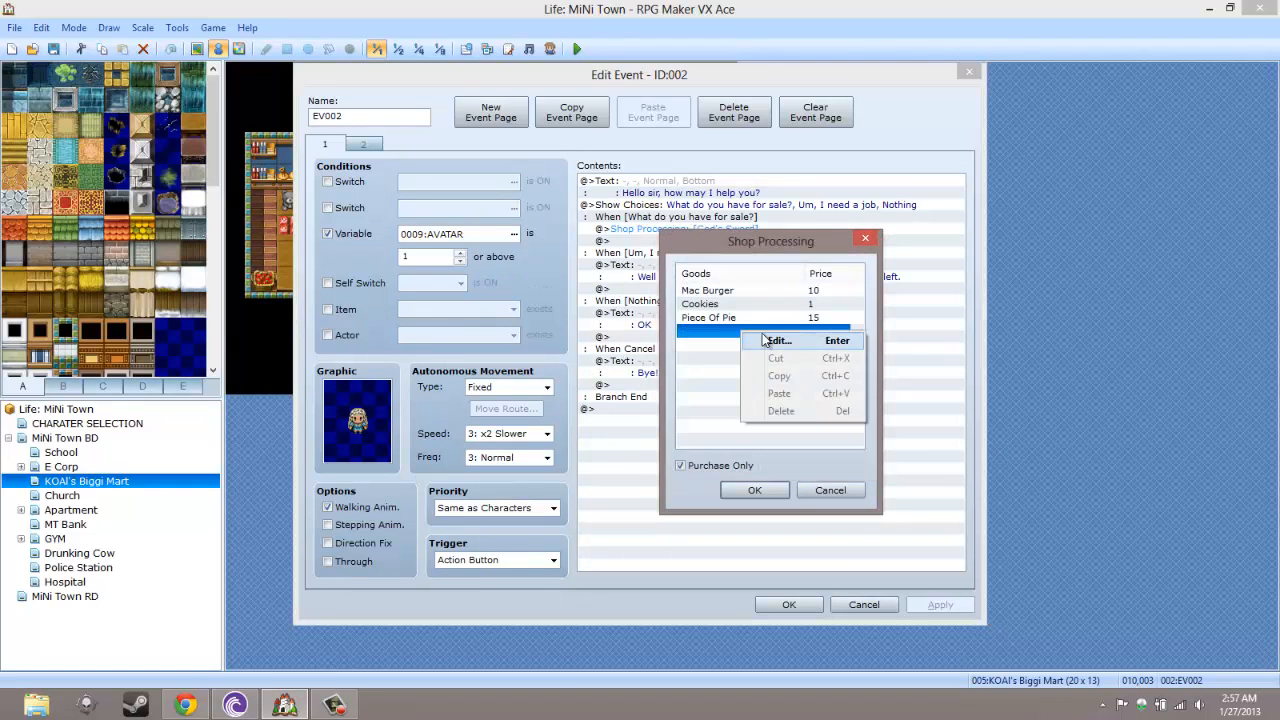
Add Piece Of Pie, Apple and Cherry to the shop's goods and close the clerk event
click(778, 340)
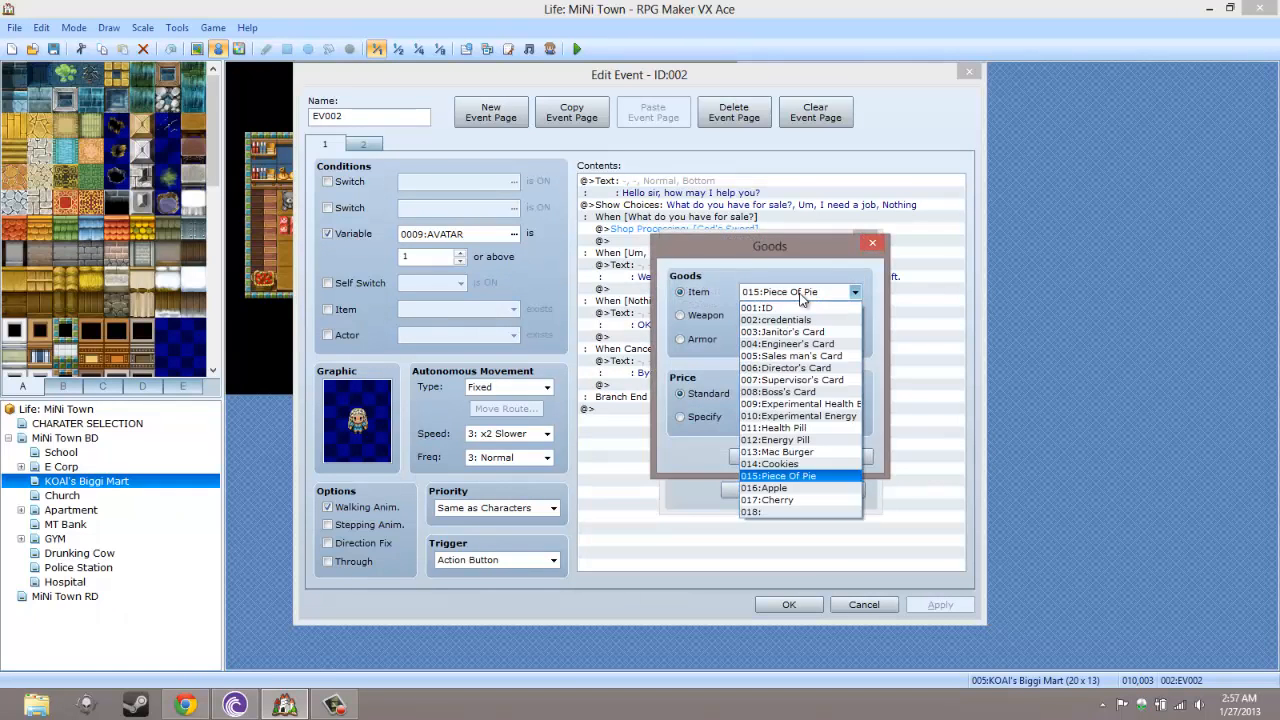
click(766, 488)
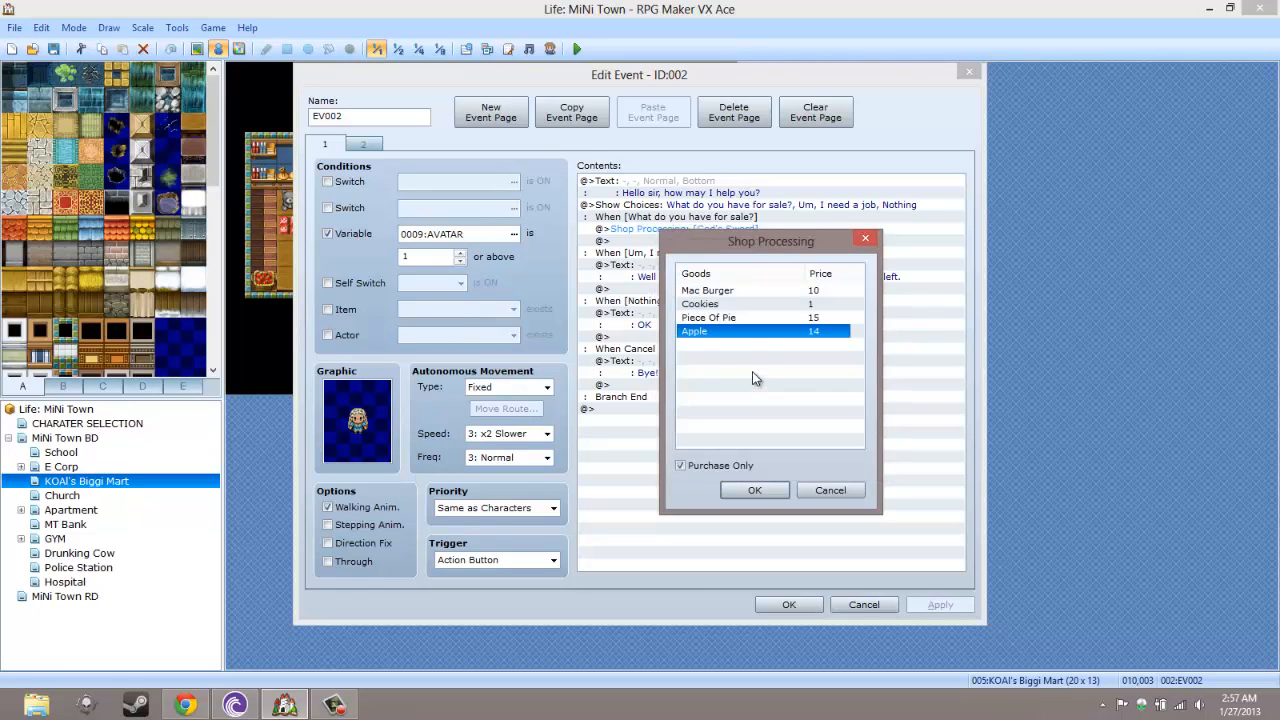
double_click(764, 332)
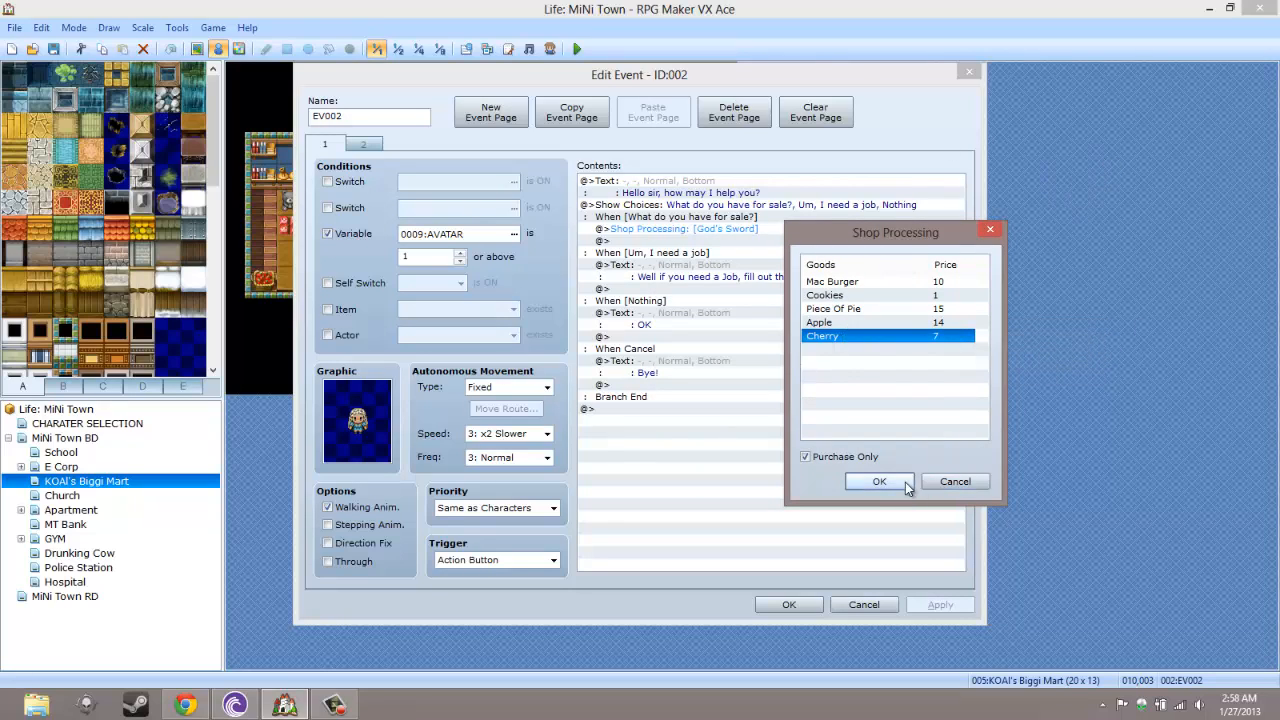
click(820, 322)
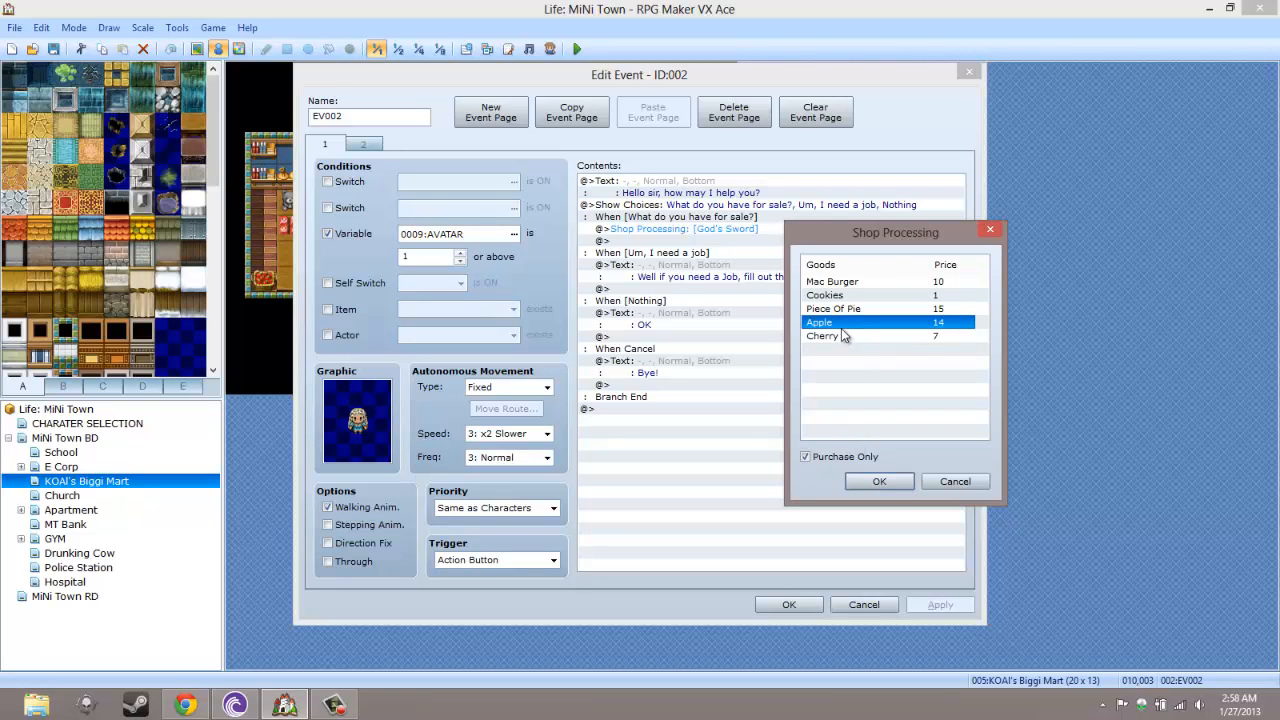
click(880, 480)
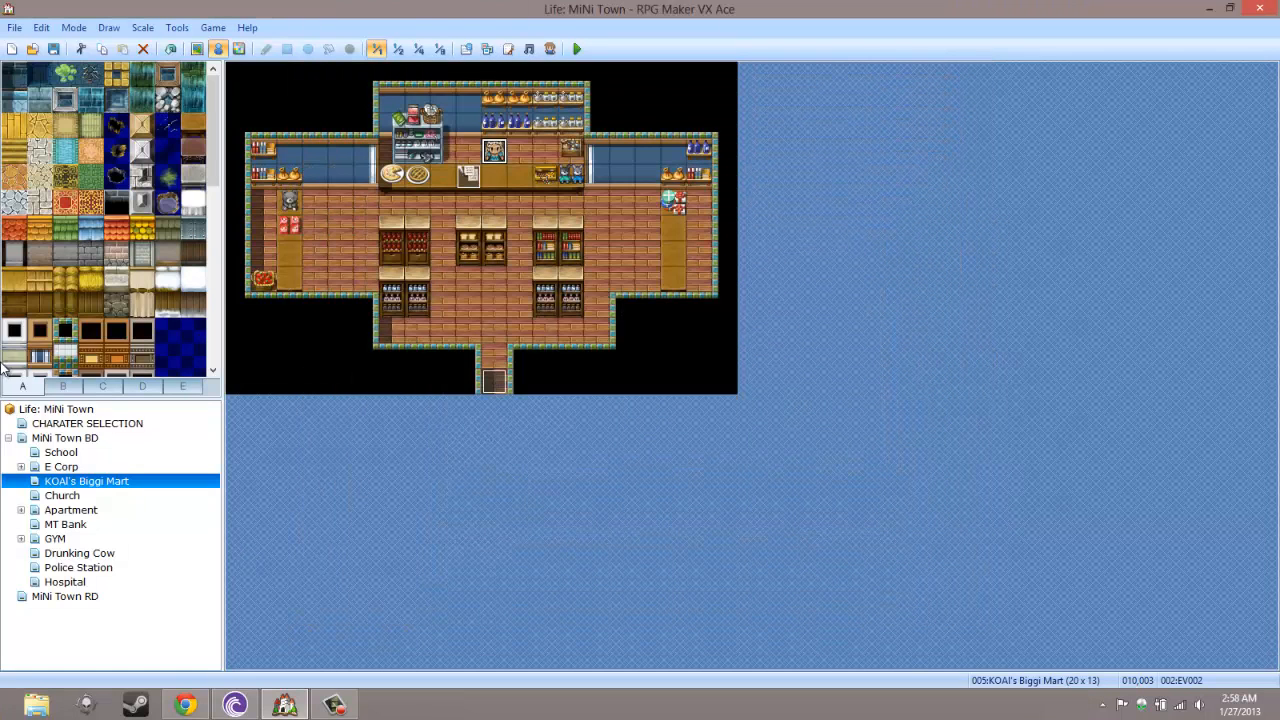
Look over the School, E Corp, Biggi Mart, Church and Hospital maps, ending on School
click(60, 452)
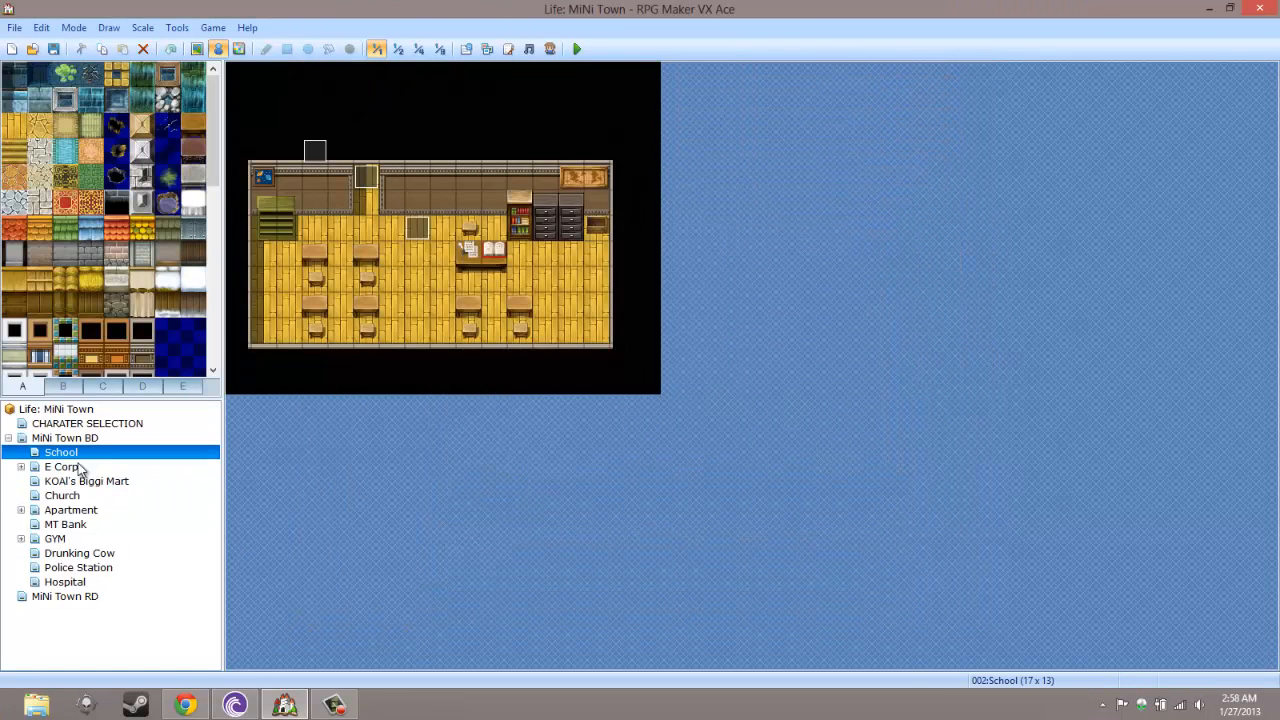
click(60, 468)
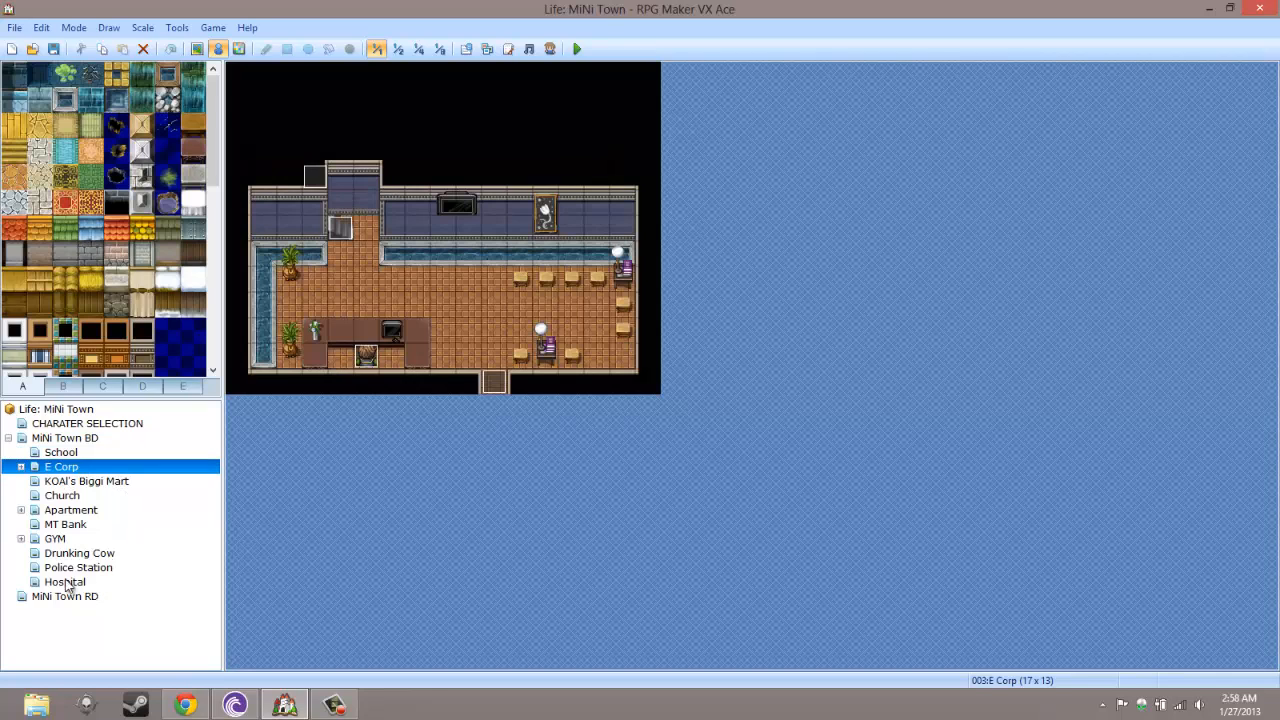
click(60, 452)
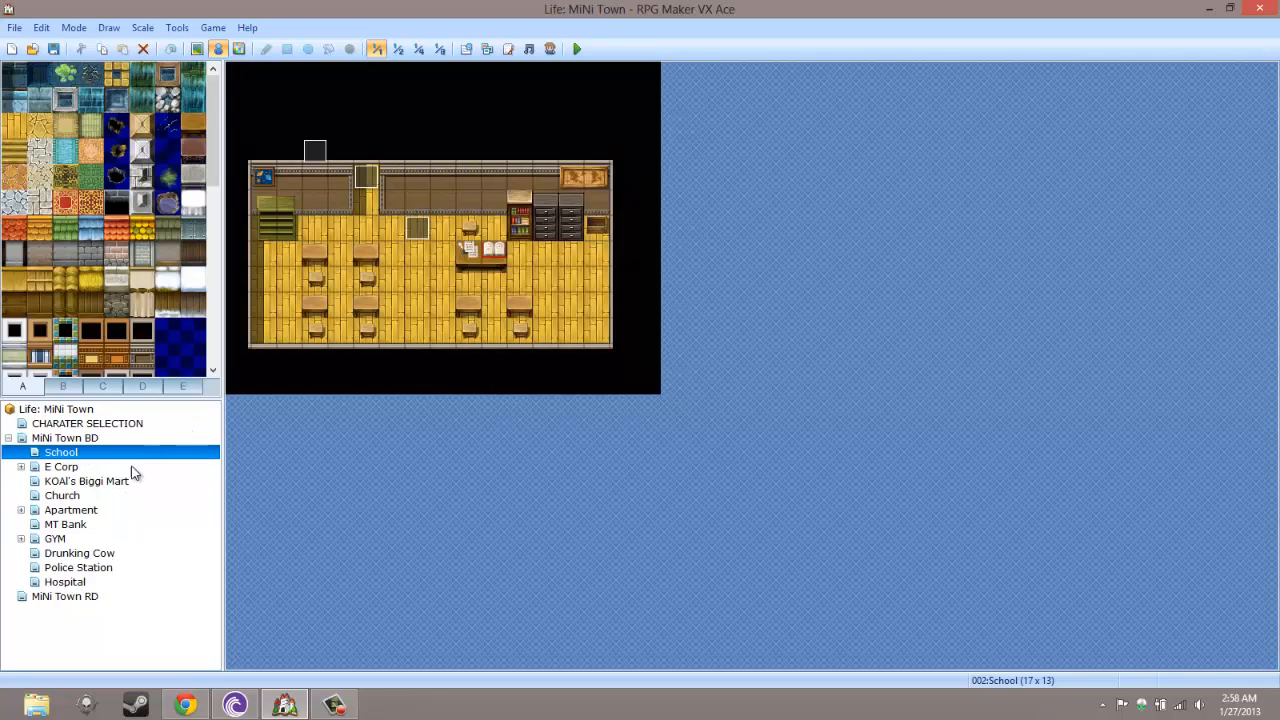
click(86, 480)
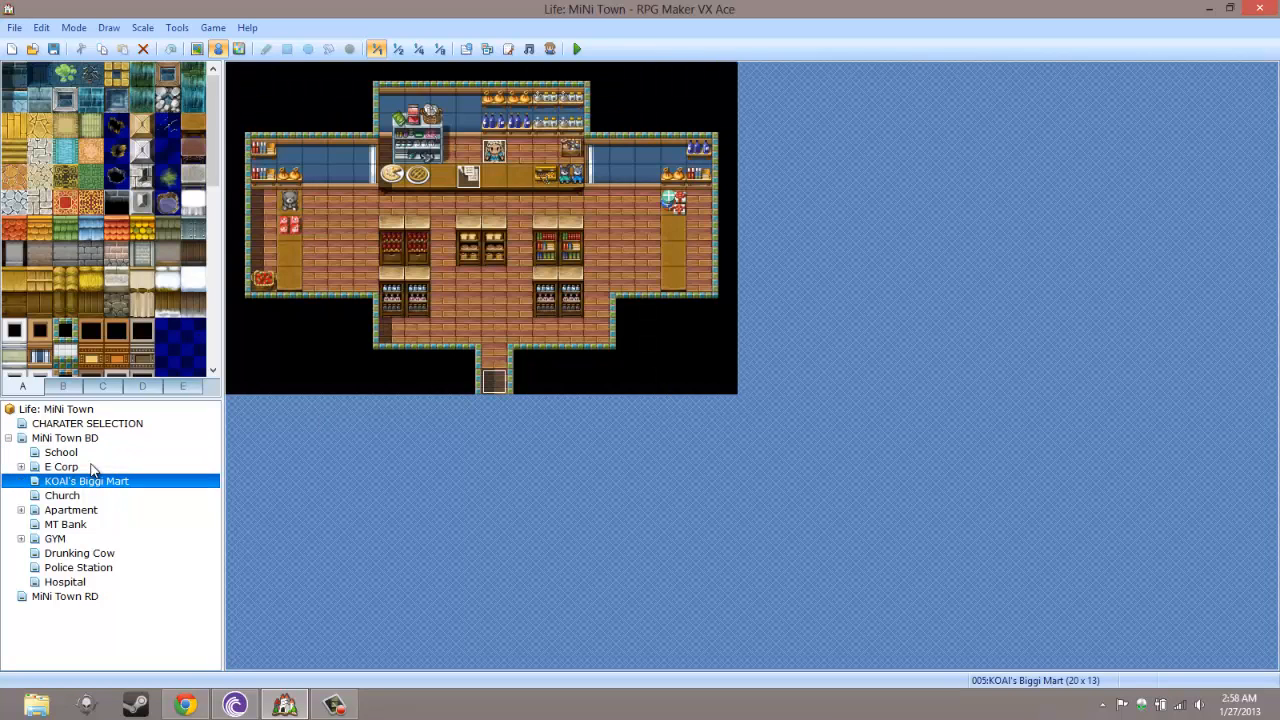
mouse_move(60, 498)
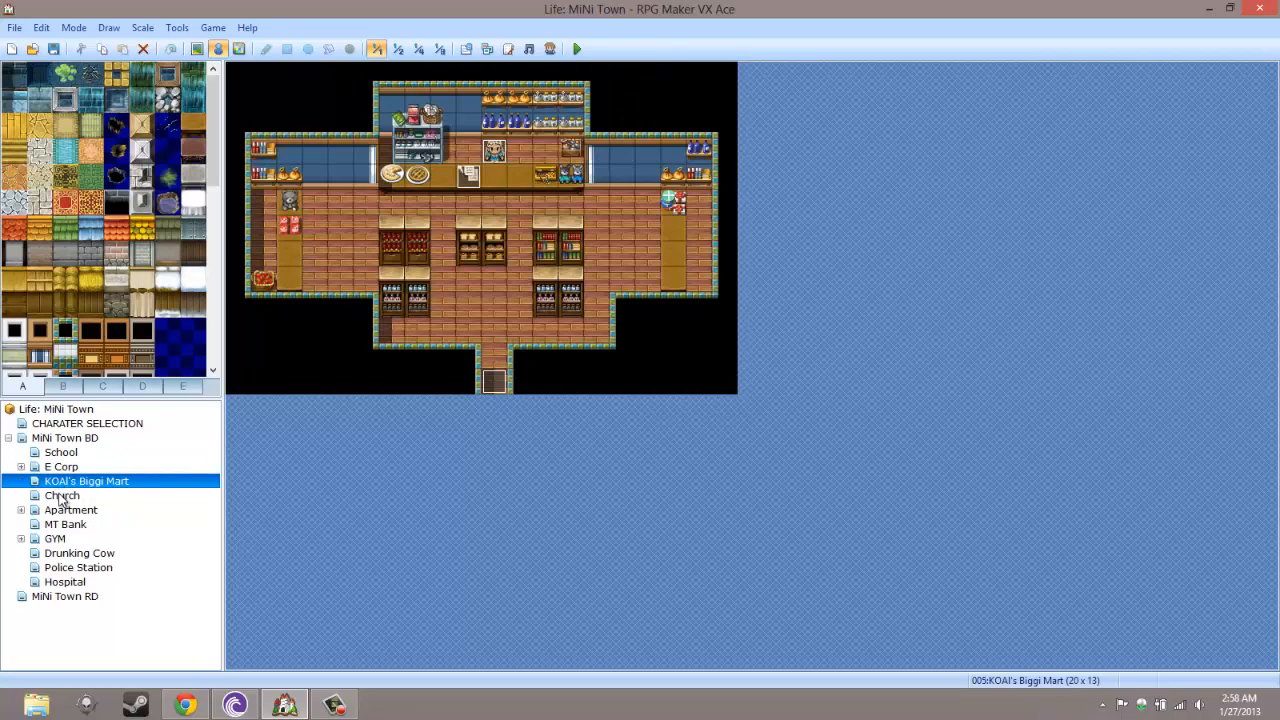
click(62, 496)
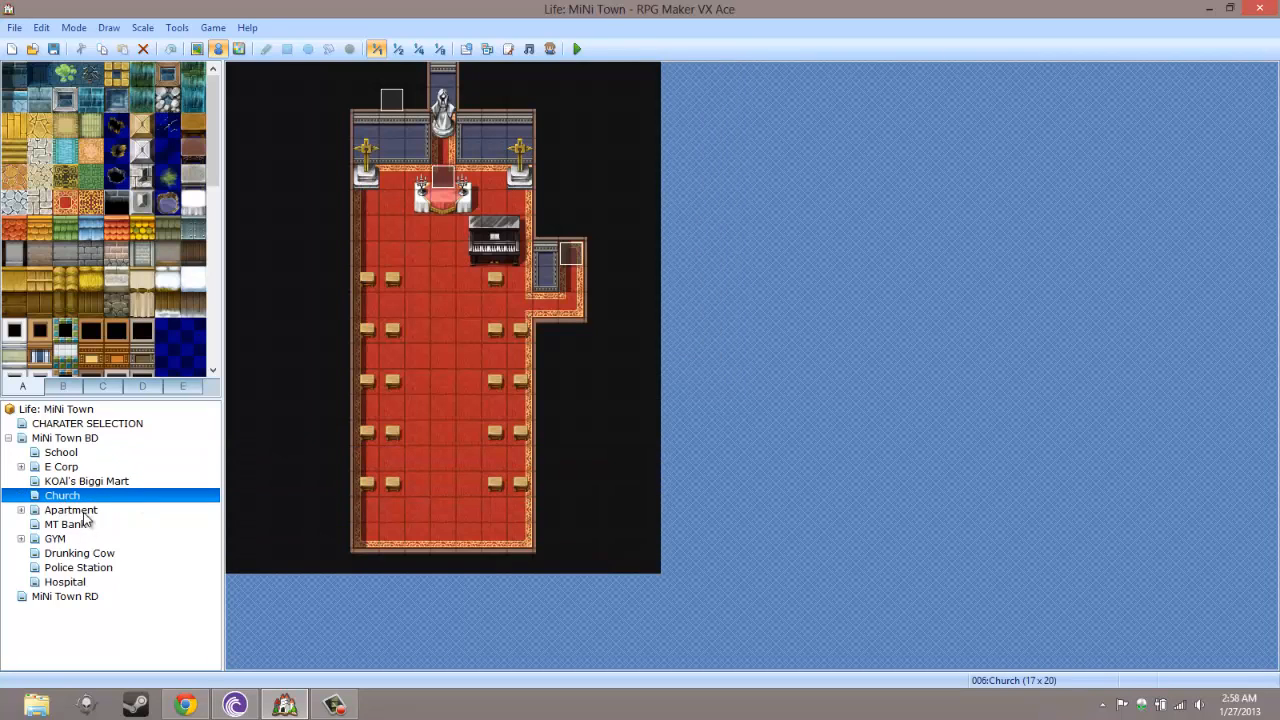
click(64, 582)
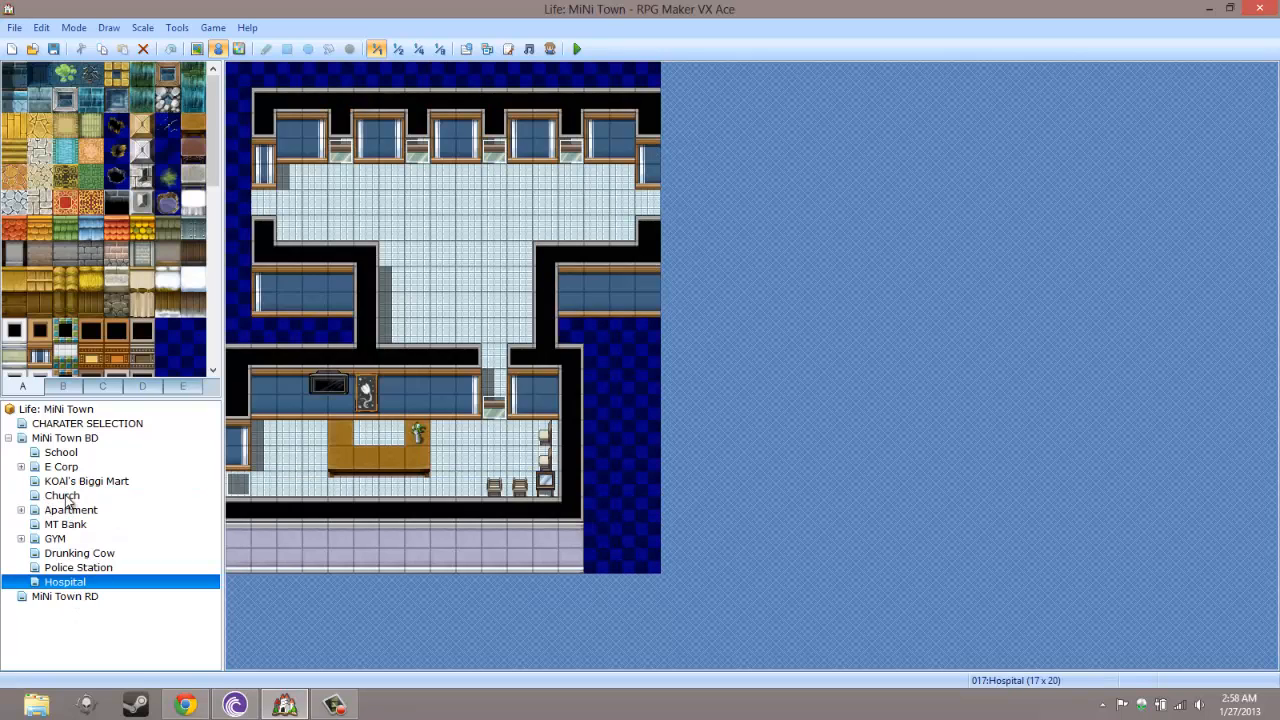
mouse_move(78, 568)
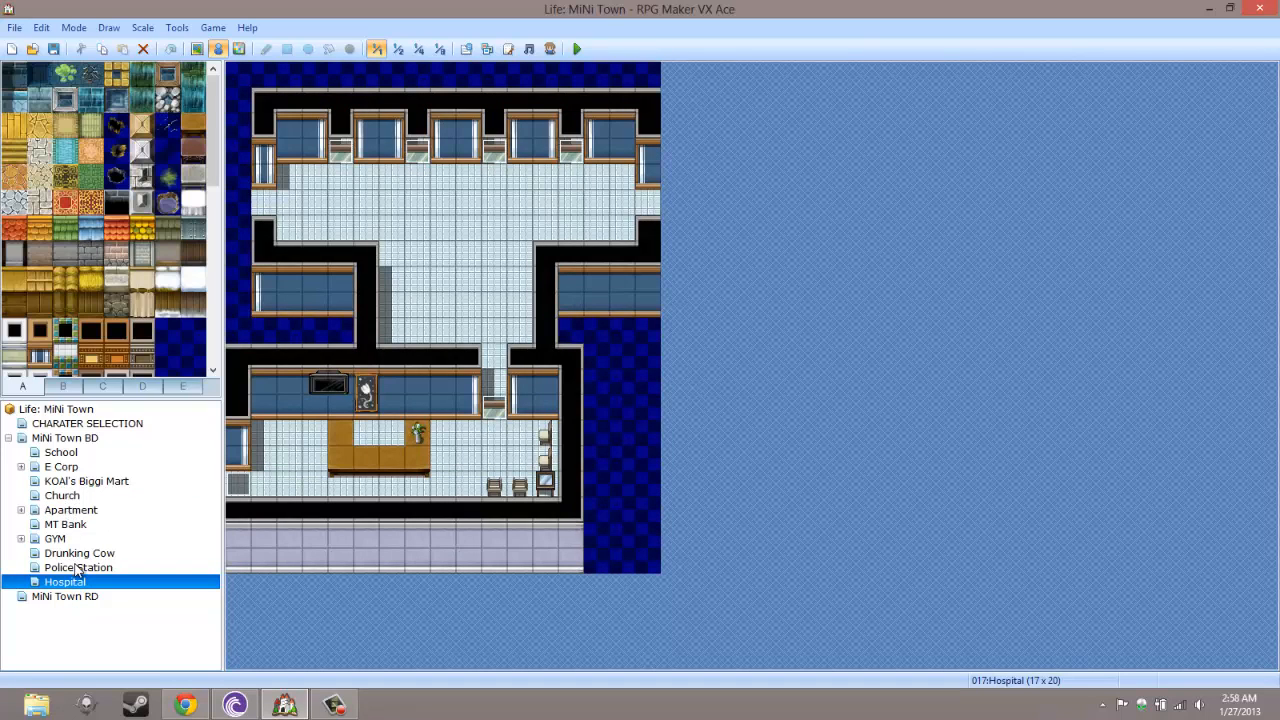
click(60, 452)
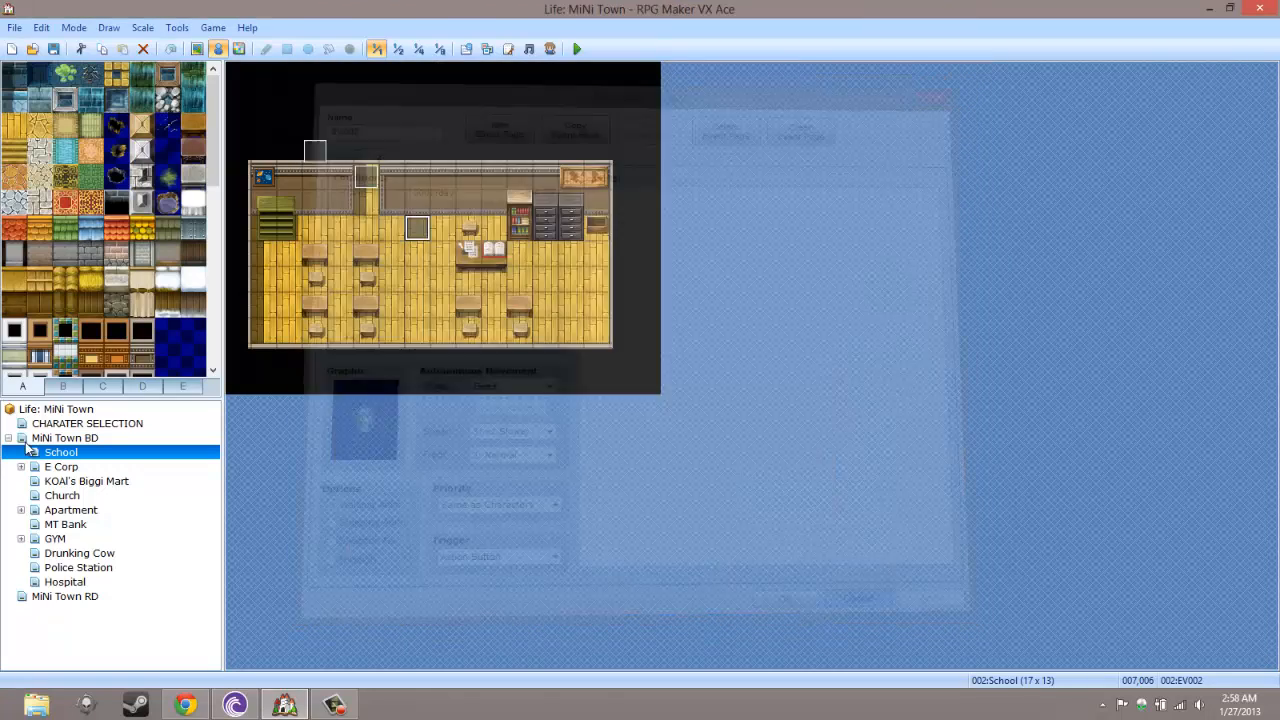
Add a second page to the clerk event requiring AVATAR ≥ 2 and switch 0001:GAME START
click(60, 466)
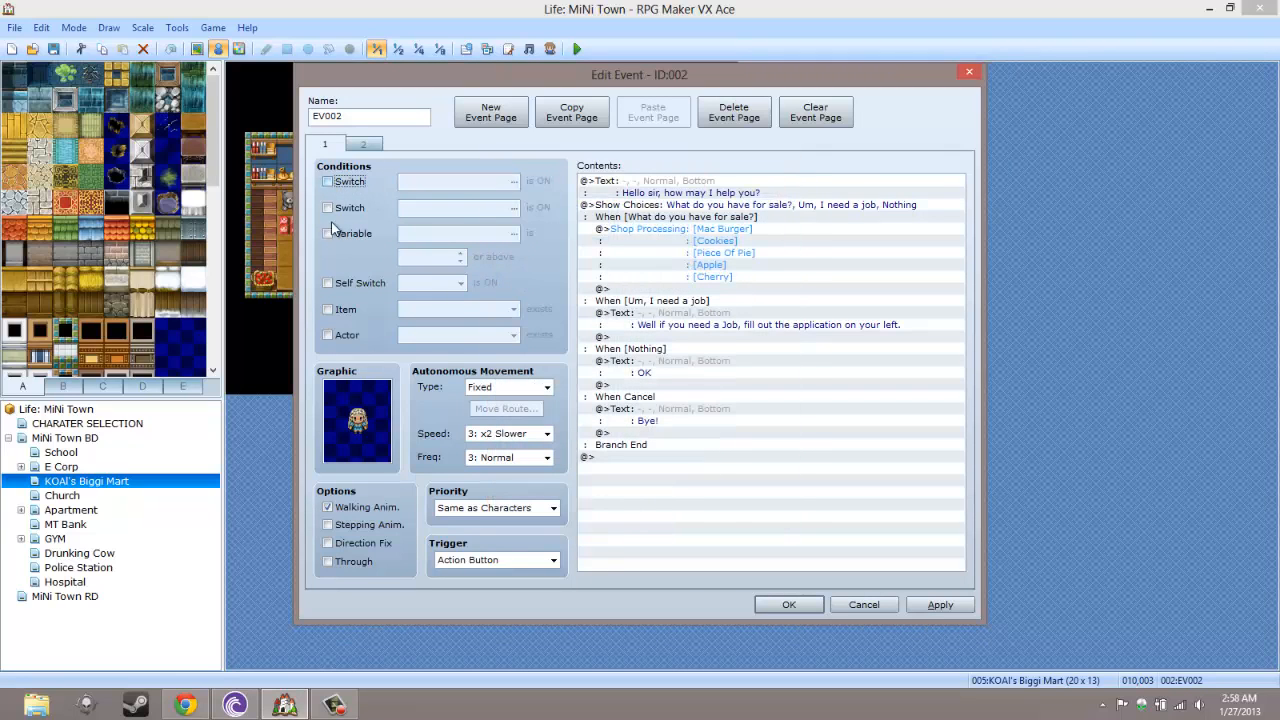
click(328, 232)
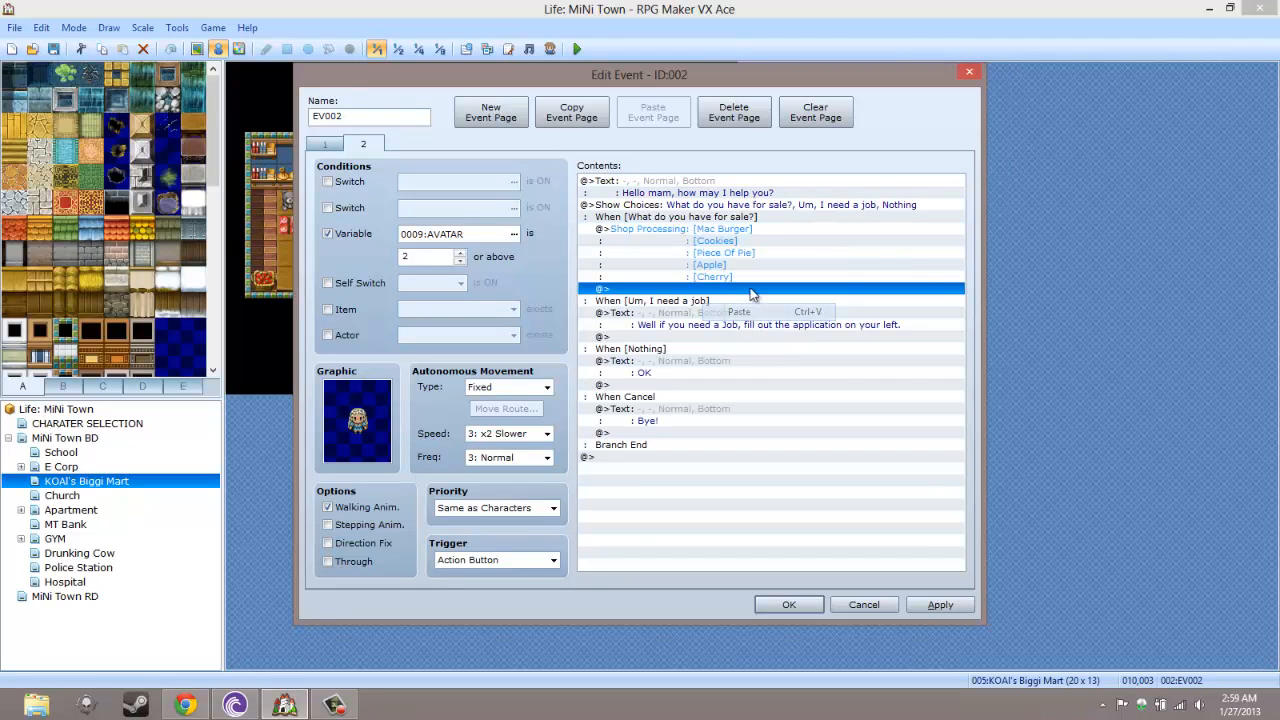
click(324, 144)
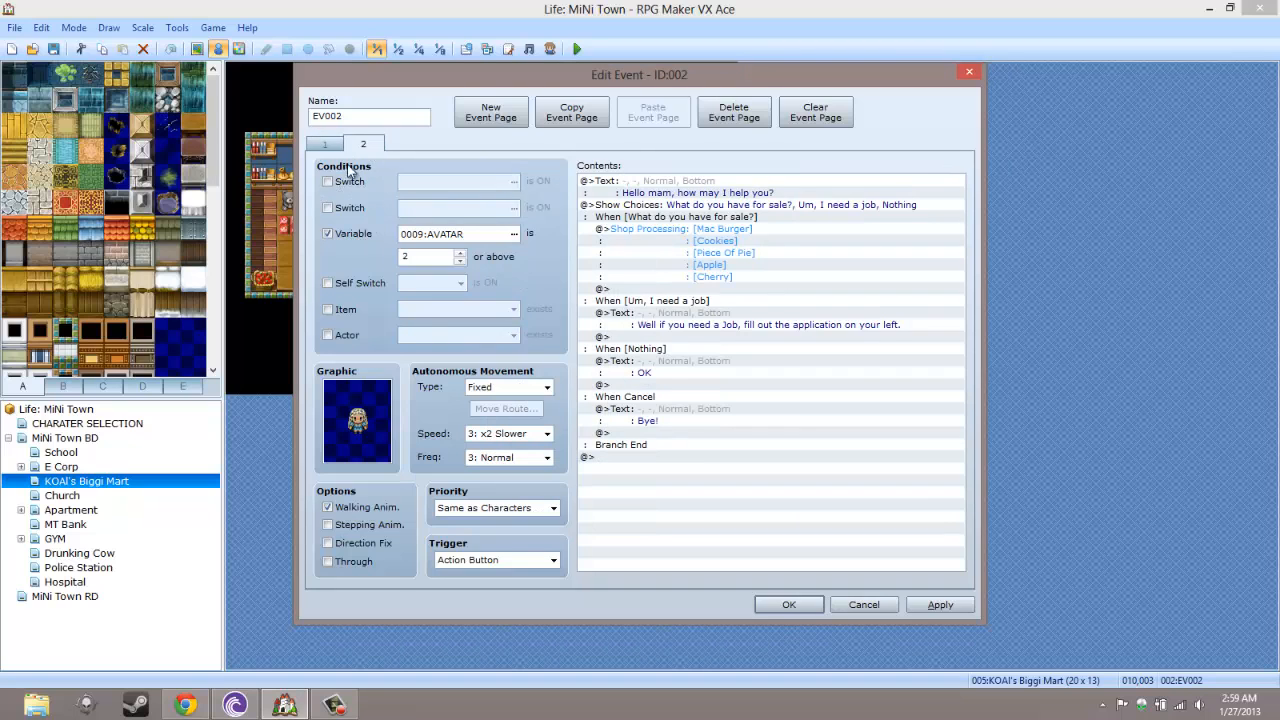
click(328, 180)
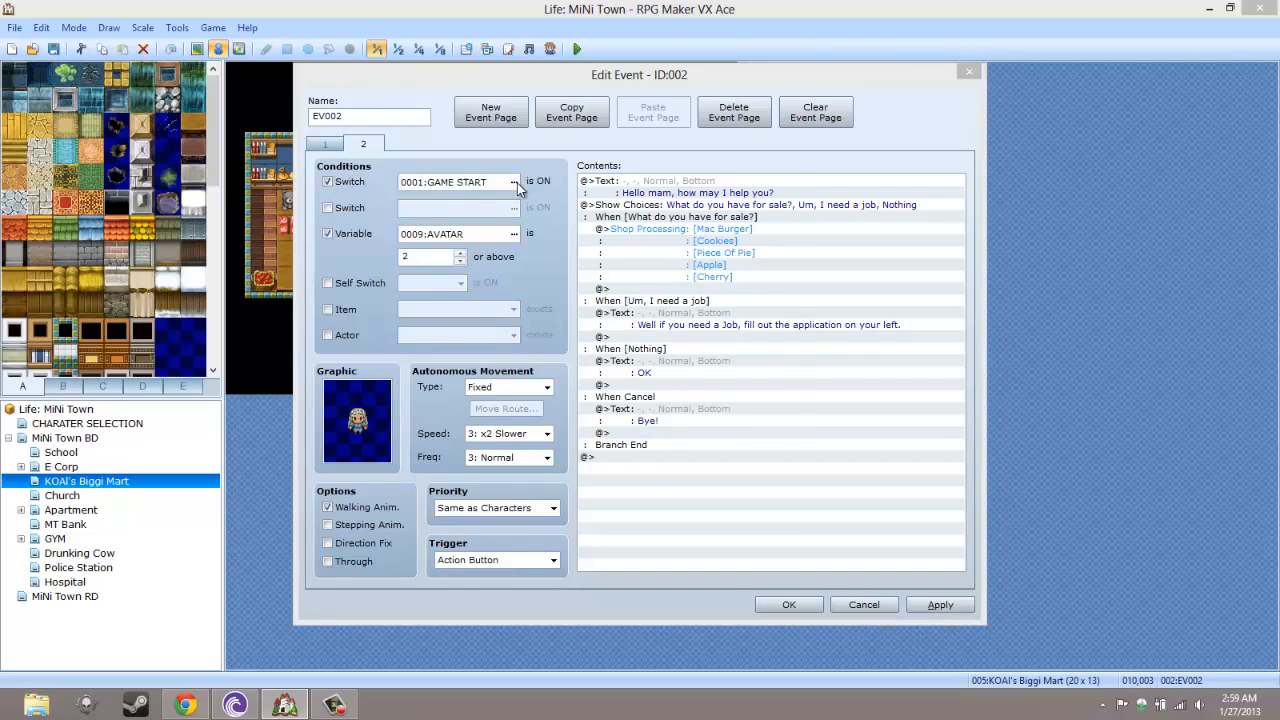
click(514, 180)
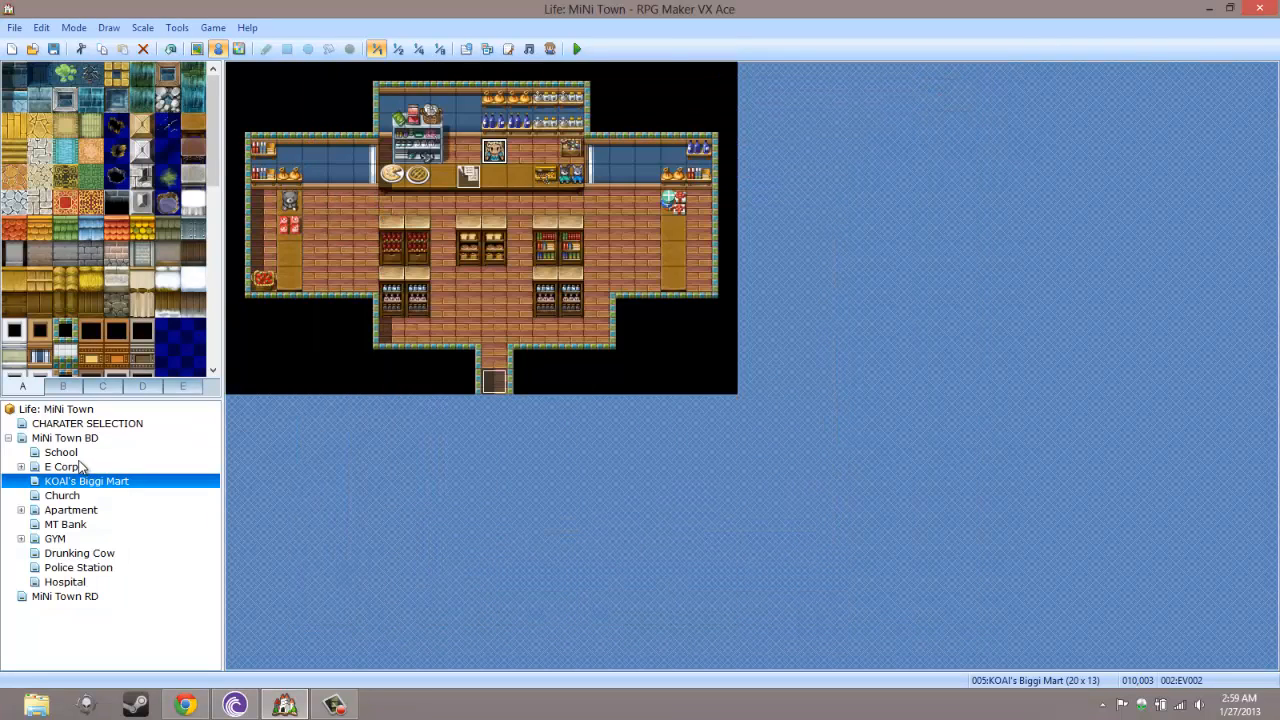
Read through the School teacher event's second-page lesson and job dialogue, then close it
double_click(60, 452)
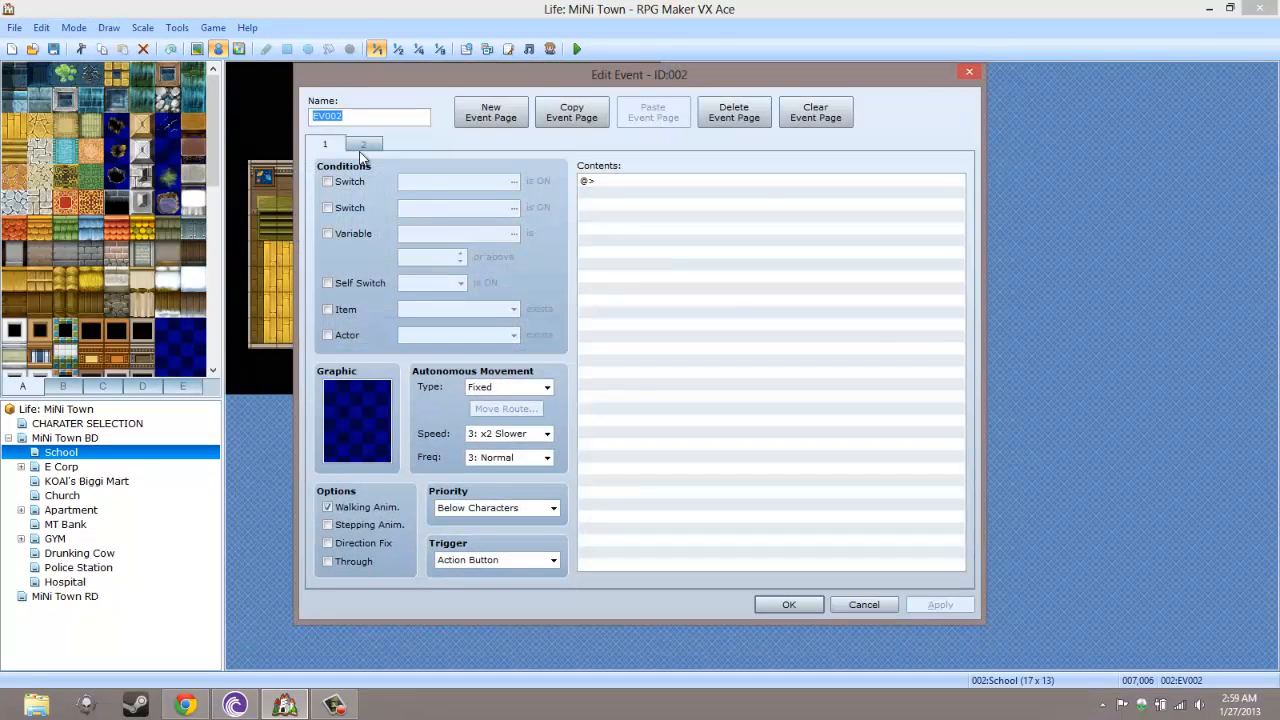
click(364, 144)
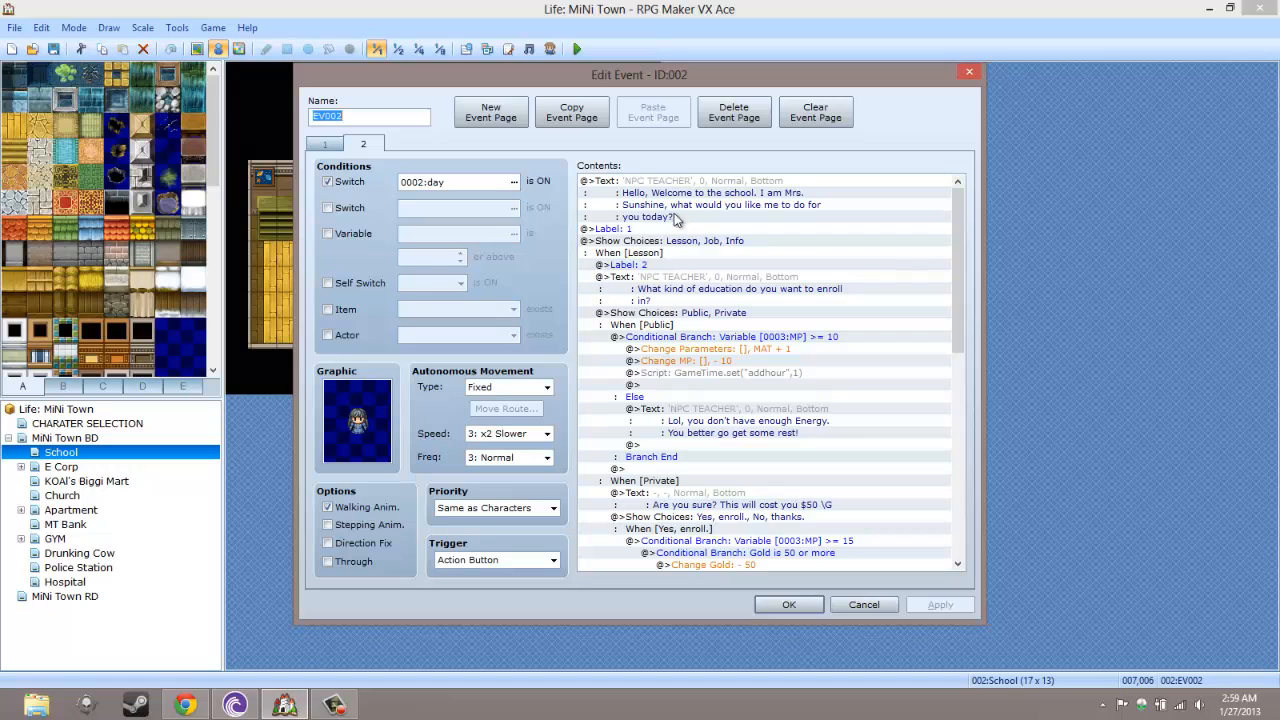
mouse_move(688, 290)
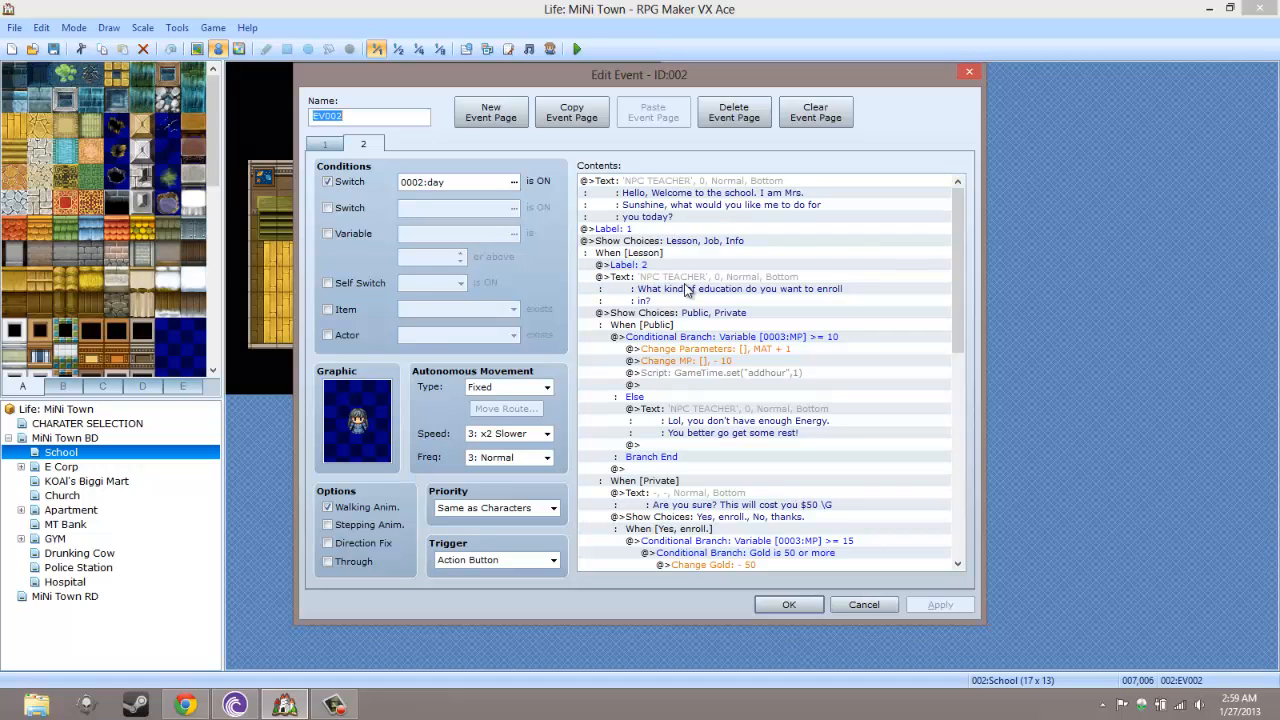
scroll(down, 3)
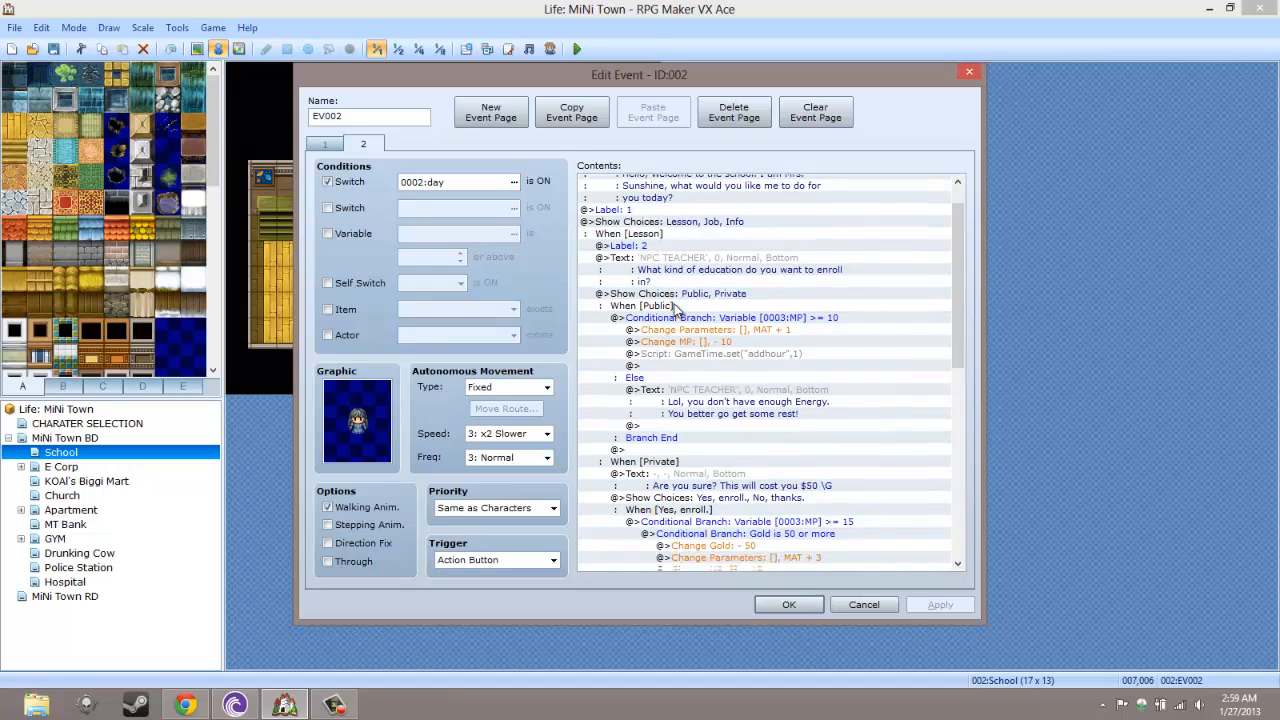
scroll(down, 3)
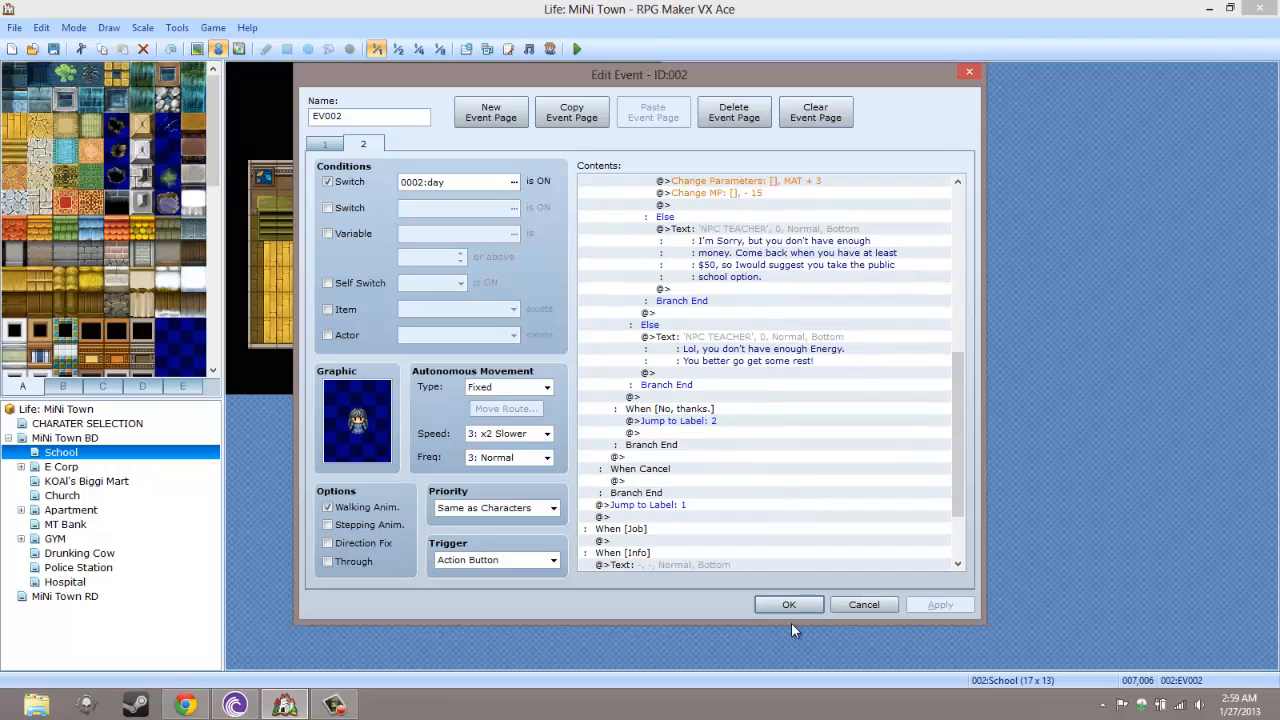
click(788, 604)
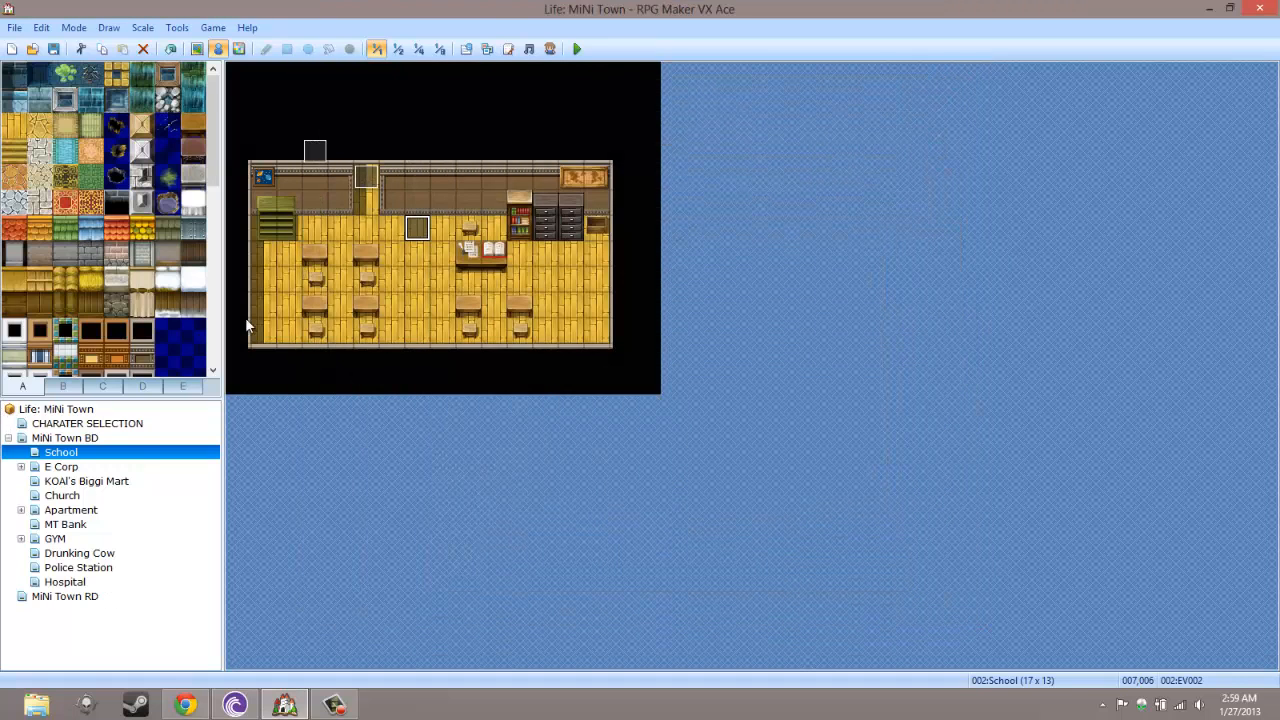
On the Hospital map, randomize the Character Generator until a brown-haired male appears
click(64, 580)
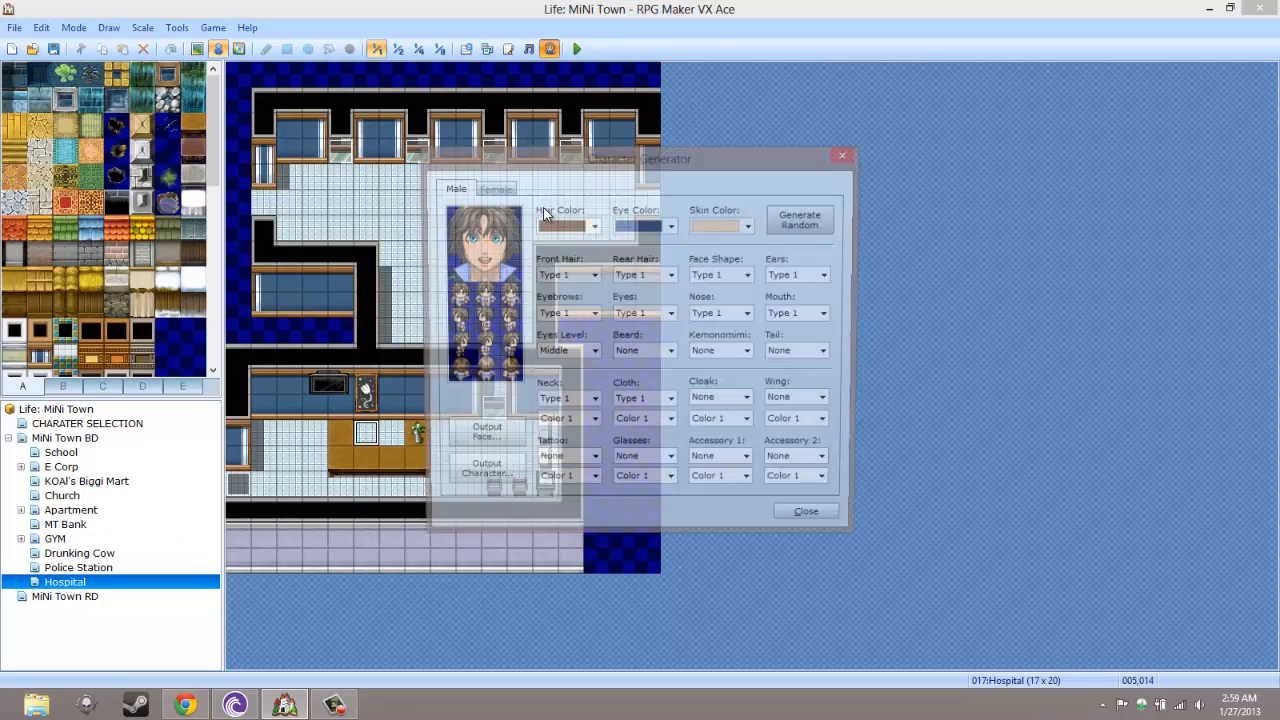
click(800, 218)
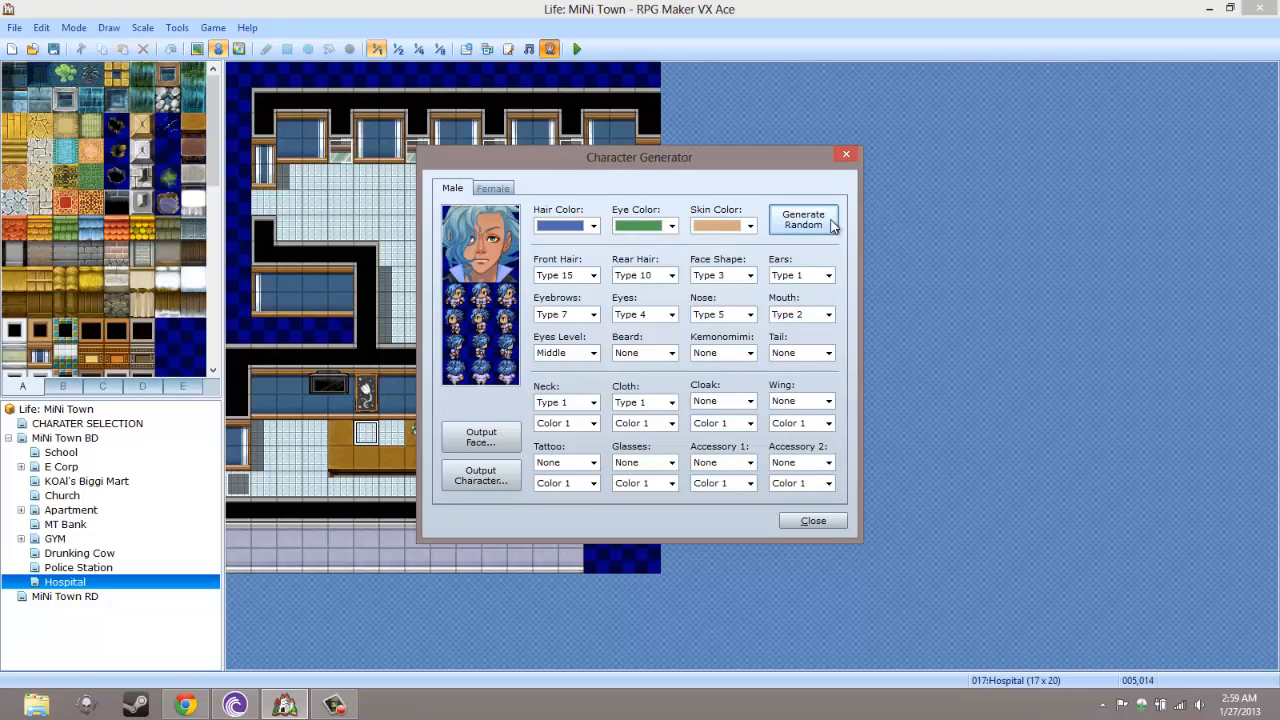
click(804, 218)
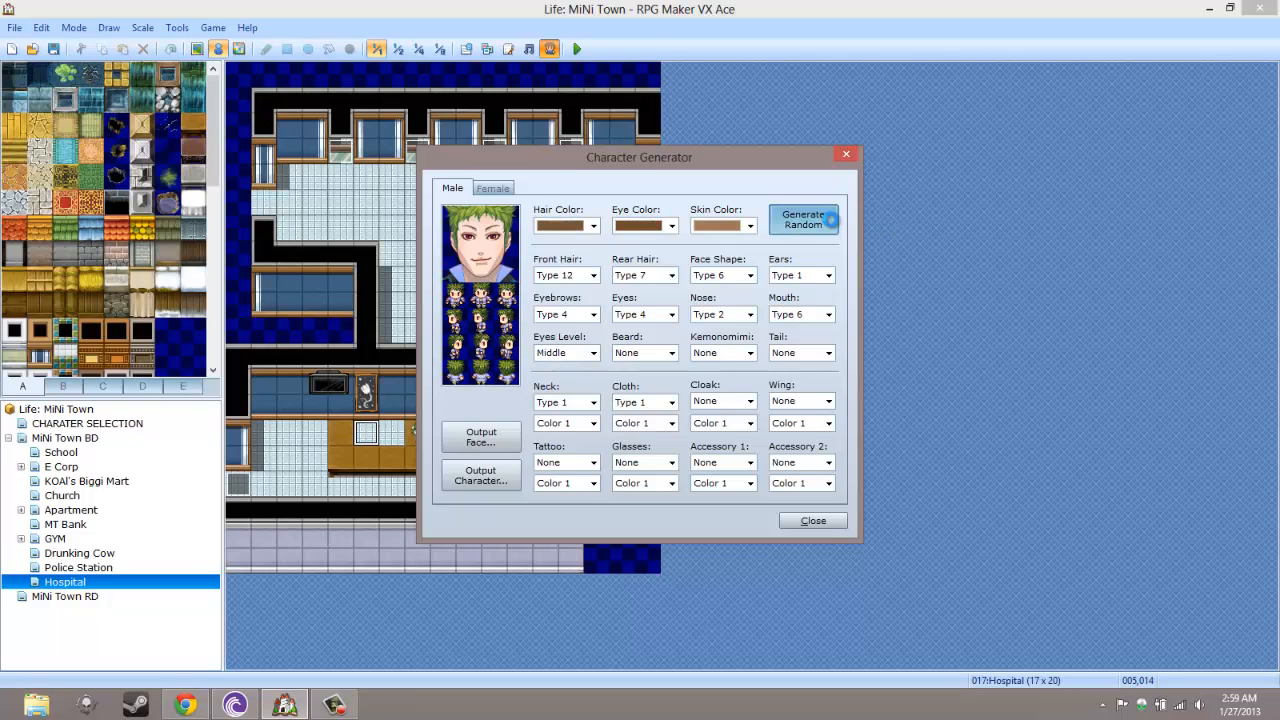
click(804, 218)
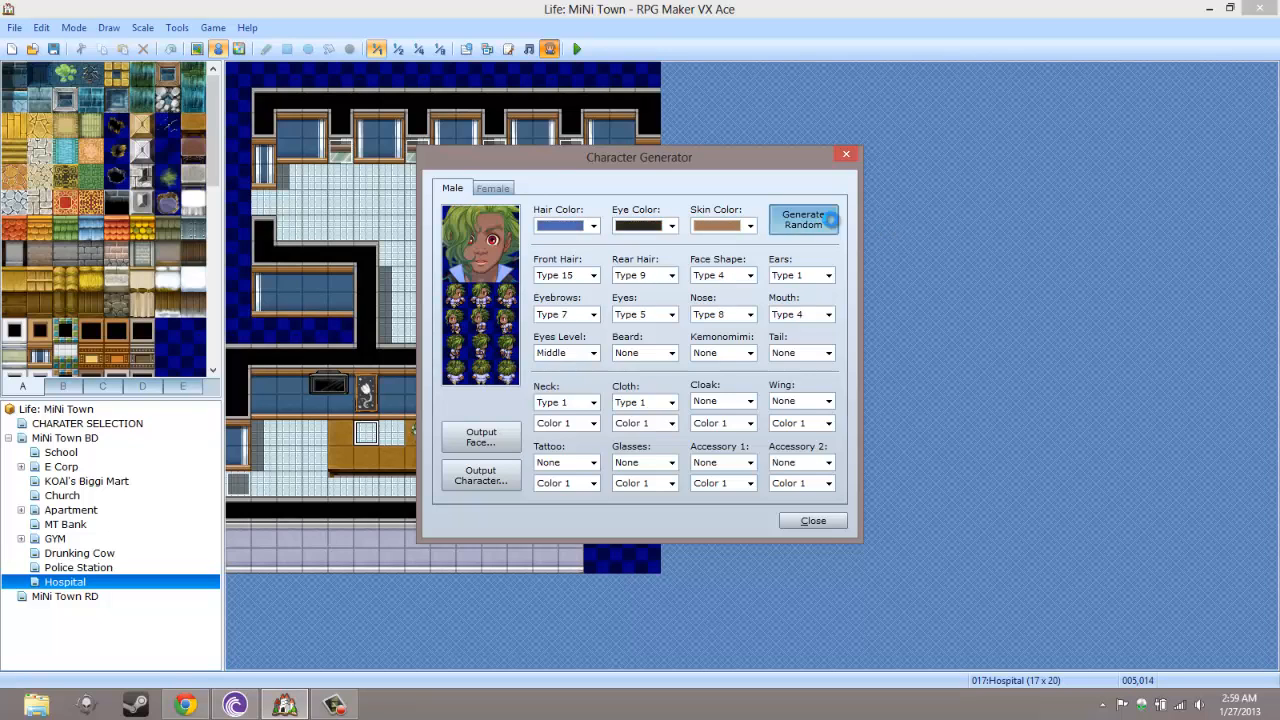
click(804, 218)
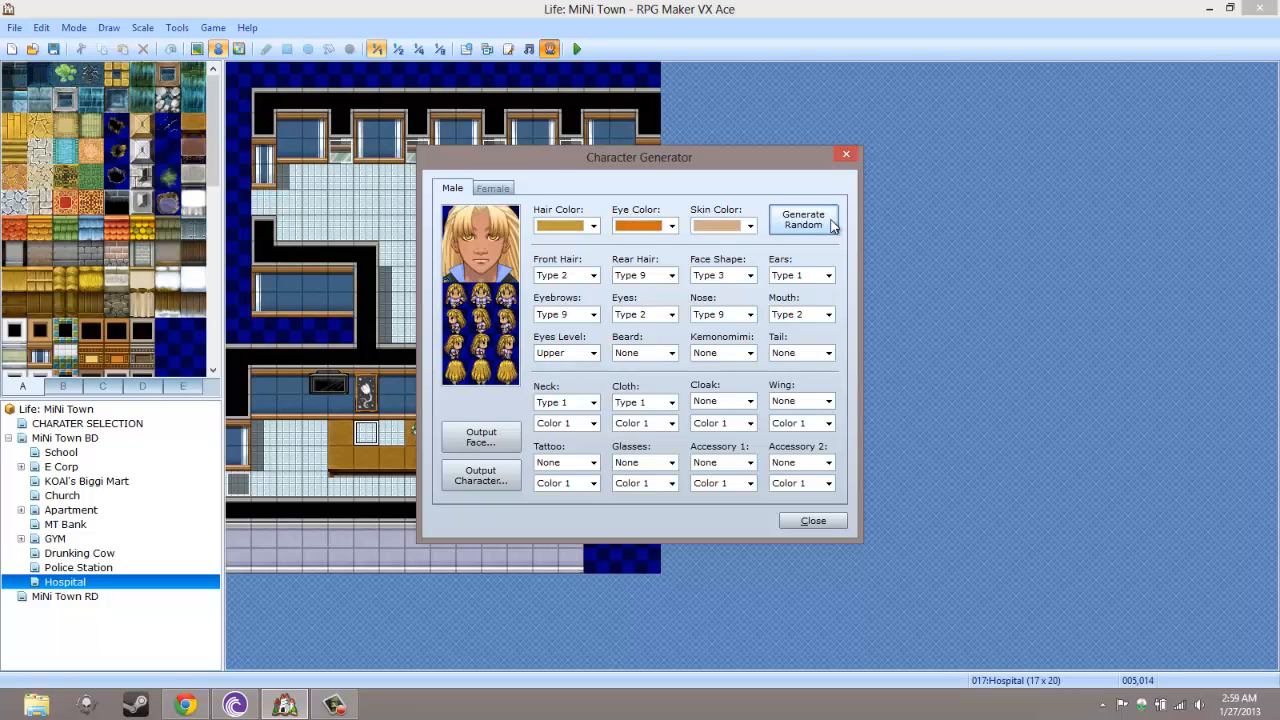
click(804, 218)
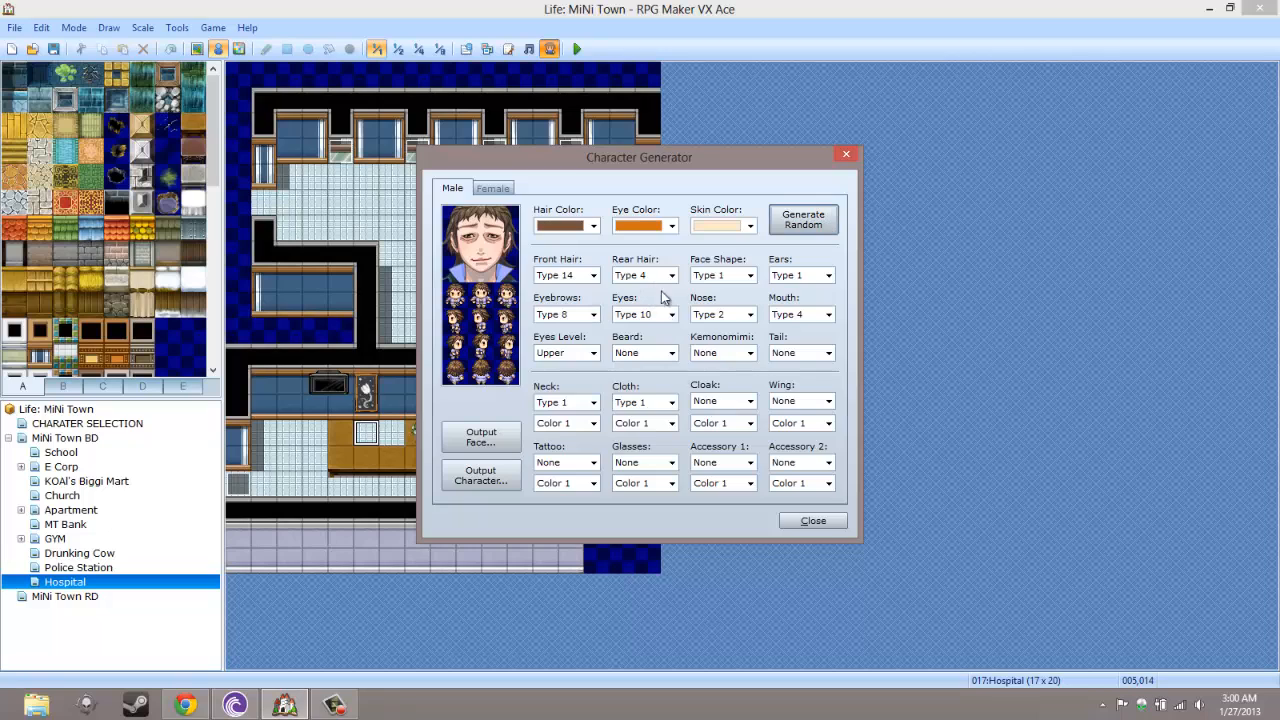
Change the generated character's clothing to Type 13
click(638, 402)
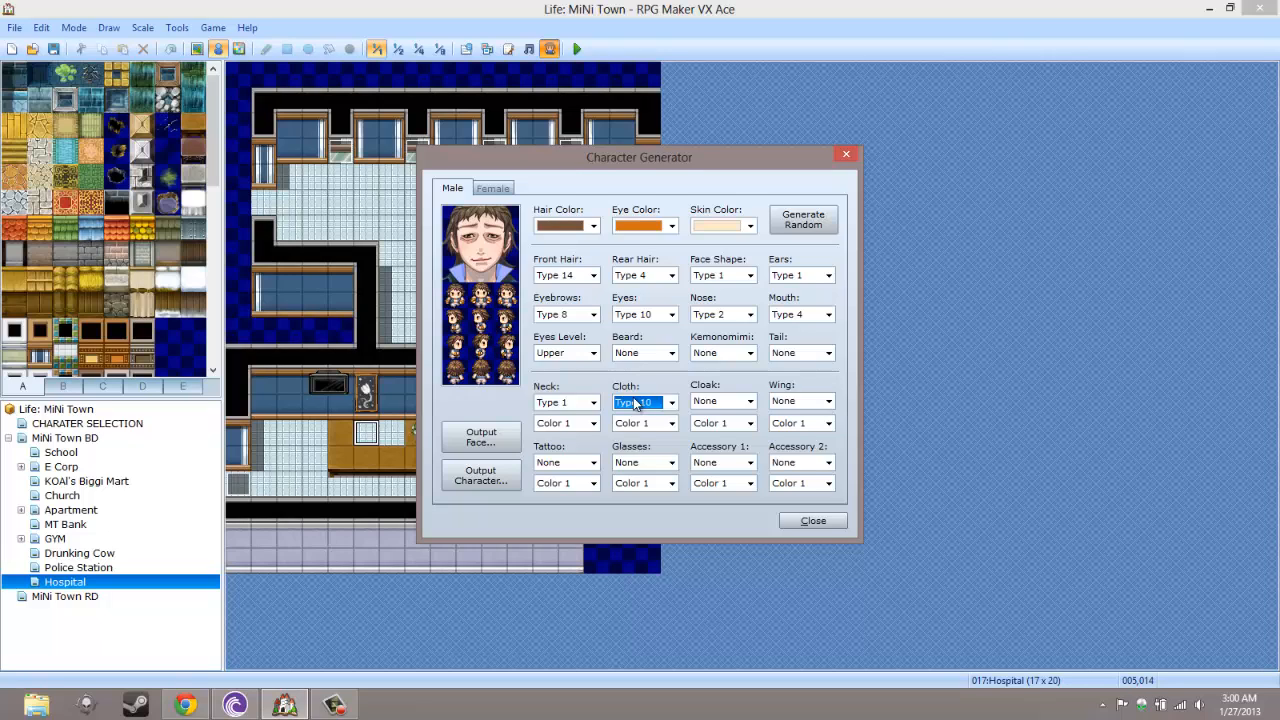
click(670, 400)
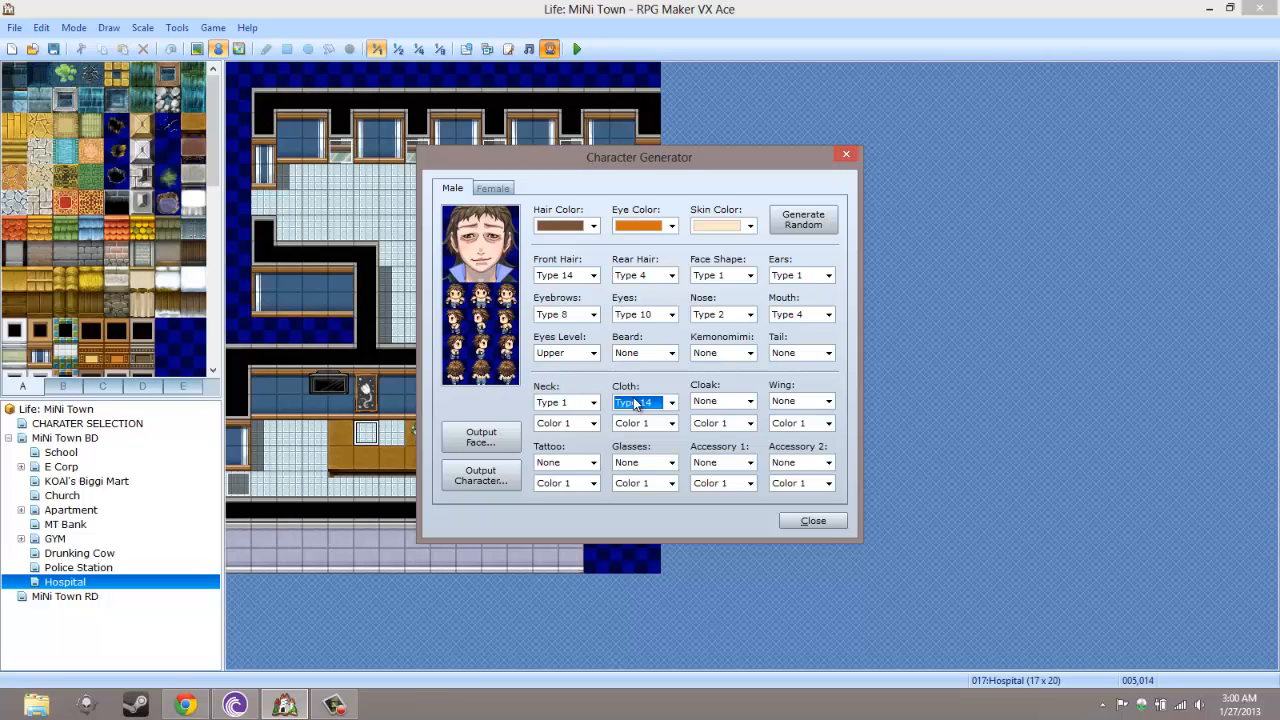
click(672, 400)
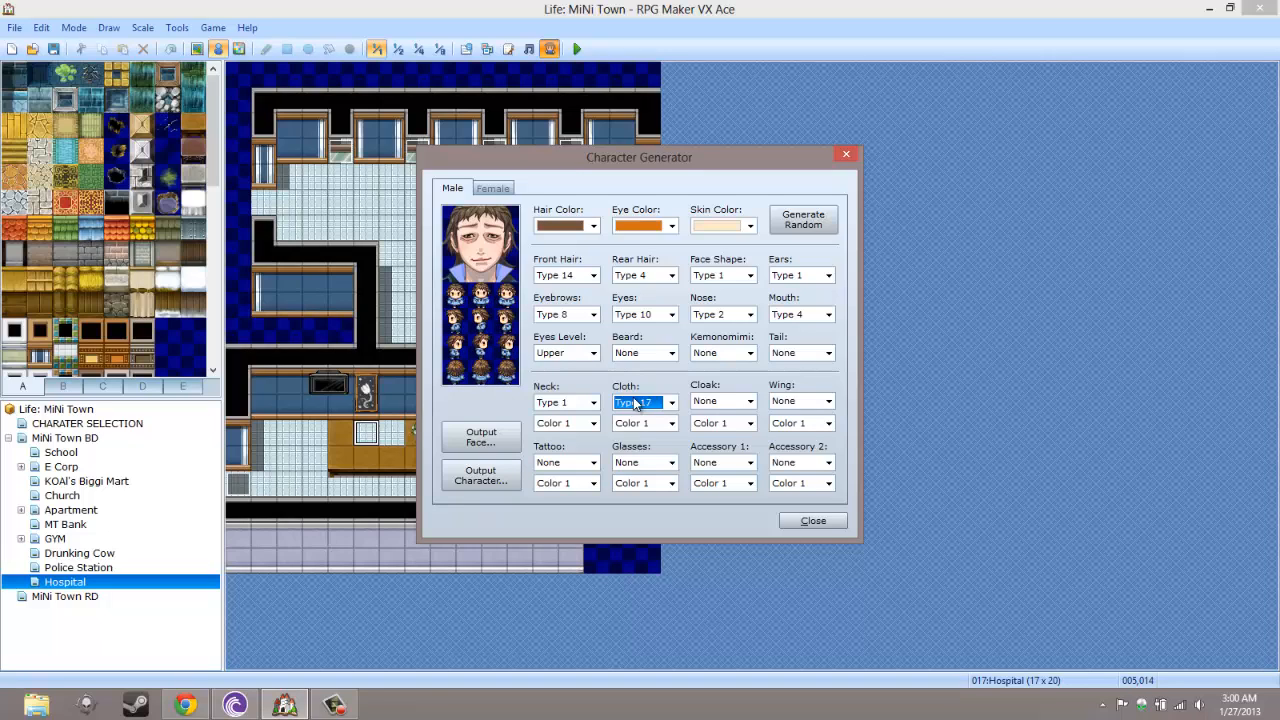
click(672, 400)
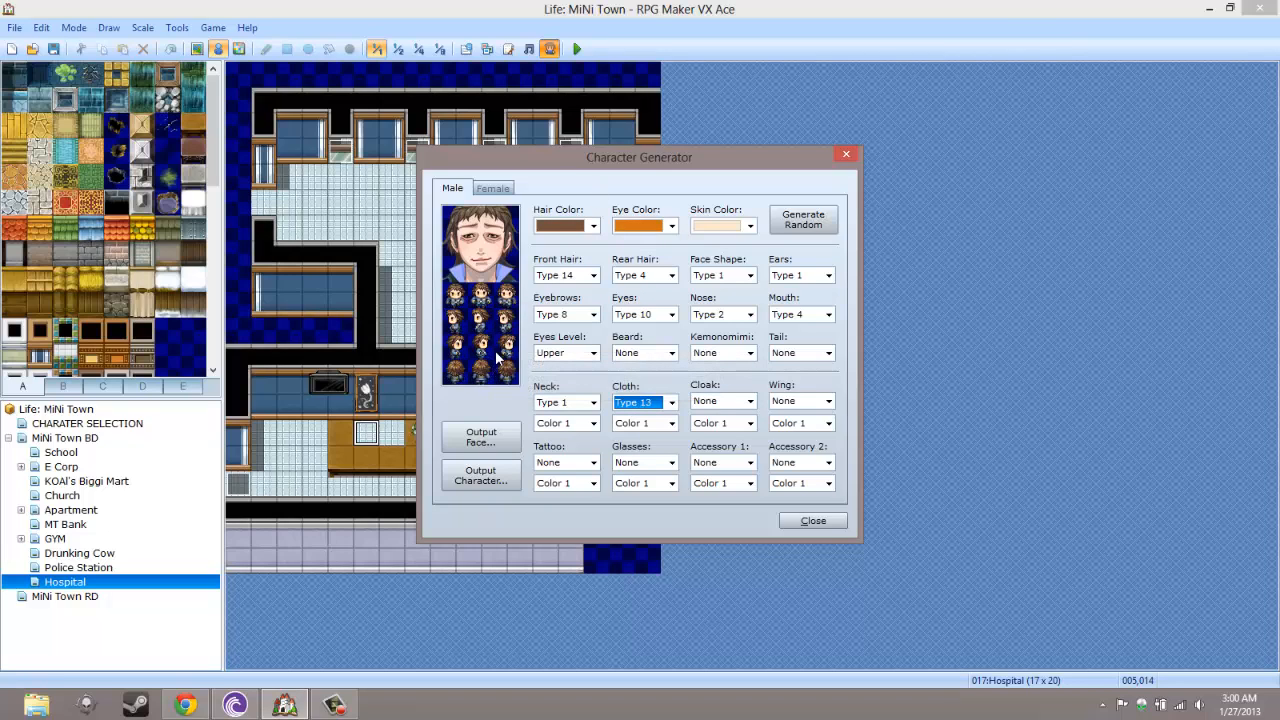
mouse_move(770, 516)
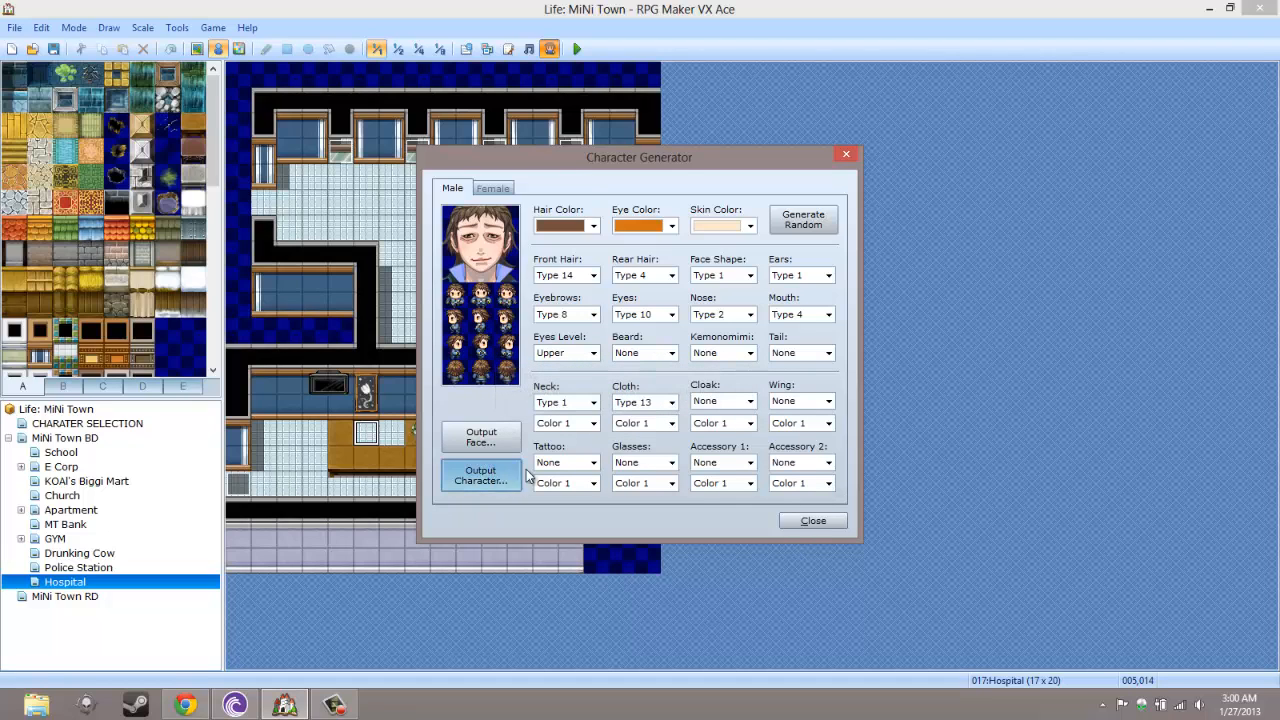
Set Neck to Type 5, then export the face image under an 'NPC' file name
click(480, 476)
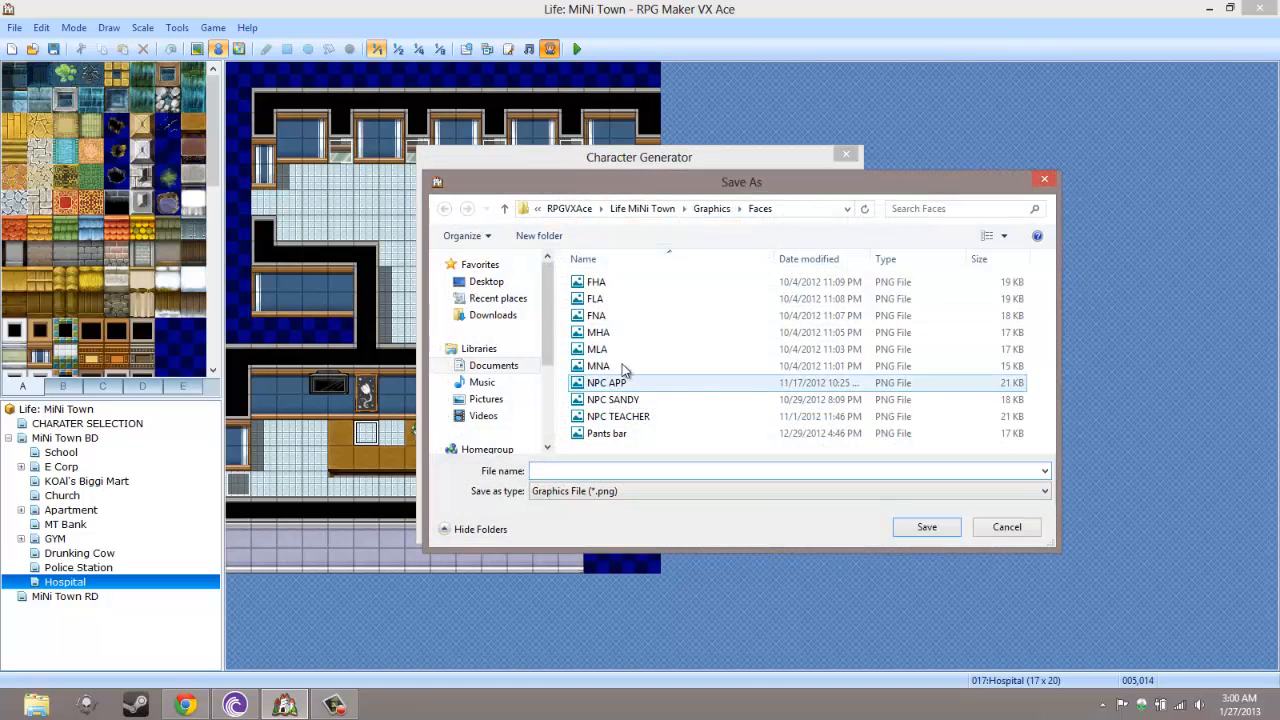
click(1006, 528)
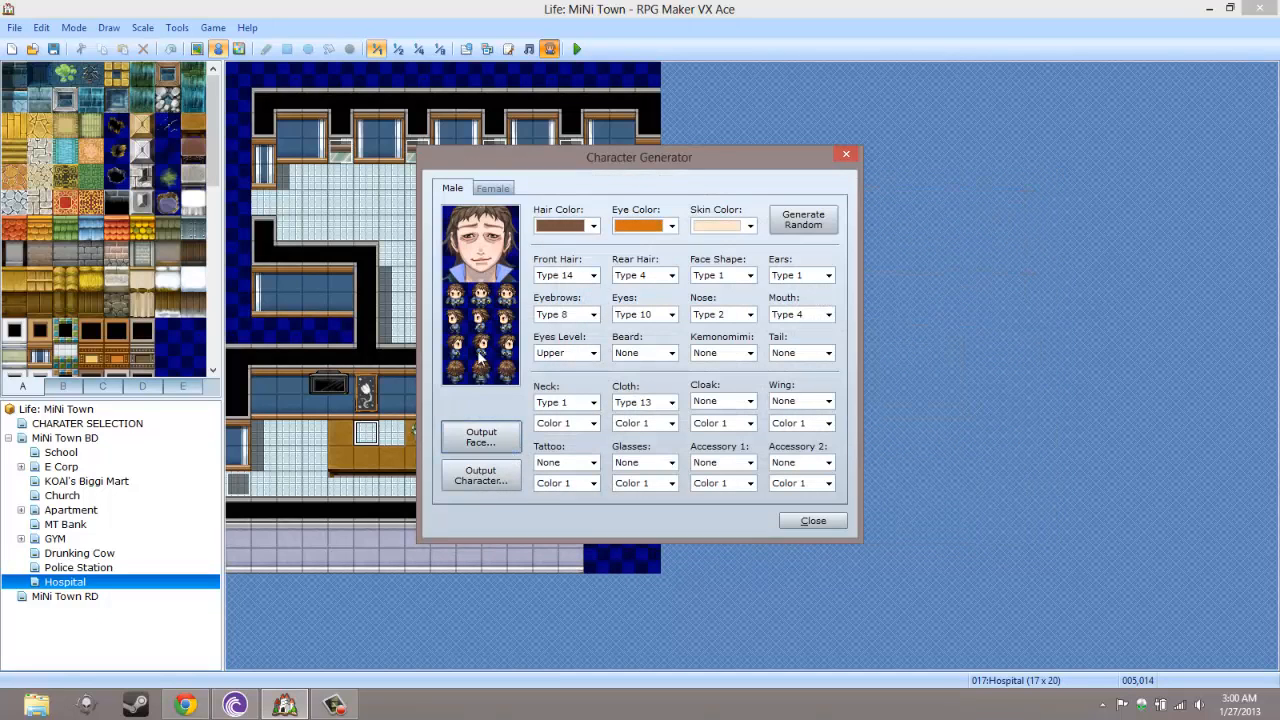
click(592, 402)
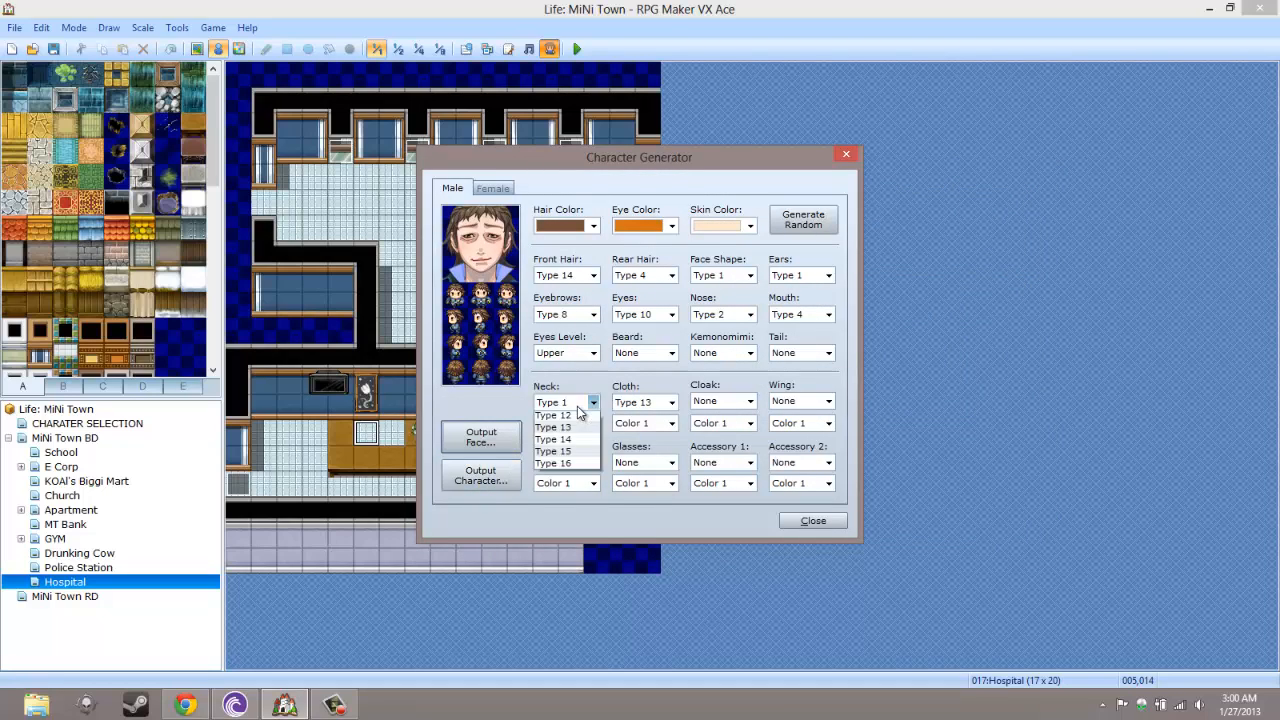
click(552, 402)
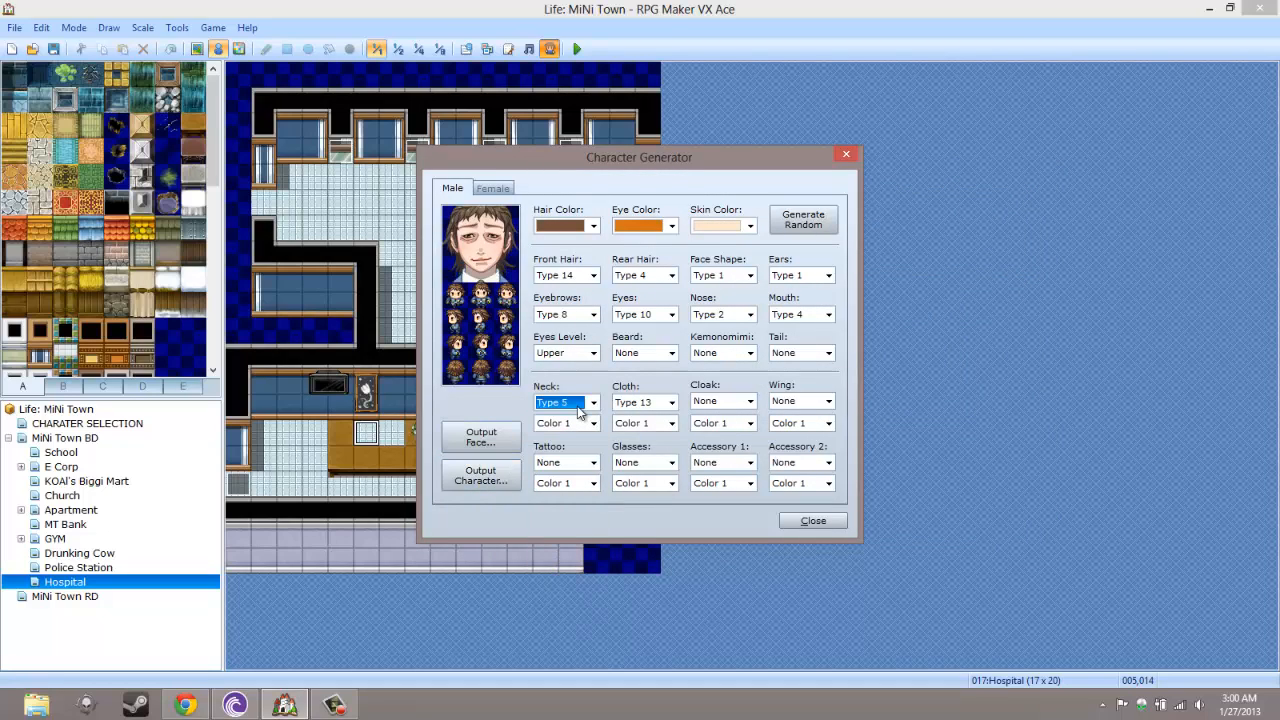
mouse_move(510, 408)
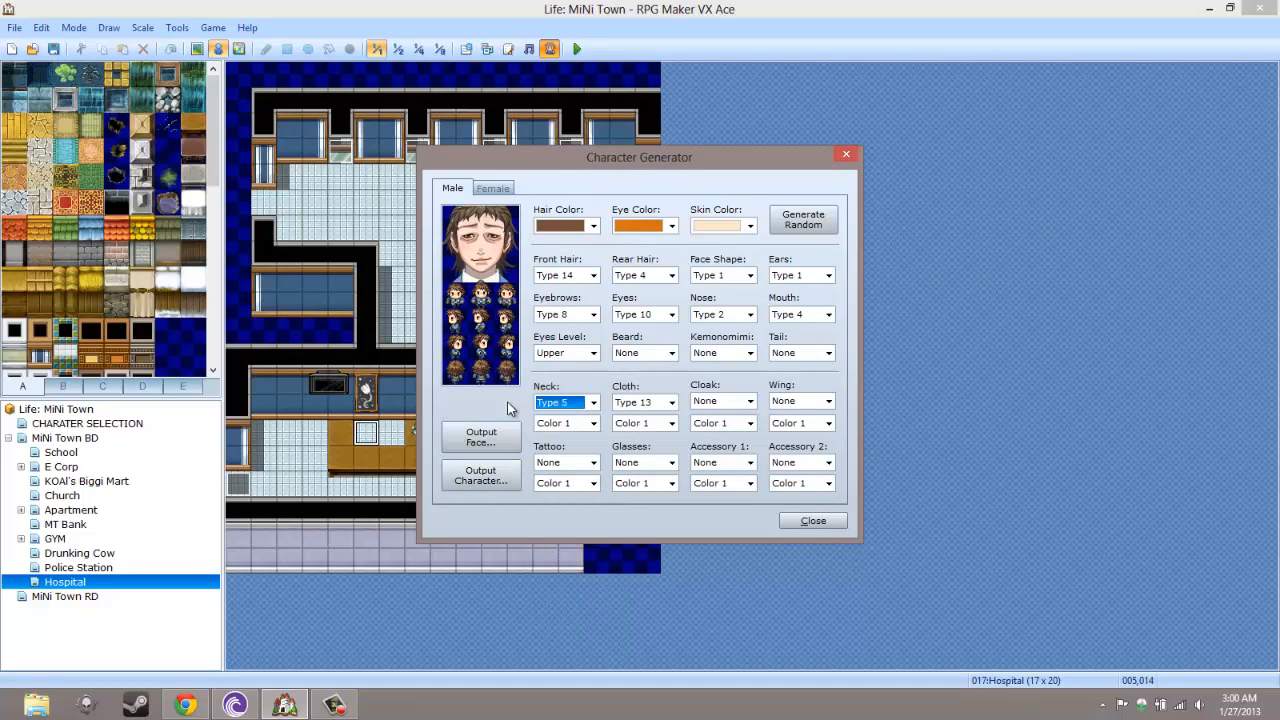
click(480, 436)
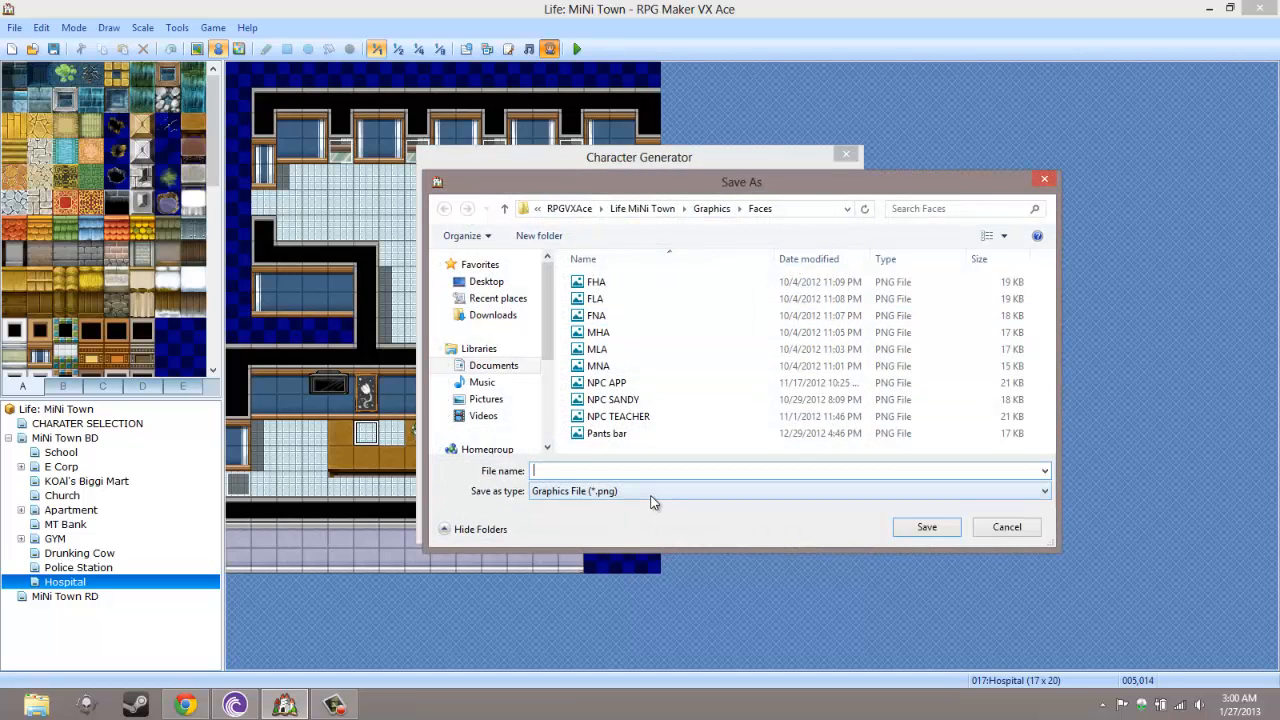
text(NPC)
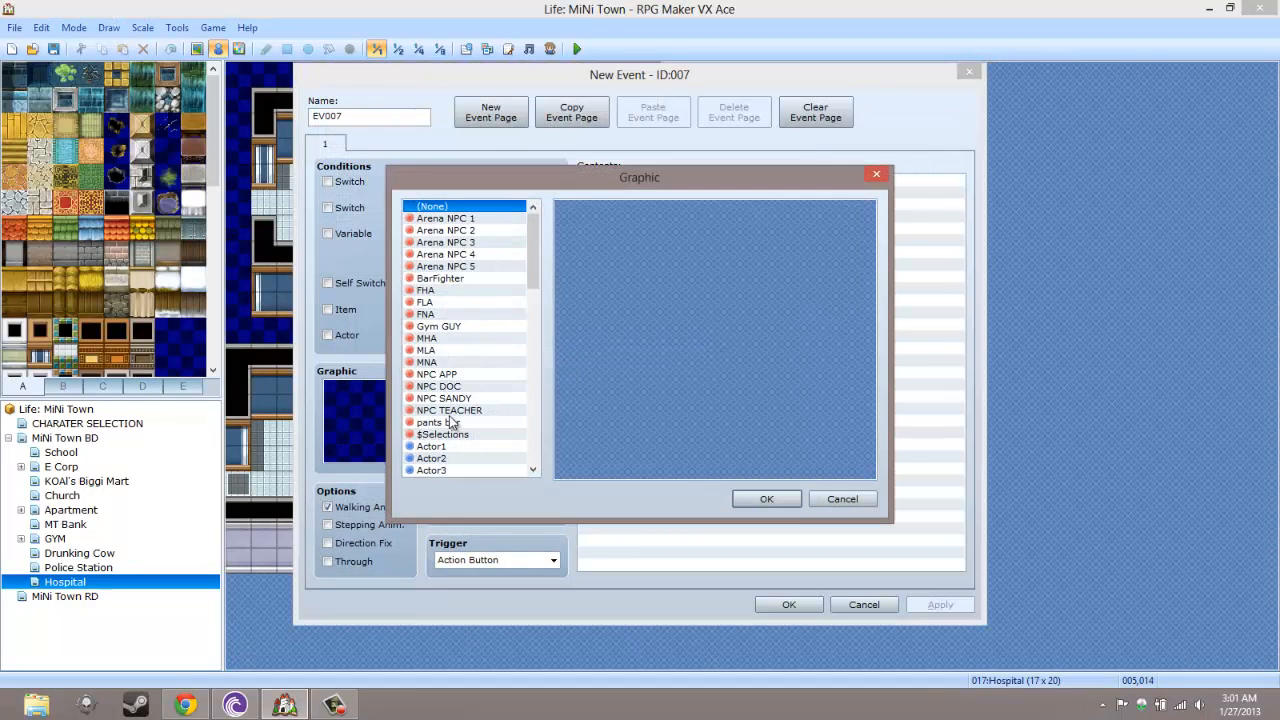
Assign the NPC DOC sprite sheet and condition the event on switch 0002:day
click(440, 386)
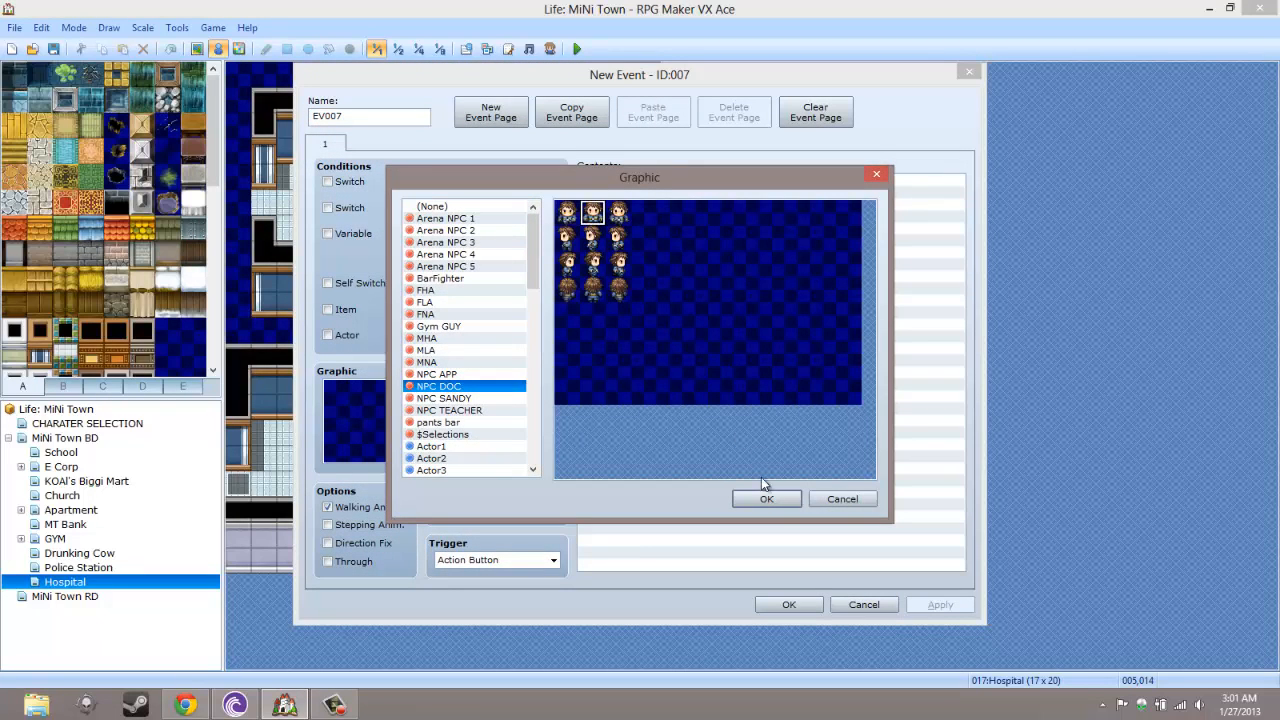
click(766, 498)
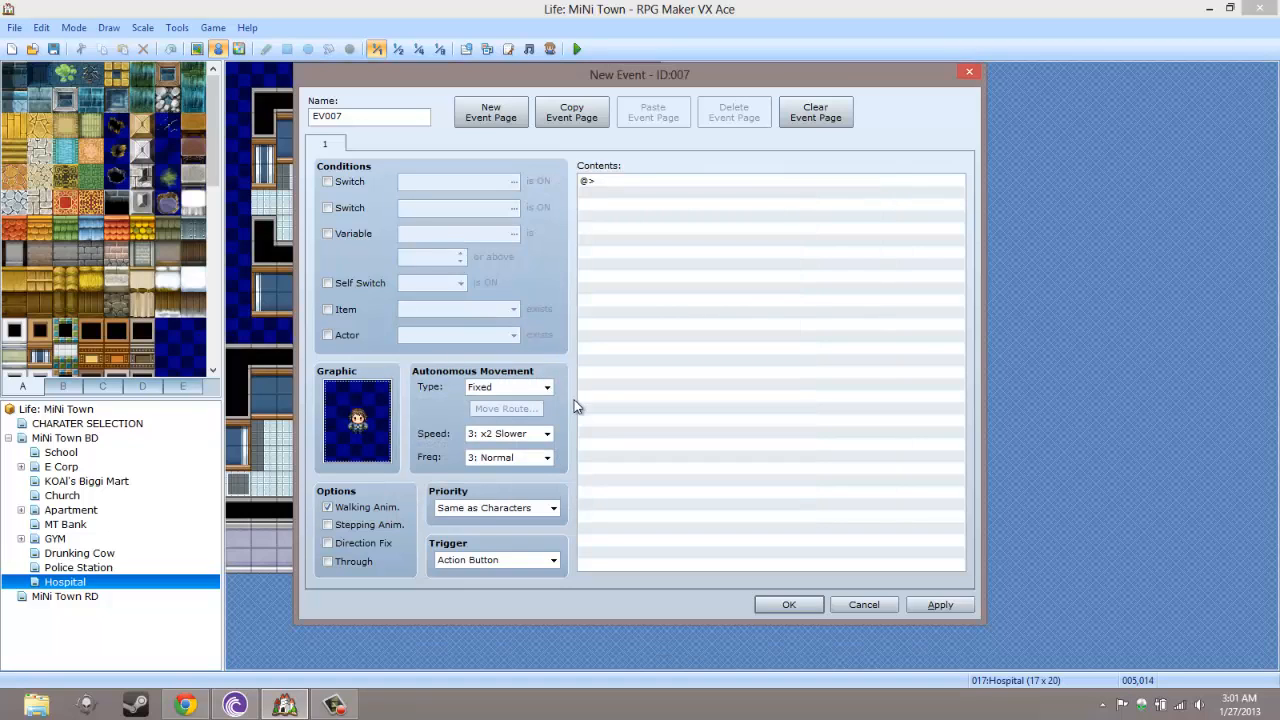
mouse_move(596, 168)
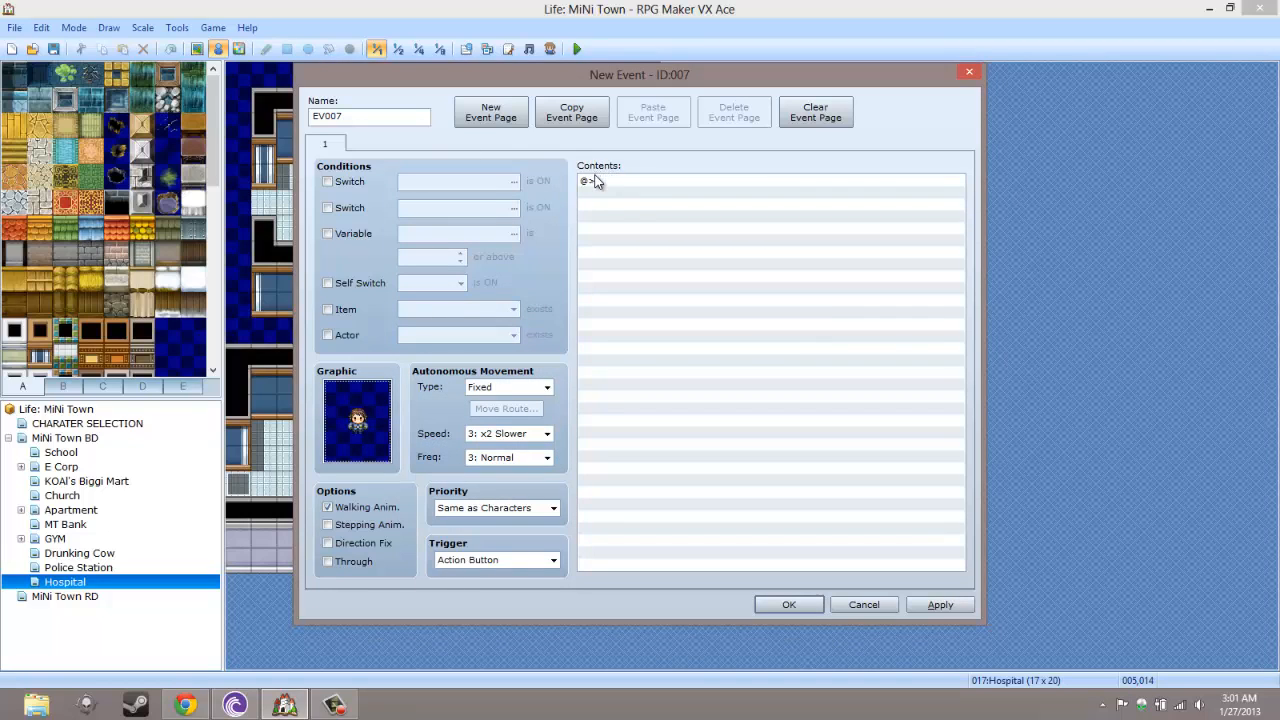
click(328, 180)
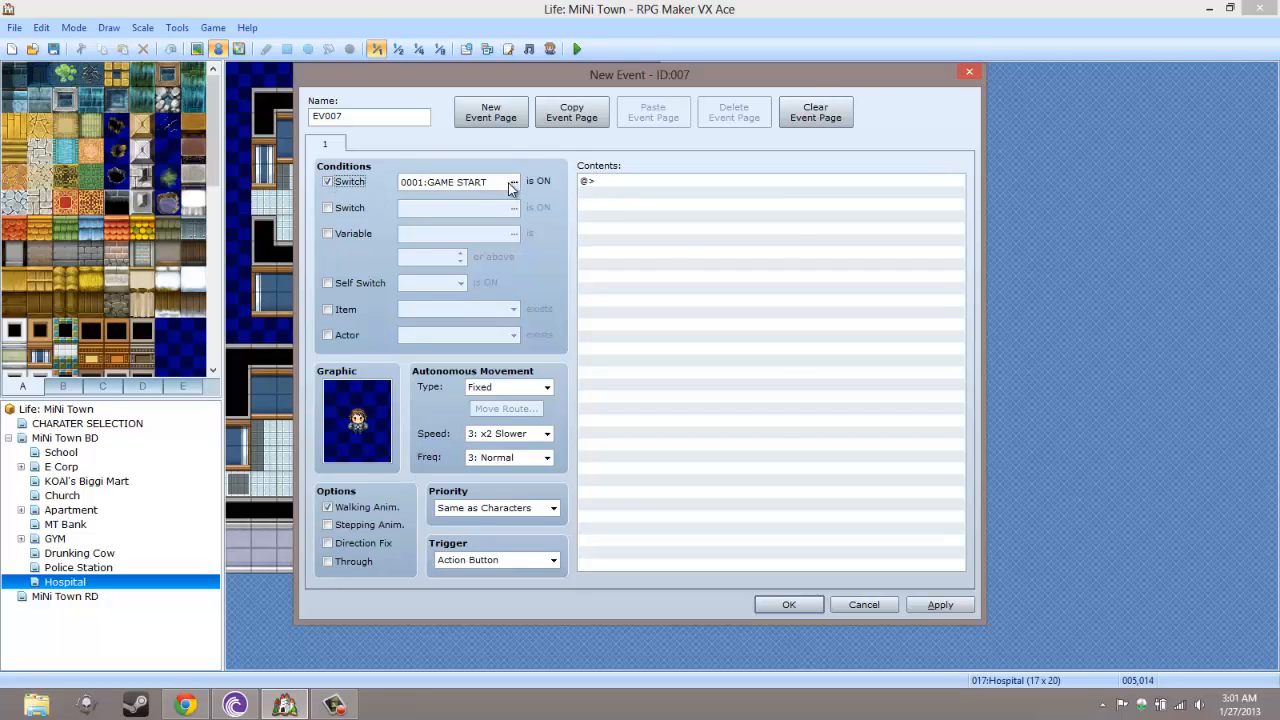
click(512, 182)
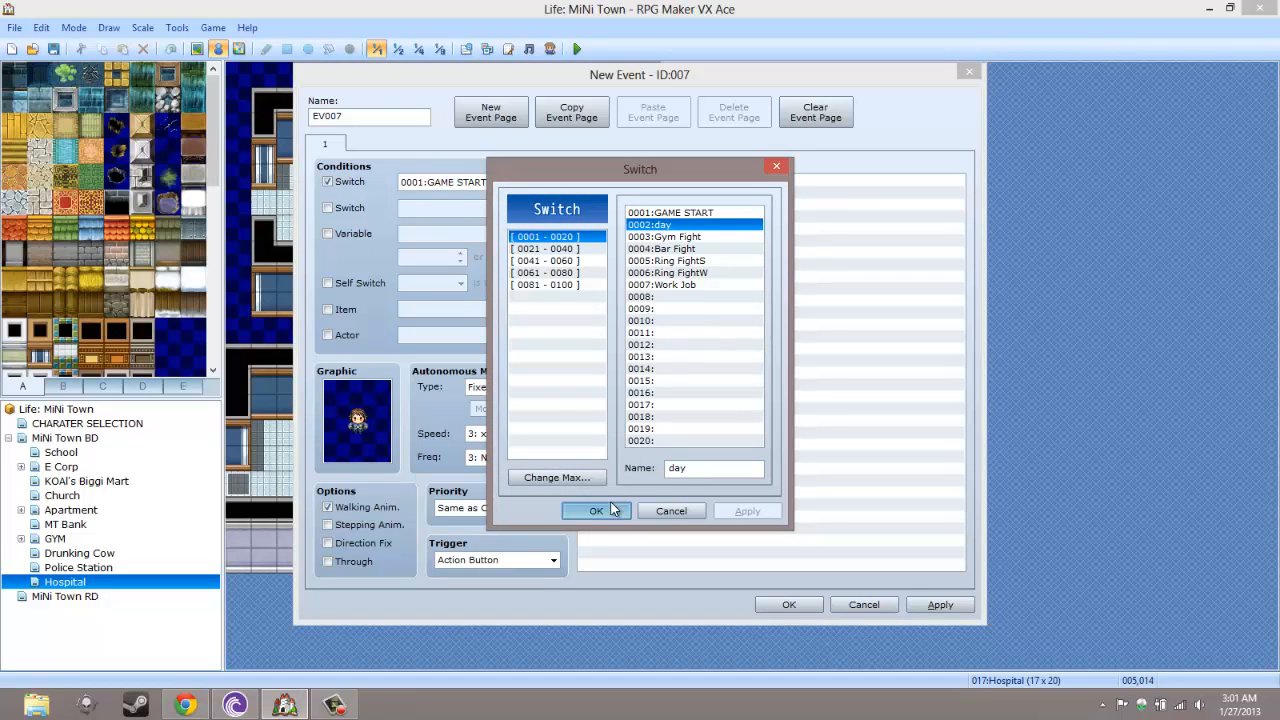
click(596, 510)
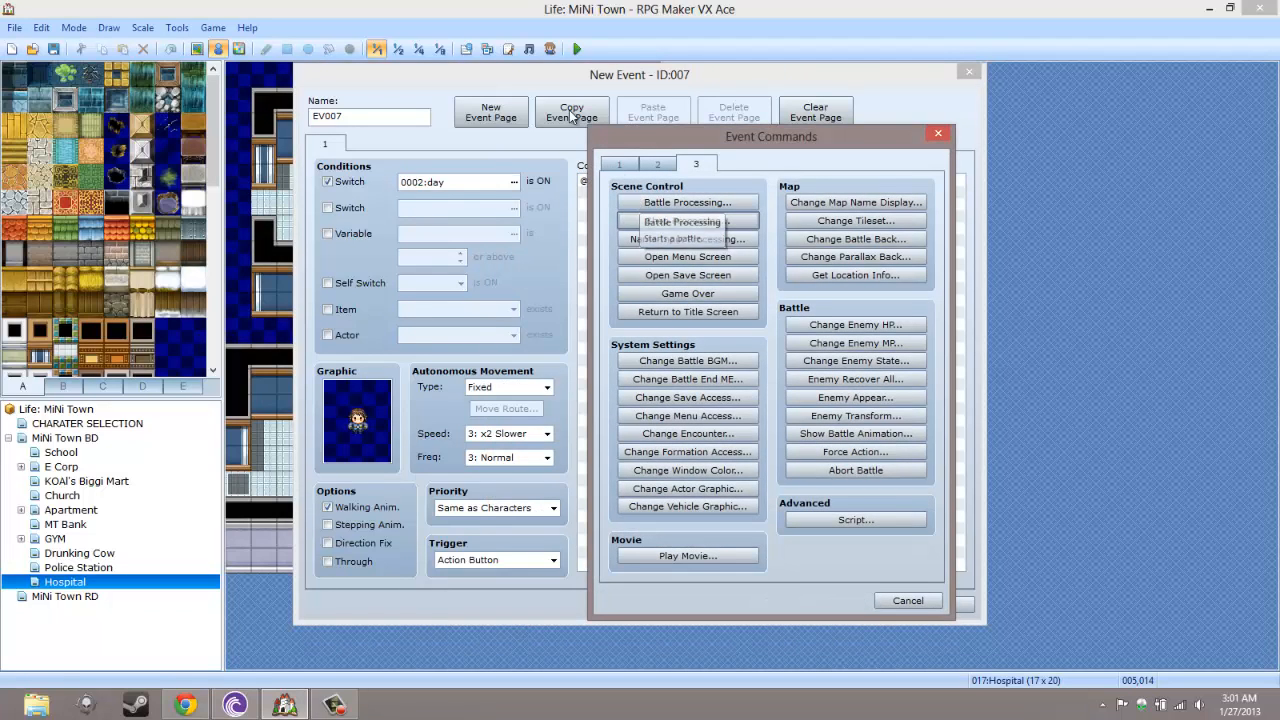
Add a Show Text greeting 'Doctor: Welcome to The Hospital! How may I help you?' and preview it
click(620, 164)
text(Welcome to)
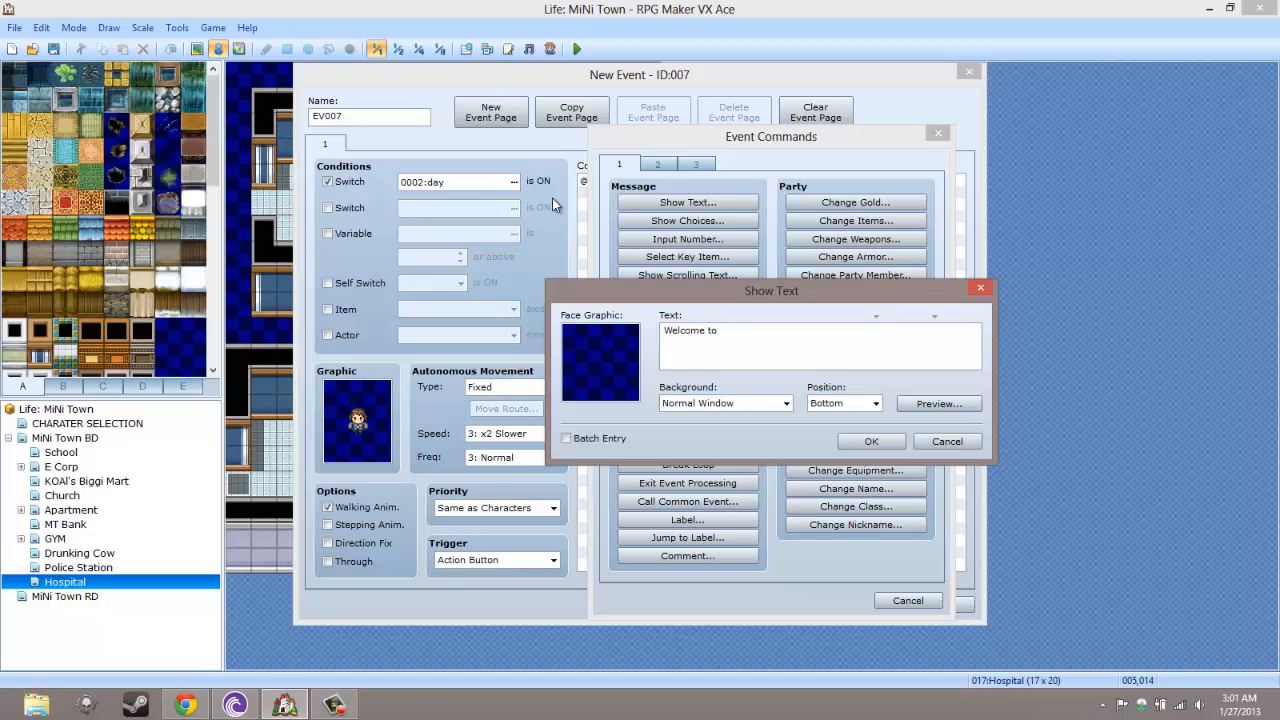
text(The Hosi)
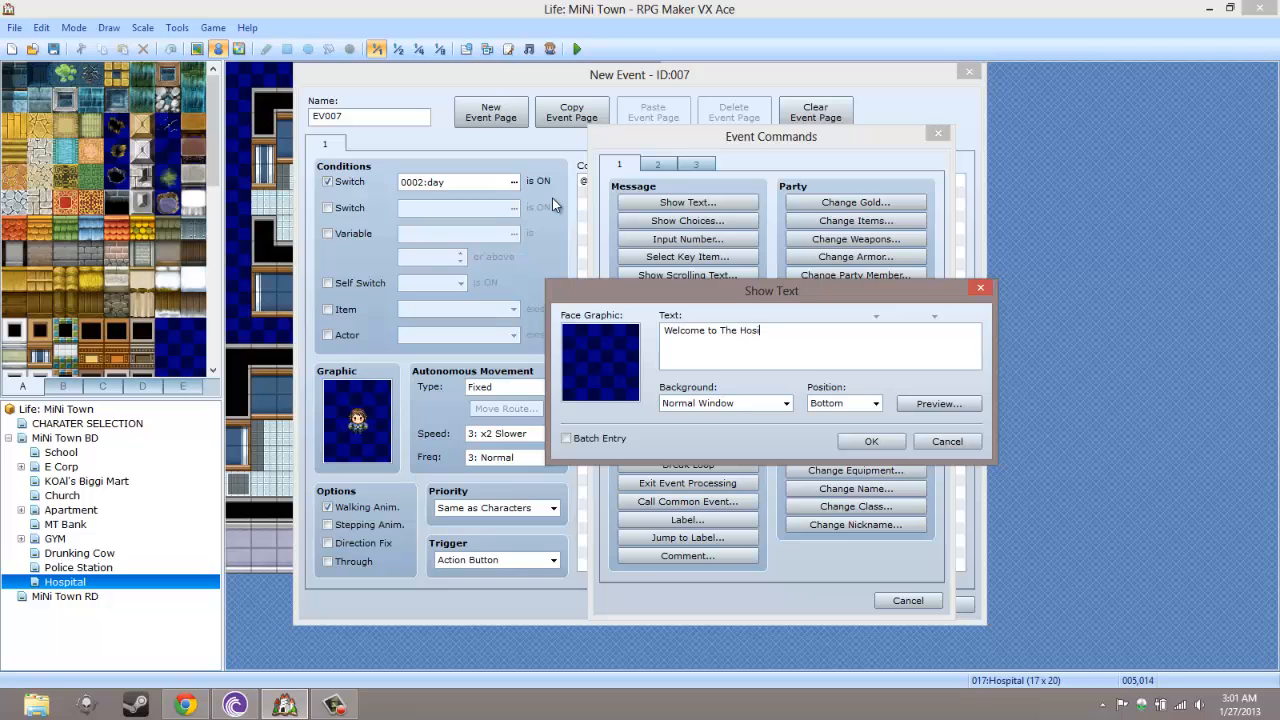
text(pital! How may I he)
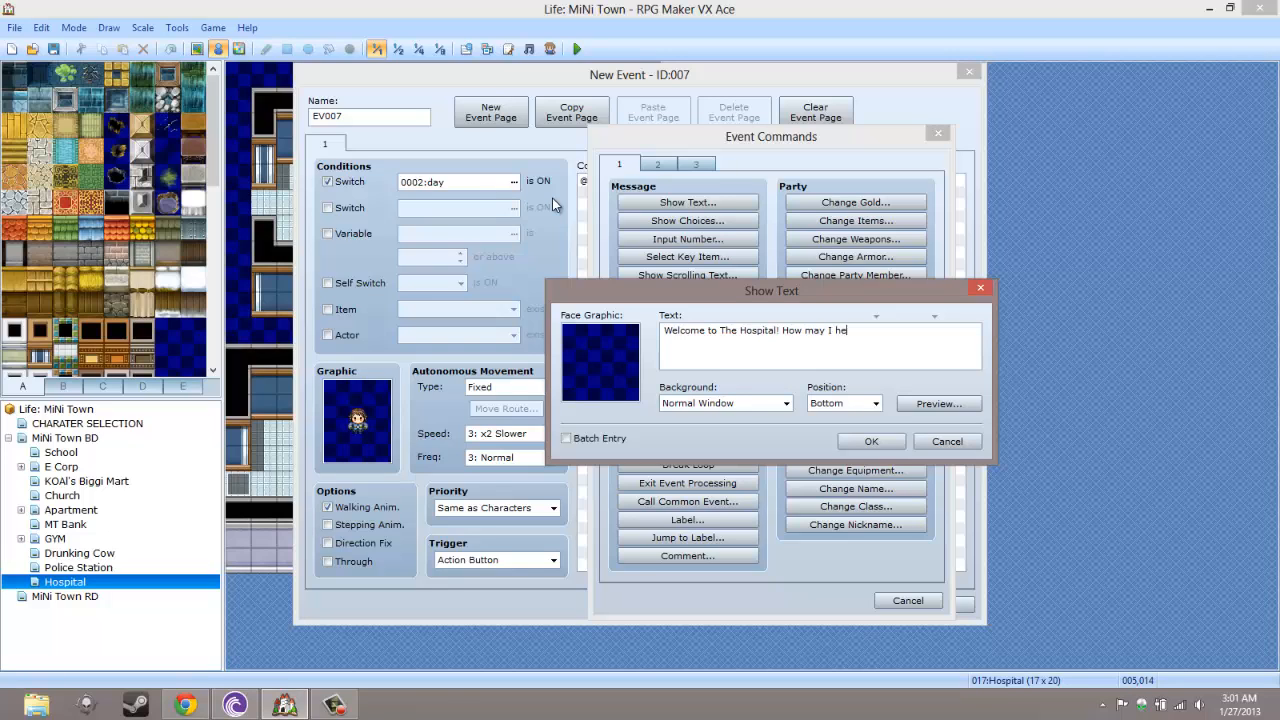
text(lp you)
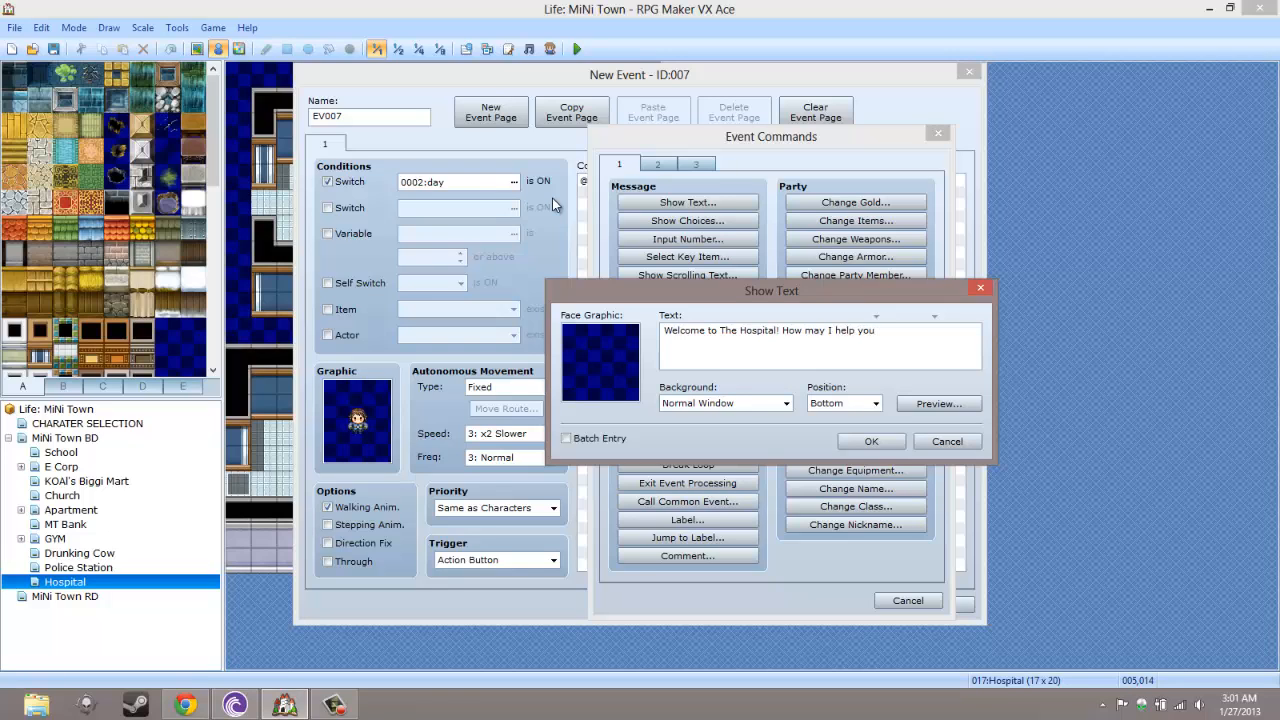
text(?)
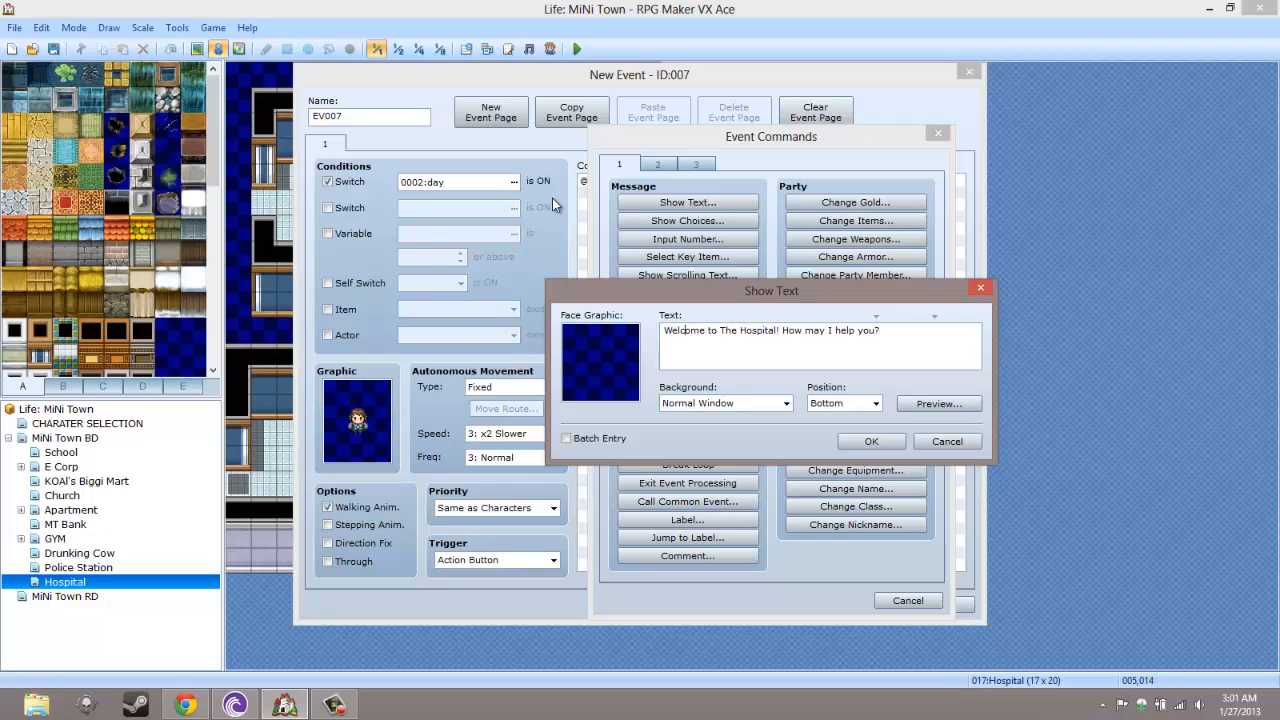
text(Doct:)
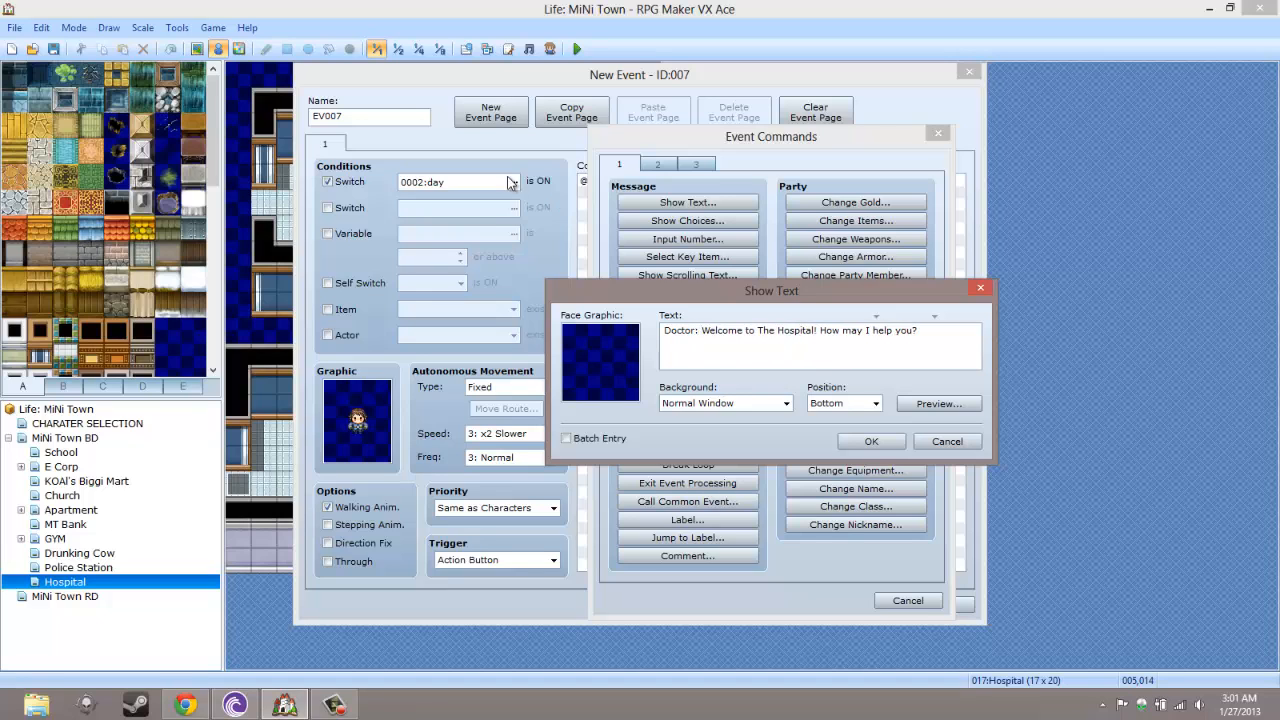
click(938, 404)
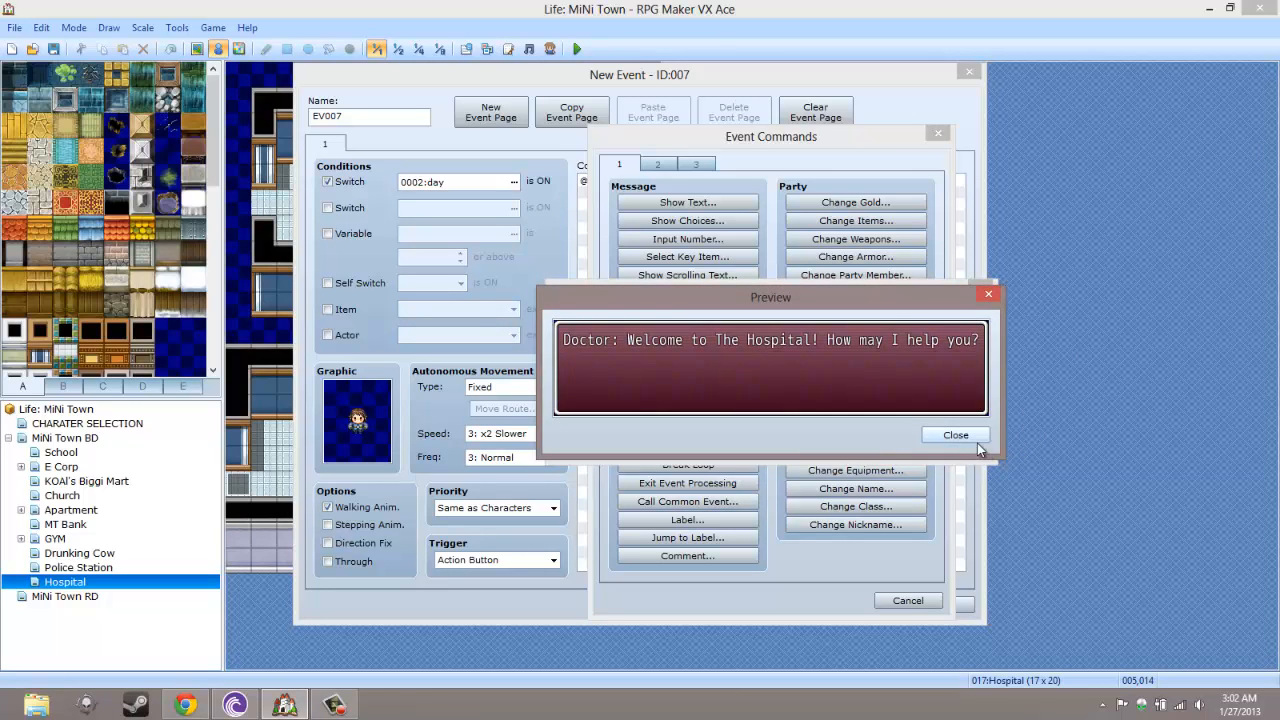
click(956, 434)
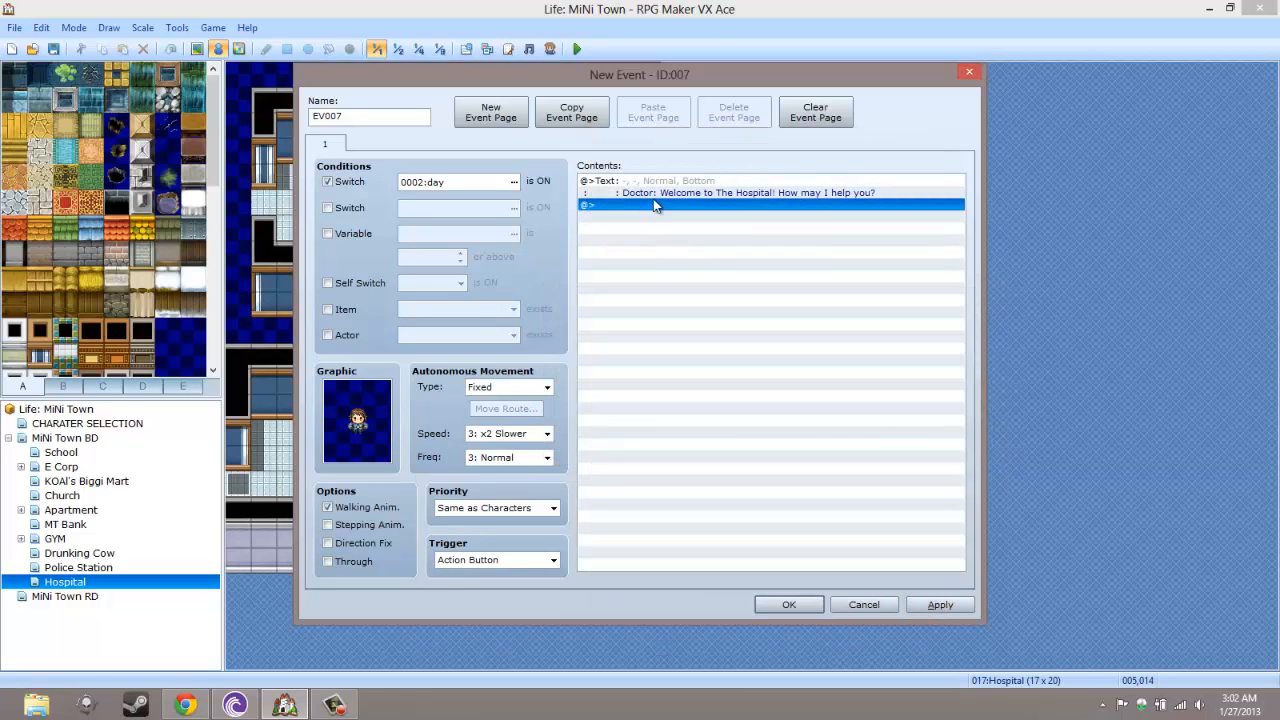
Add Show Choices with 'I want to buy some Pills.' and 'Nevermind.' replacing Yes/No
double_click(656, 204)
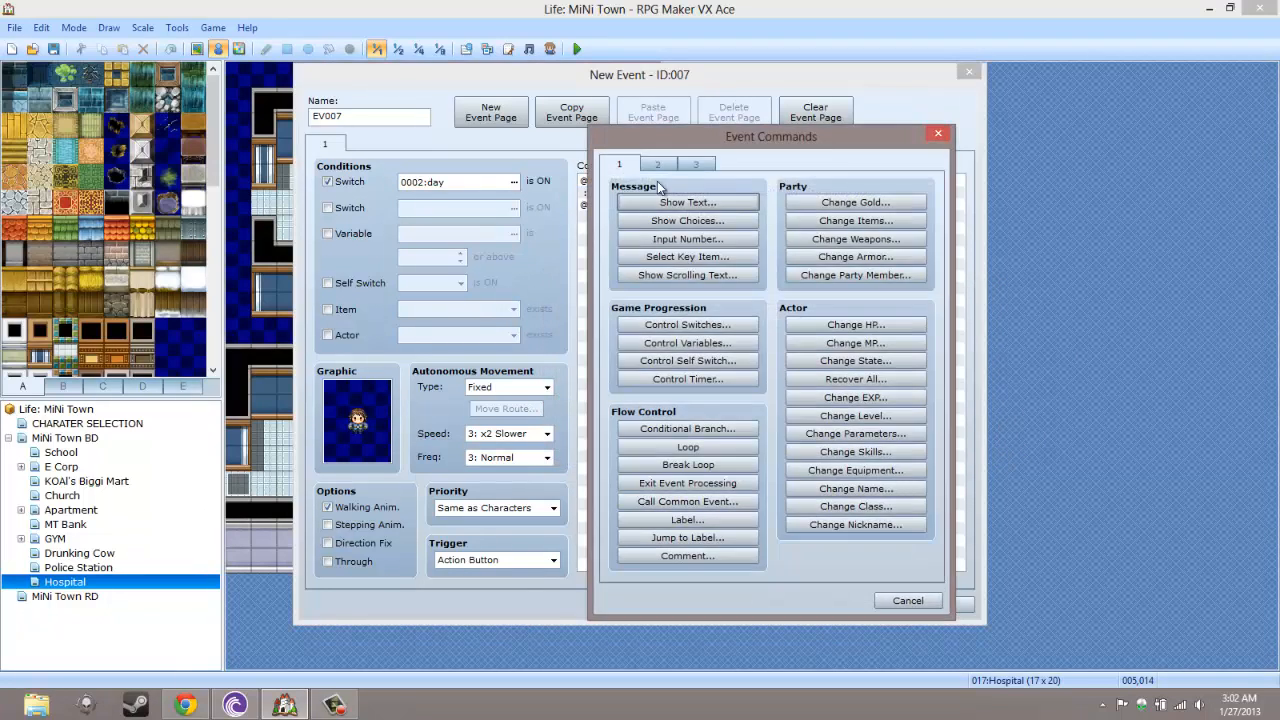
click(688, 220)
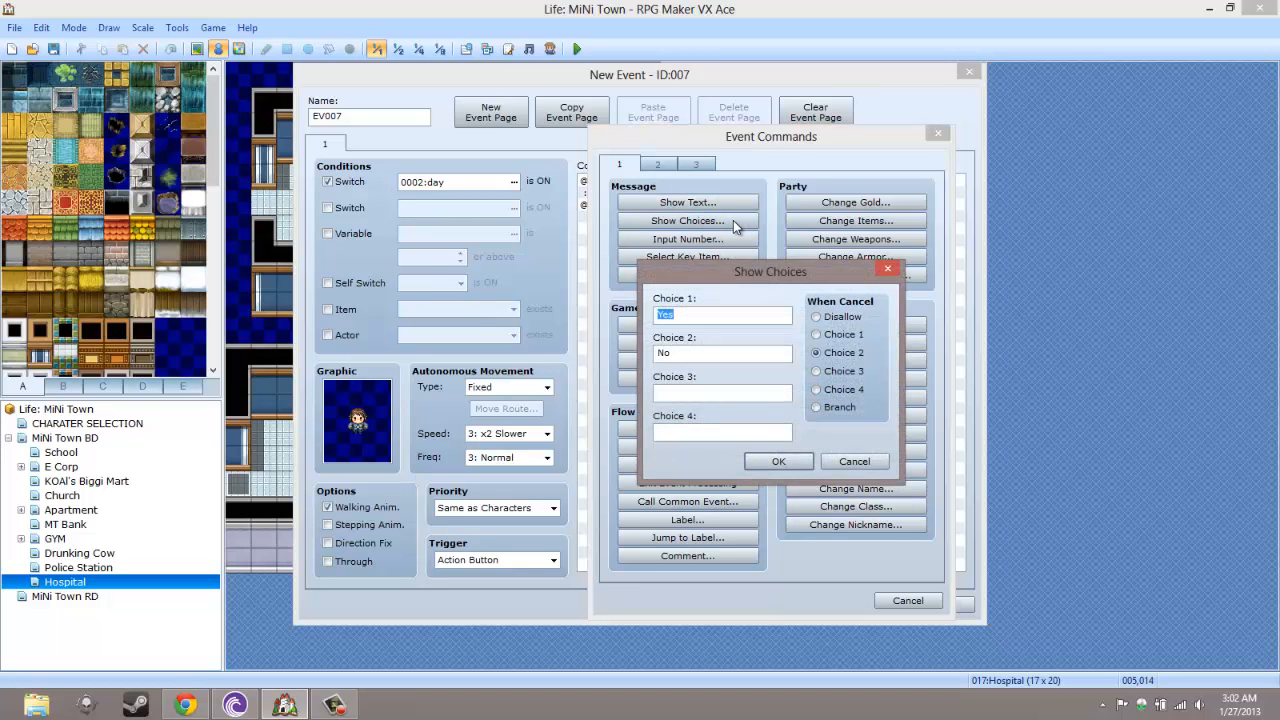
text(I want to buy some Pi)
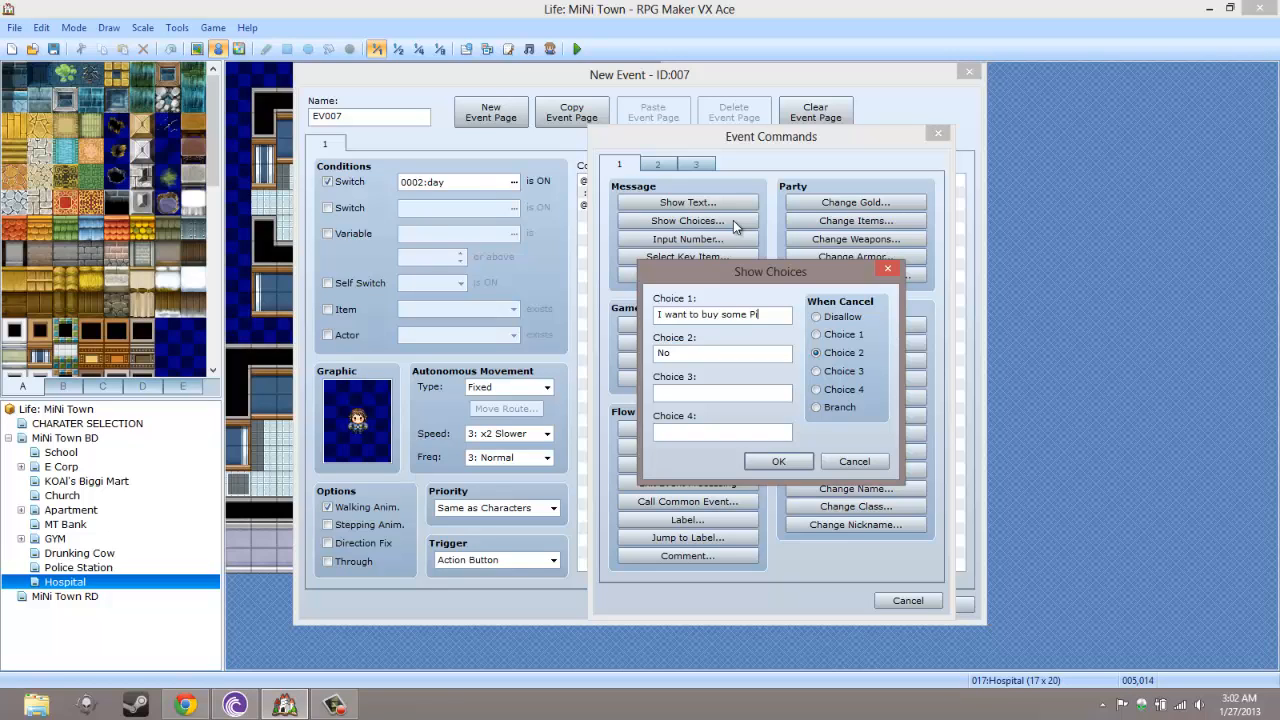
text(lls)
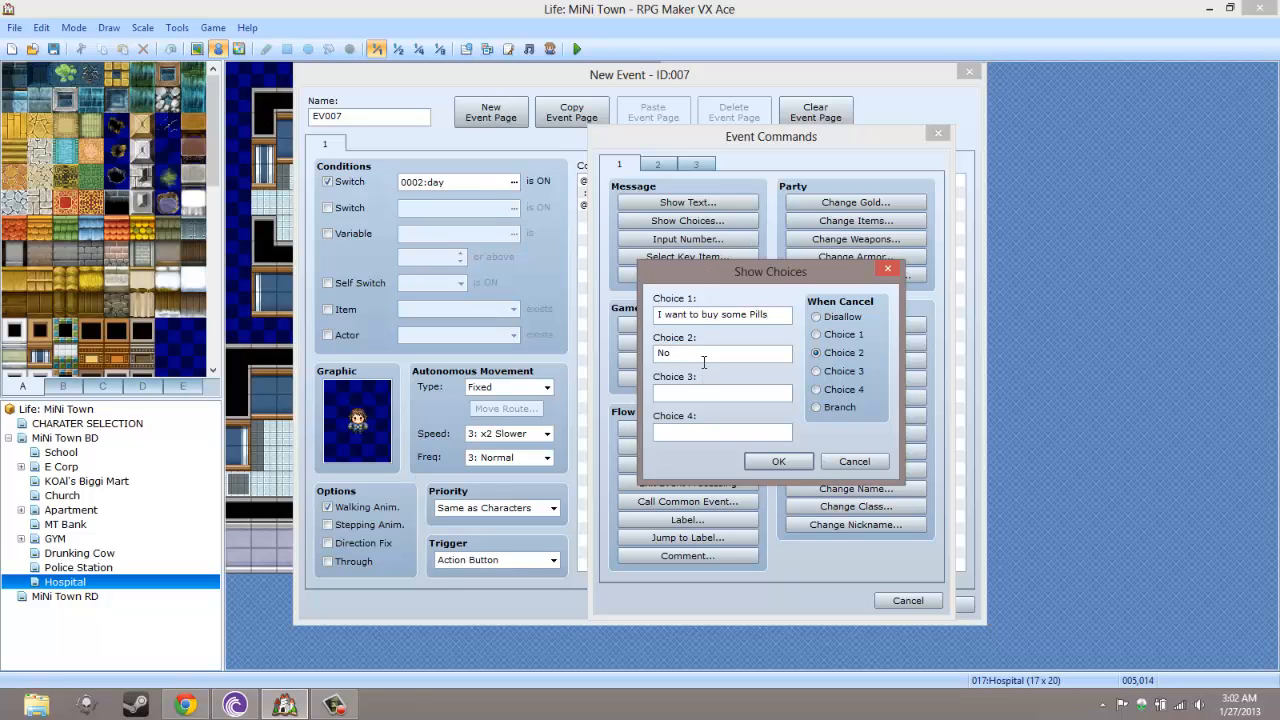
double_click(664, 352)
text(ever Min)
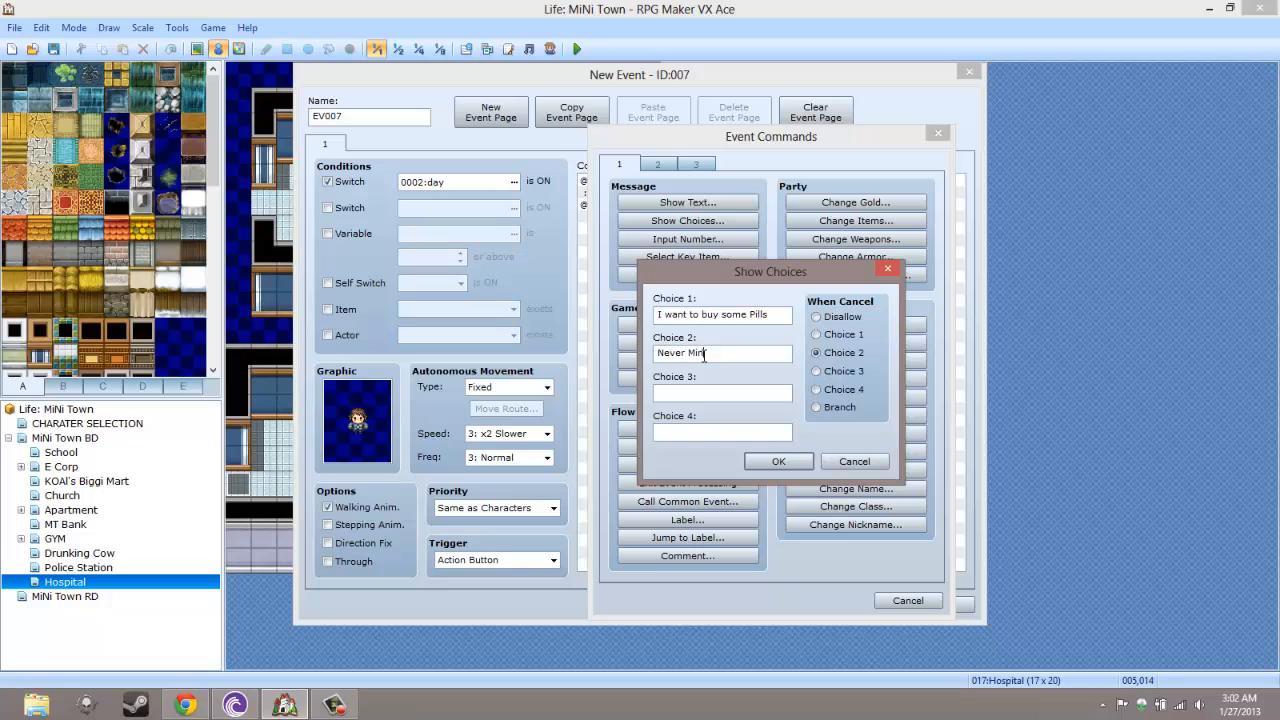
key(BackSpace)
text(mind.)
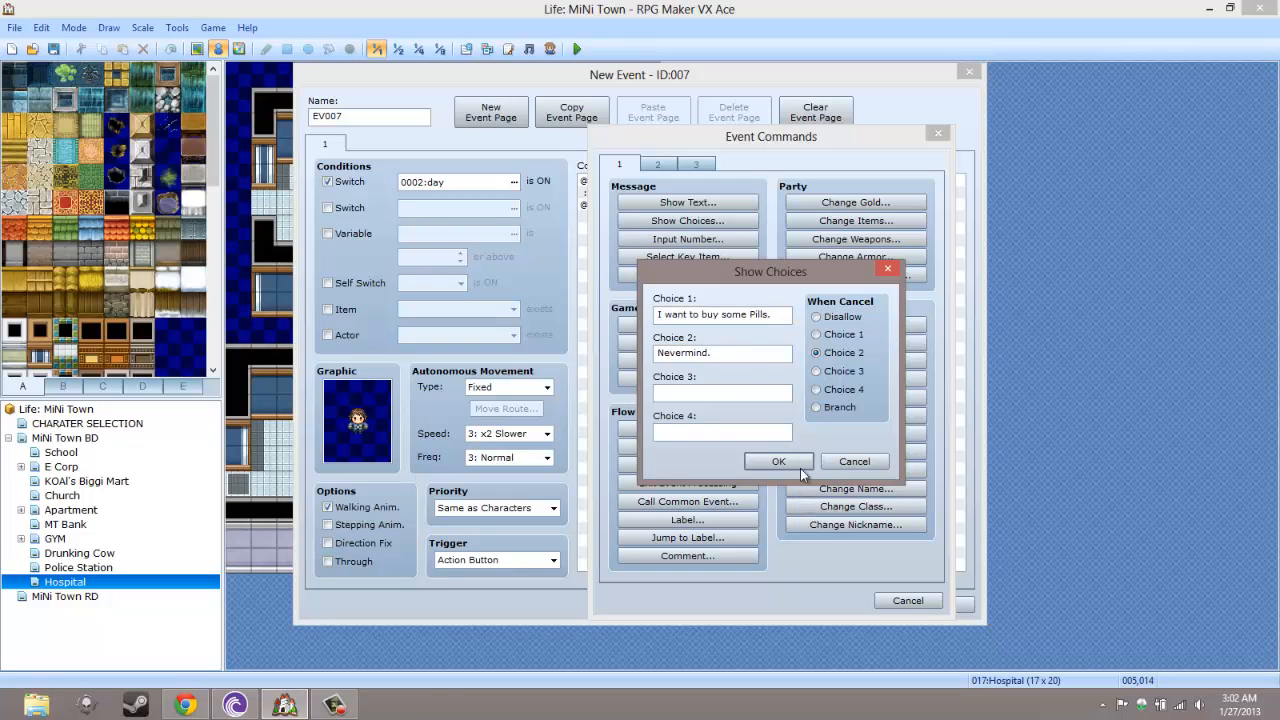
click(780, 460)
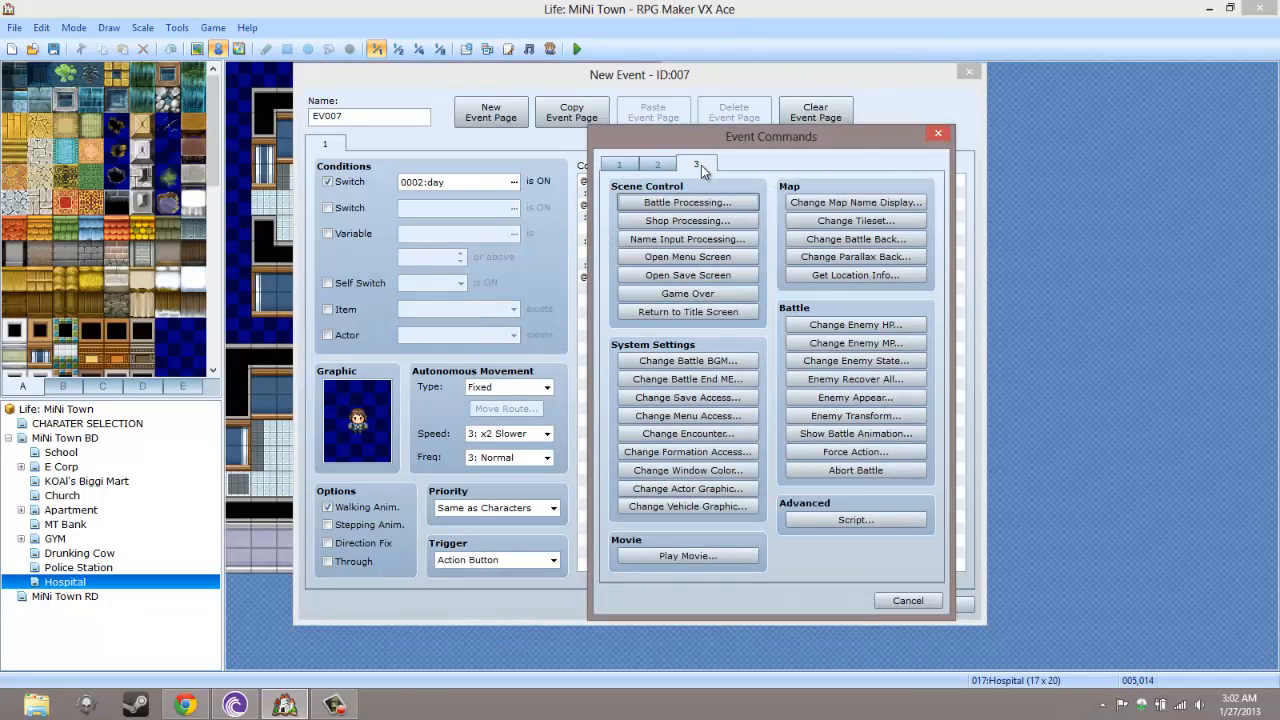
Add Shop Processing selling Health Pill (150) and Energy Pill (250), purchase only
click(688, 220)
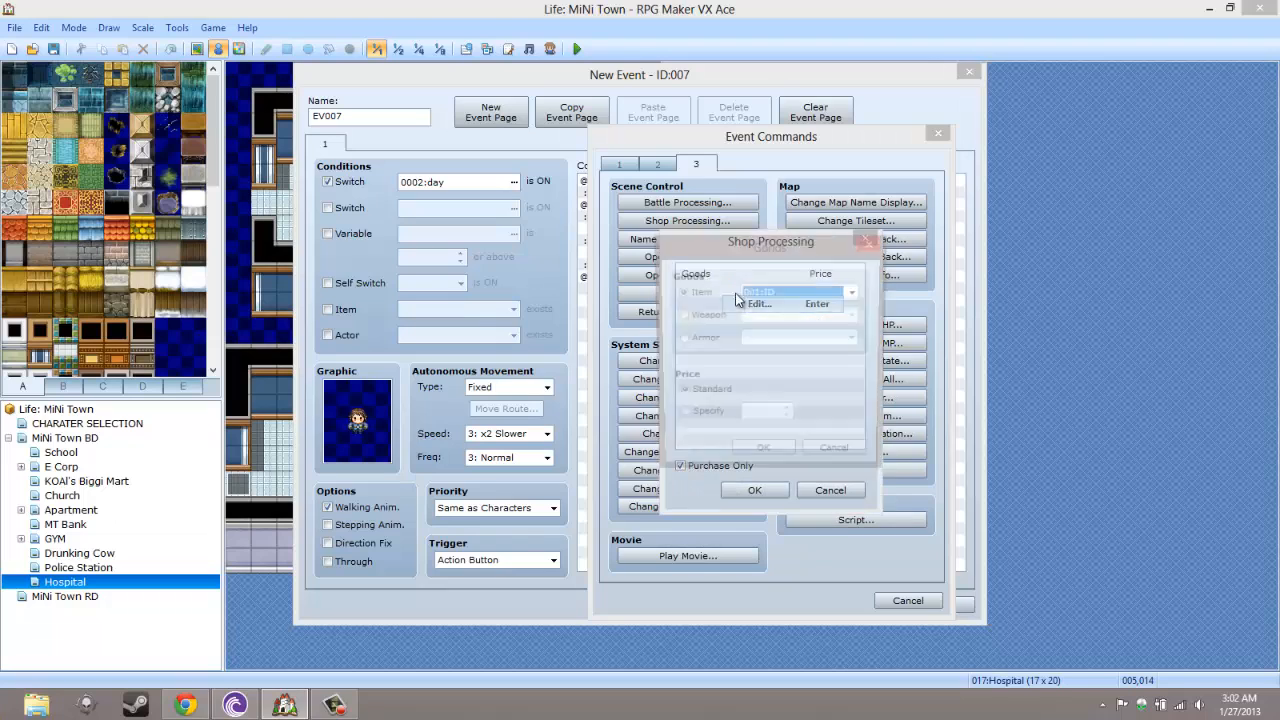
click(854, 292)
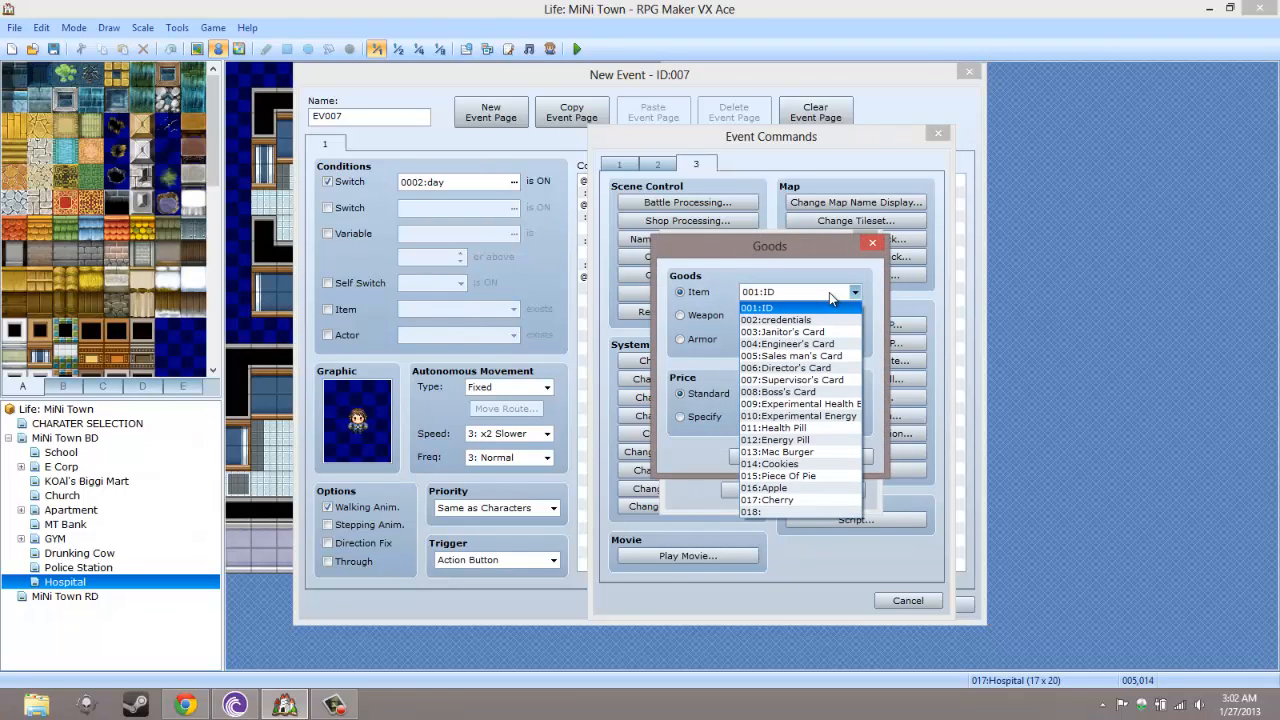
mouse_move(828, 304)
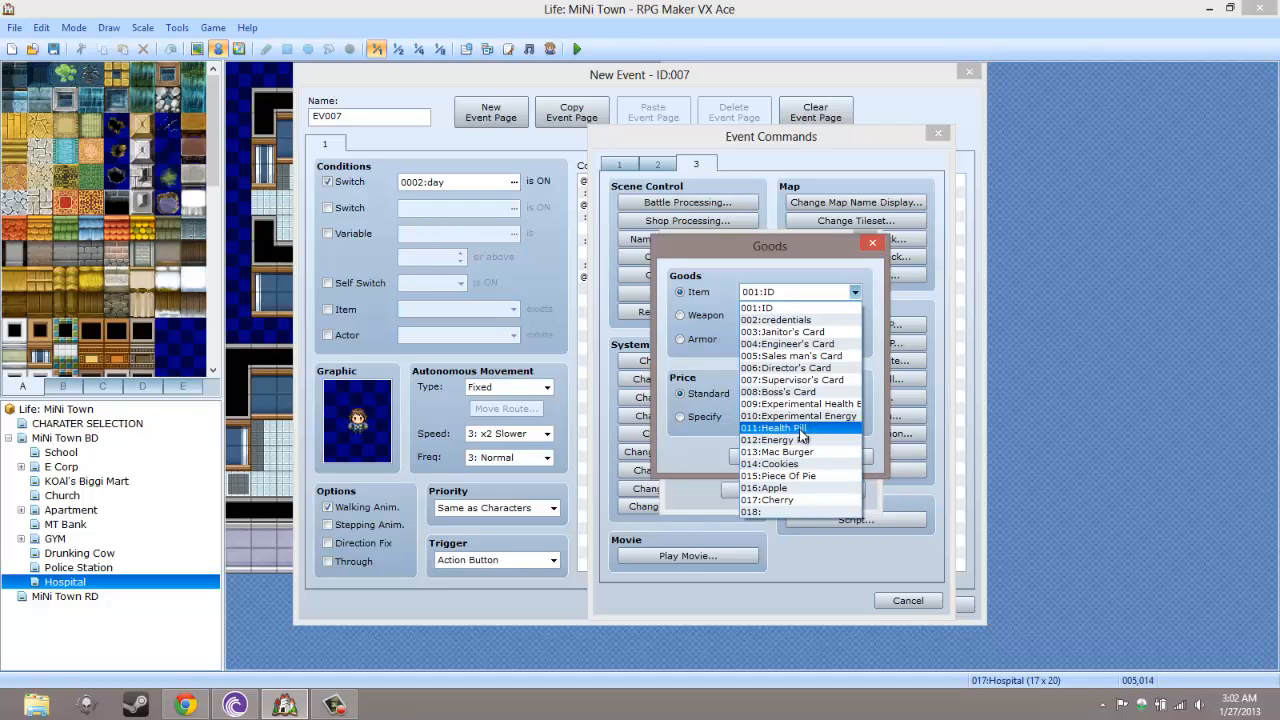
click(776, 428)
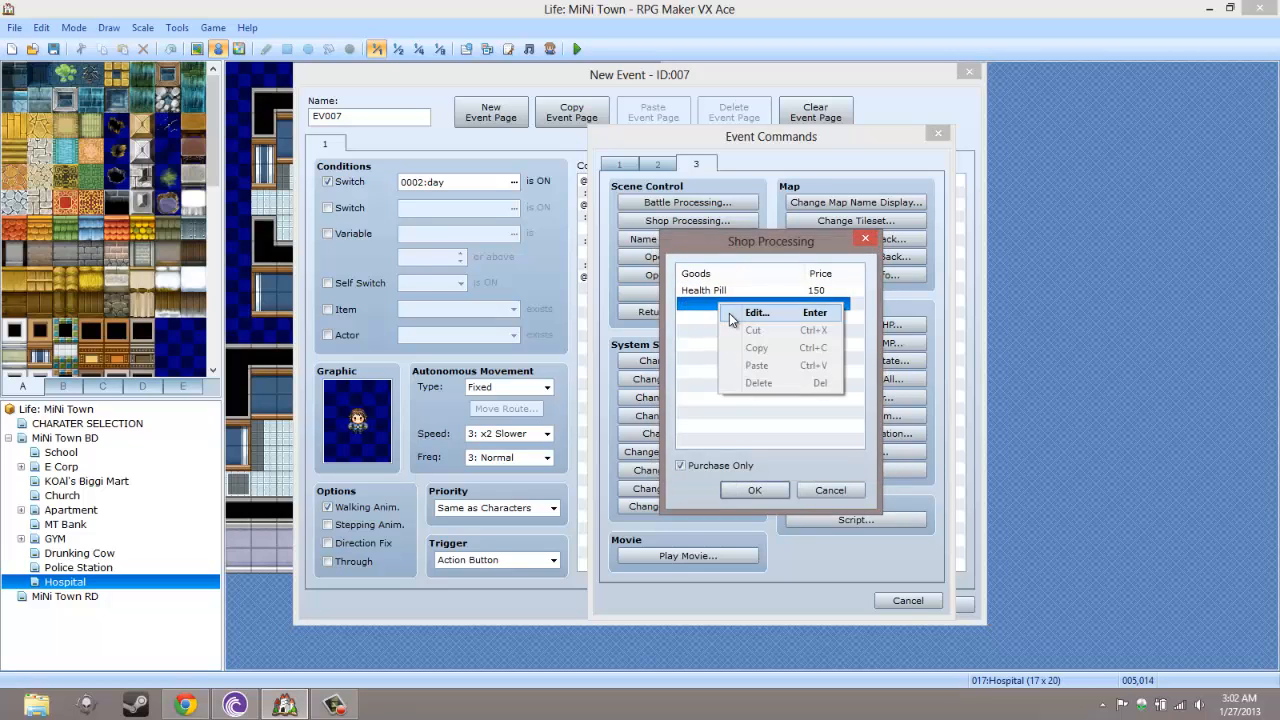
click(756, 312)
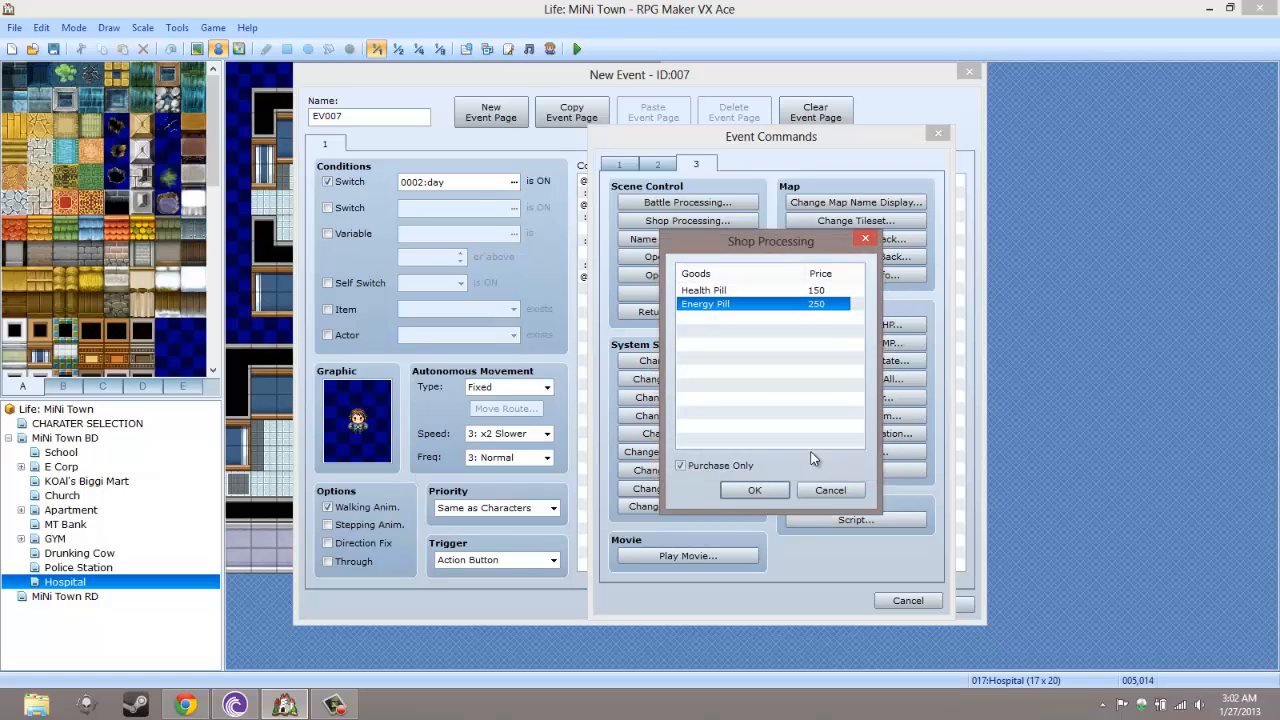
click(756, 490)
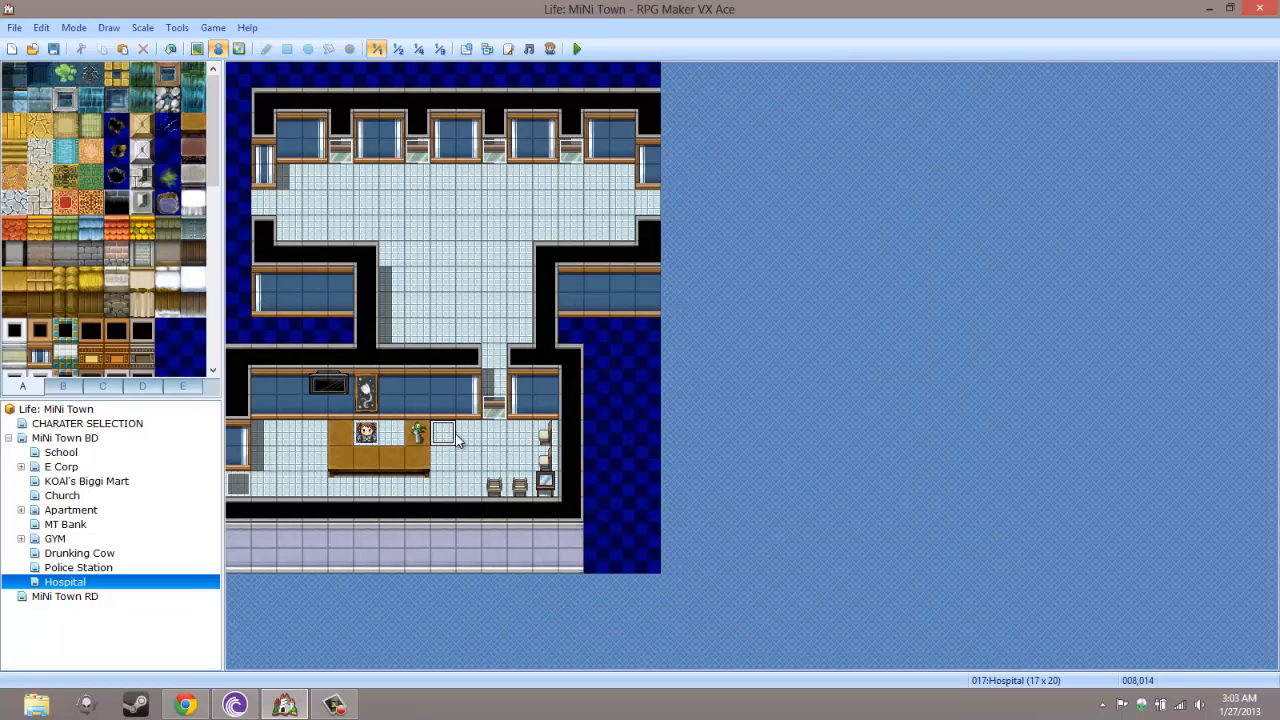
Create a new event on the floor right of the counter and browse its graphic sheets
click(468, 432)
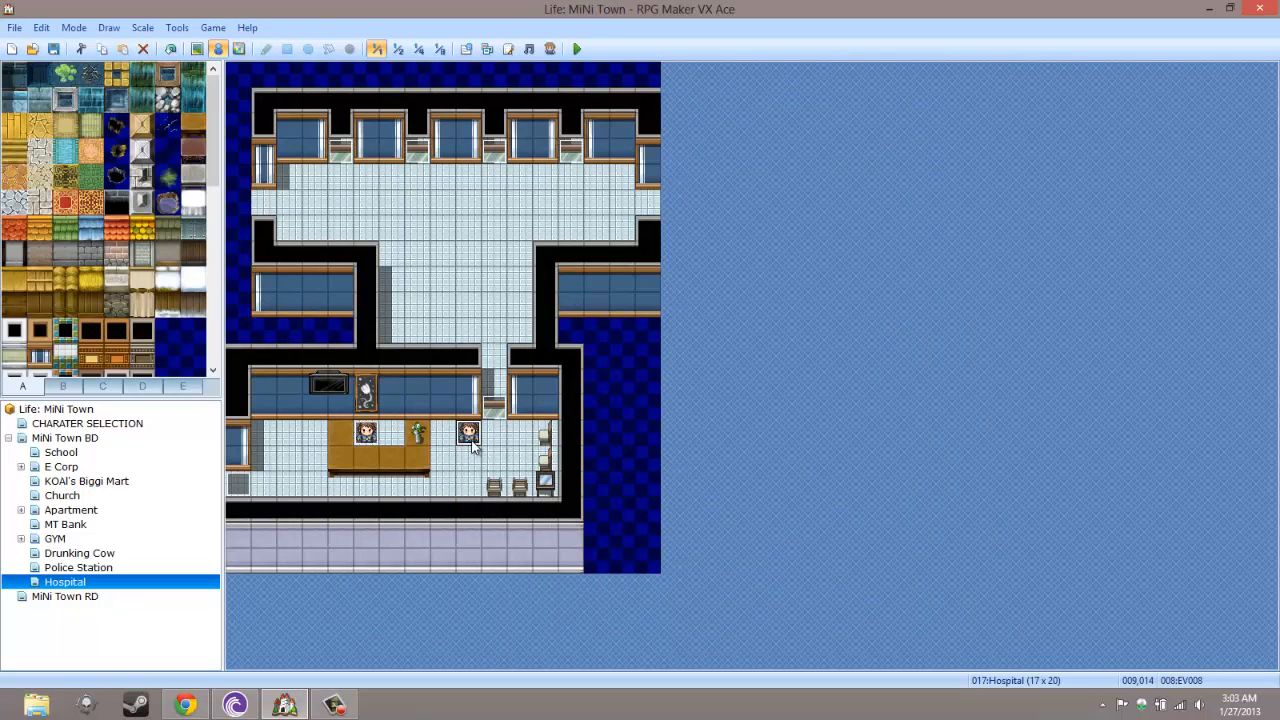
double_click(468, 432)
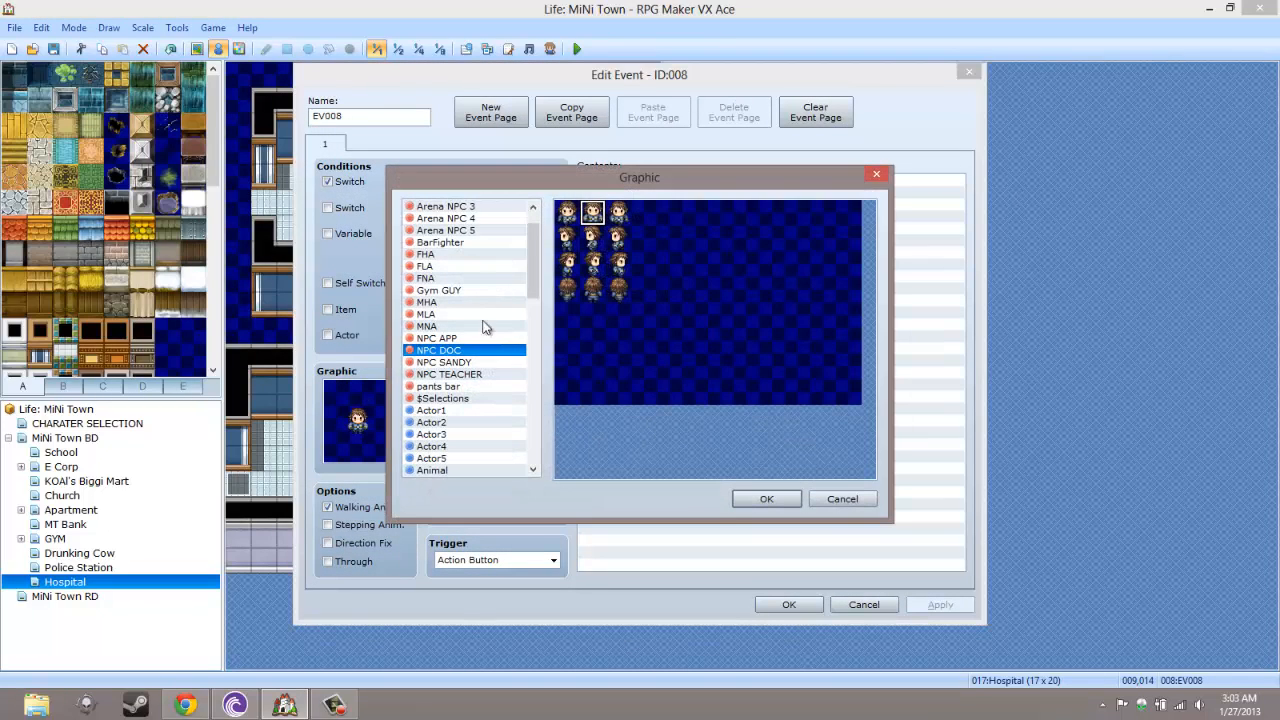
click(432, 386)
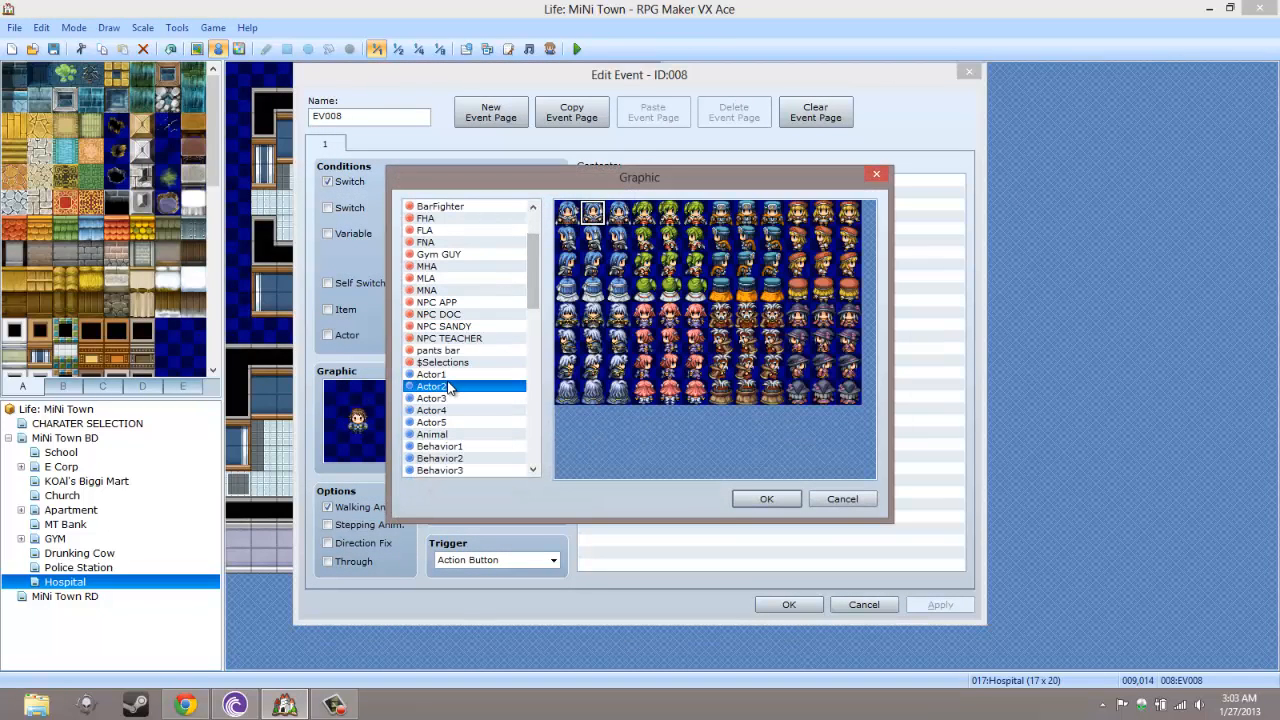
click(432, 398)
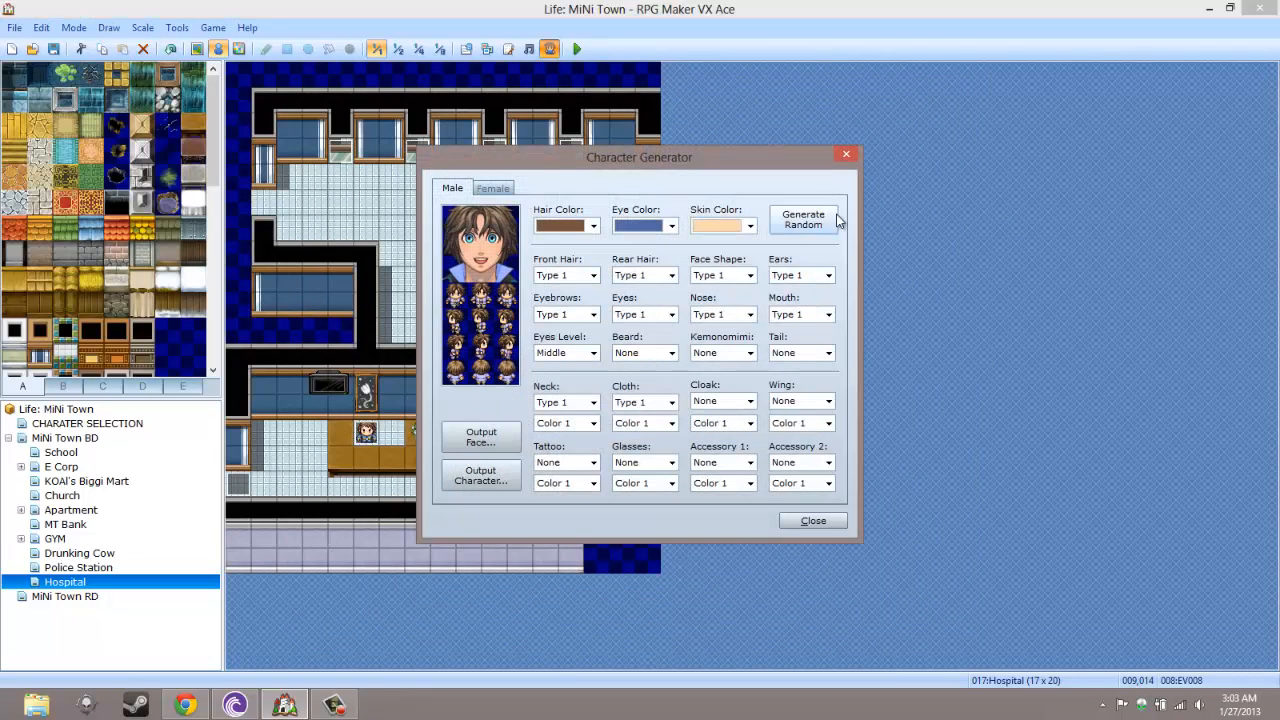
Randomize a male character, give him blue eyes and settle on front hair type 15
click(804, 218)
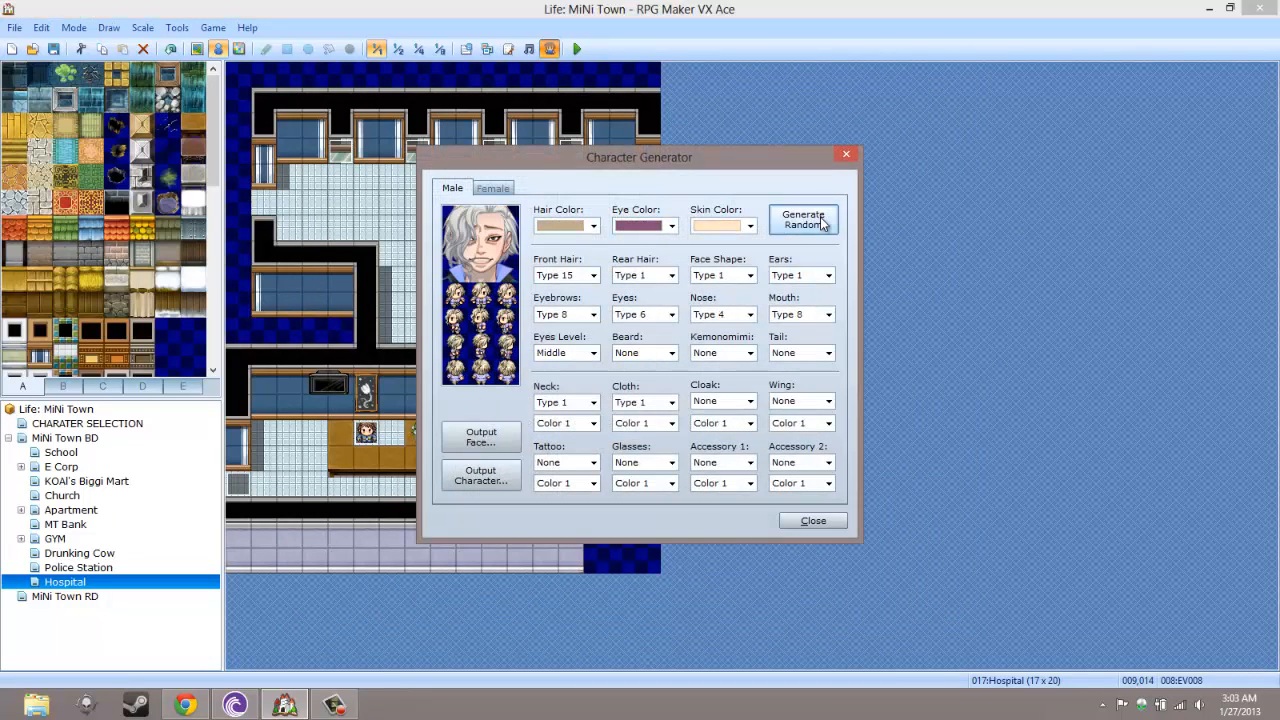
mouse_move(504, 320)
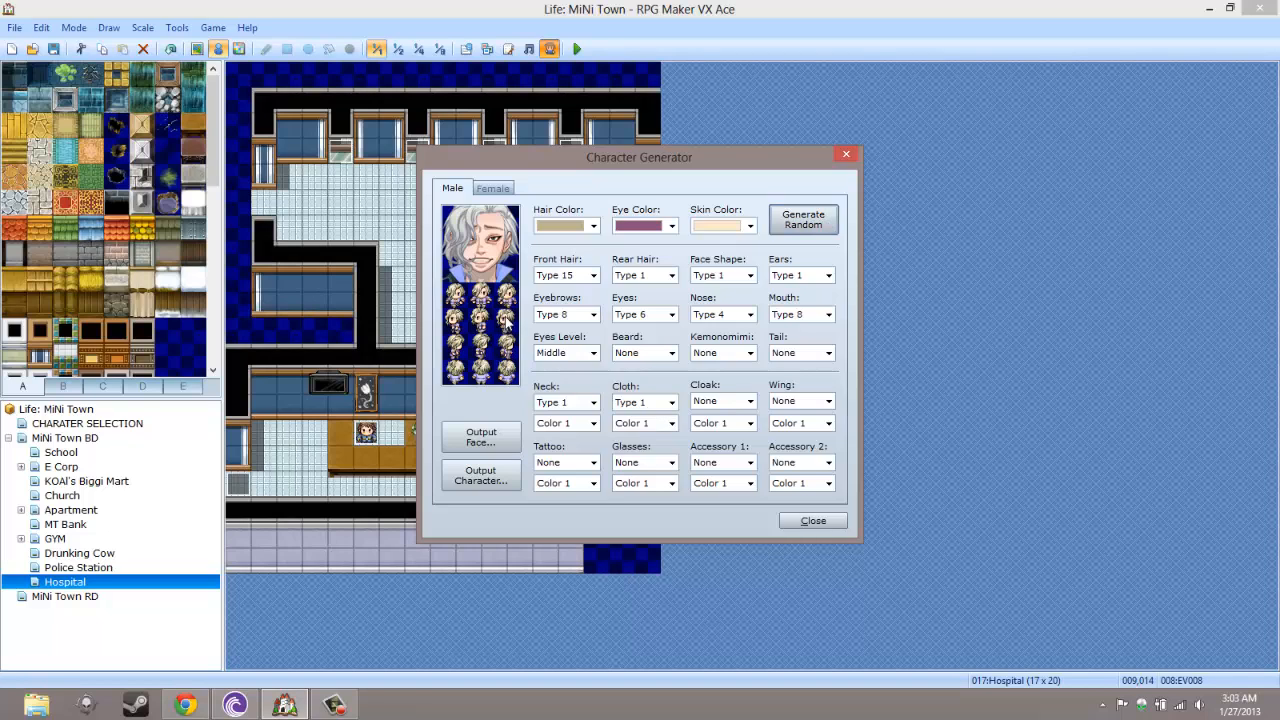
mouse_move(504, 316)
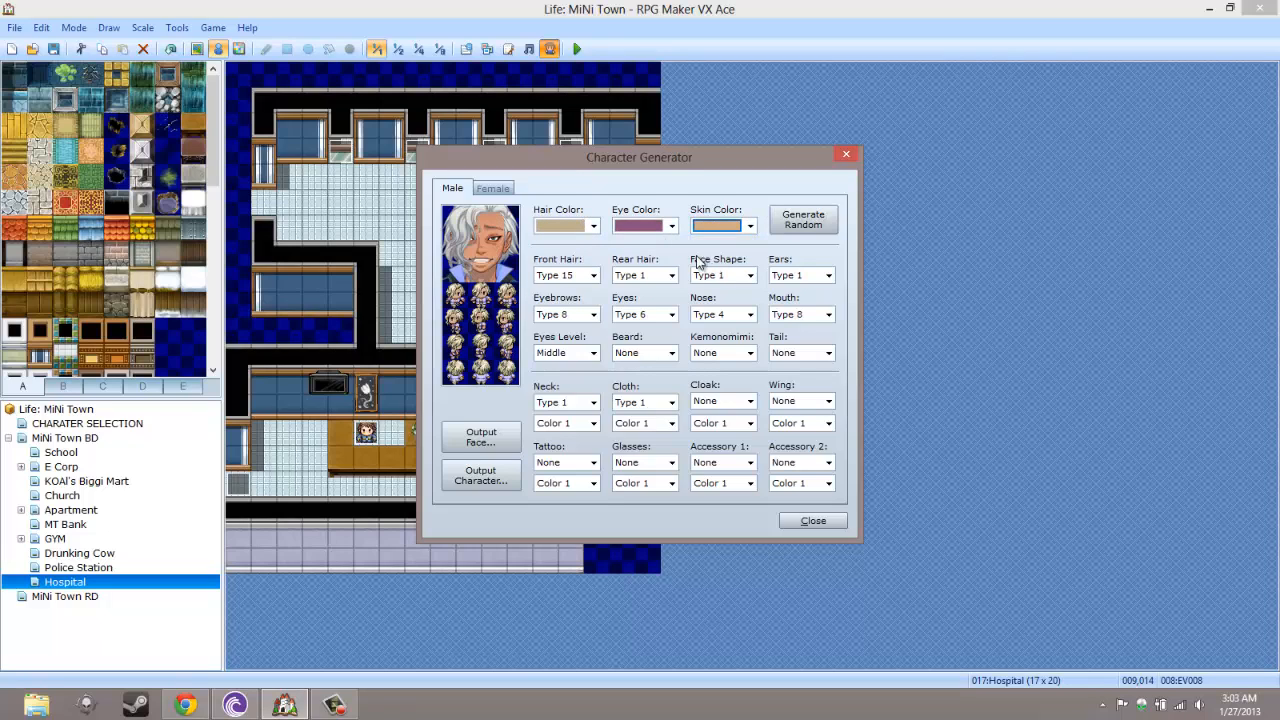
click(636, 224)
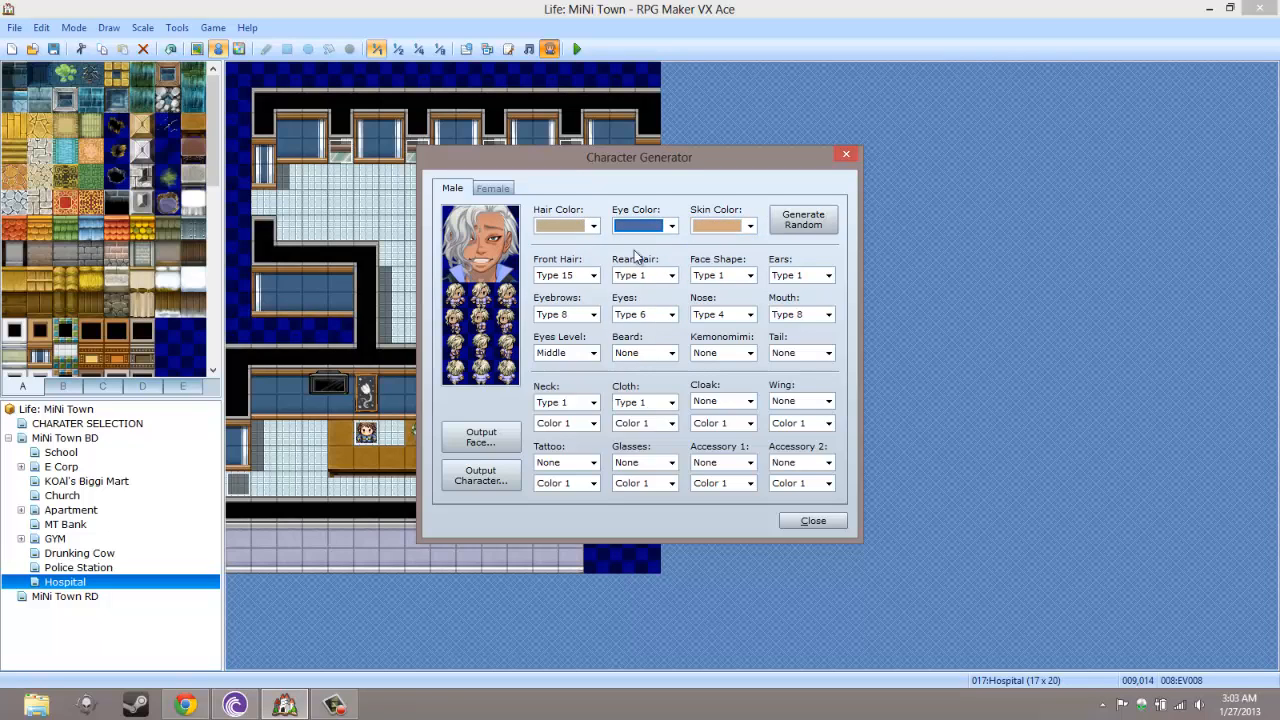
click(564, 276)
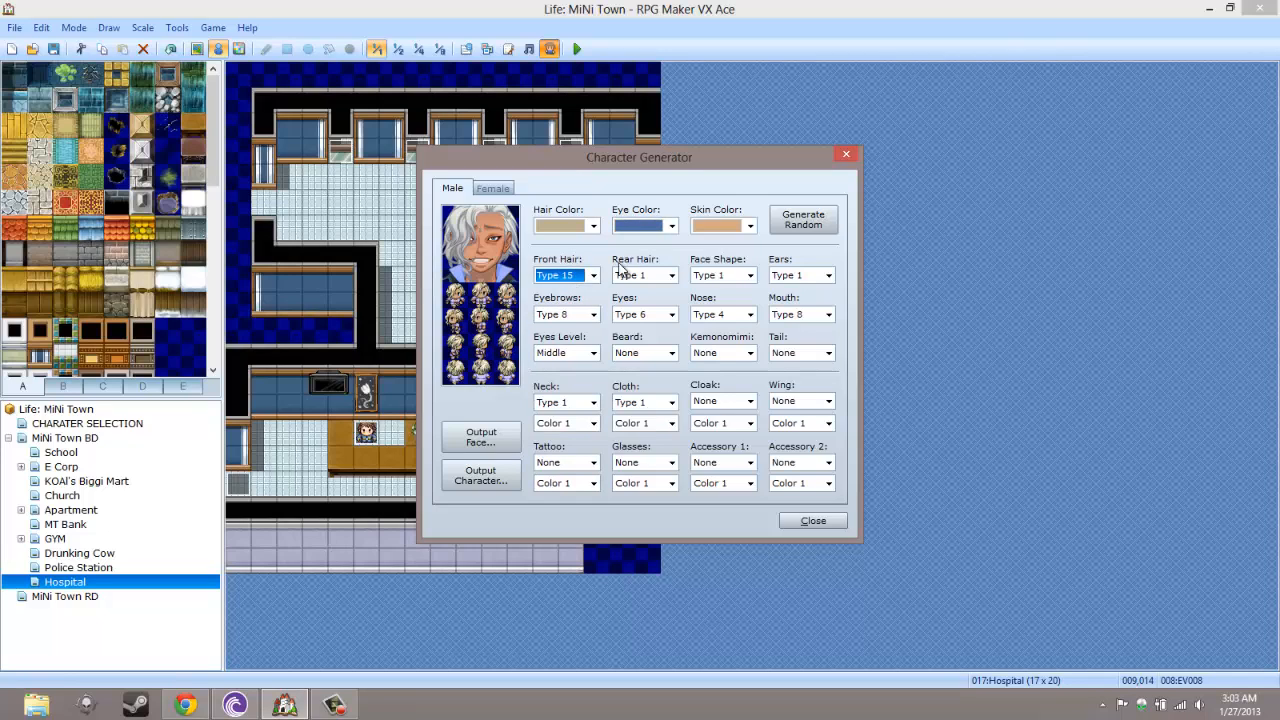
mouse_move(628, 284)
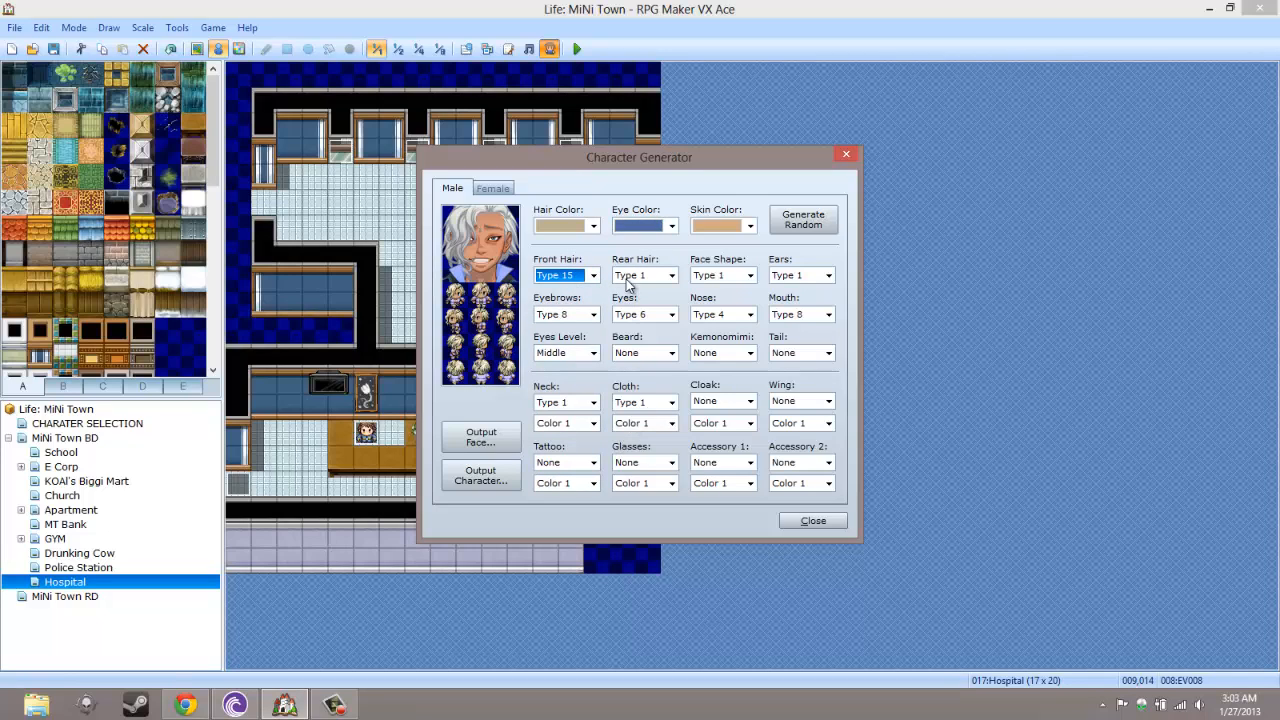
click(672, 276)
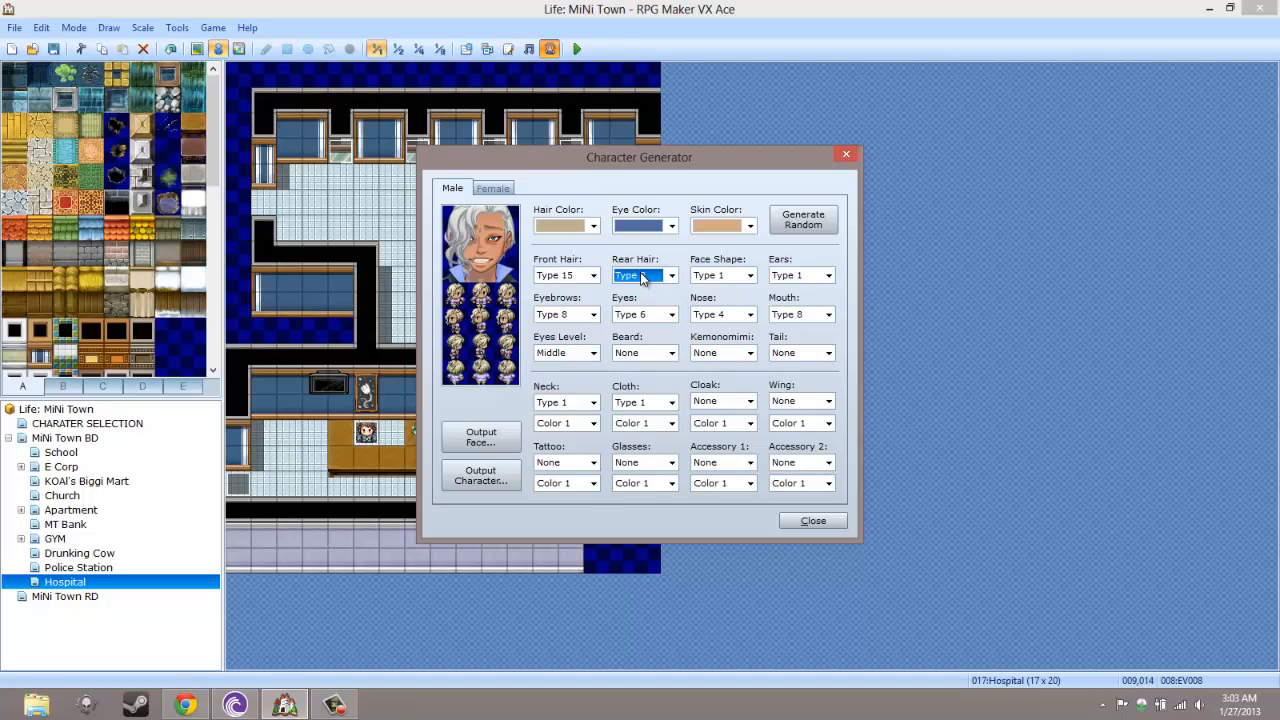
click(644, 276)
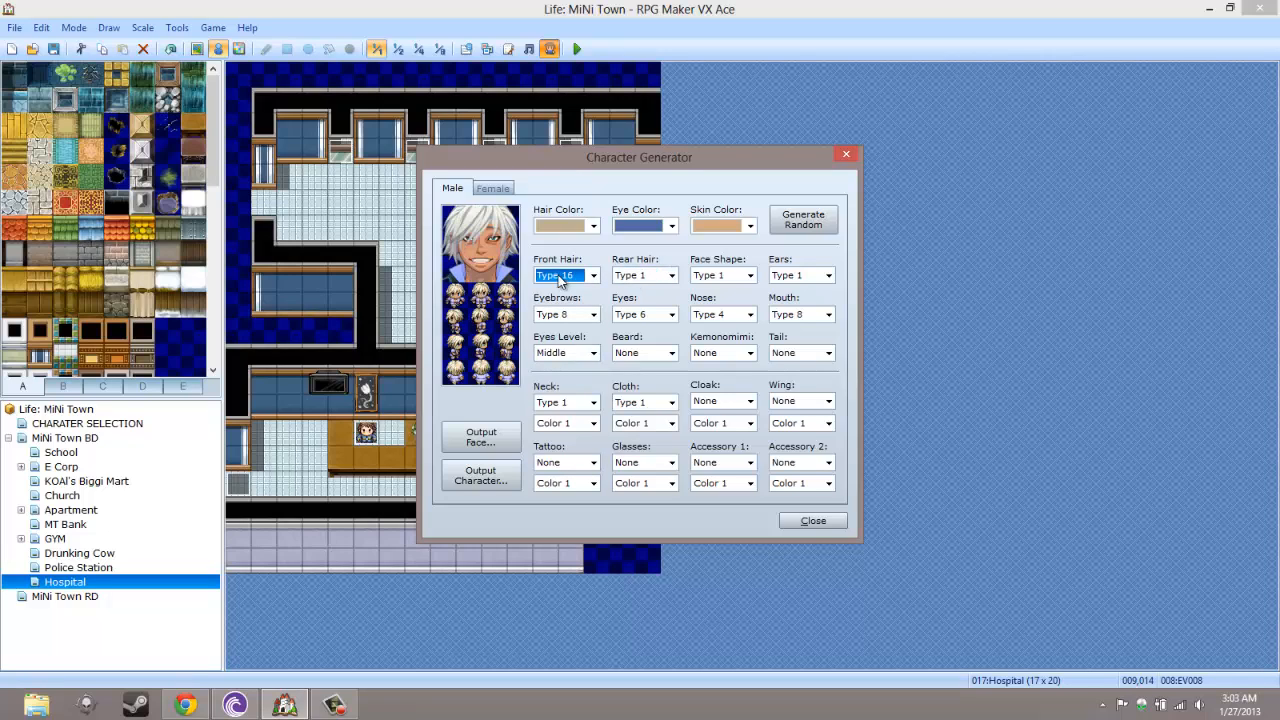
click(592, 276)
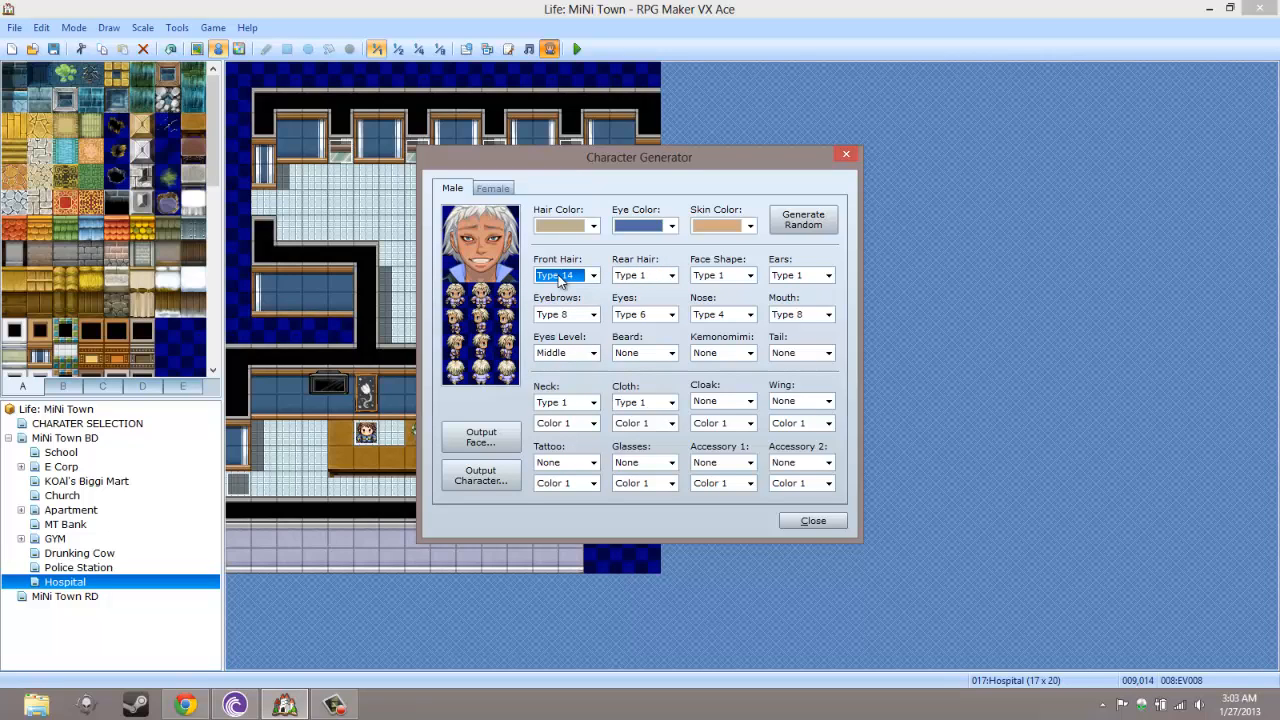
click(592, 276)
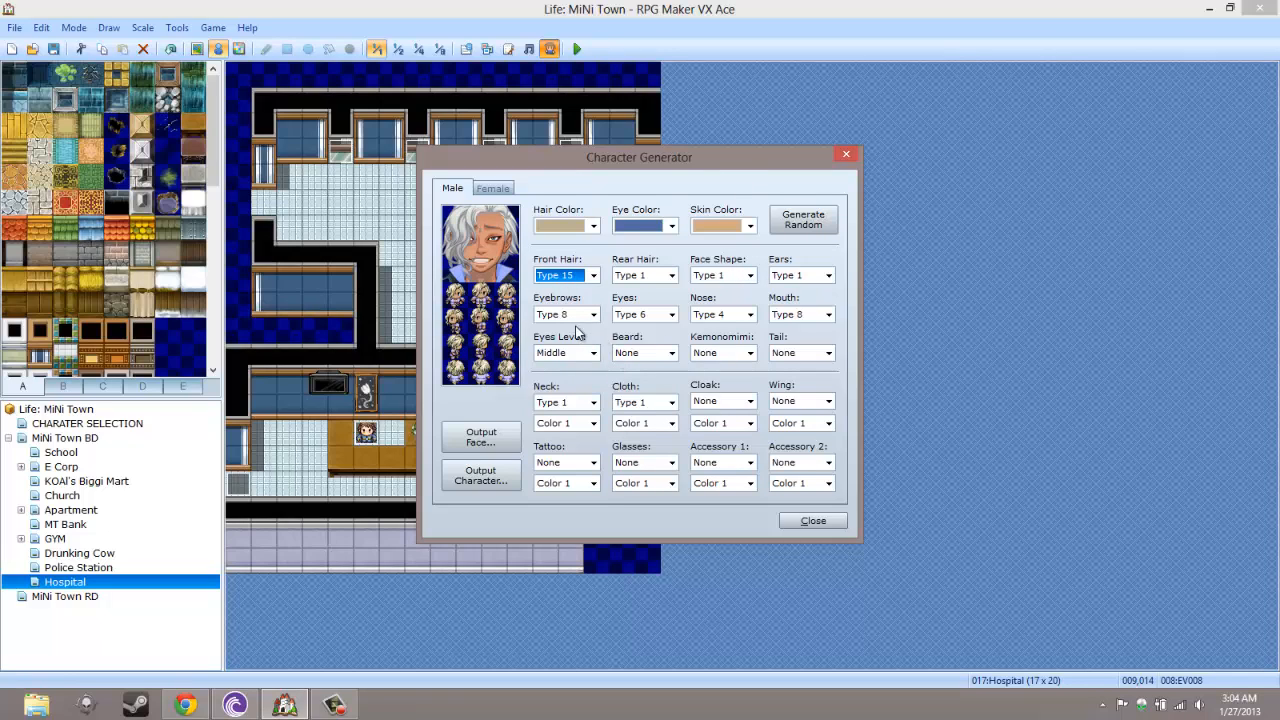
mouse_move(664, 404)
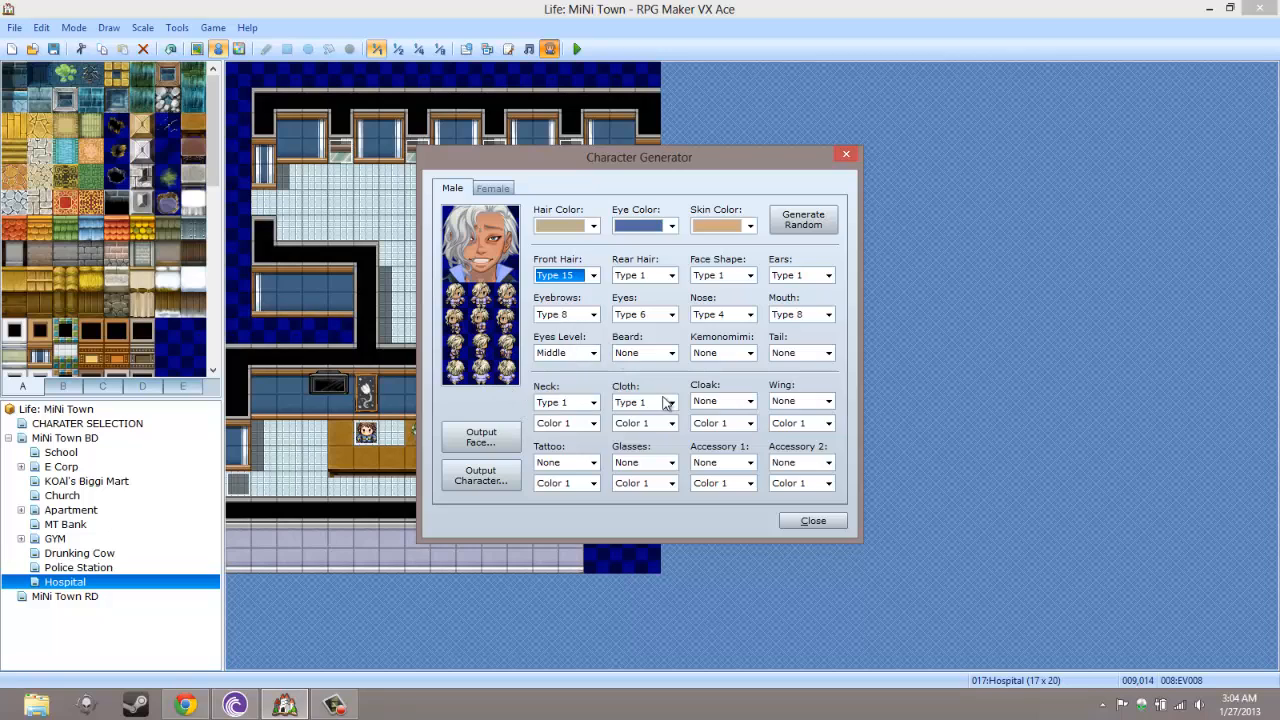
Dress the character in clothing type 13 with colour 6
click(644, 400)
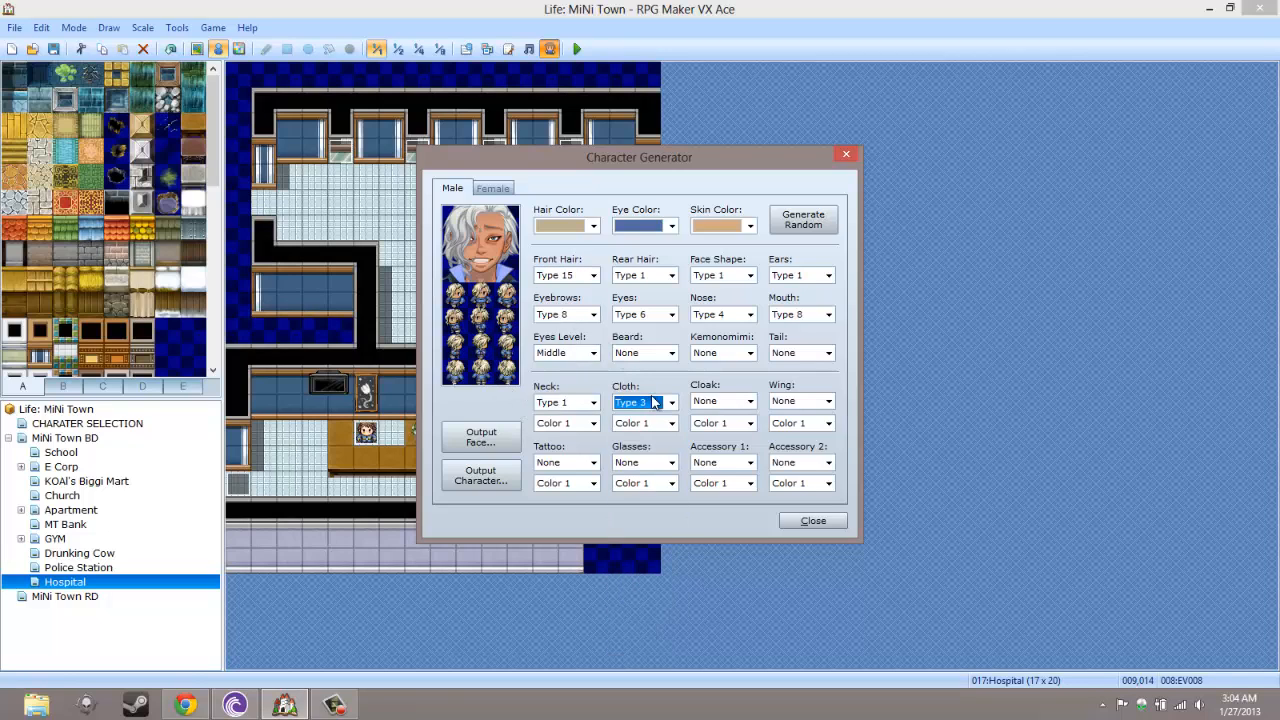
click(644, 402)
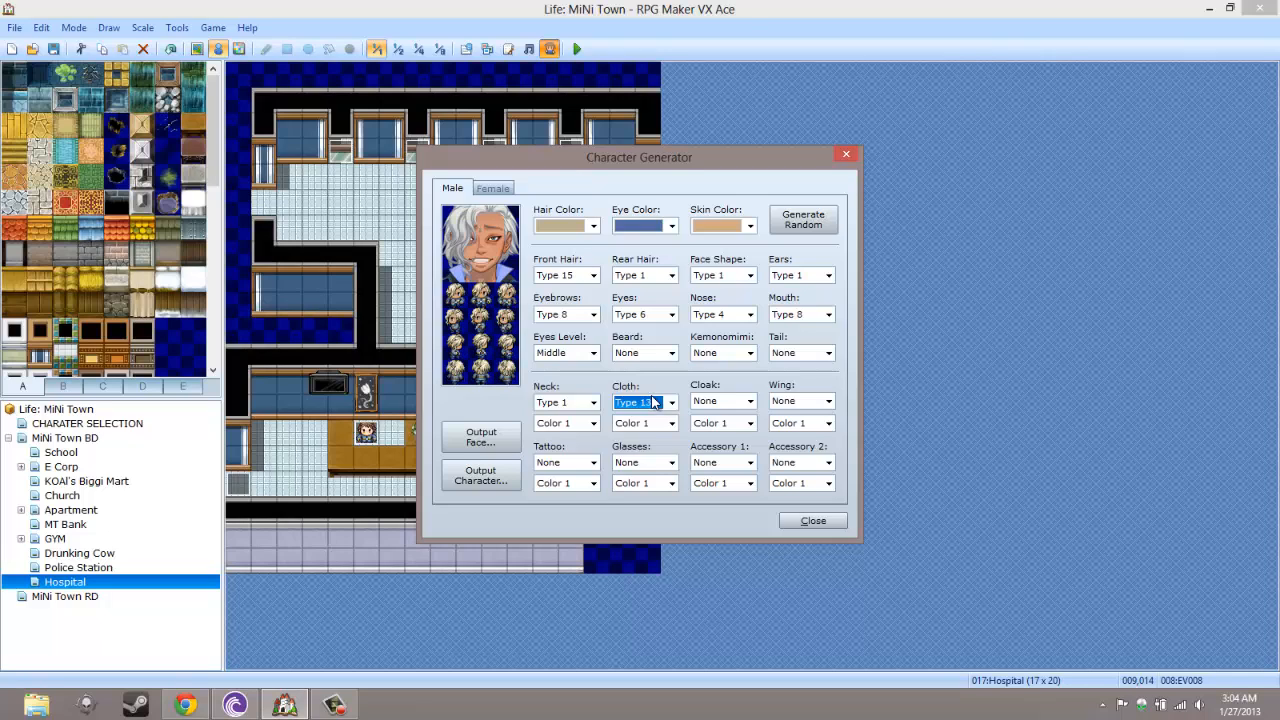
click(672, 424)
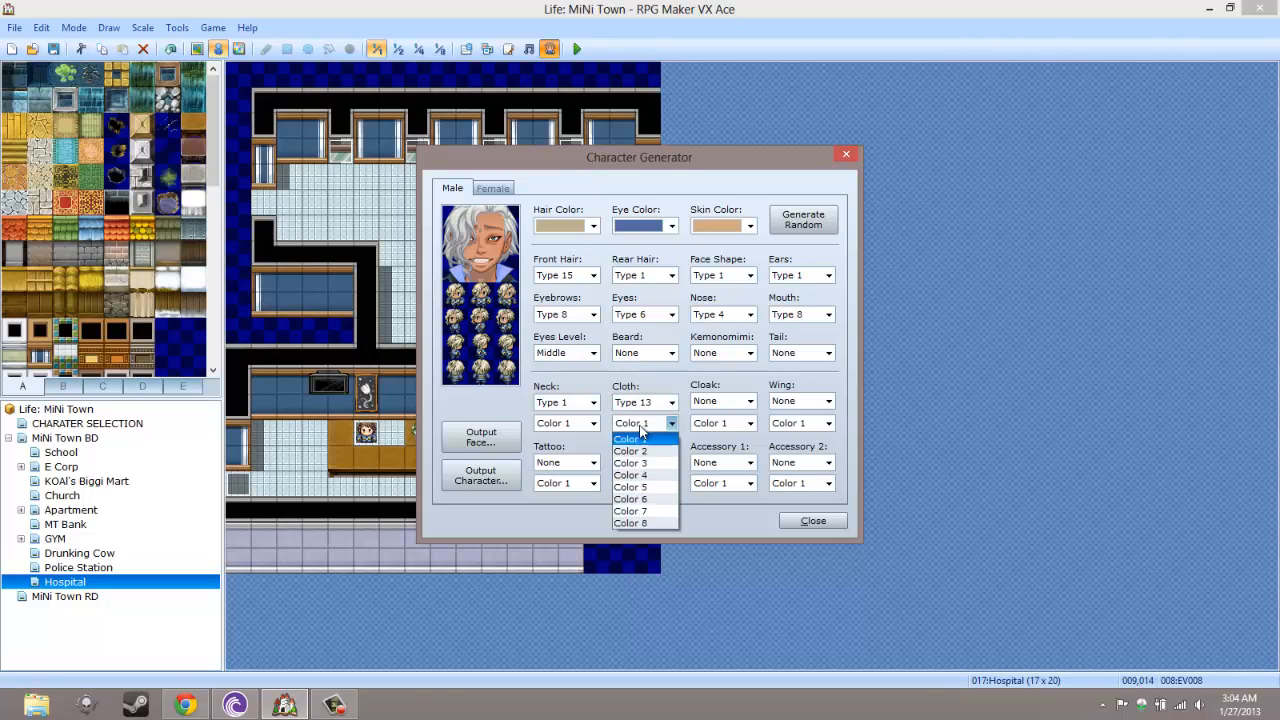
click(630, 488)
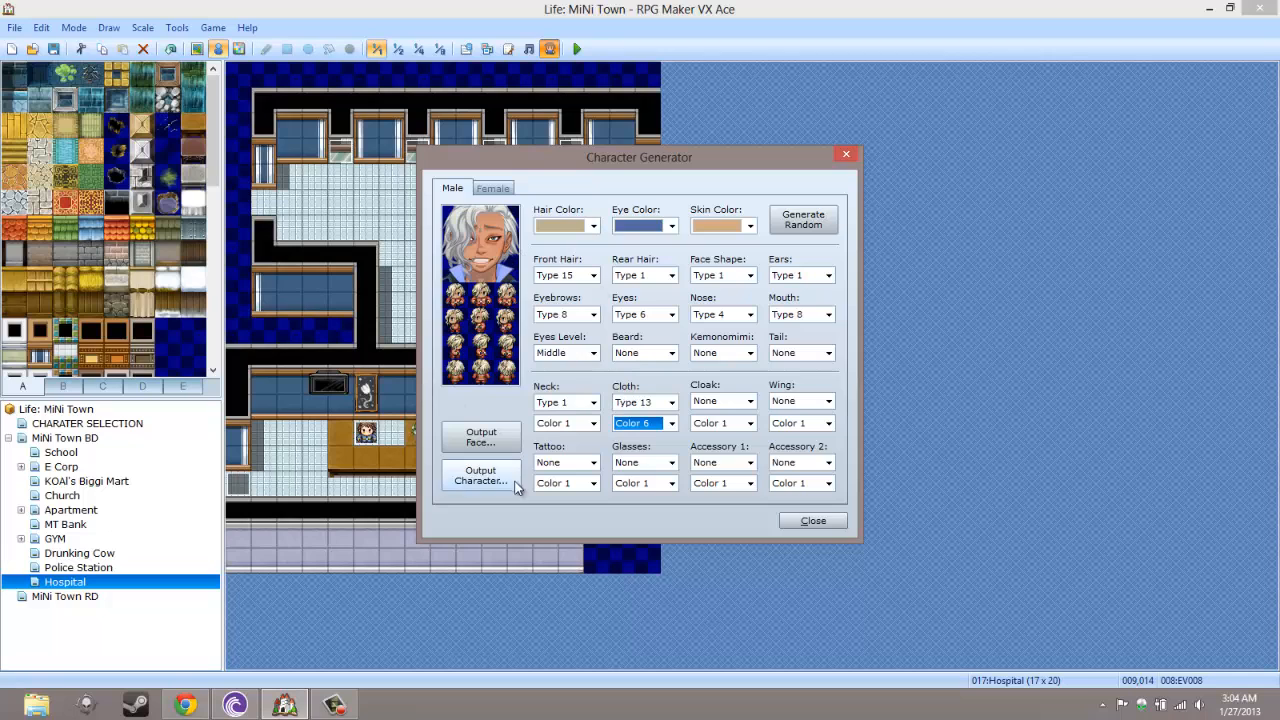
Save the character sprite sheet and the face image, both as NPC DOC
click(480, 476)
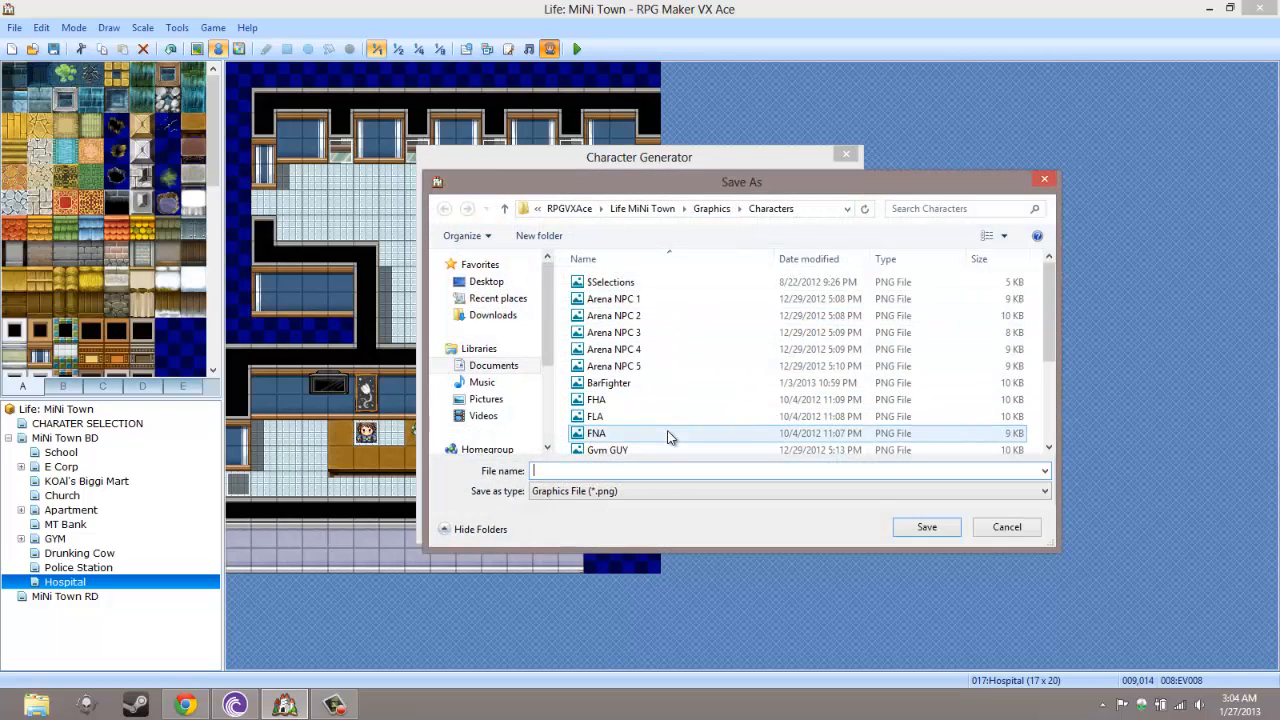
text(NPC)
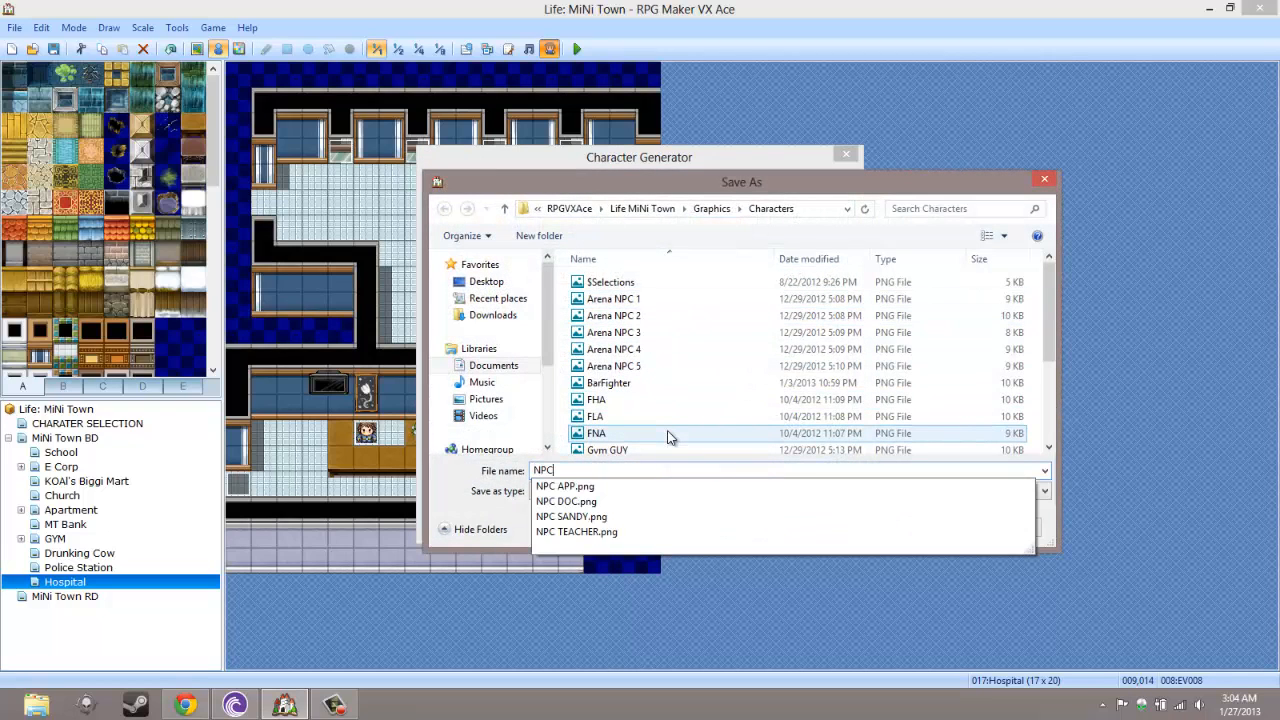
click(564, 500)
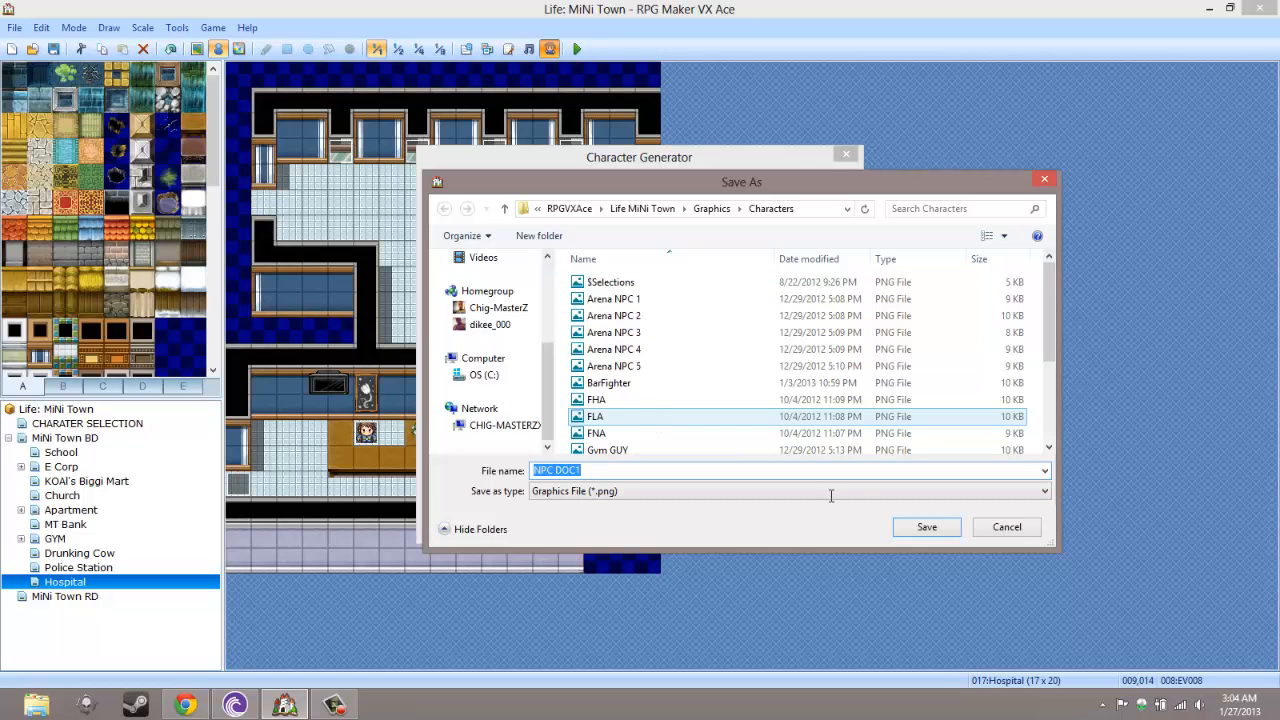
click(1006, 528)
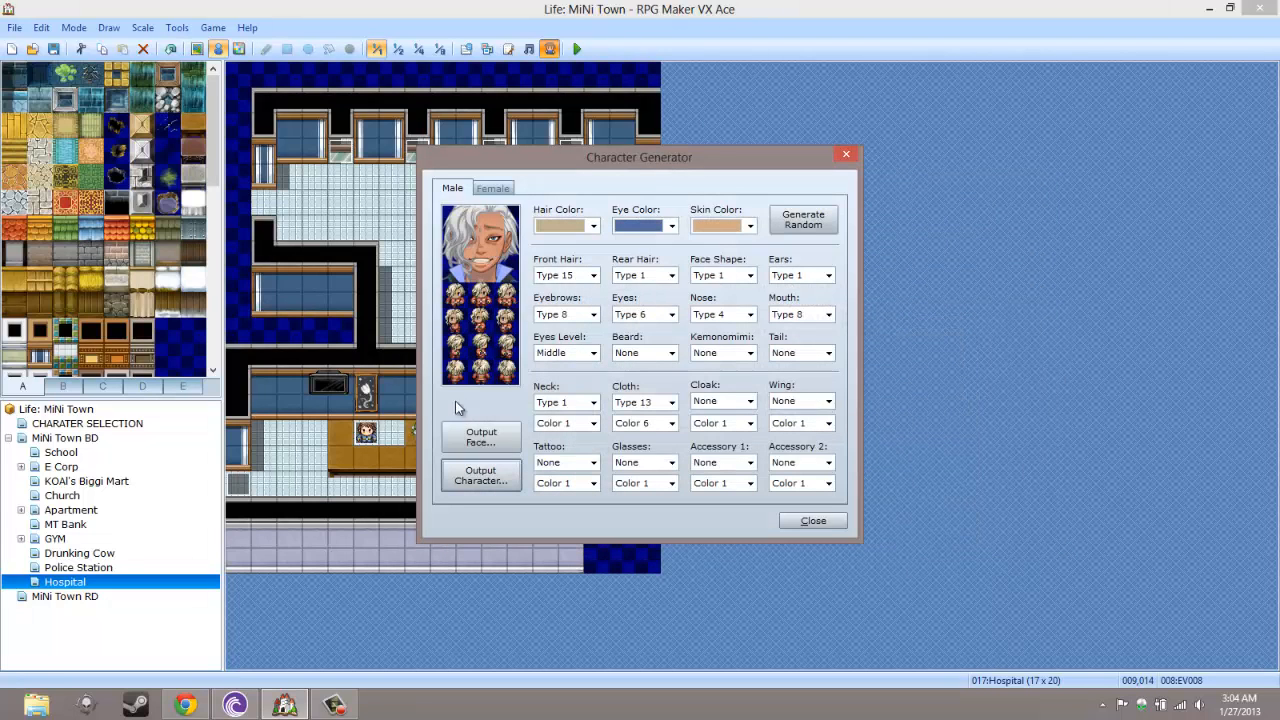
click(480, 436)
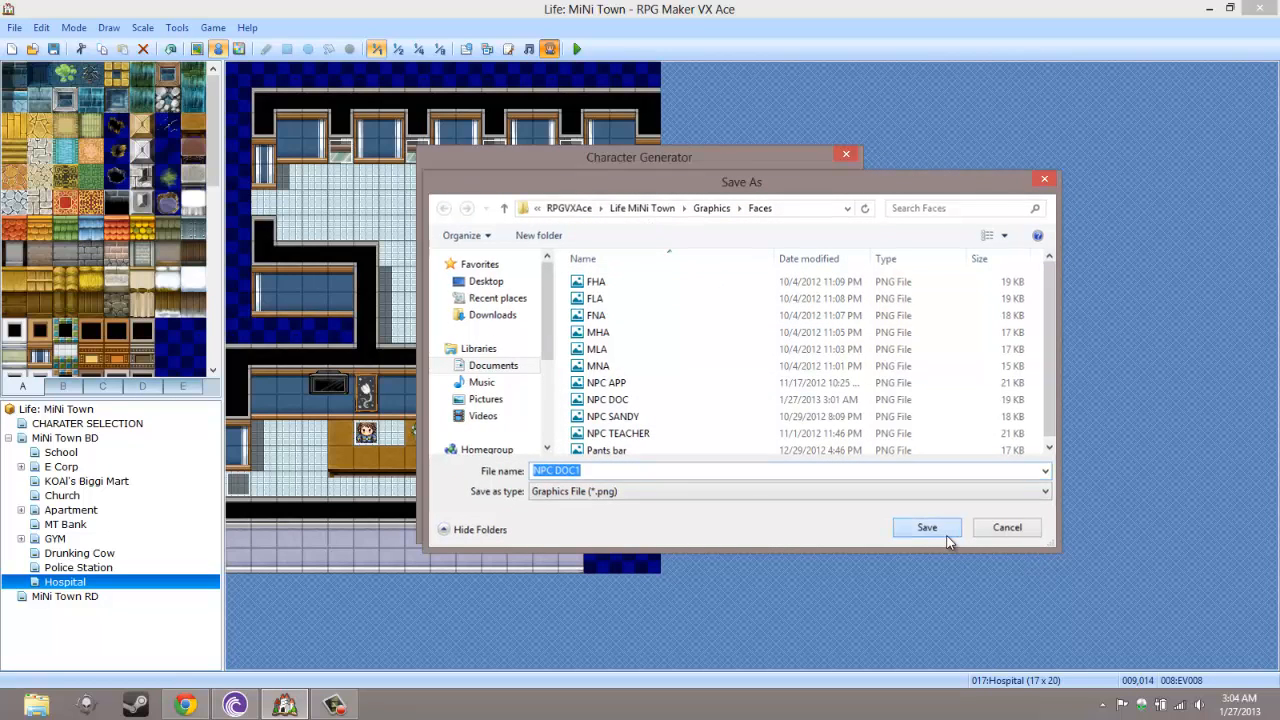
click(926, 528)
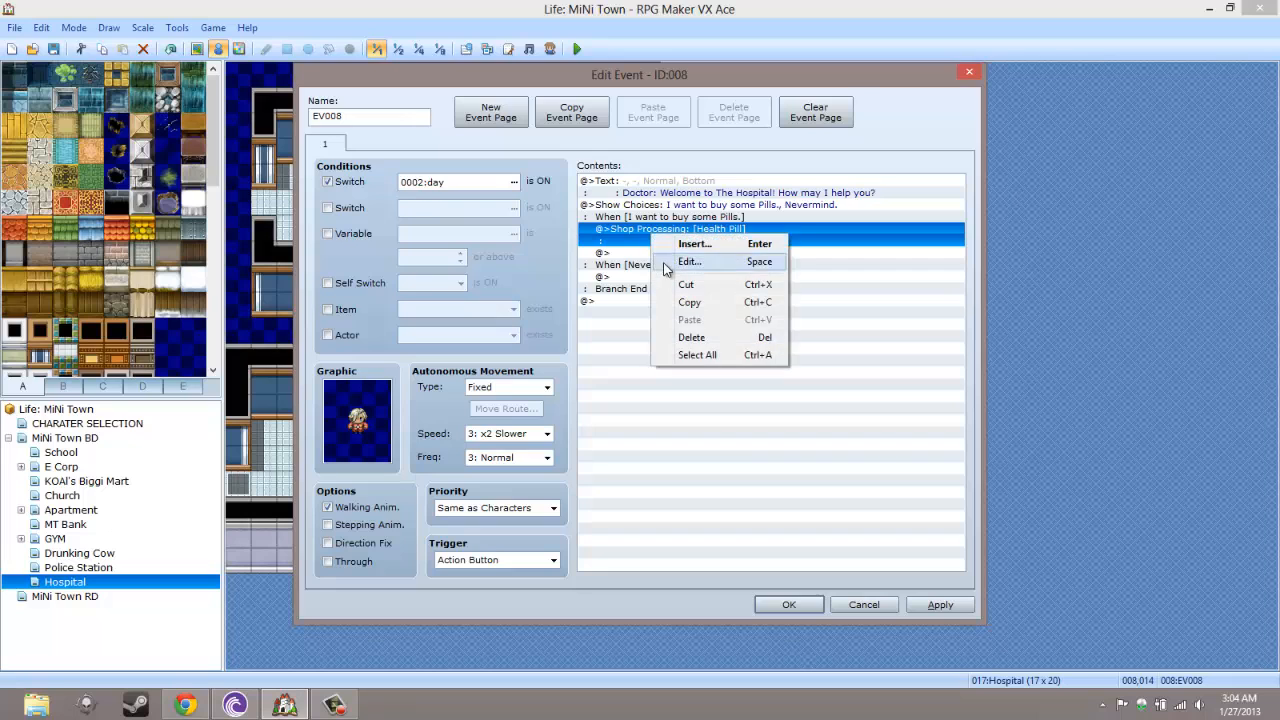
Change the shop goods to Experimental Health Extender and Experimental Energy Extender
click(688, 260)
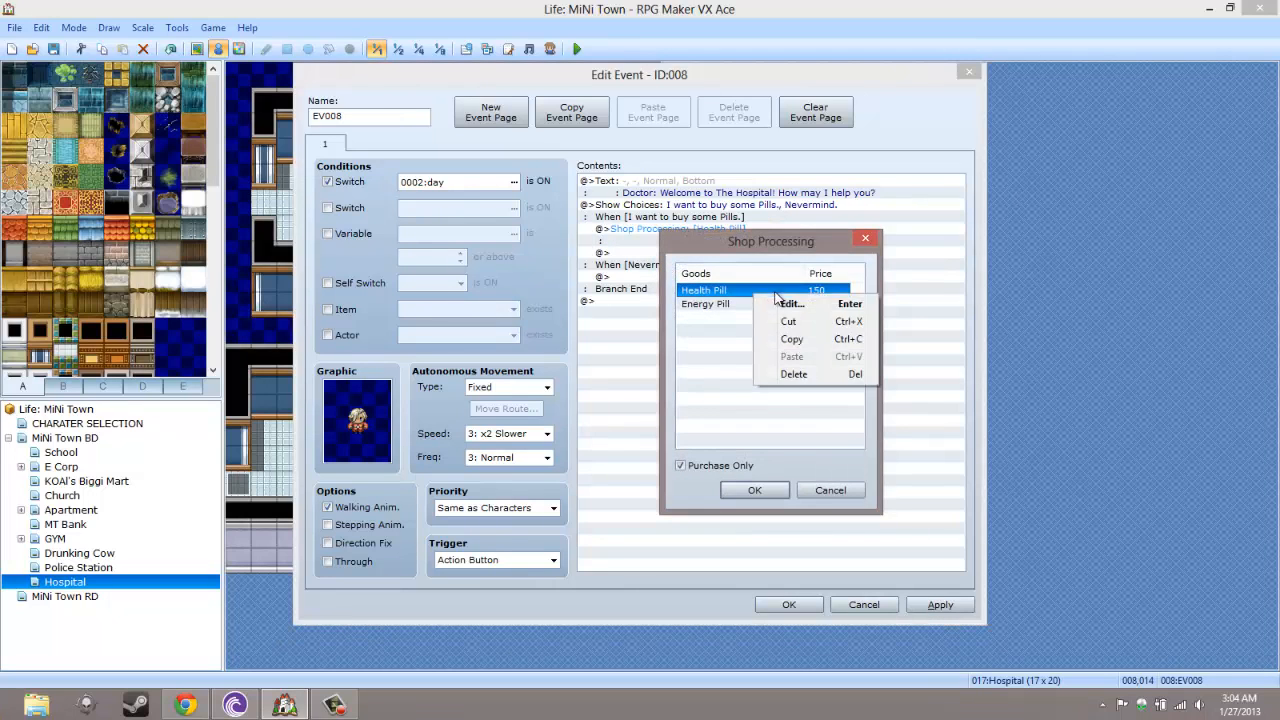
click(792, 304)
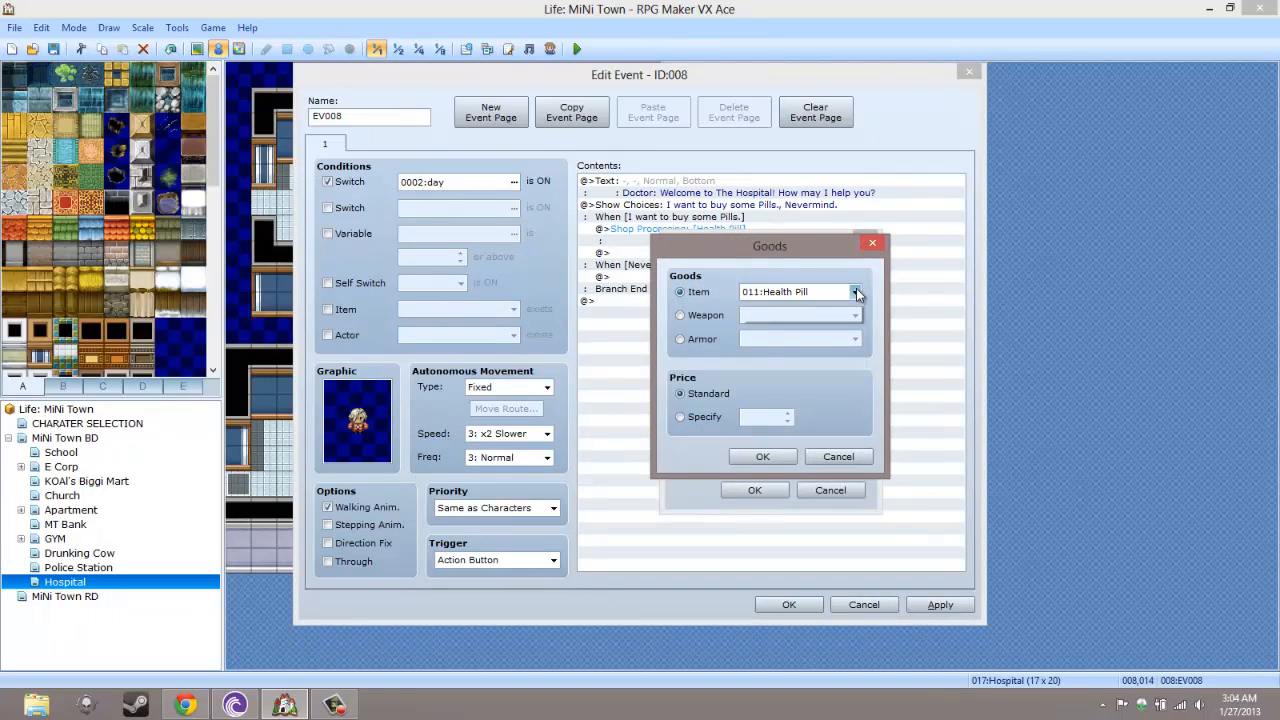
click(856, 292)
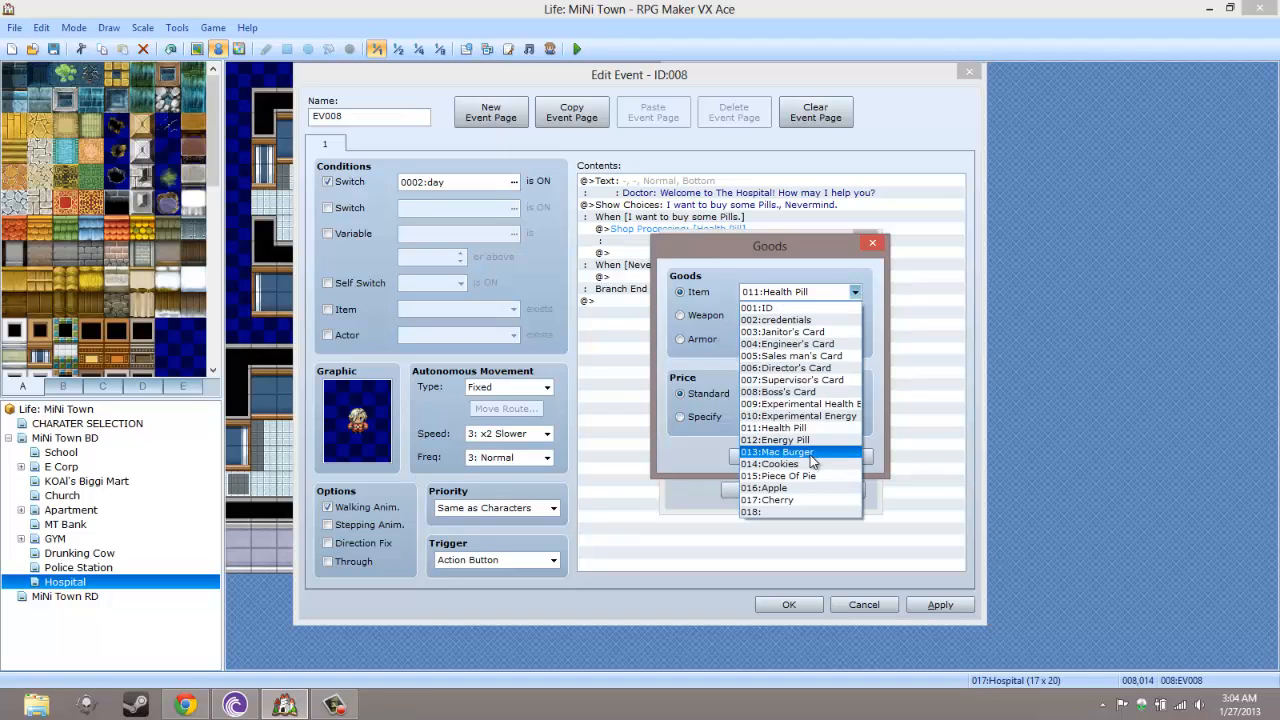
click(798, 404)
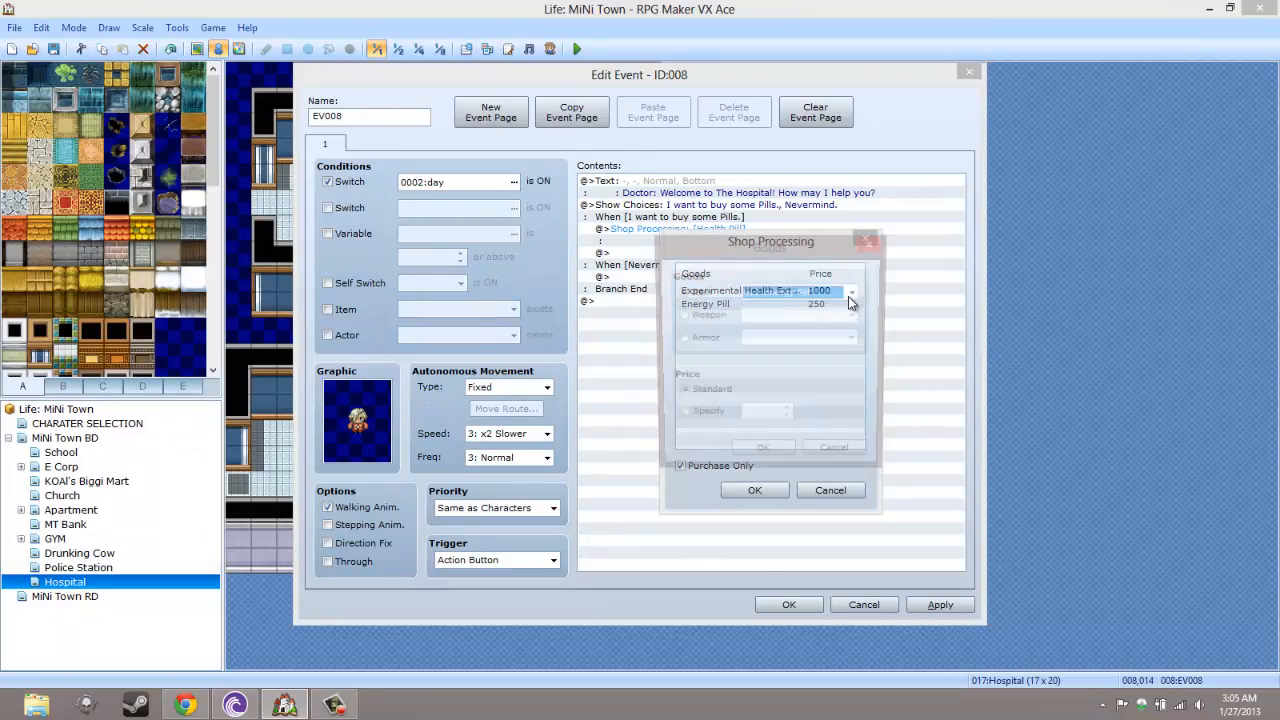
click(854, 292)
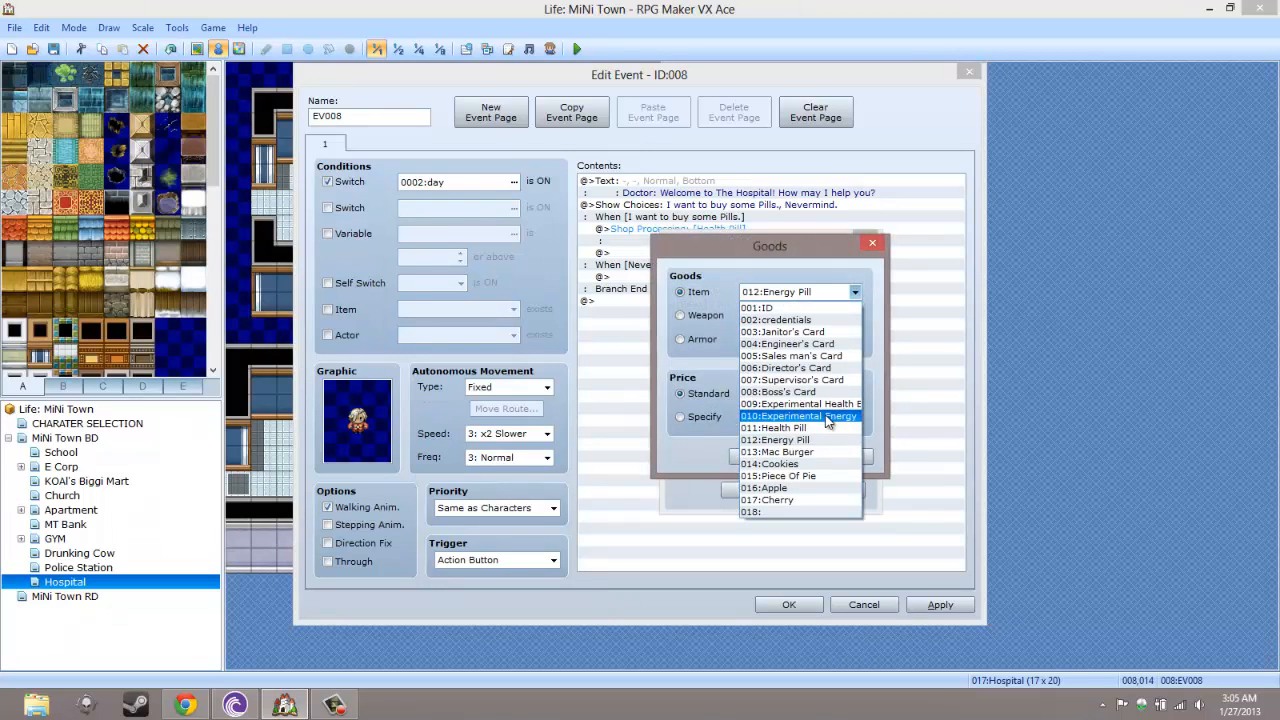
click(796, 414)
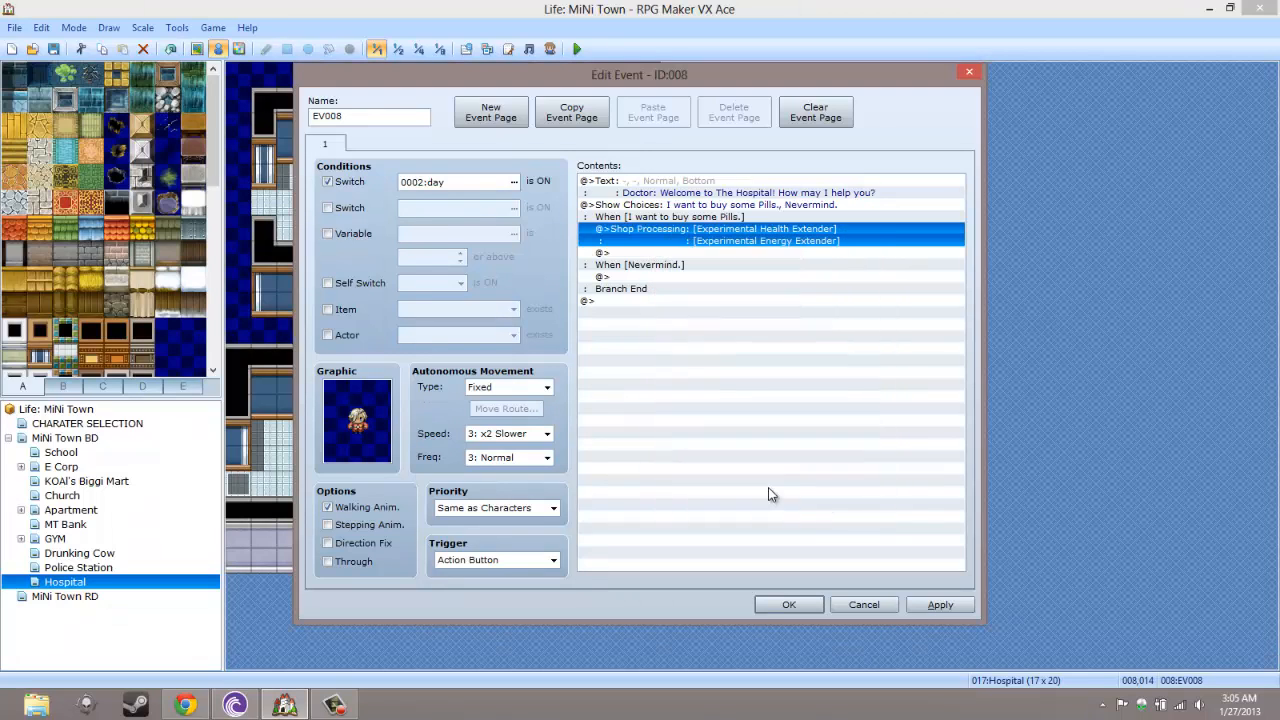
Delete the doctor's welcome Text command from the event contents
click(700, 186)
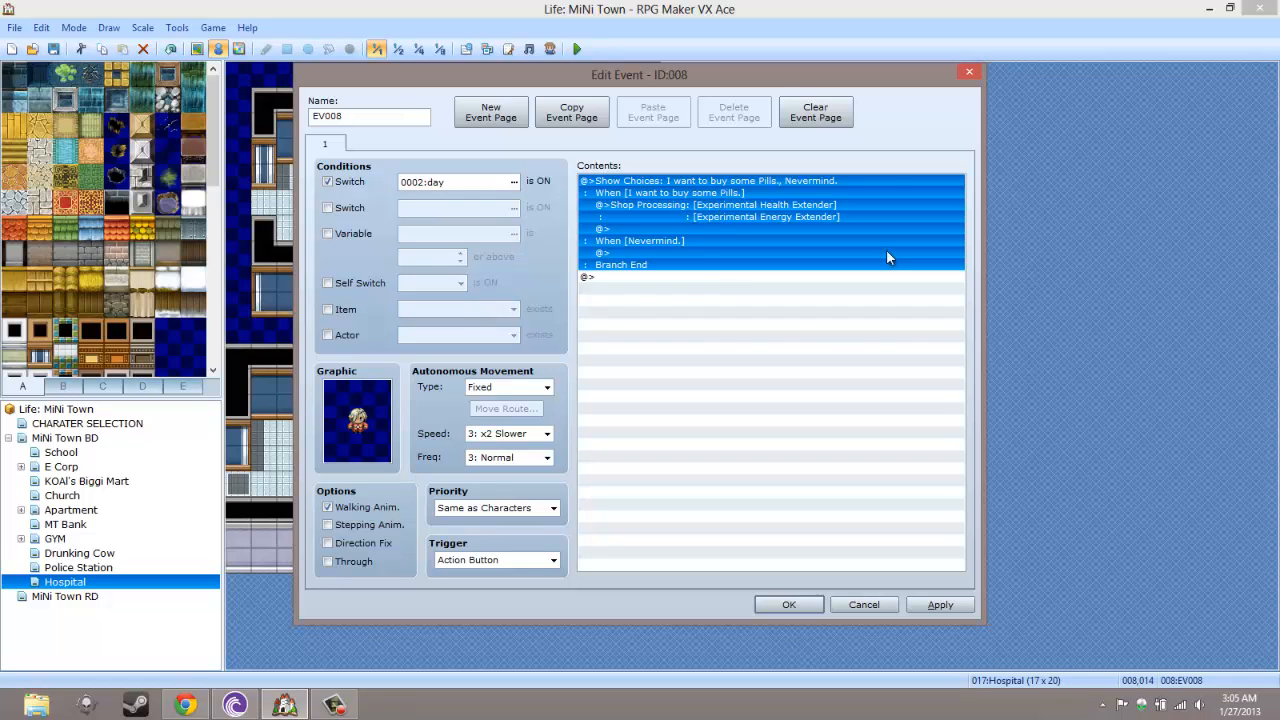
mouse_move(836, 172)
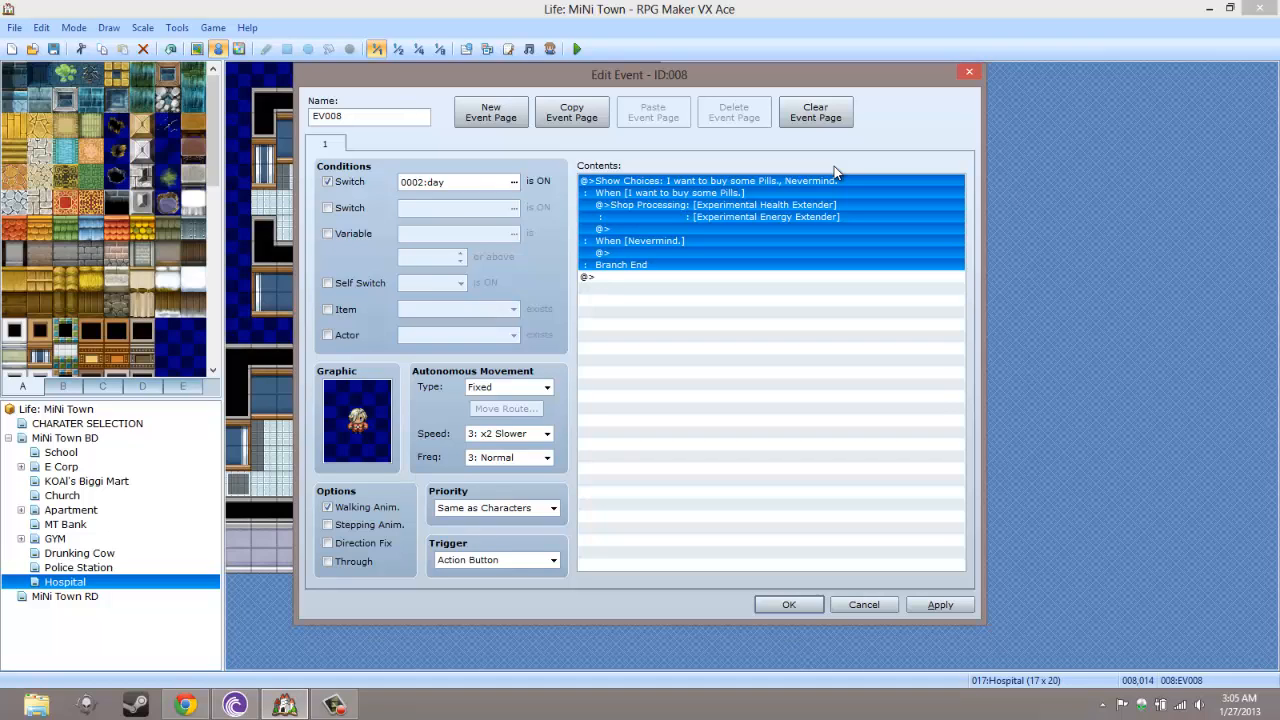
mouse_move(500, 536)
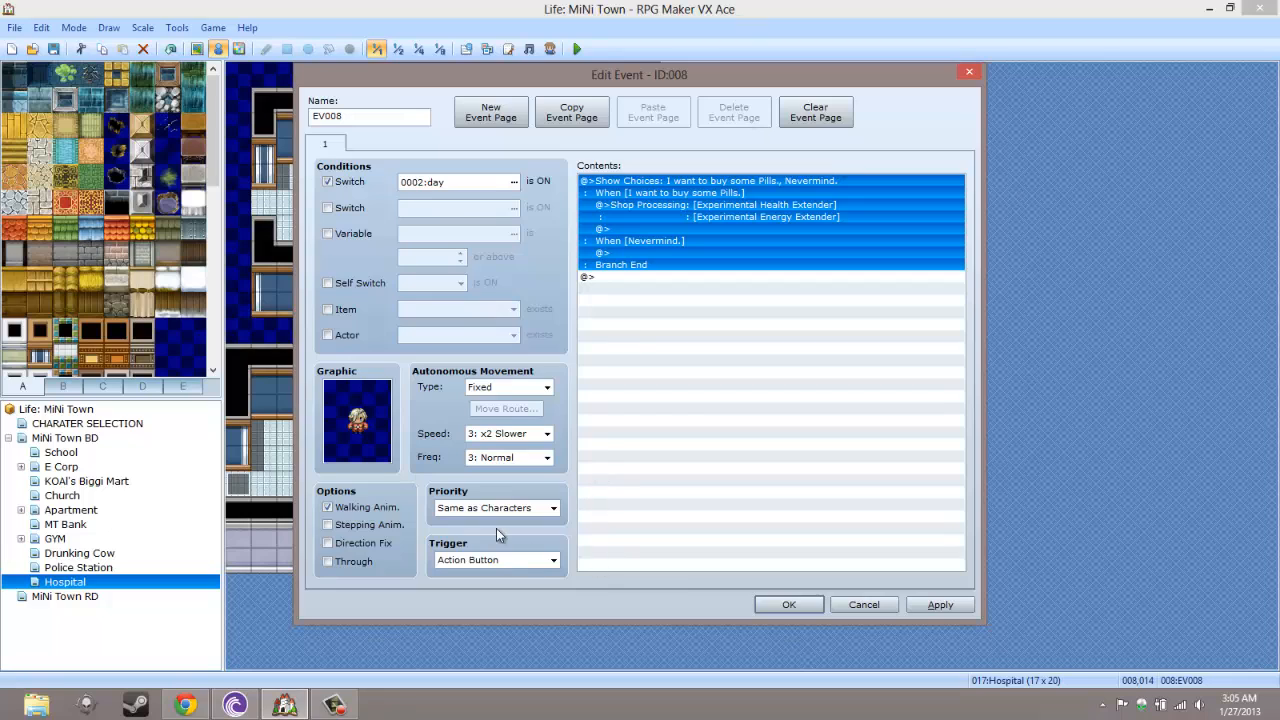
mouse_move(500, 536)
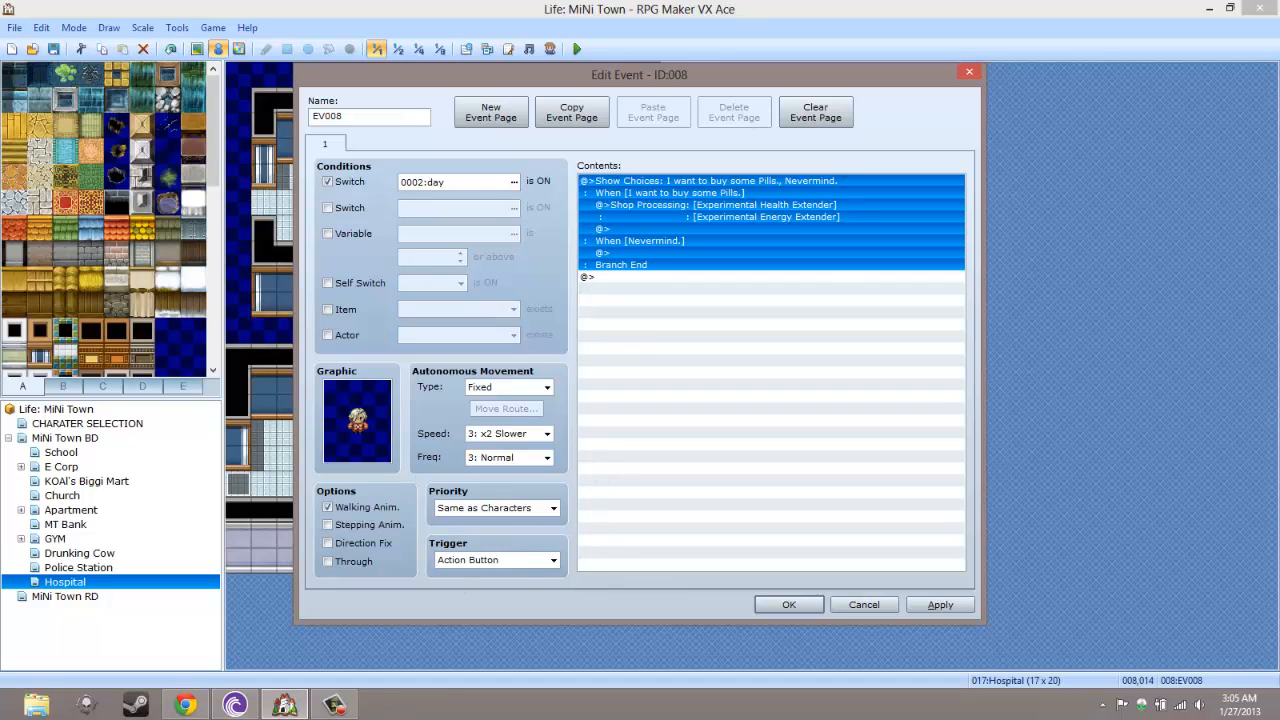